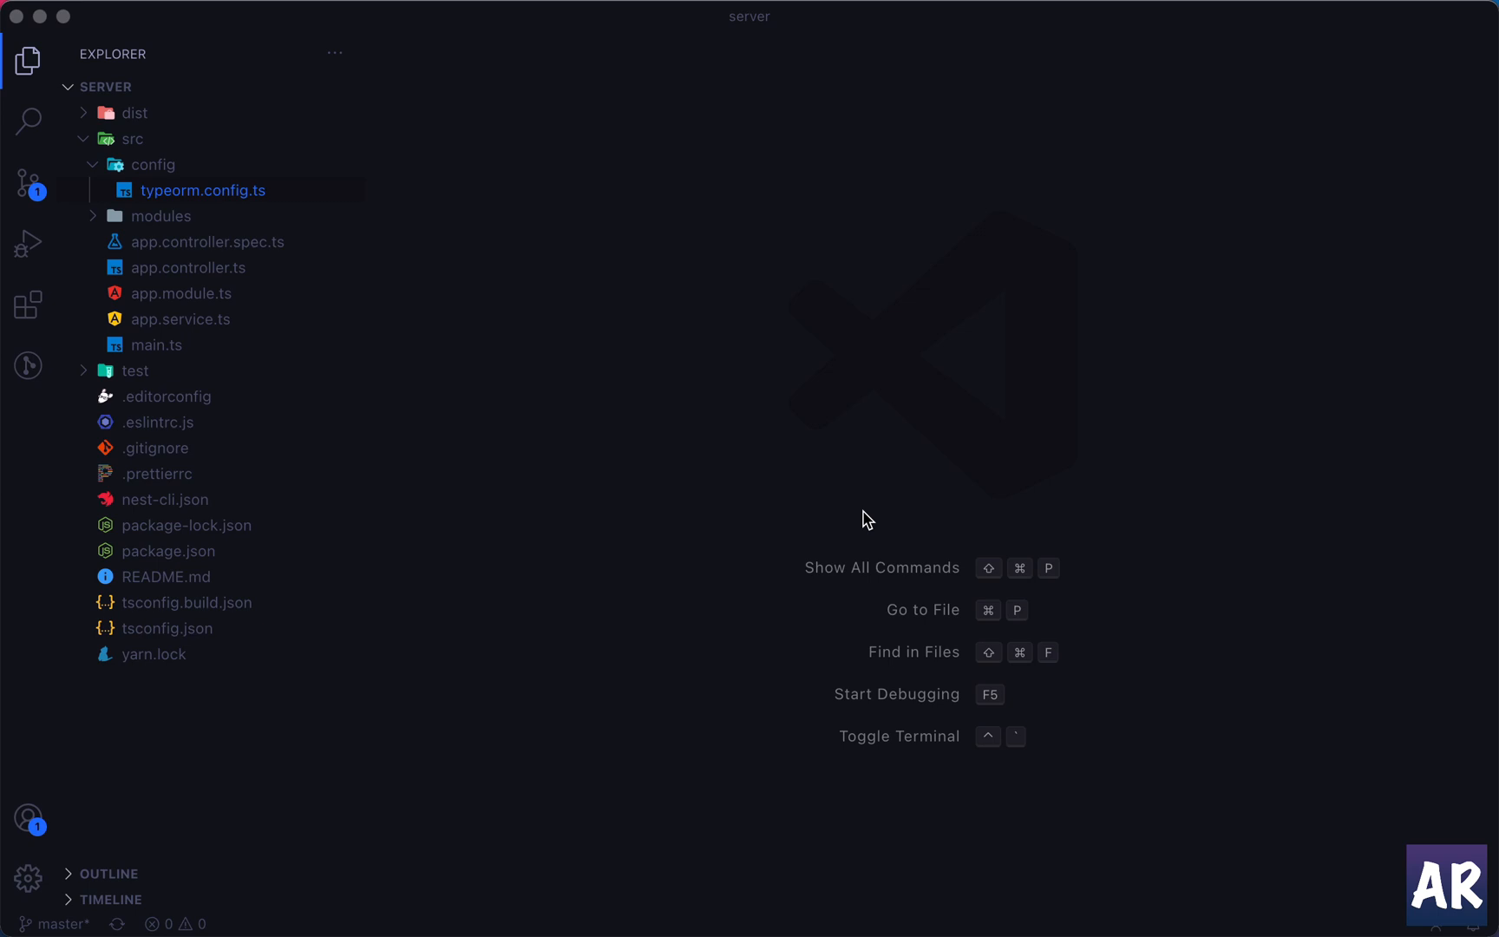
Bring up src/config/typeorm.config.ts to review its hard-coded Postgres settings for the 'quiz' database.
double_click(203, 191)
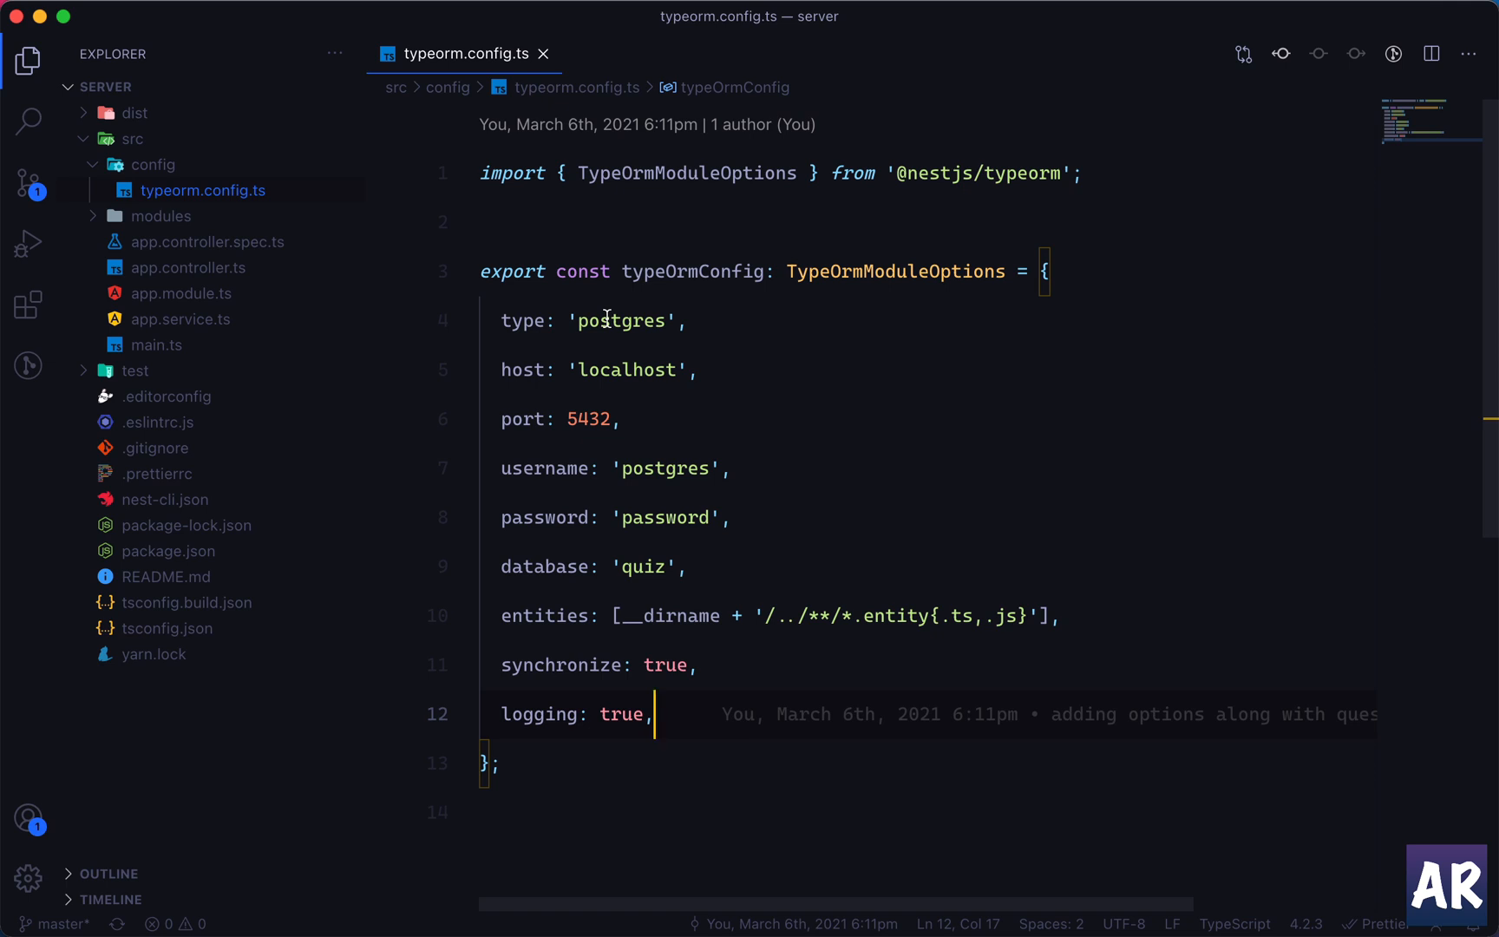
mouse_move(665, 469)
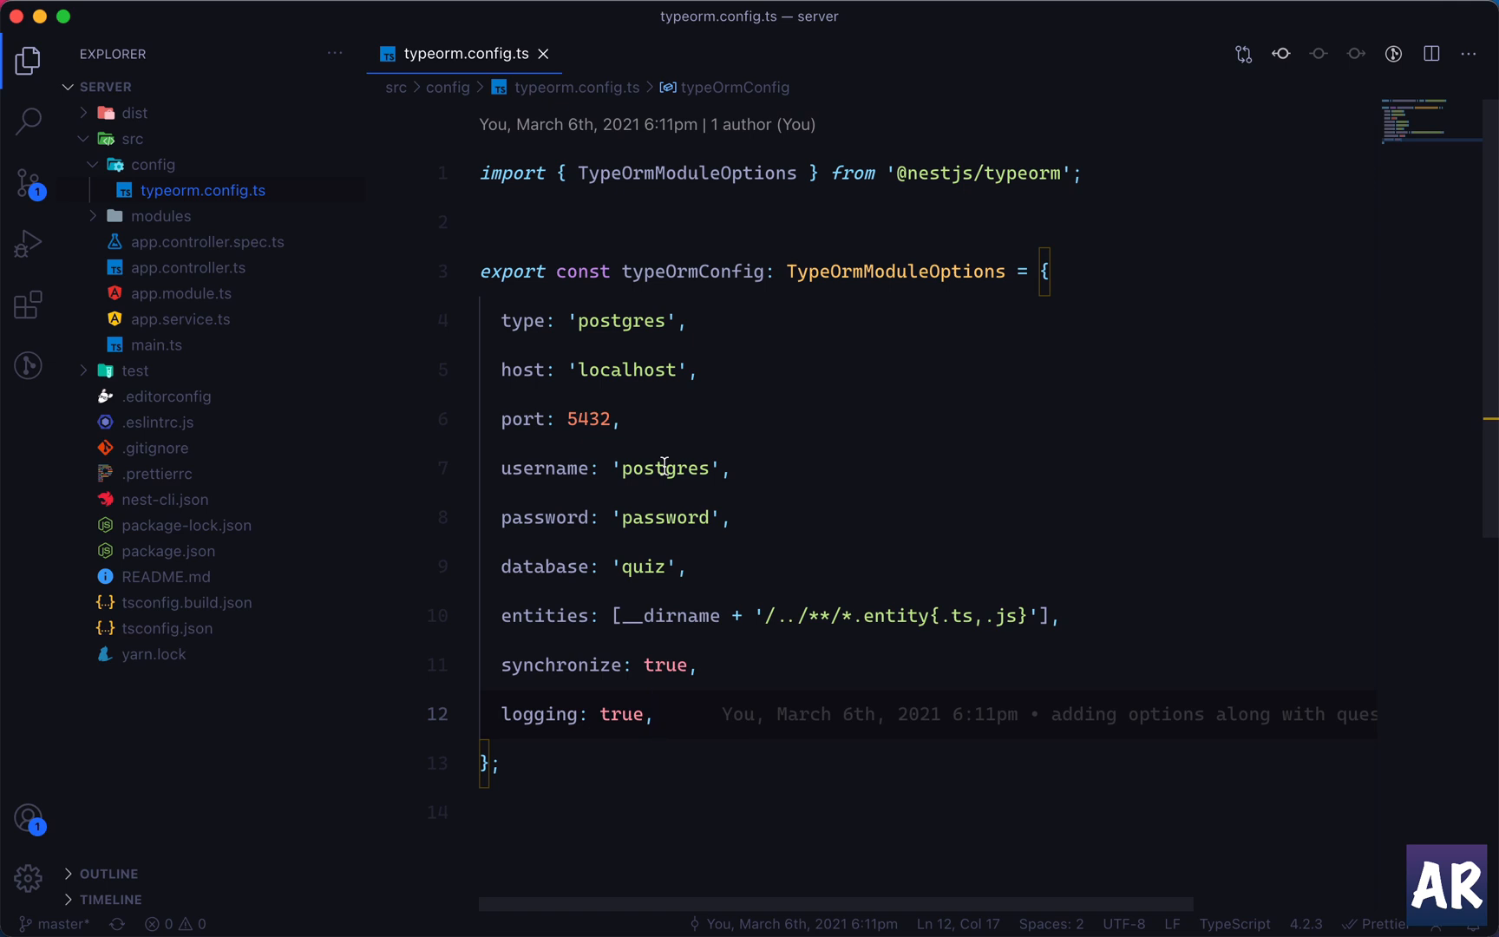
mouse_move(680, 502)
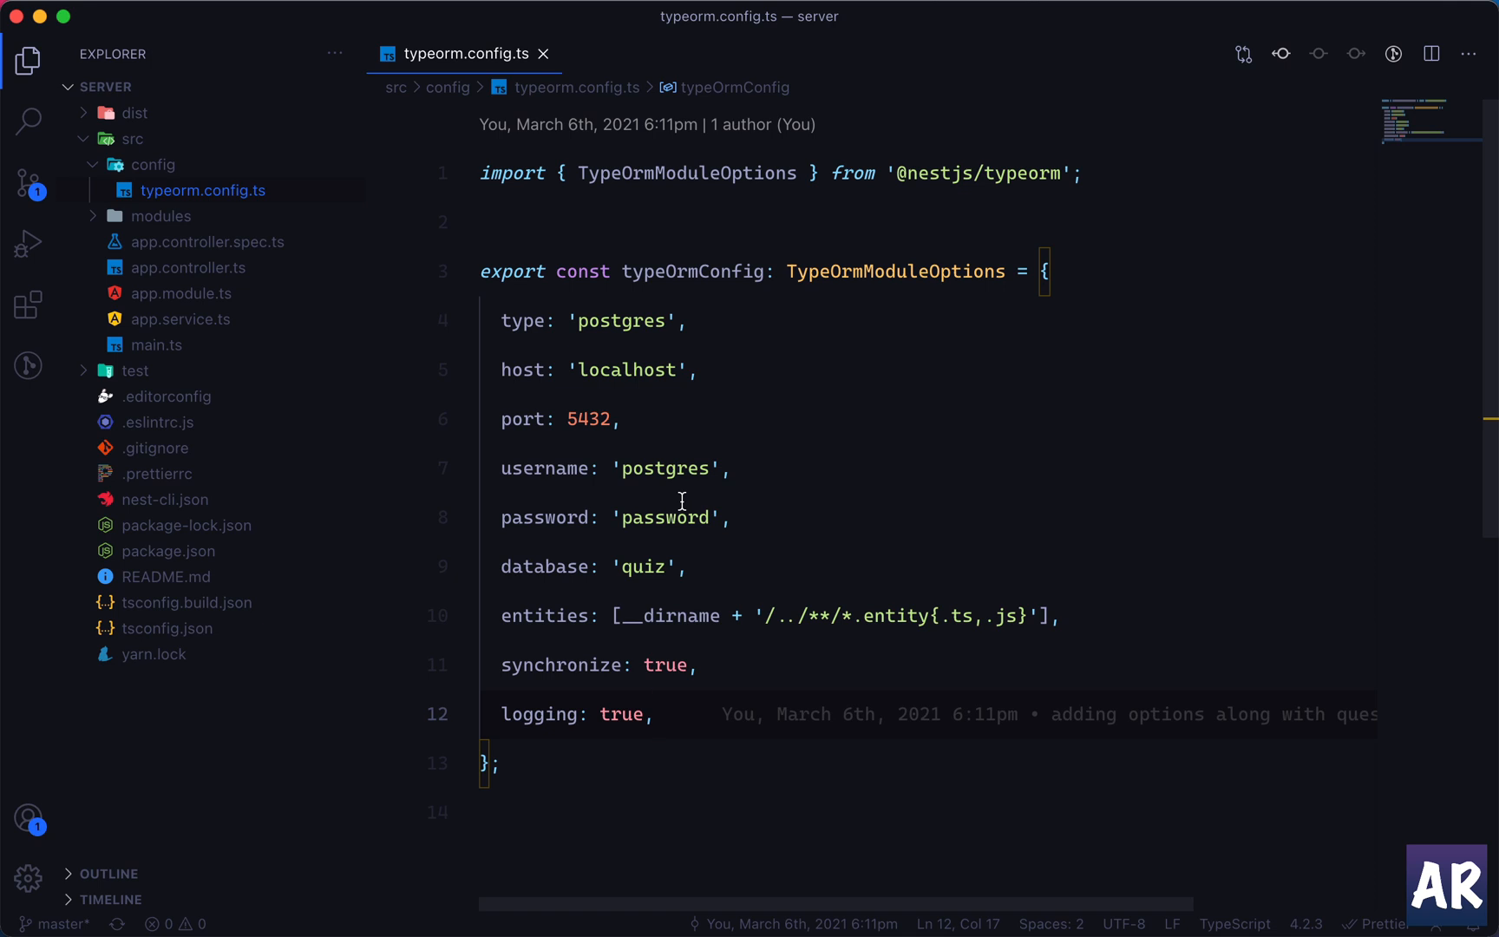
mouse_move(683, 493)
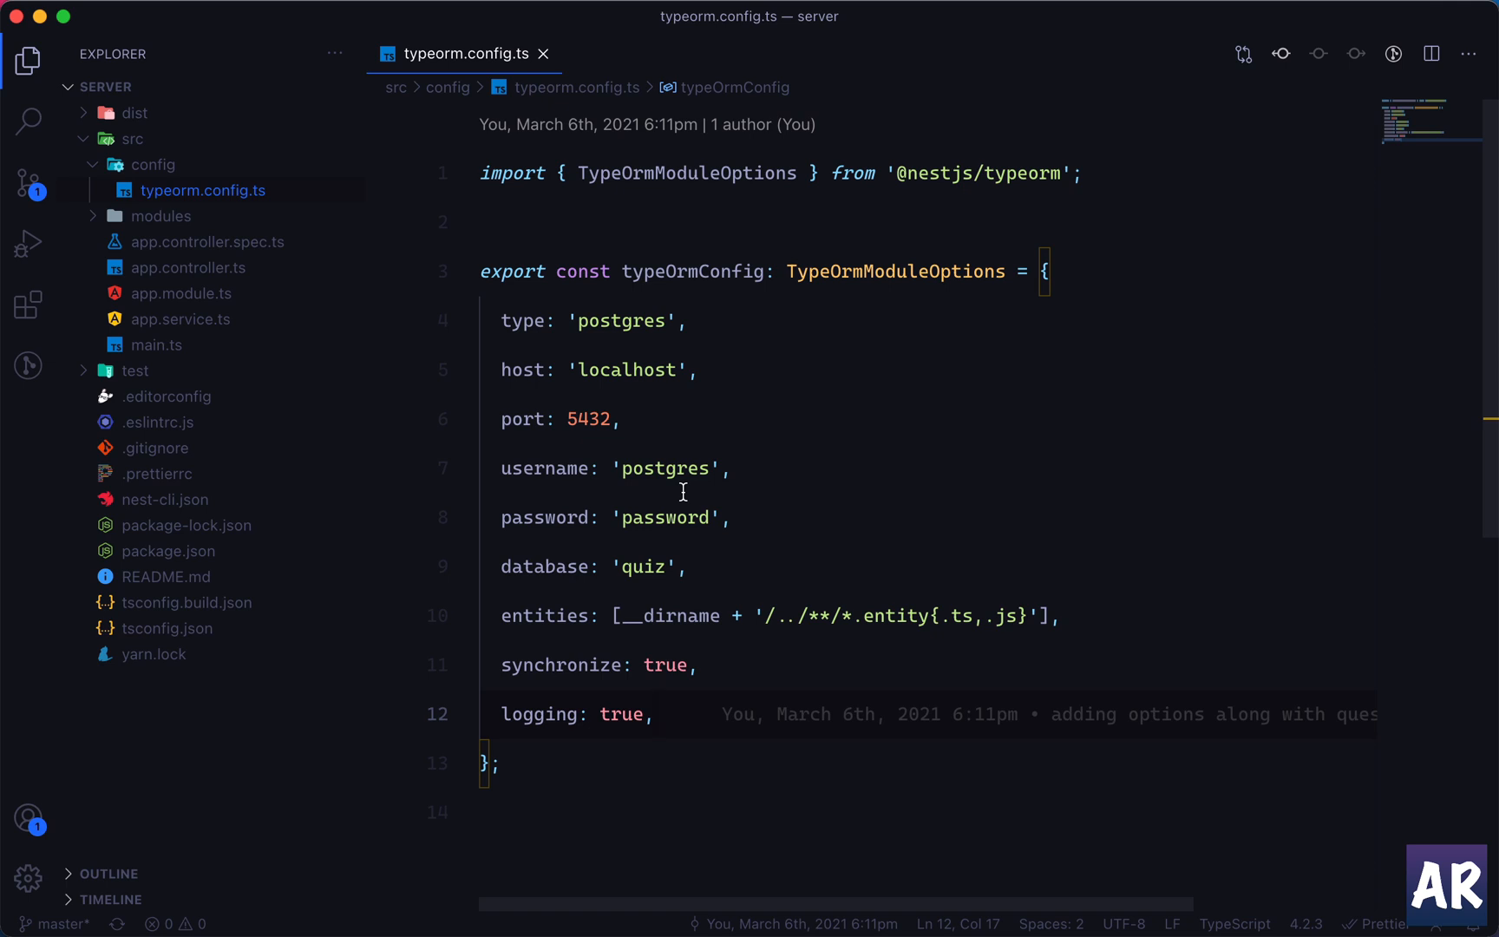
mouse_move(615, 534)
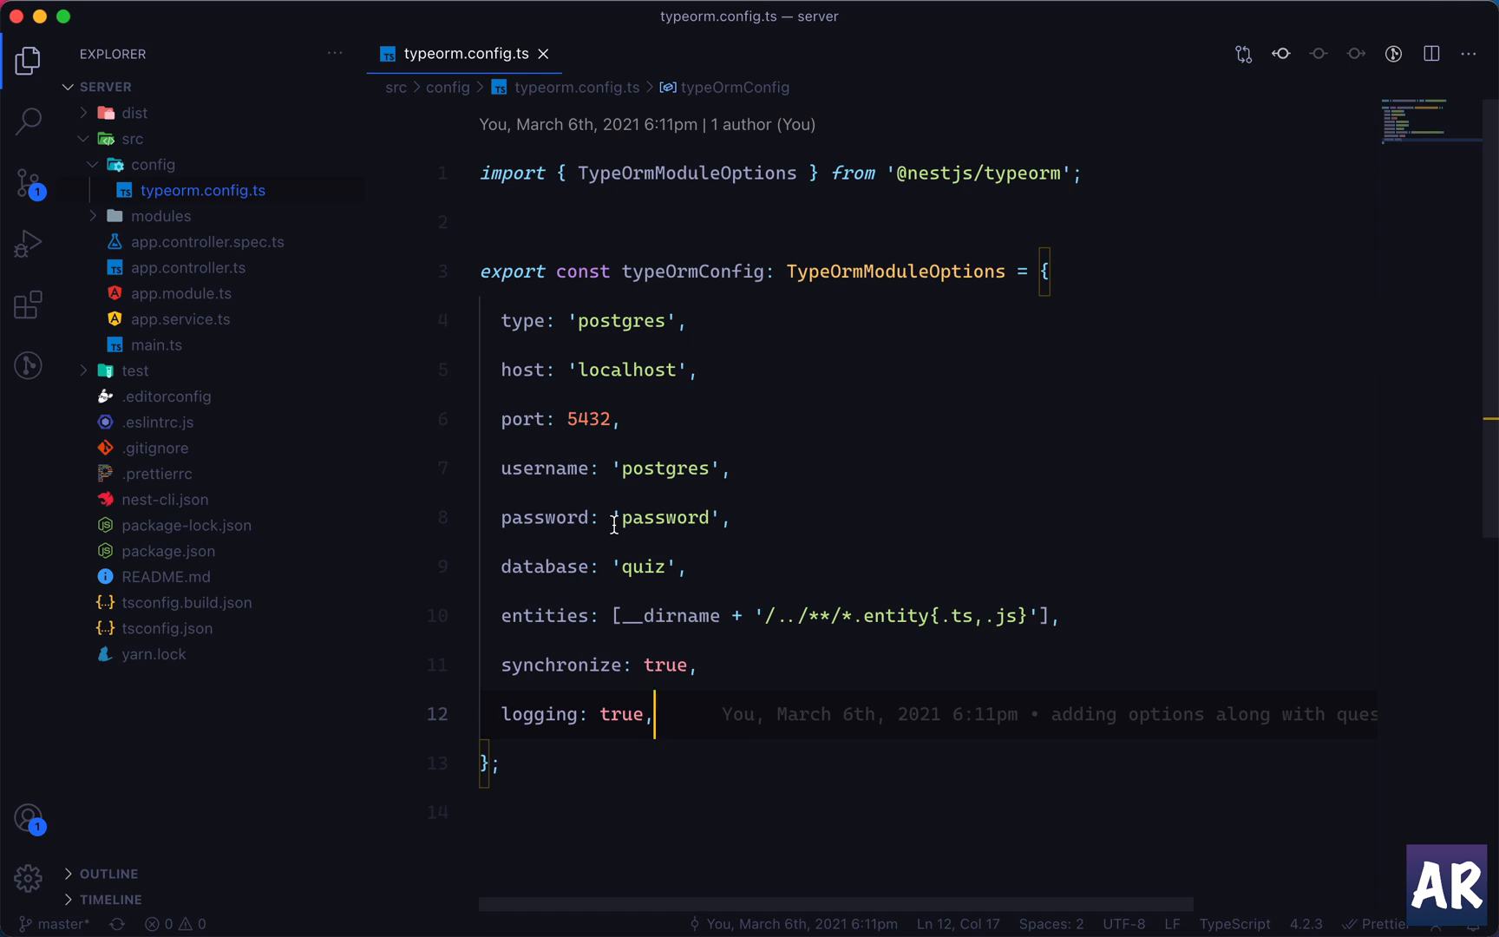
mouse_move(707, 493)
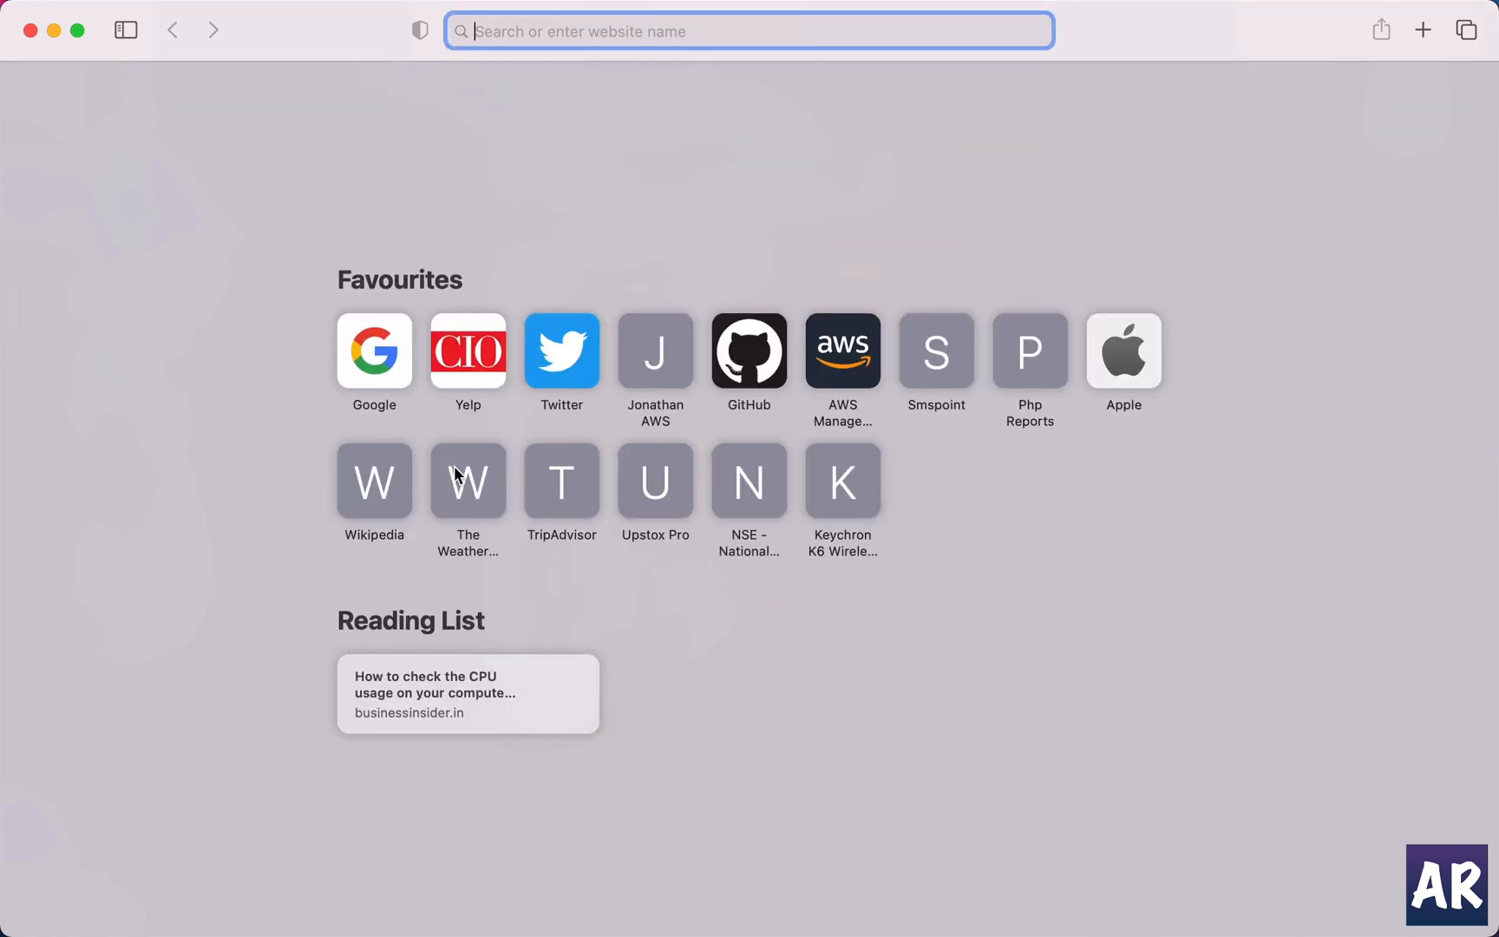
type("nestjs.com")
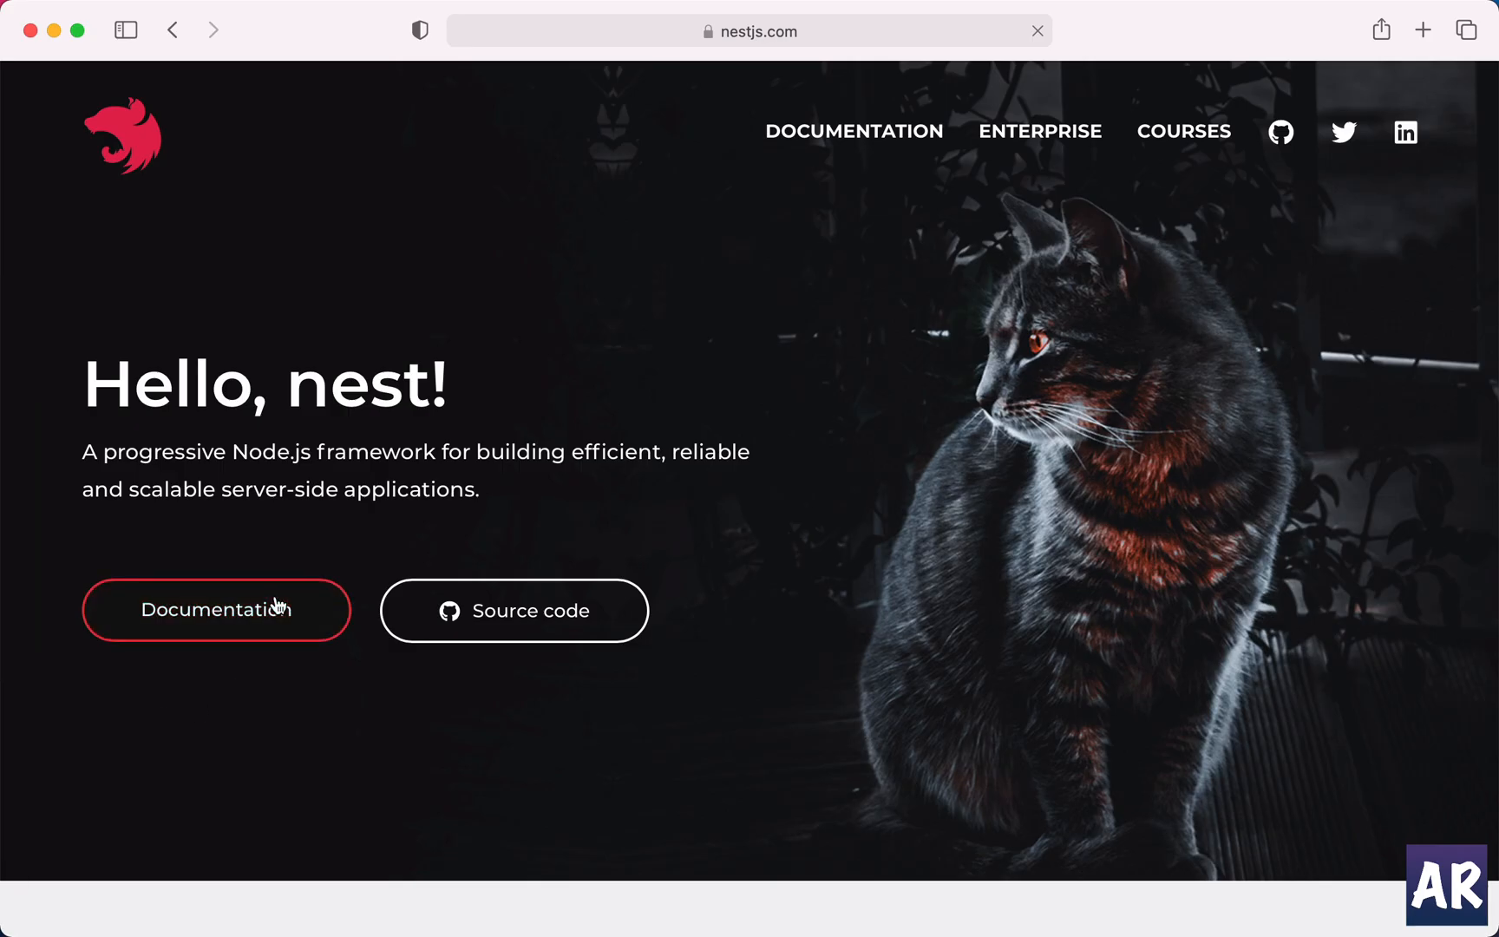
left_click(217, 611)
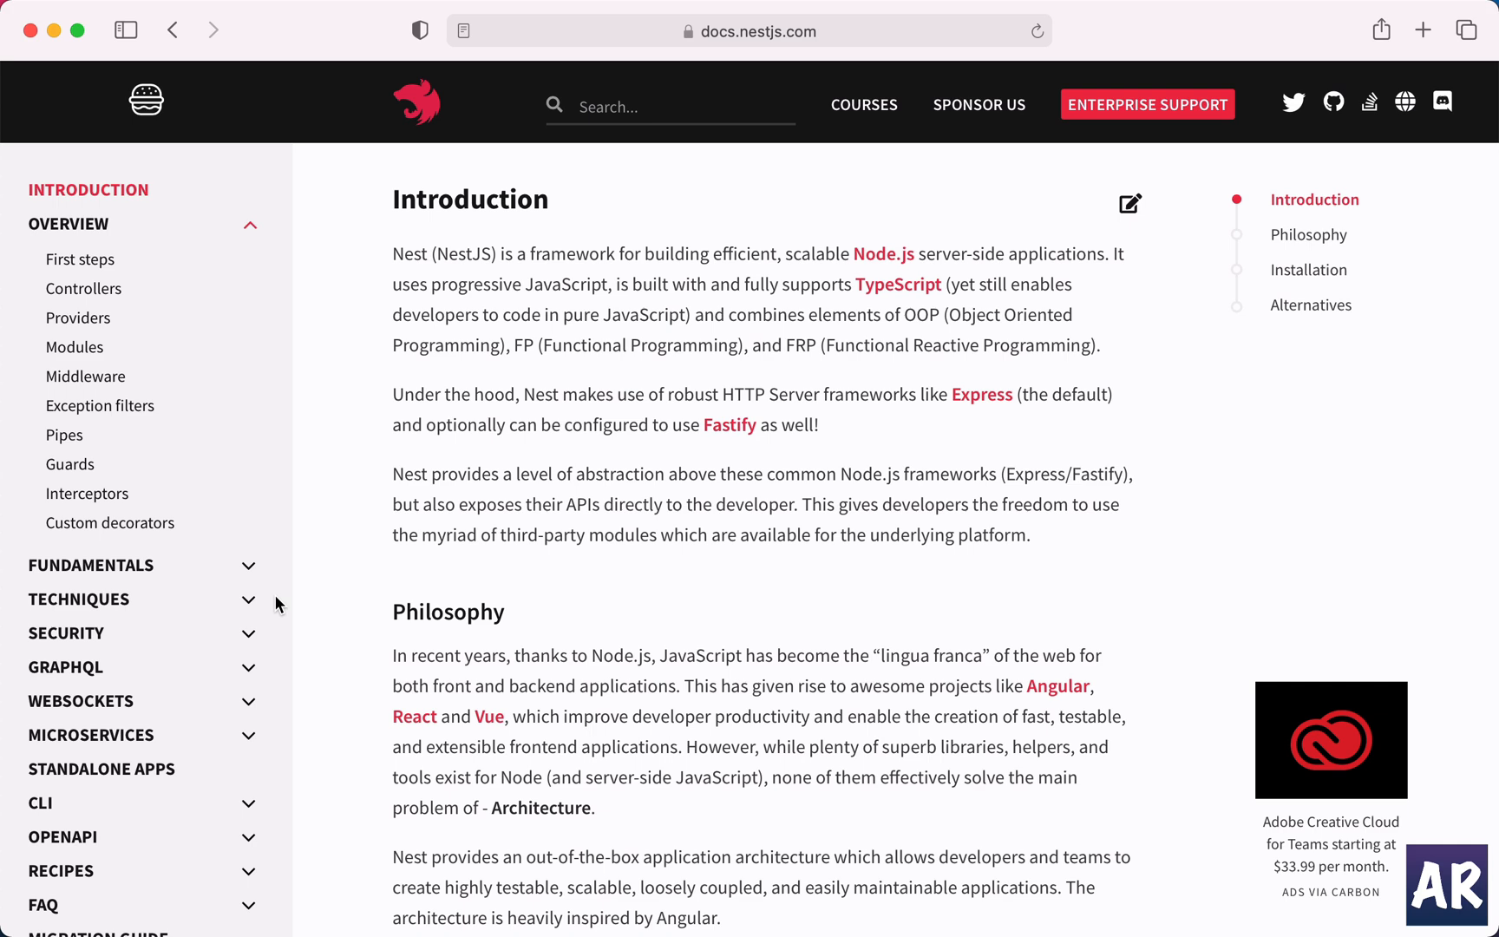
type("conf")
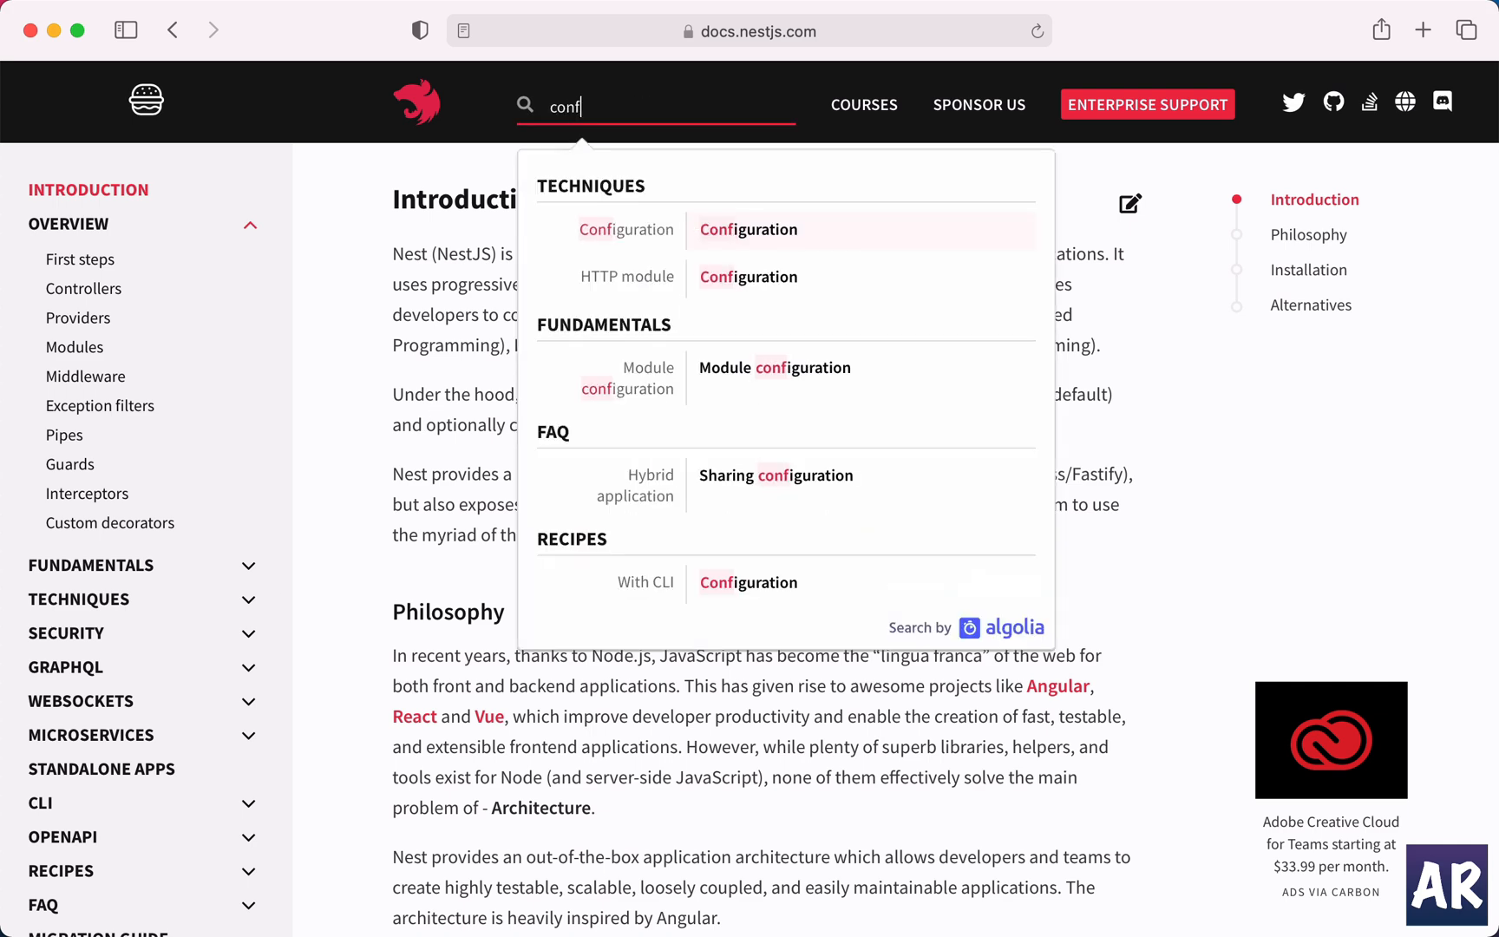
type("ig")
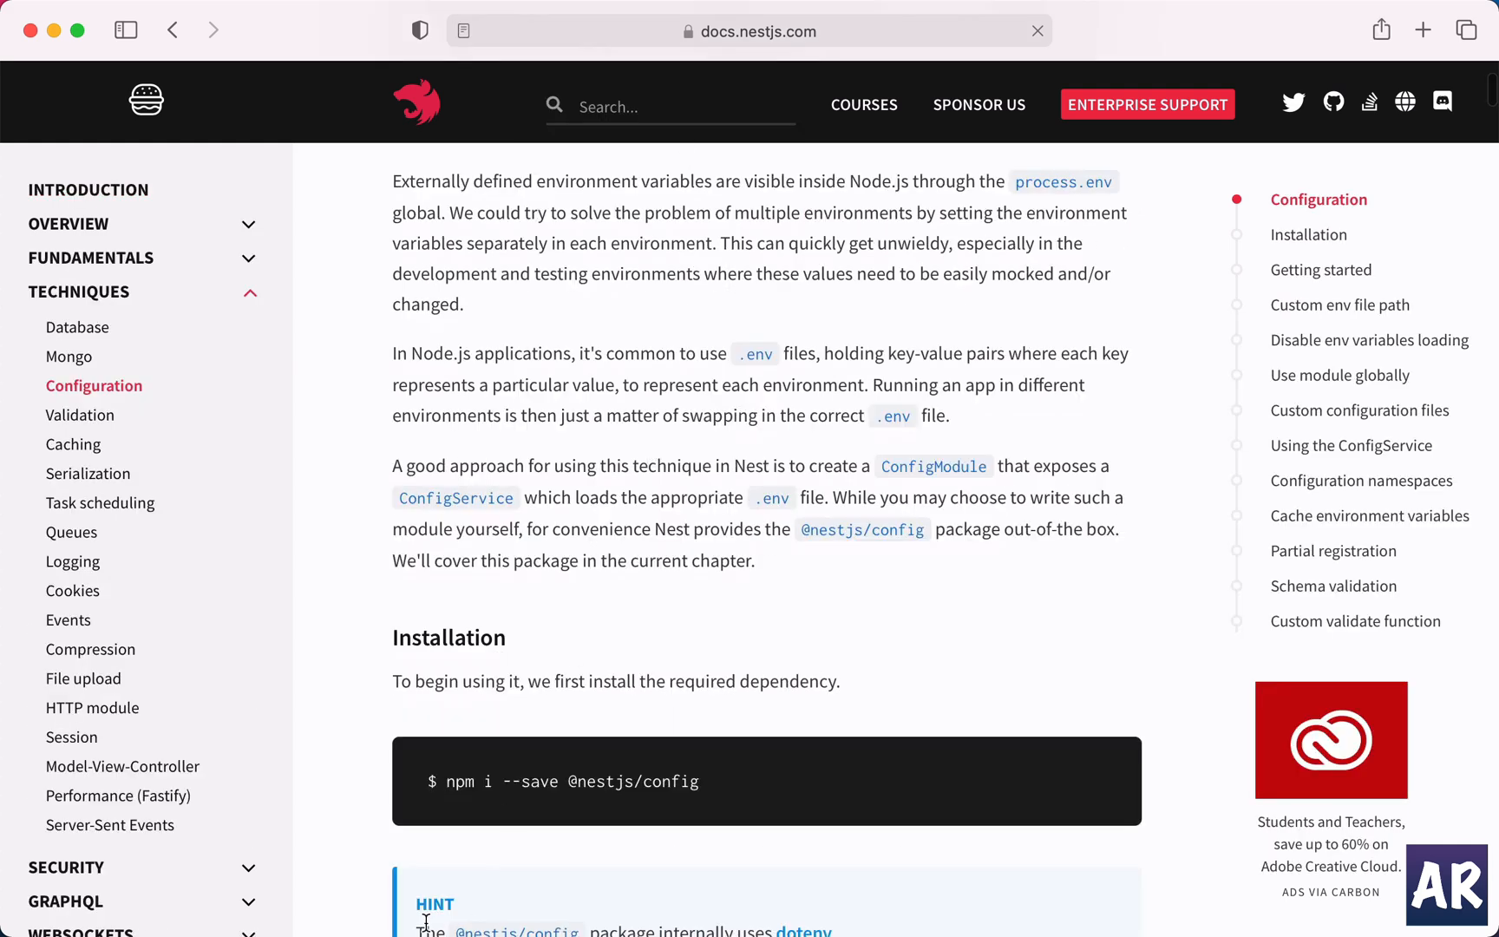
scroll("down", 3)
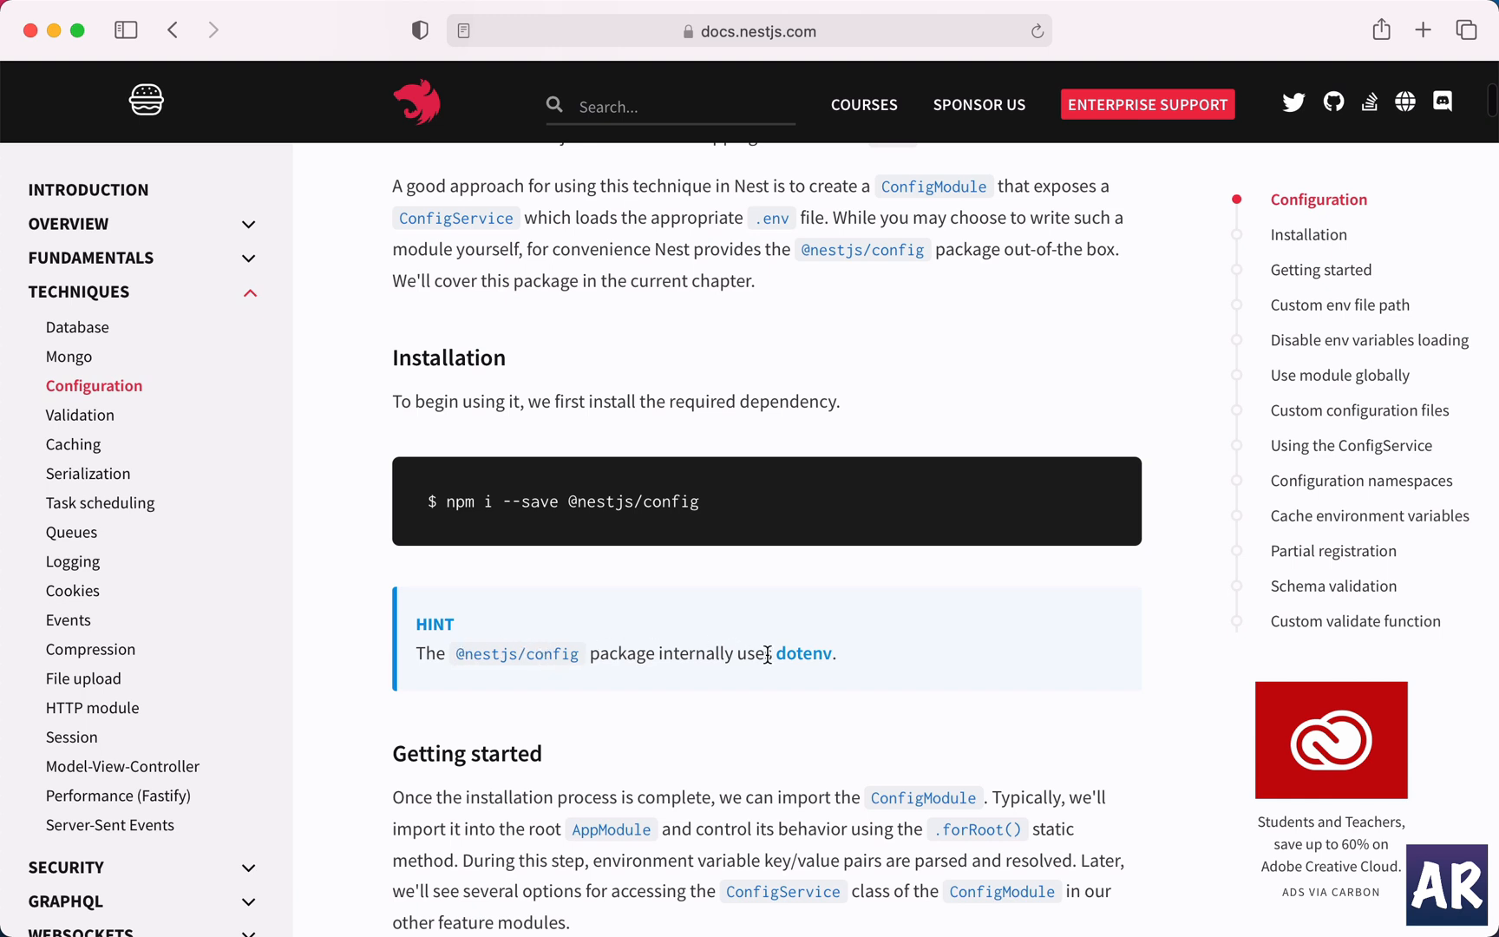
mouse_move(800, 668)
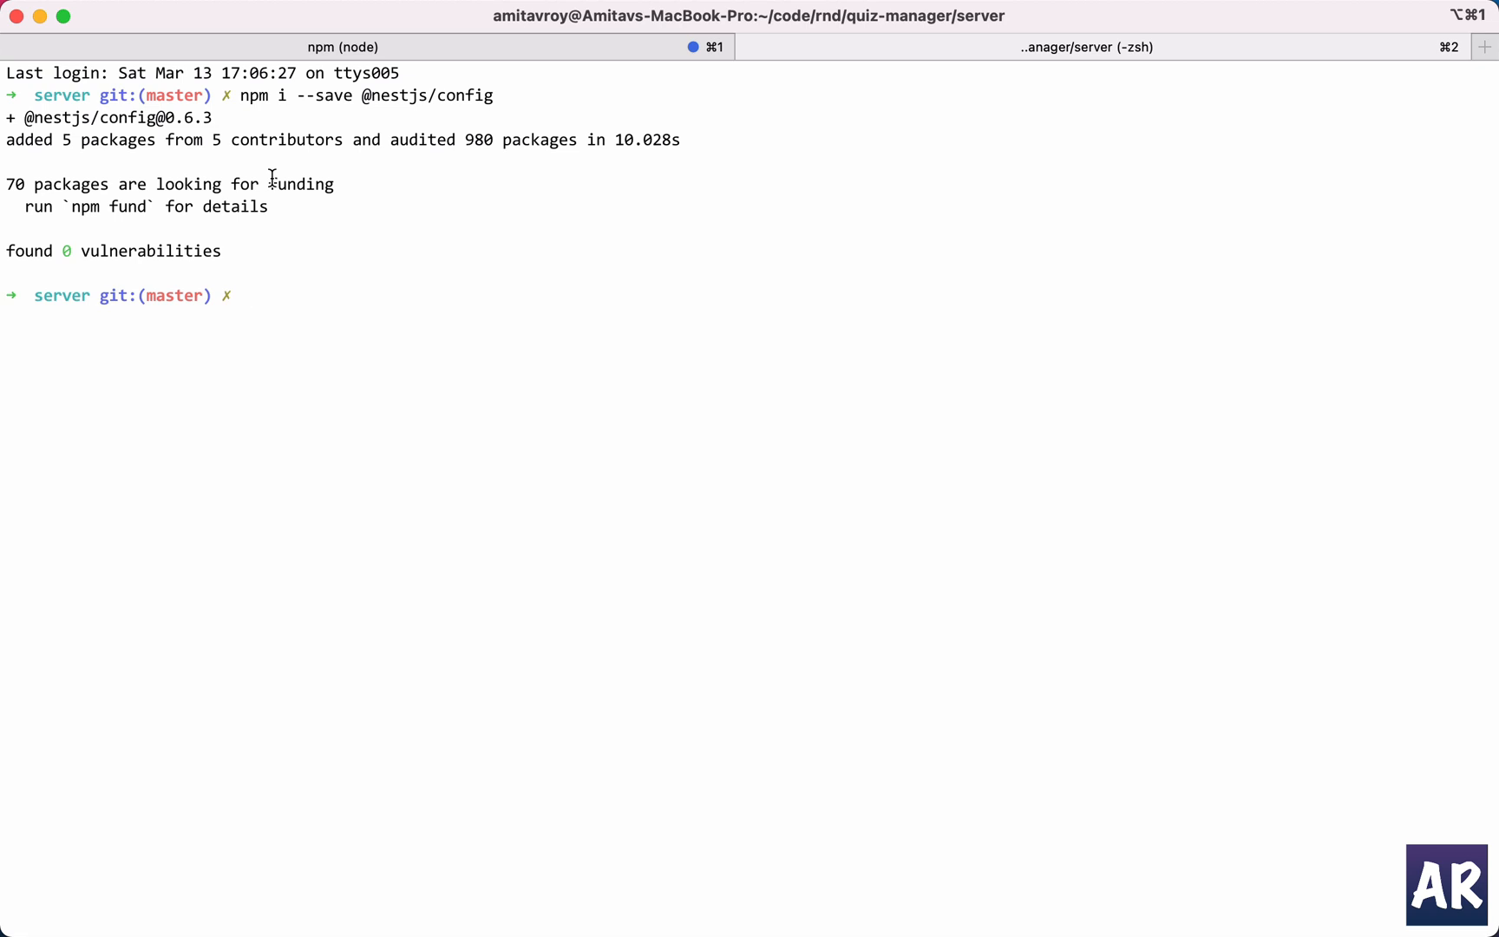
mouse_move(569, 51)
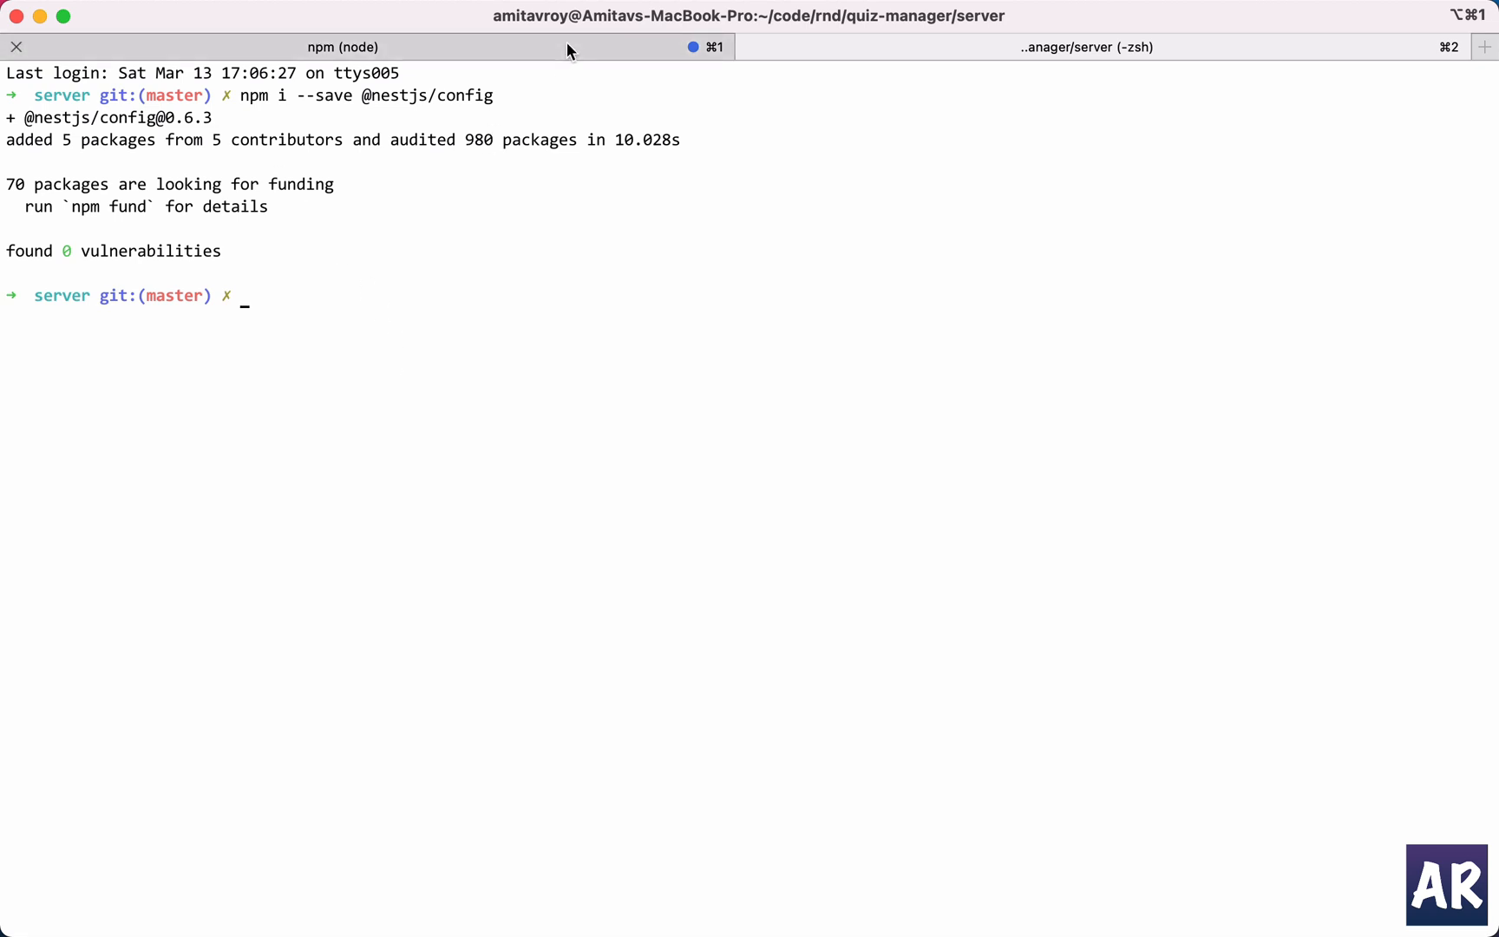
Start the NestJS server in development mode with npm run start:dev, then return to the editor.
type("npm run start:dev")
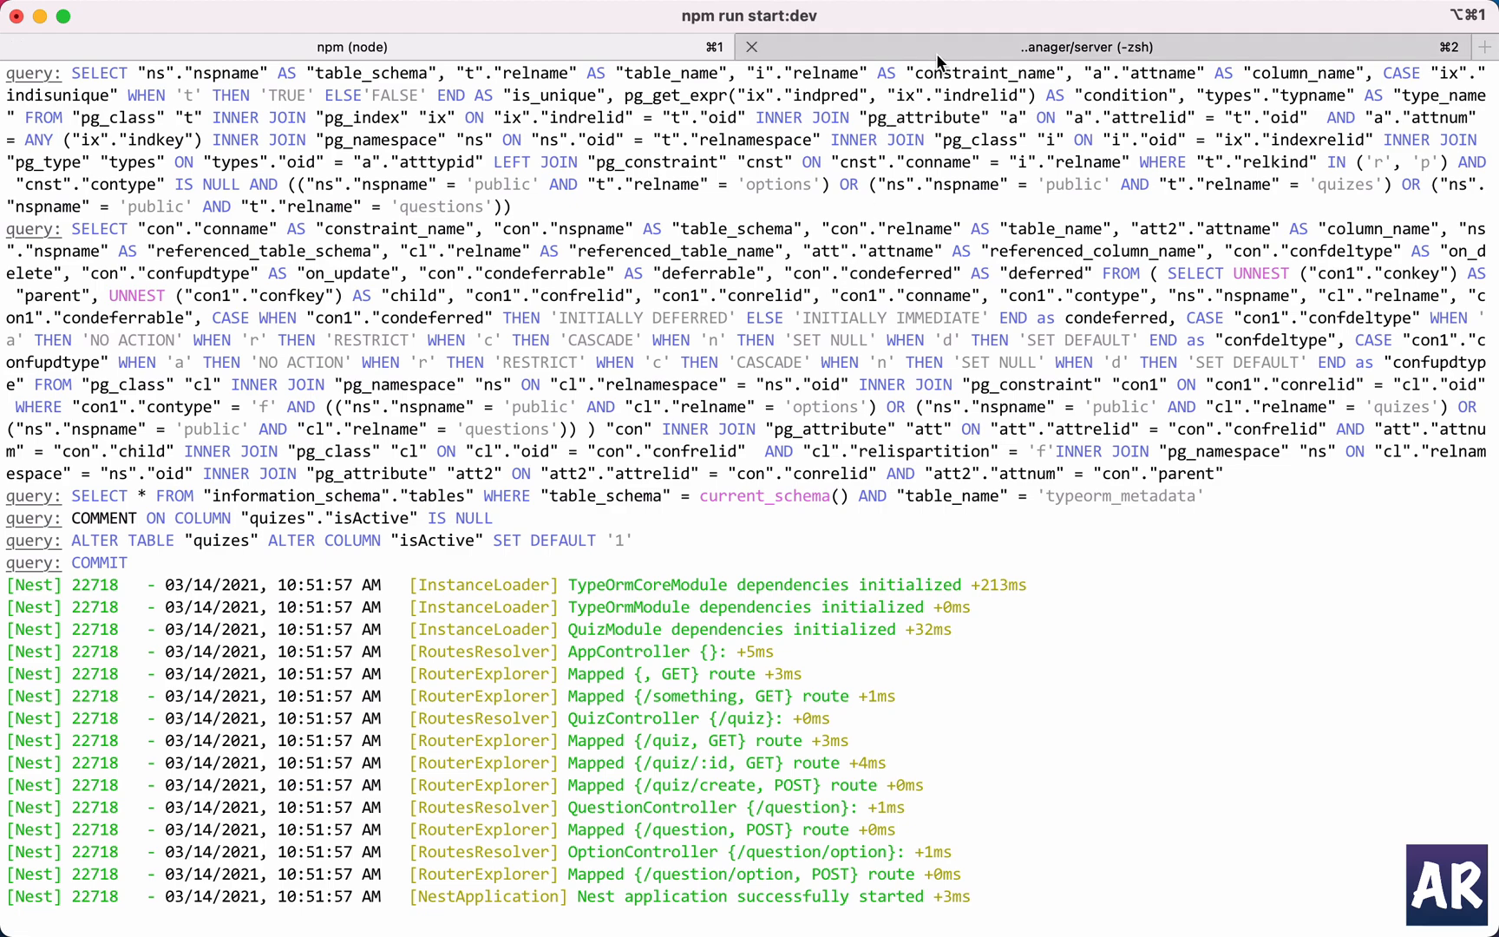
key("Cmd+Tab")
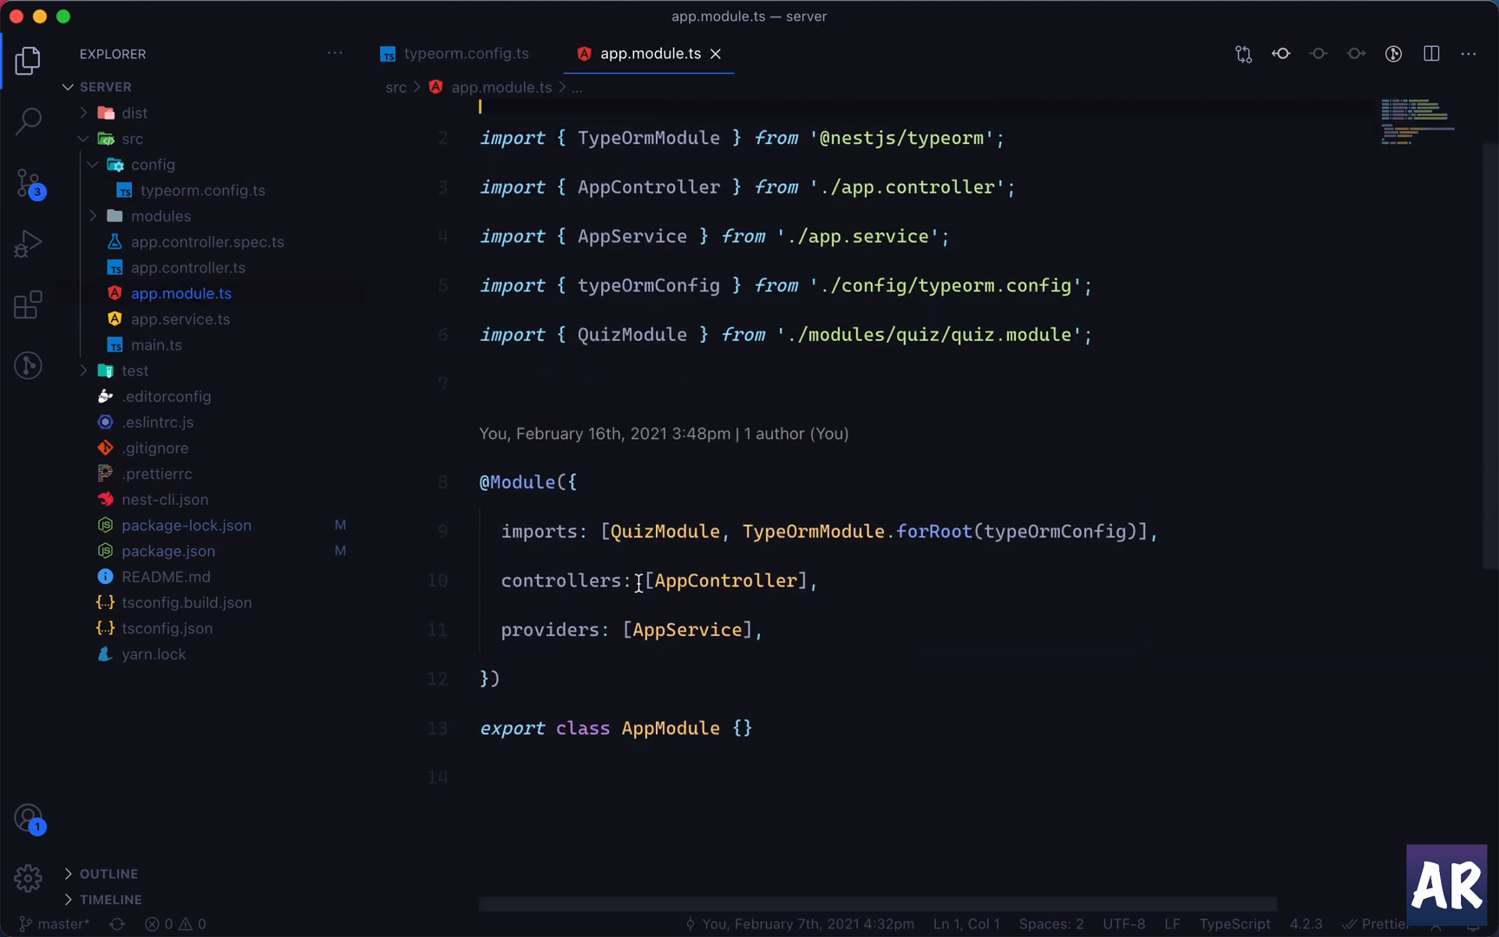
mouse_move(656, 109)
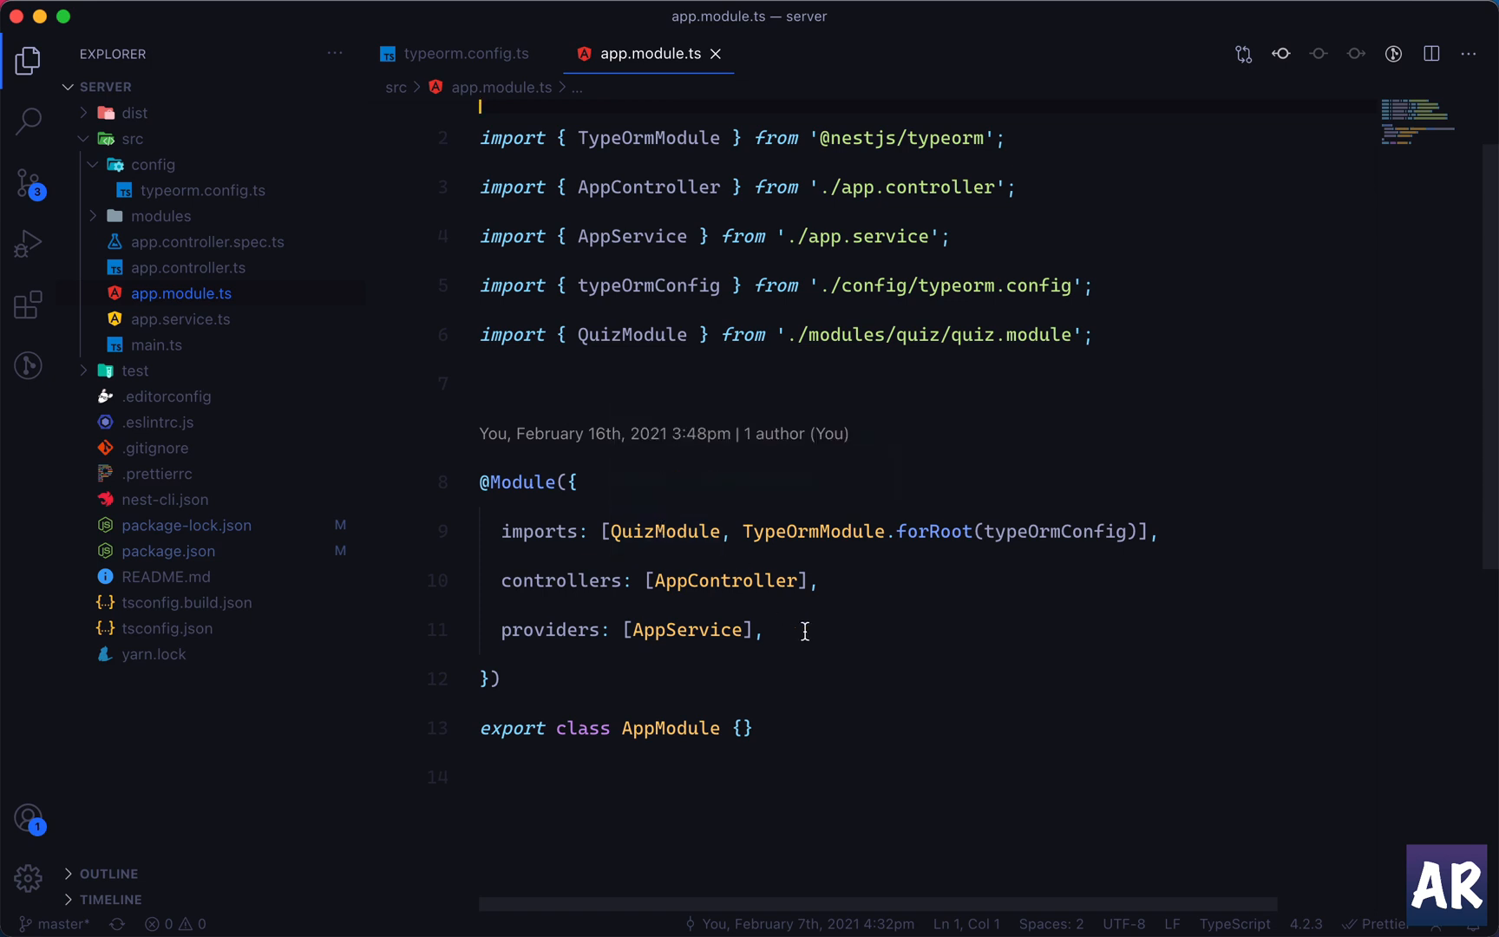
double_click(813, 533)
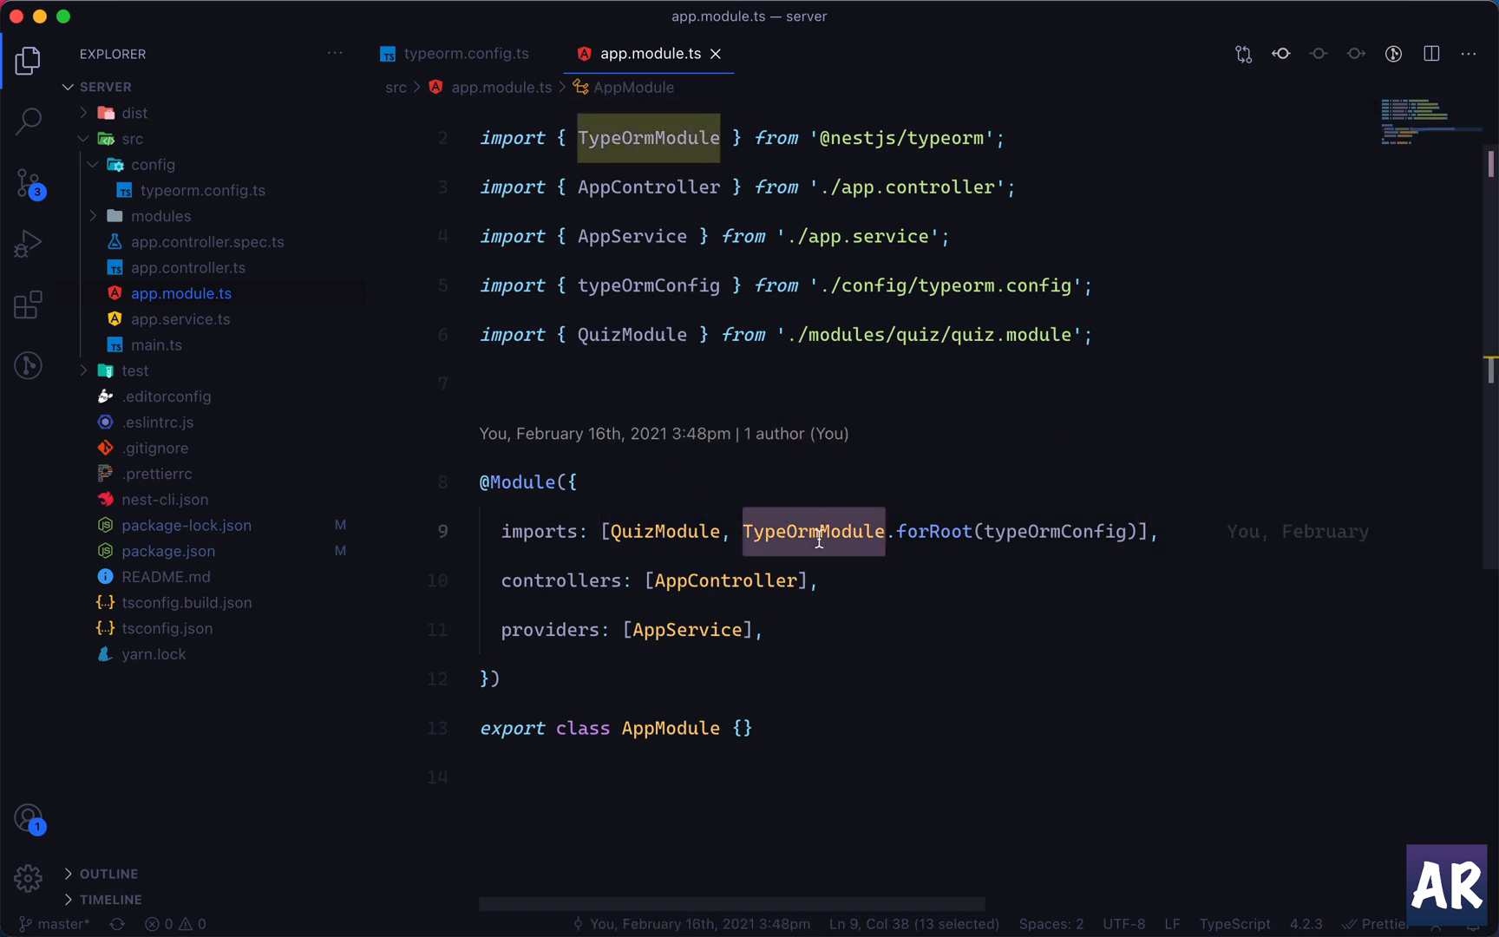
mouse_move(1044, 532)
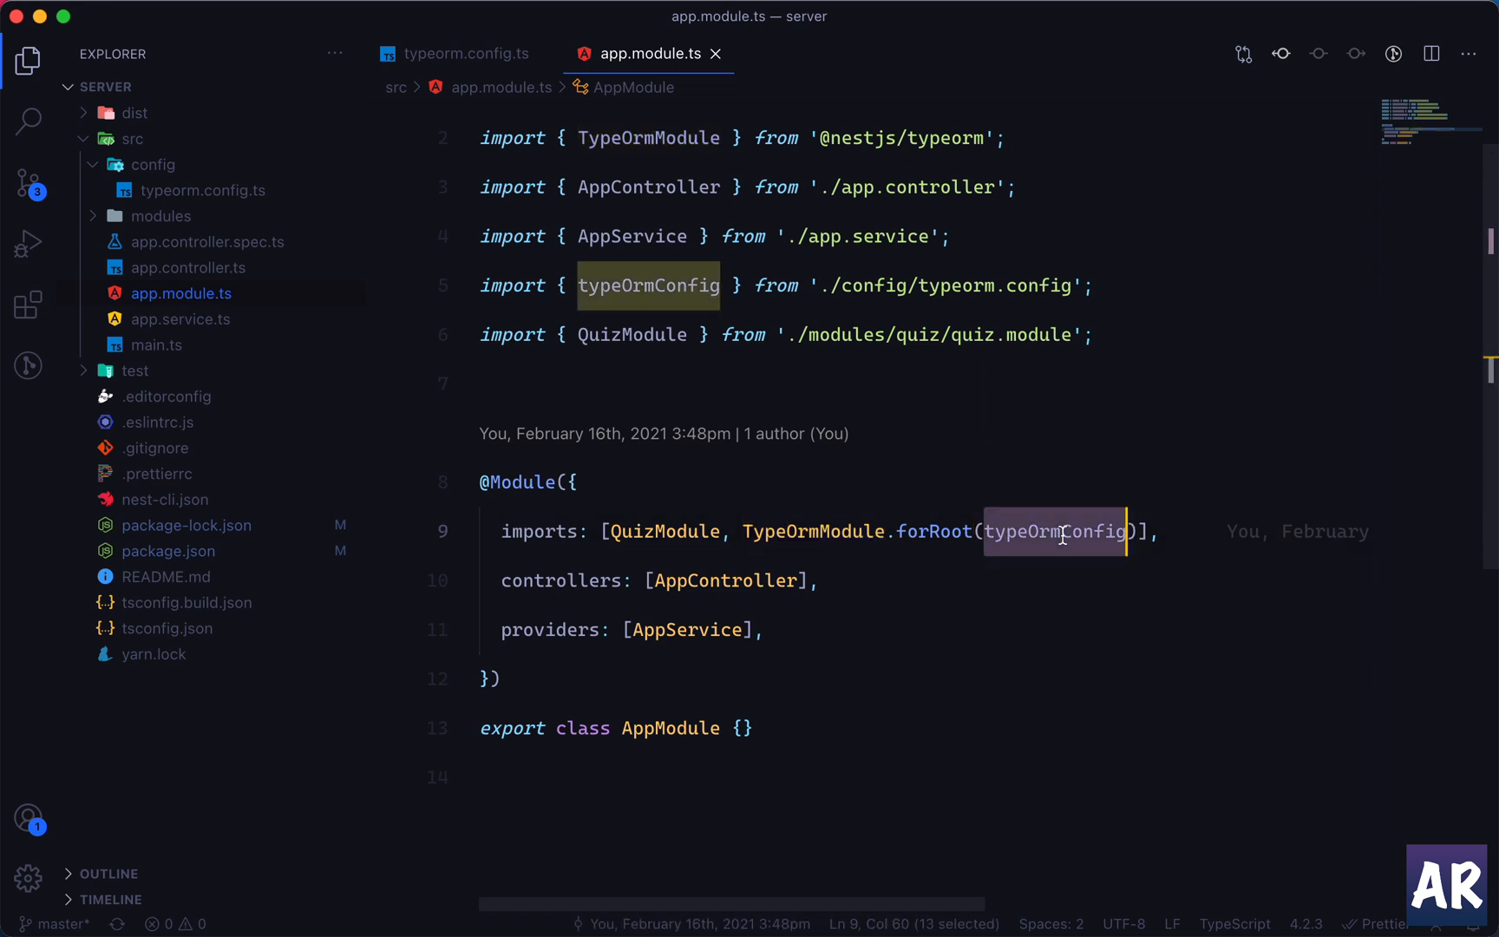
mouse_move(933, 531)
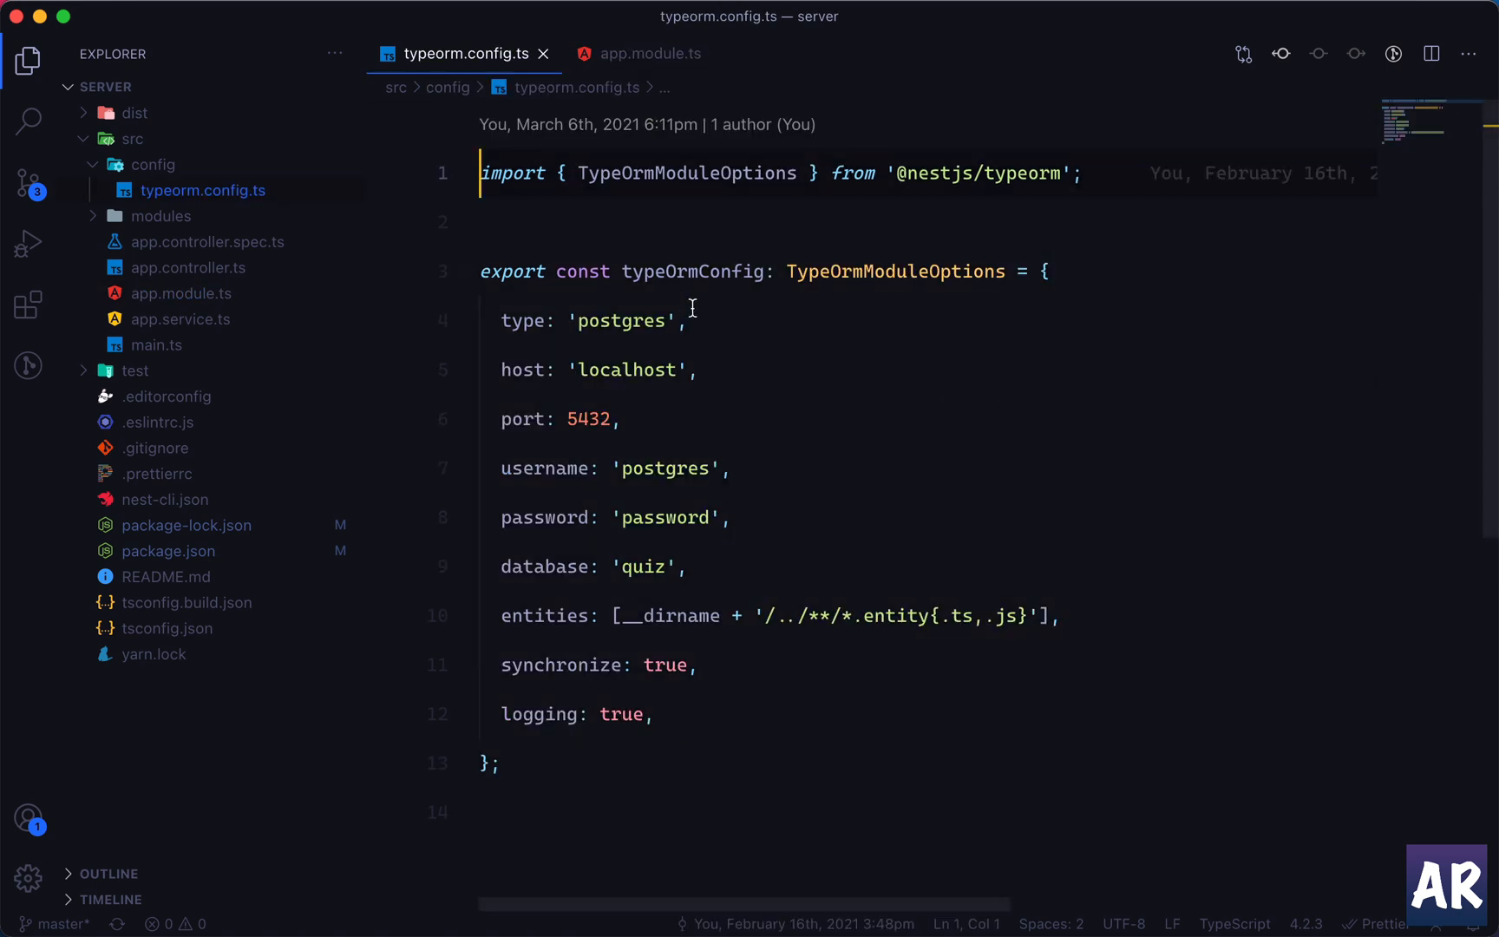
left_click(1047, 271)
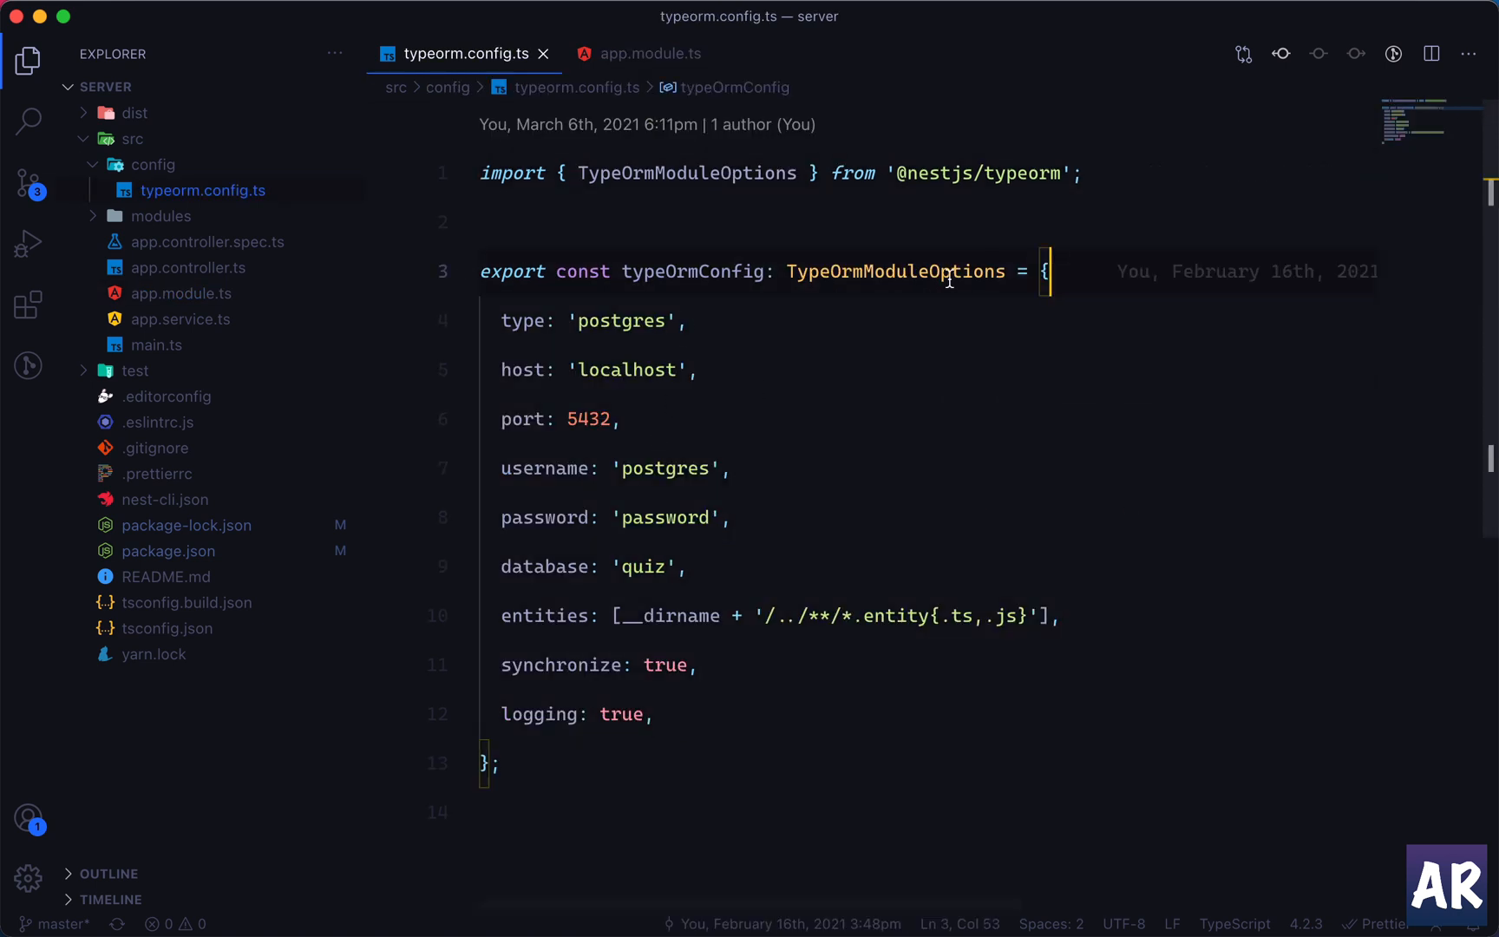
double_click(895, 271)
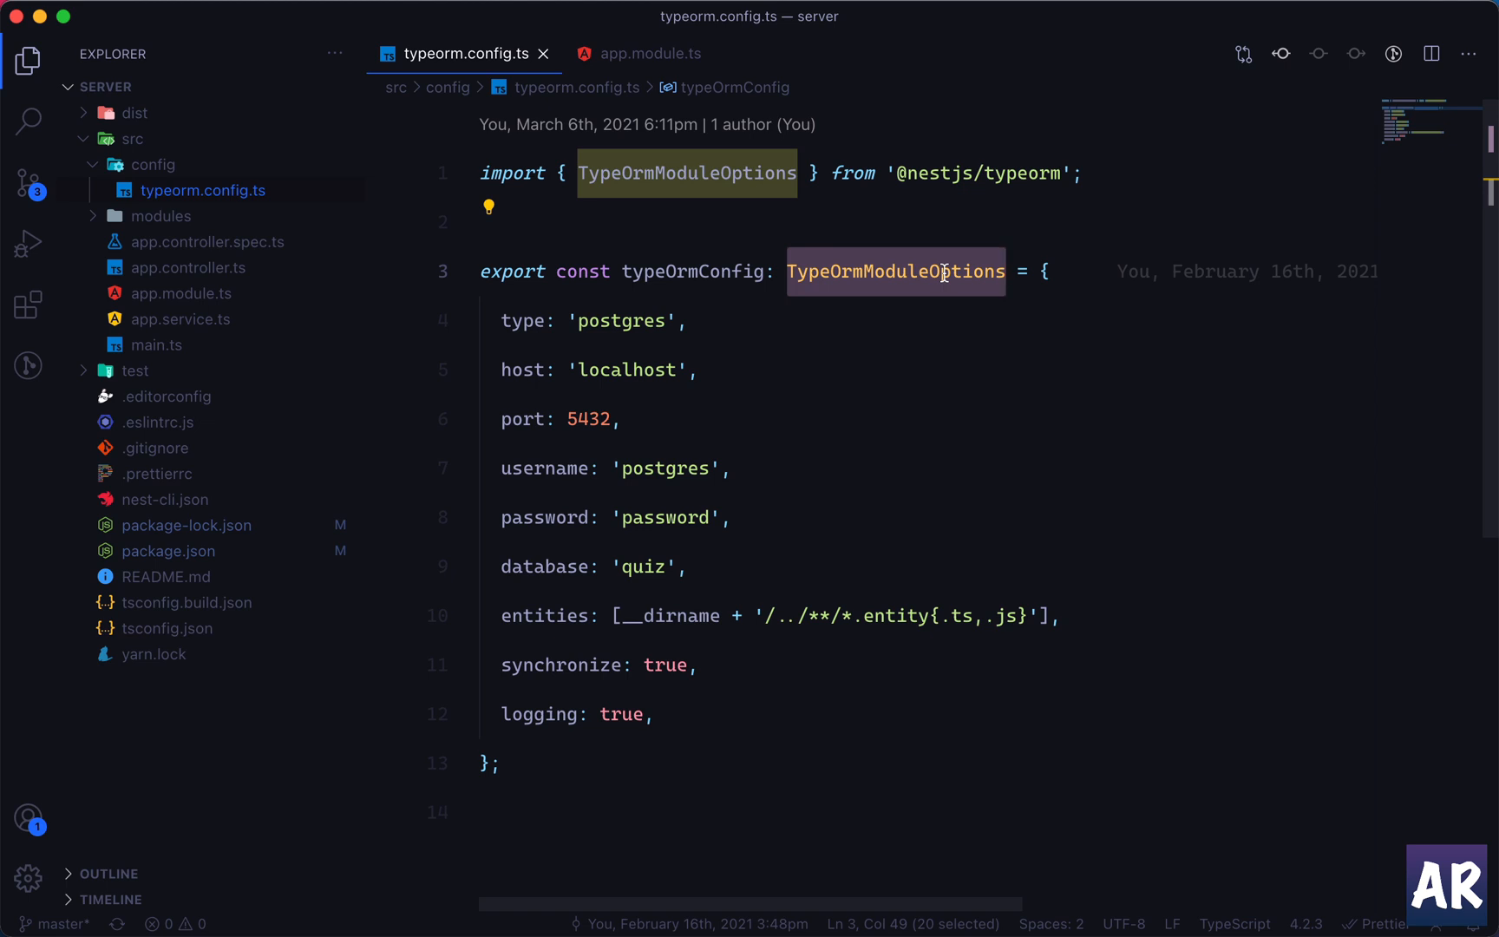
mouse_move(729, 241)
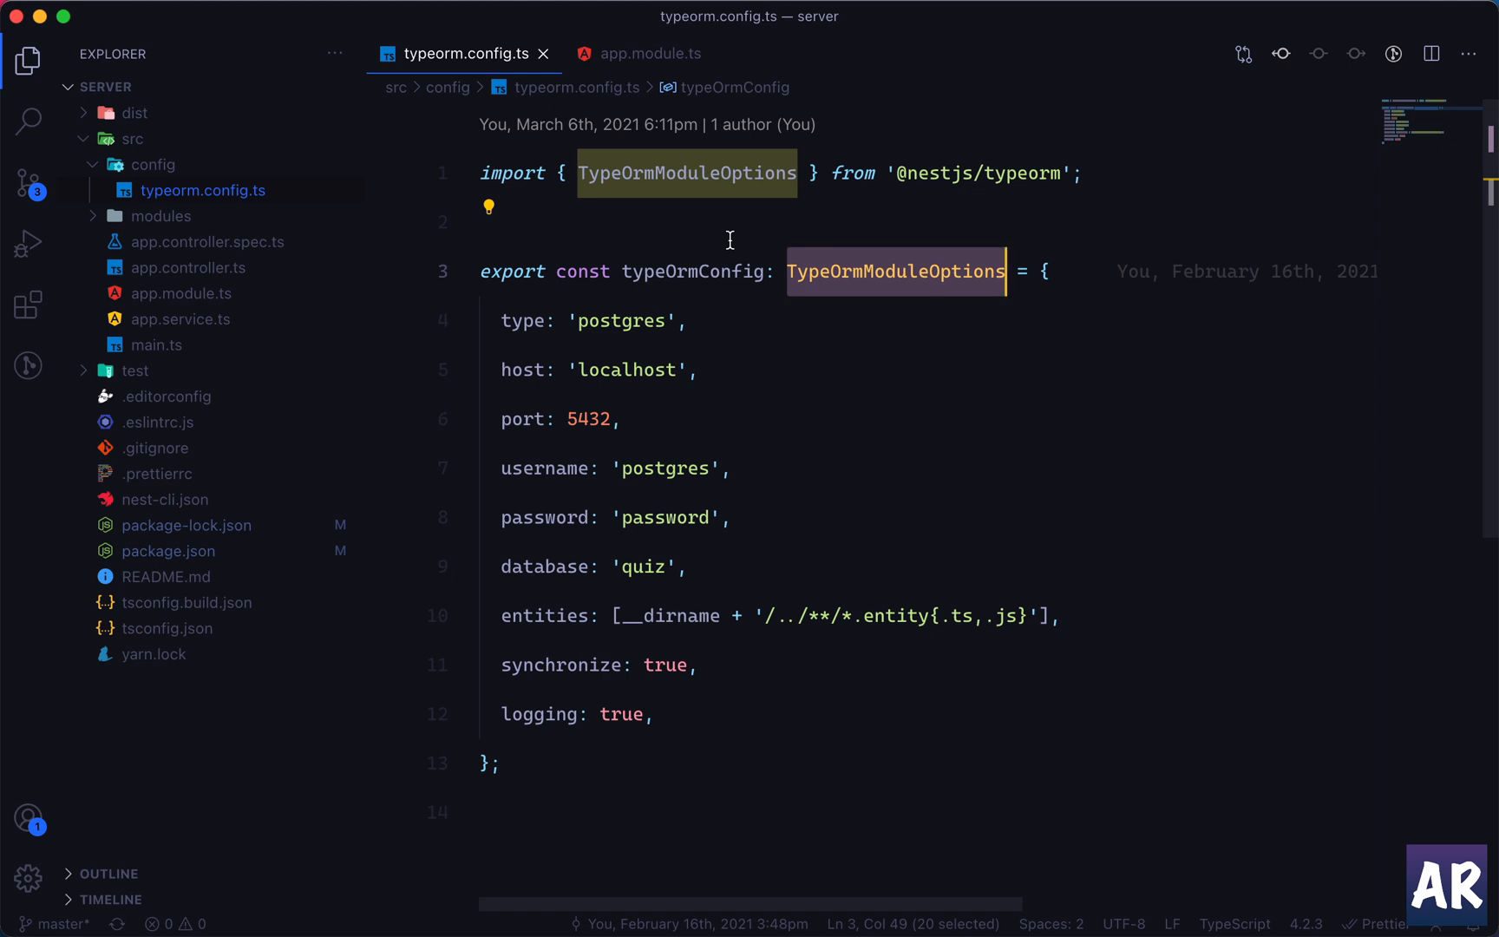
mouse_move(1029, 323)
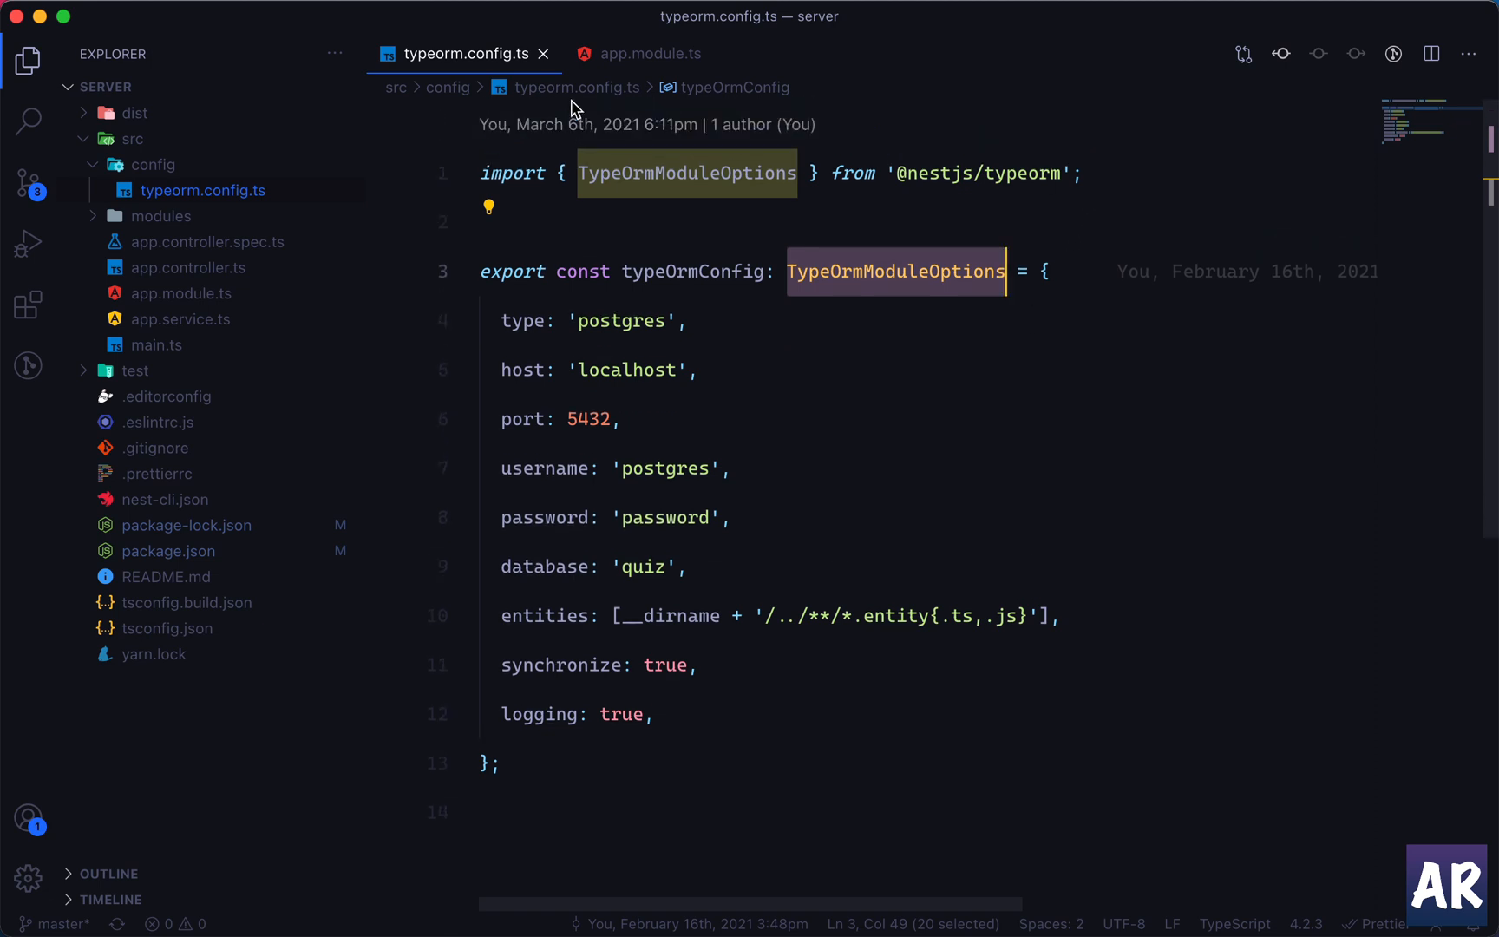
left_click(638, 53)
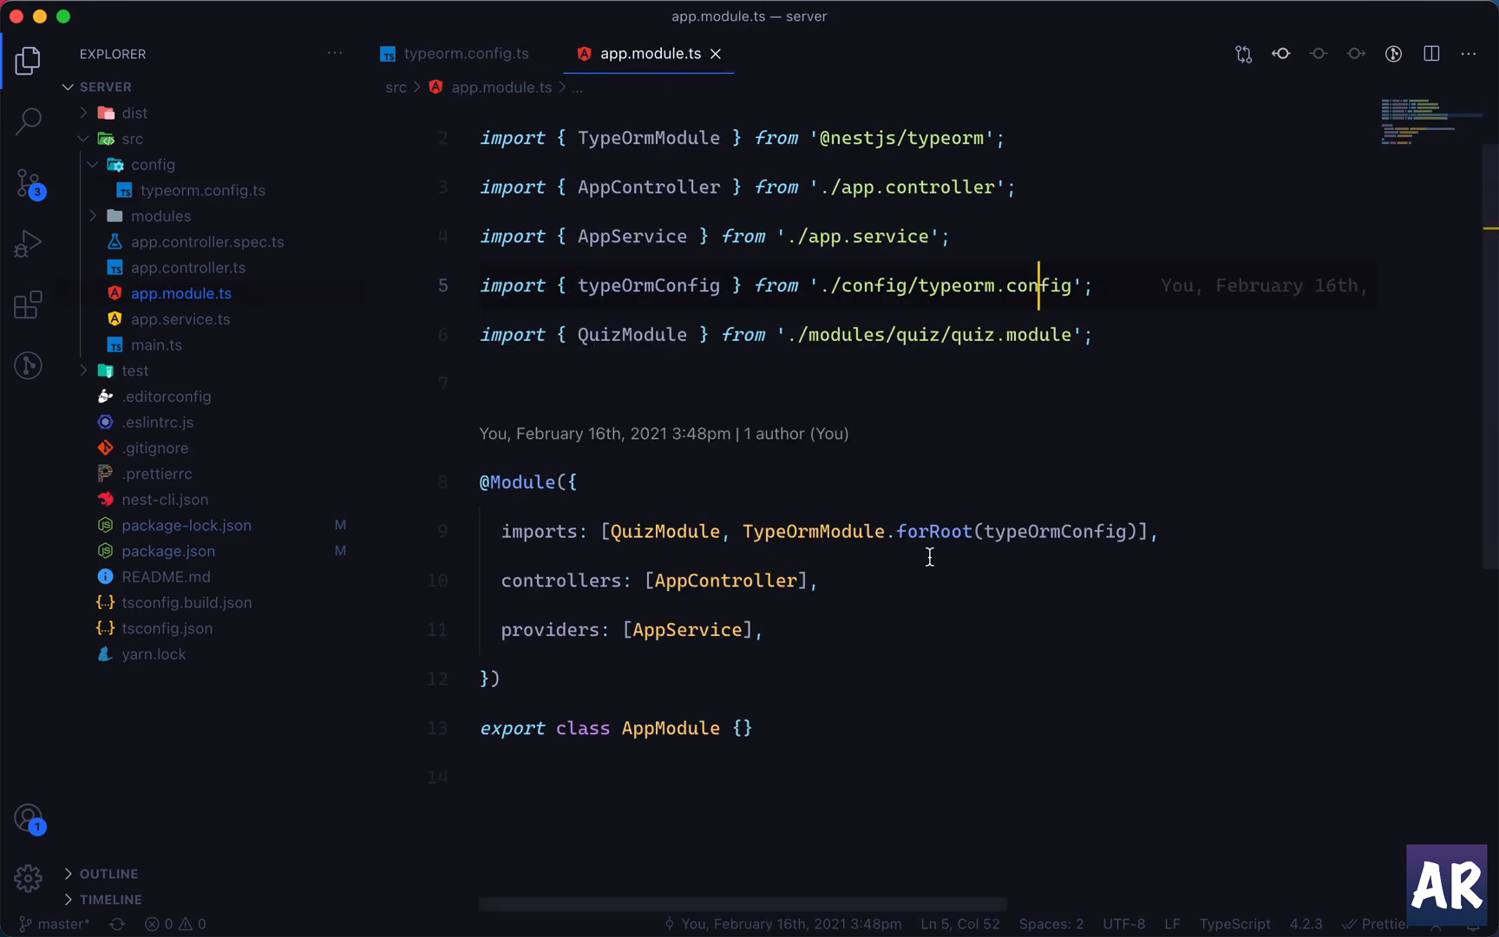
mouse_move(1068, 531)
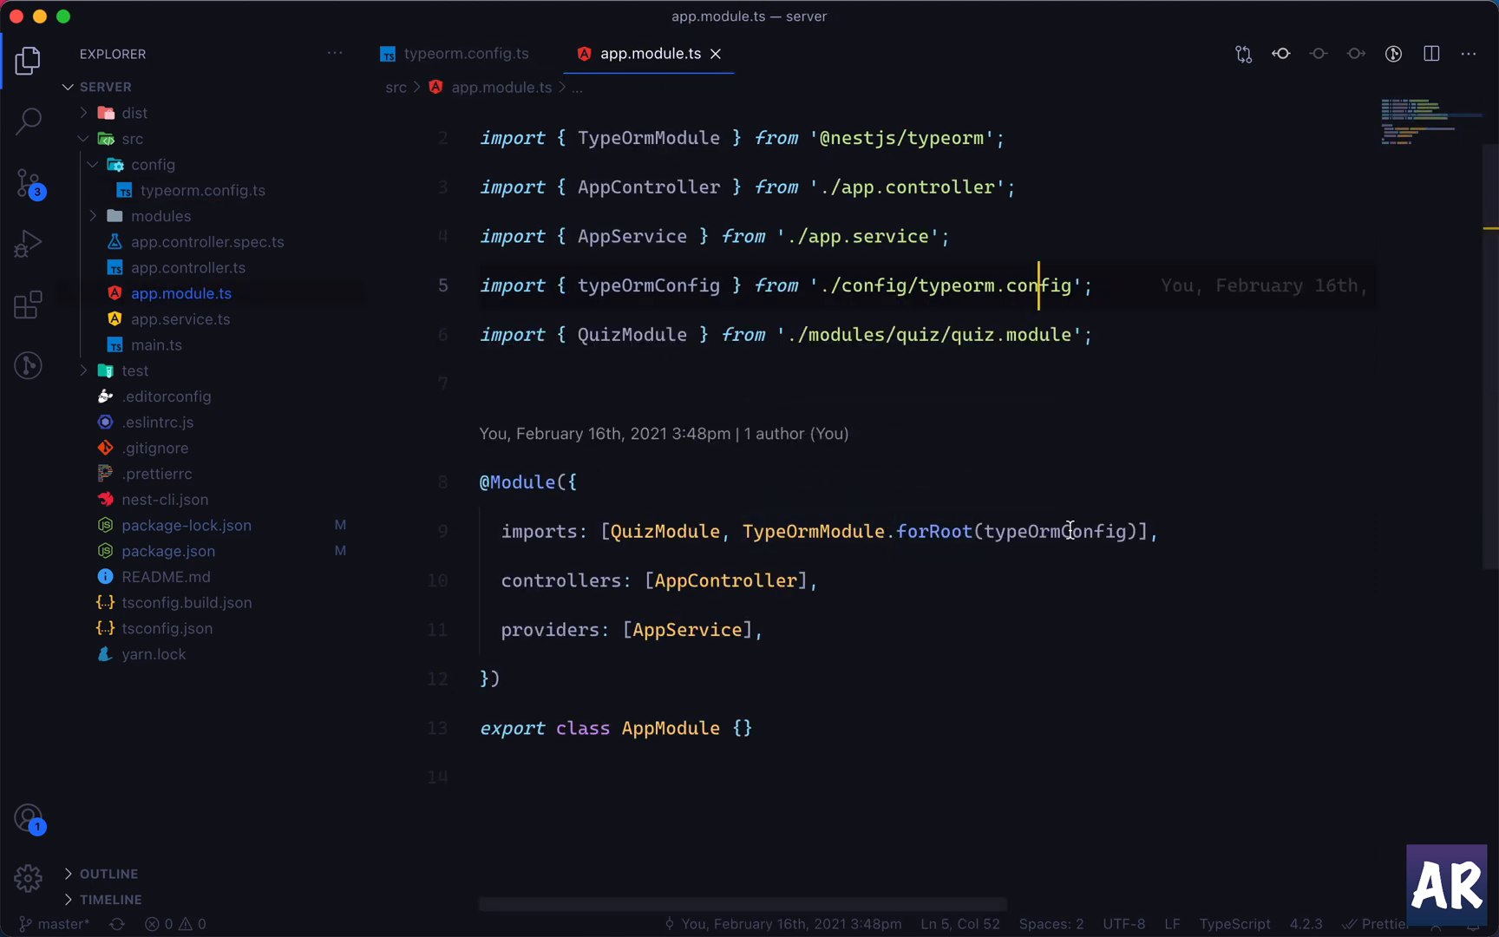
left_click(1068, 531)
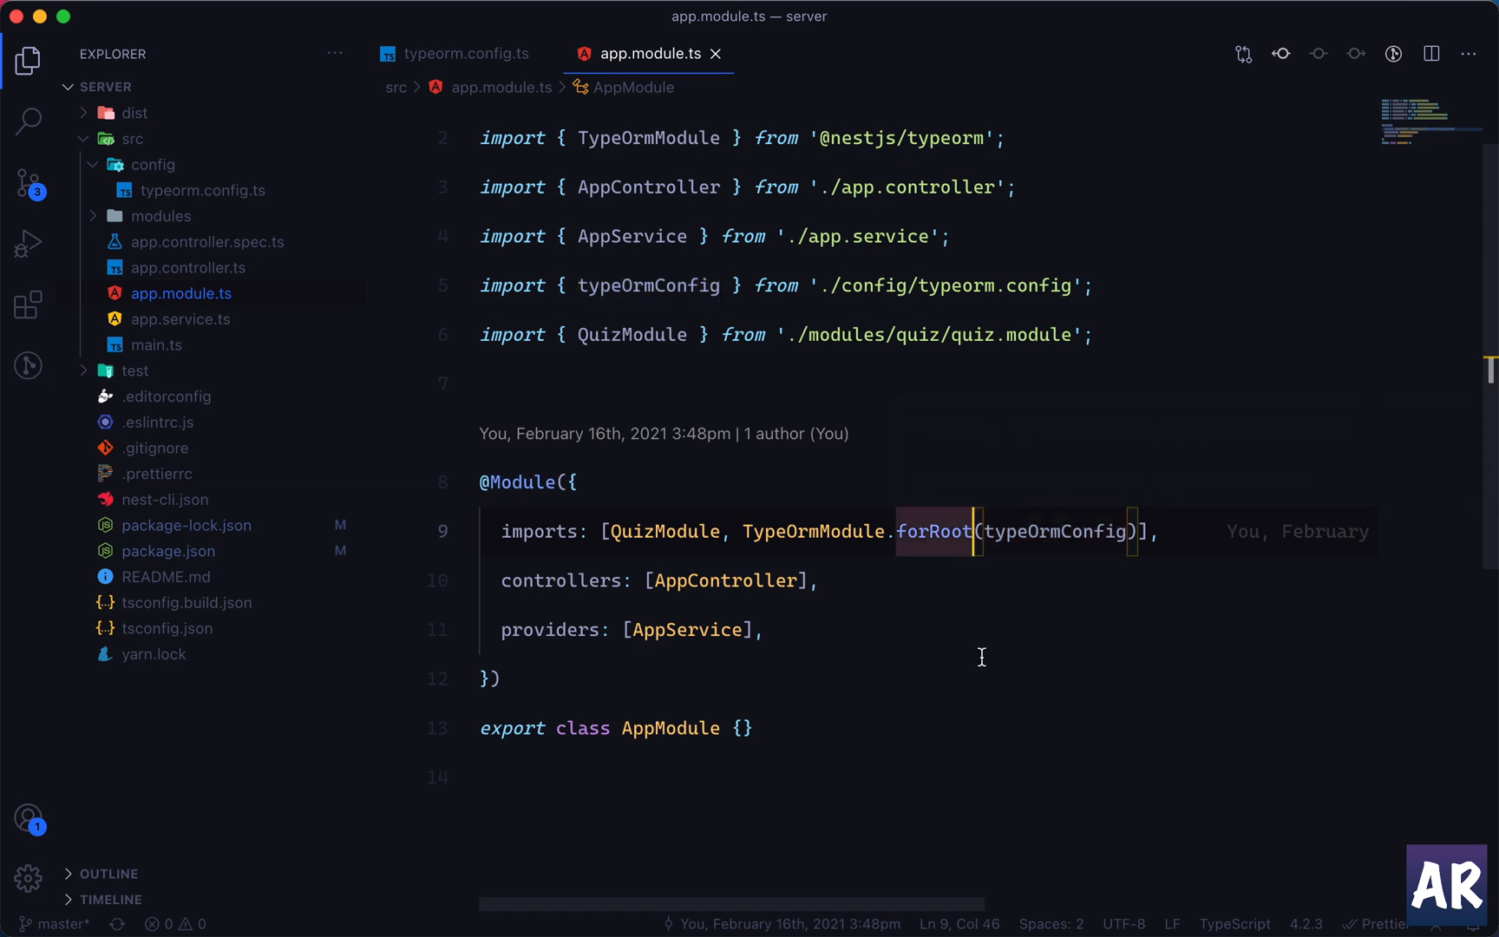
Rename the exported config to typeOrmConfigAsync and update its import in app.module.ts.
type("Async")
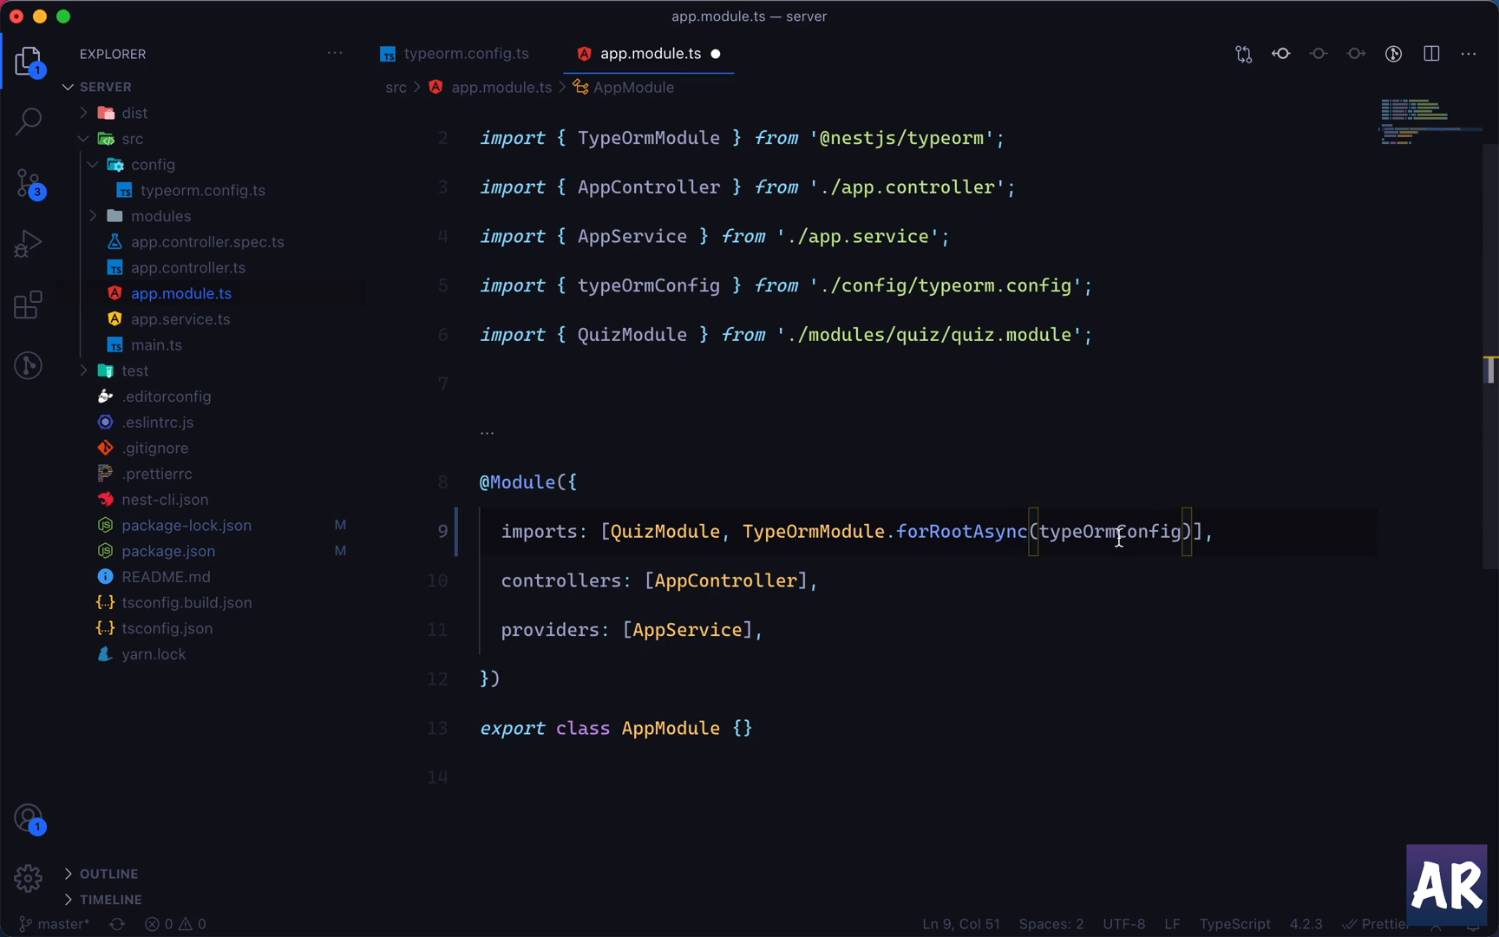
mouse_move(1091, 552)
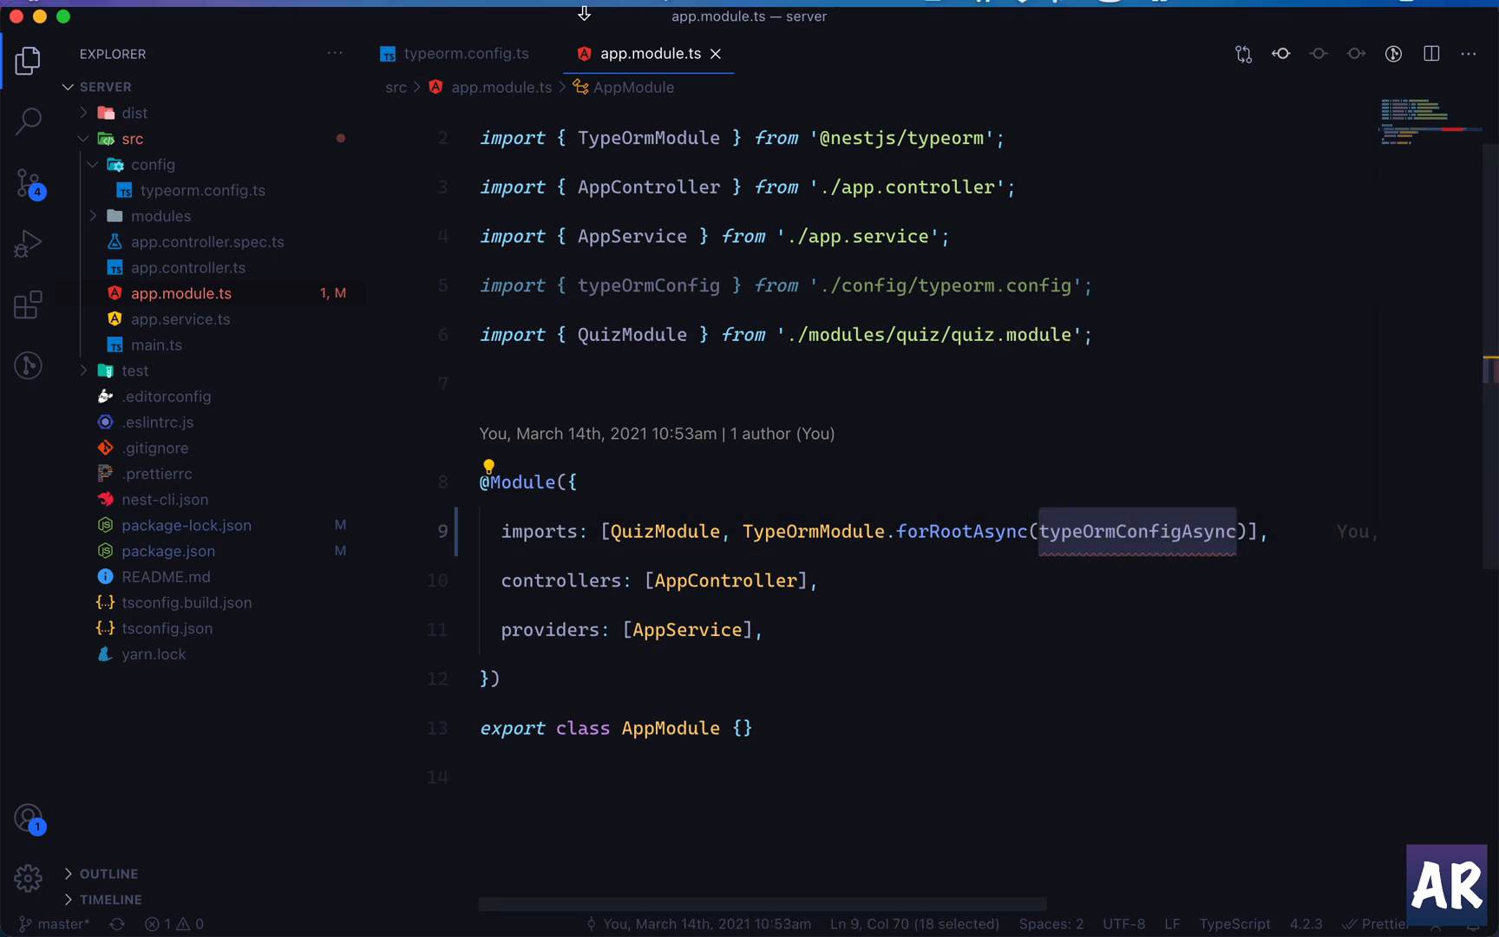
left_click(467, 54)
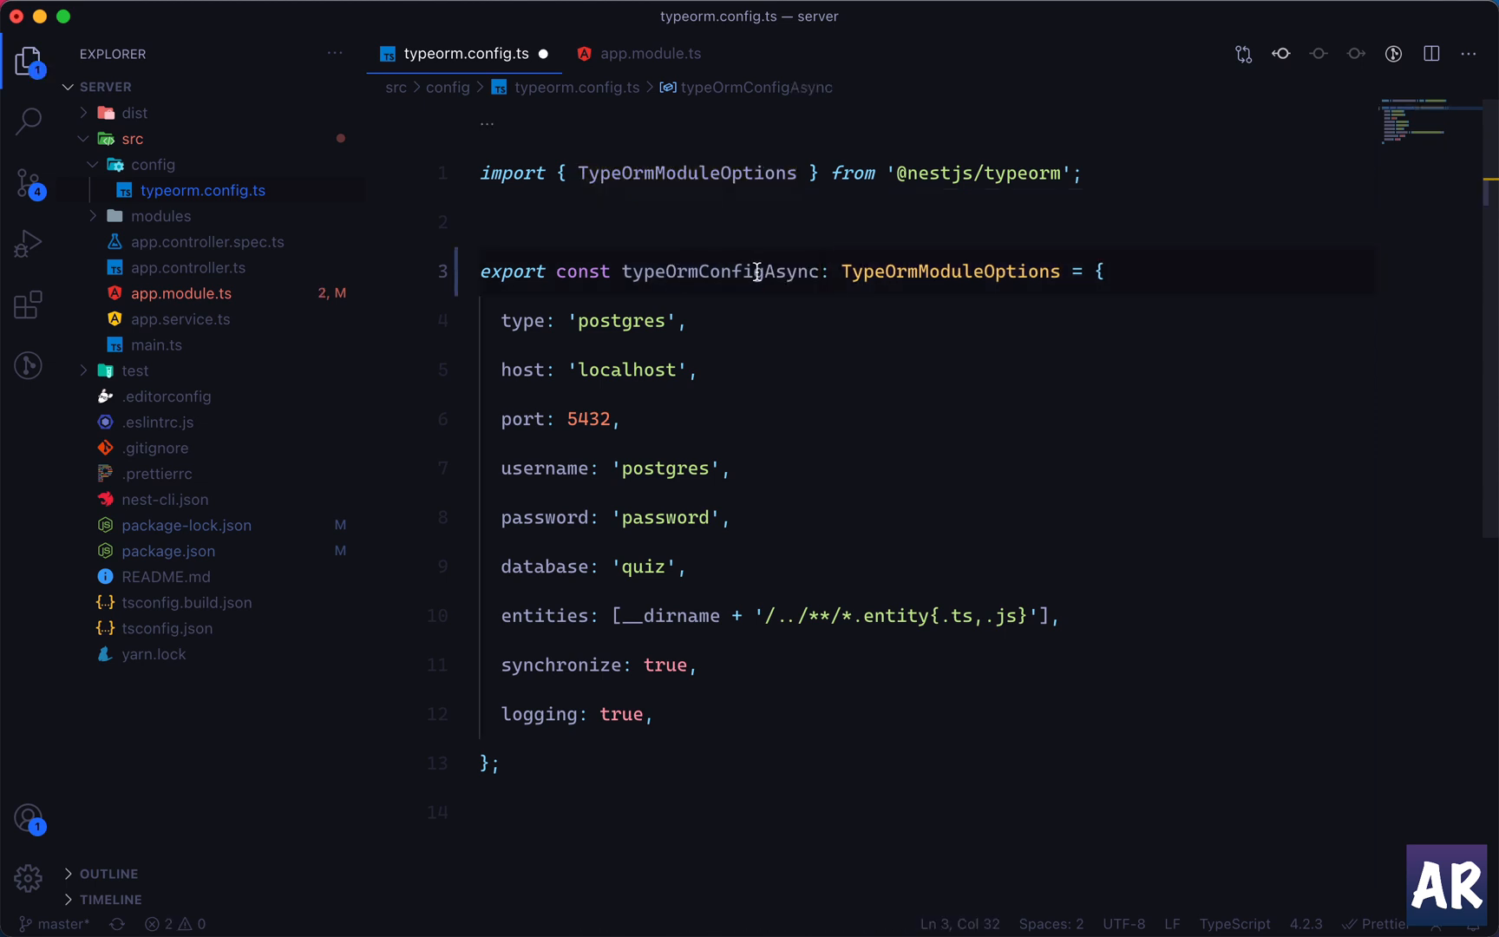
mouse_move(763, 272)
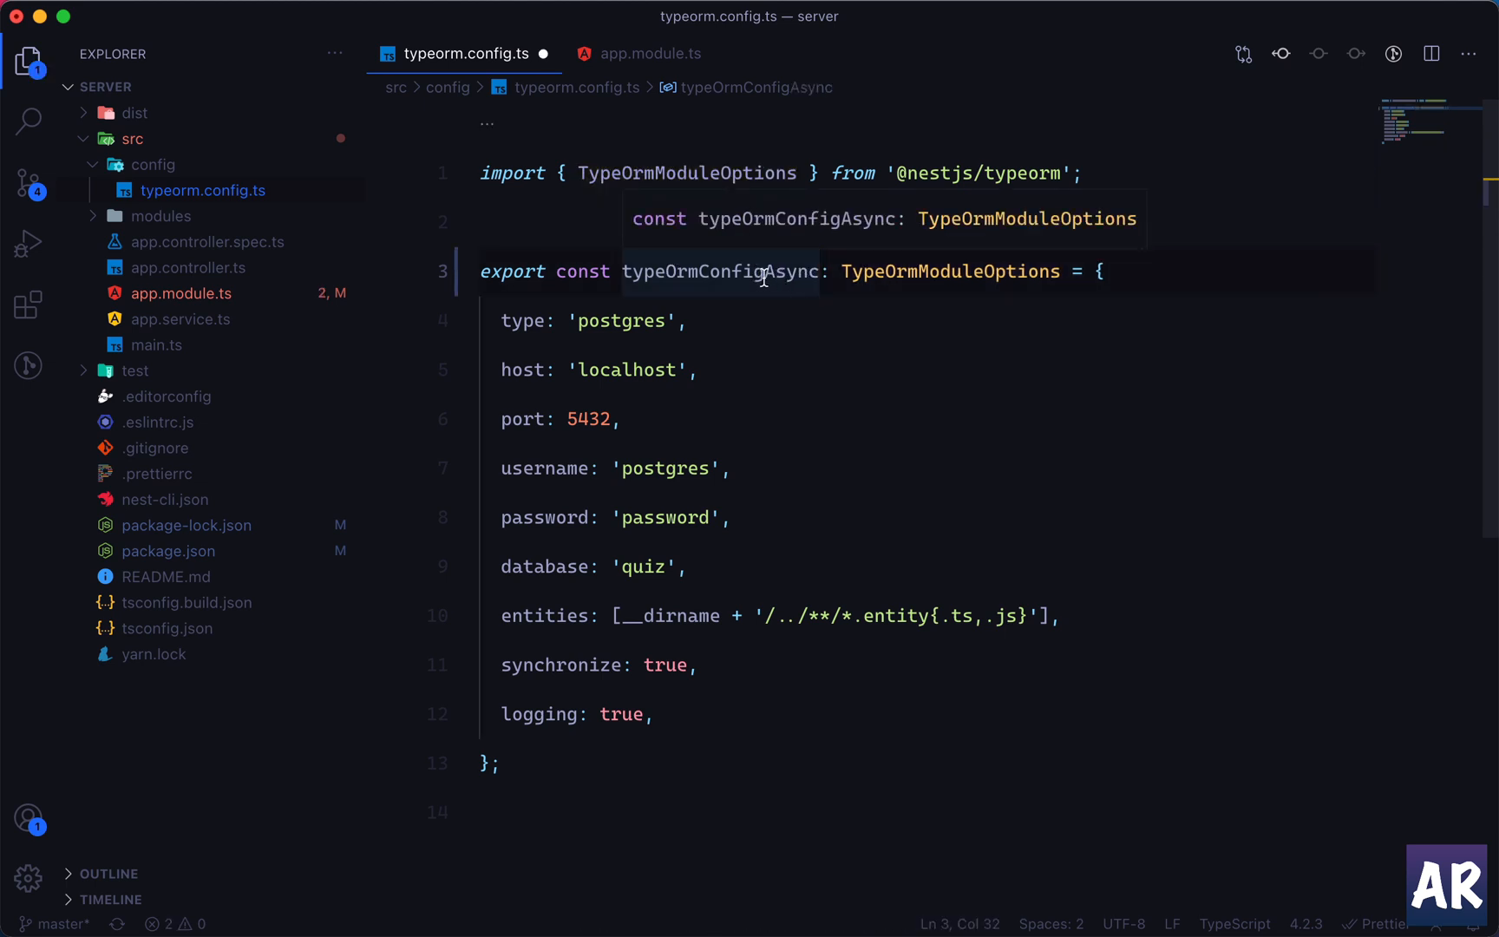
left_click(647, 54)
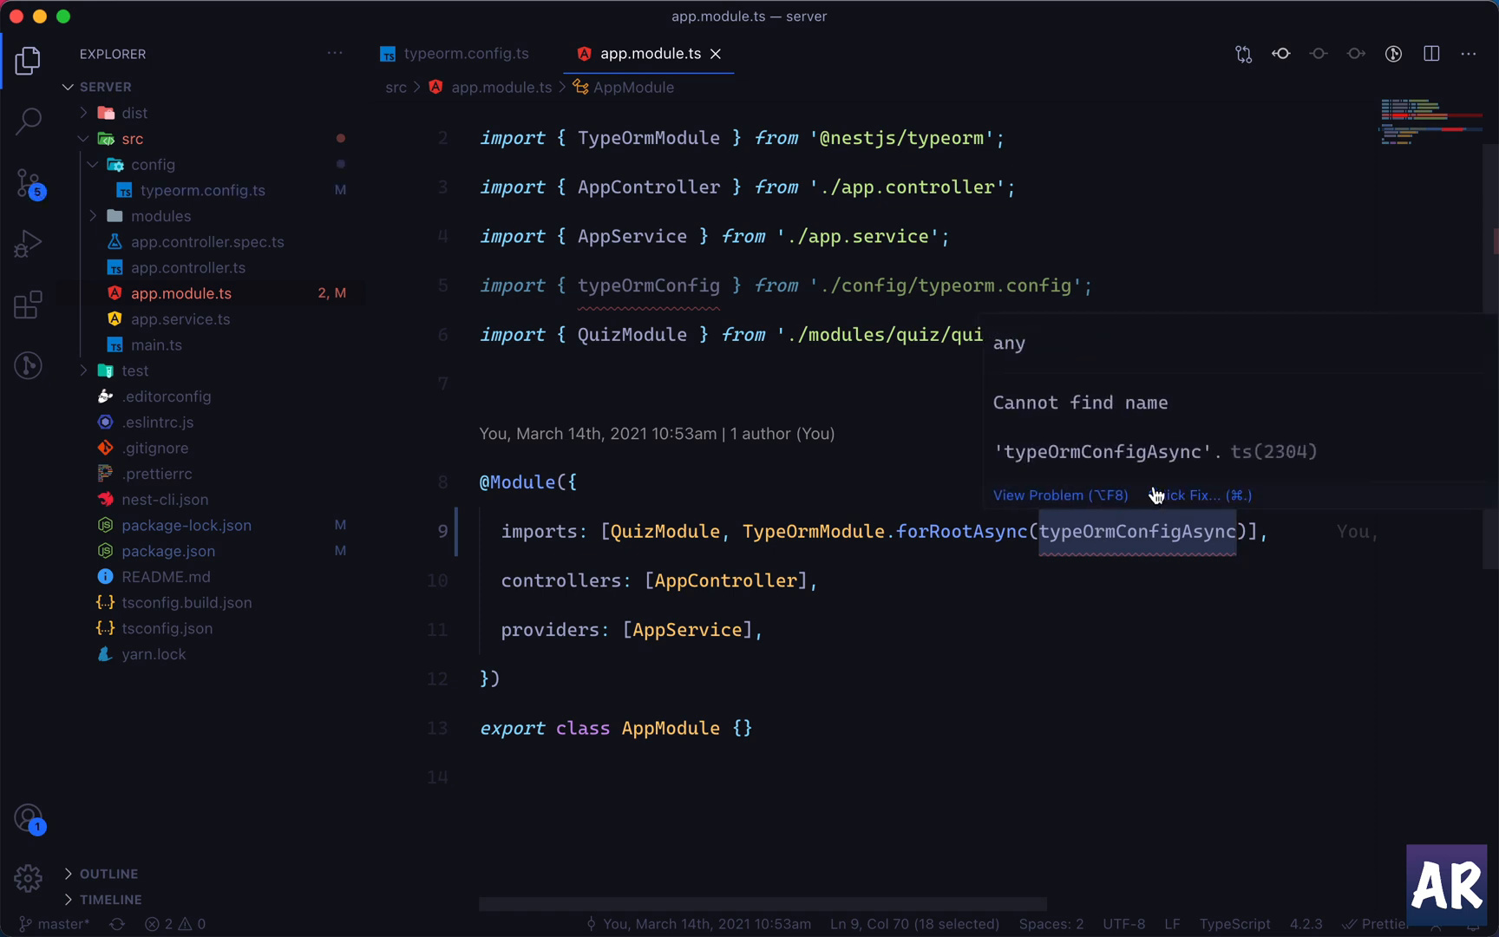
left_click(1194, 494)
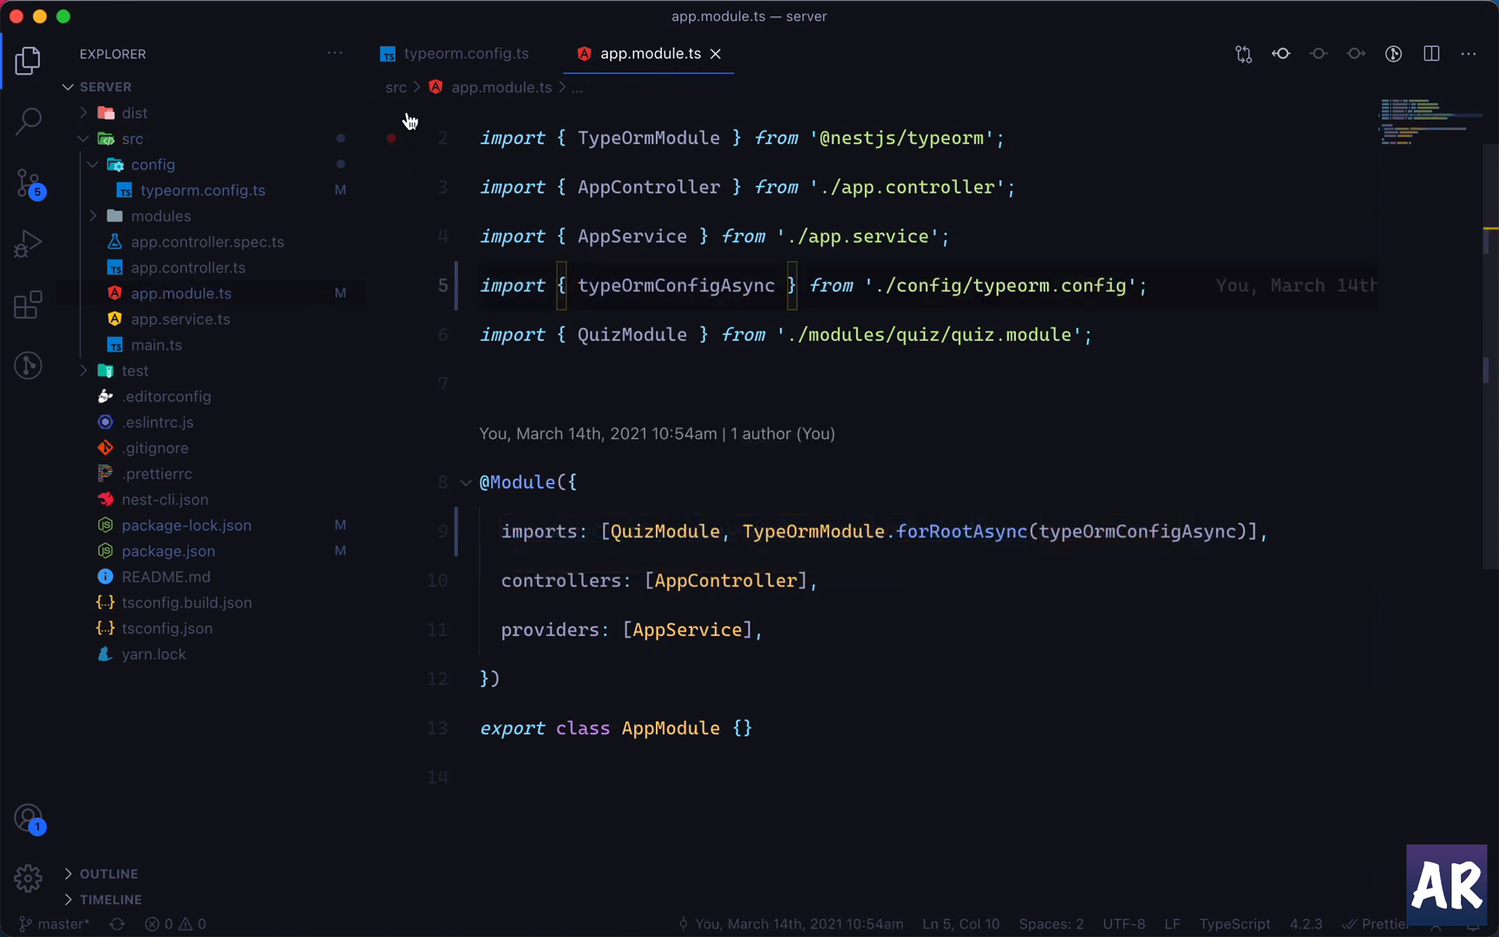
Begin retyping the config's type annotation in typeorm.config.ts toward a TypeOrm async options type.
left_click(458, 54)
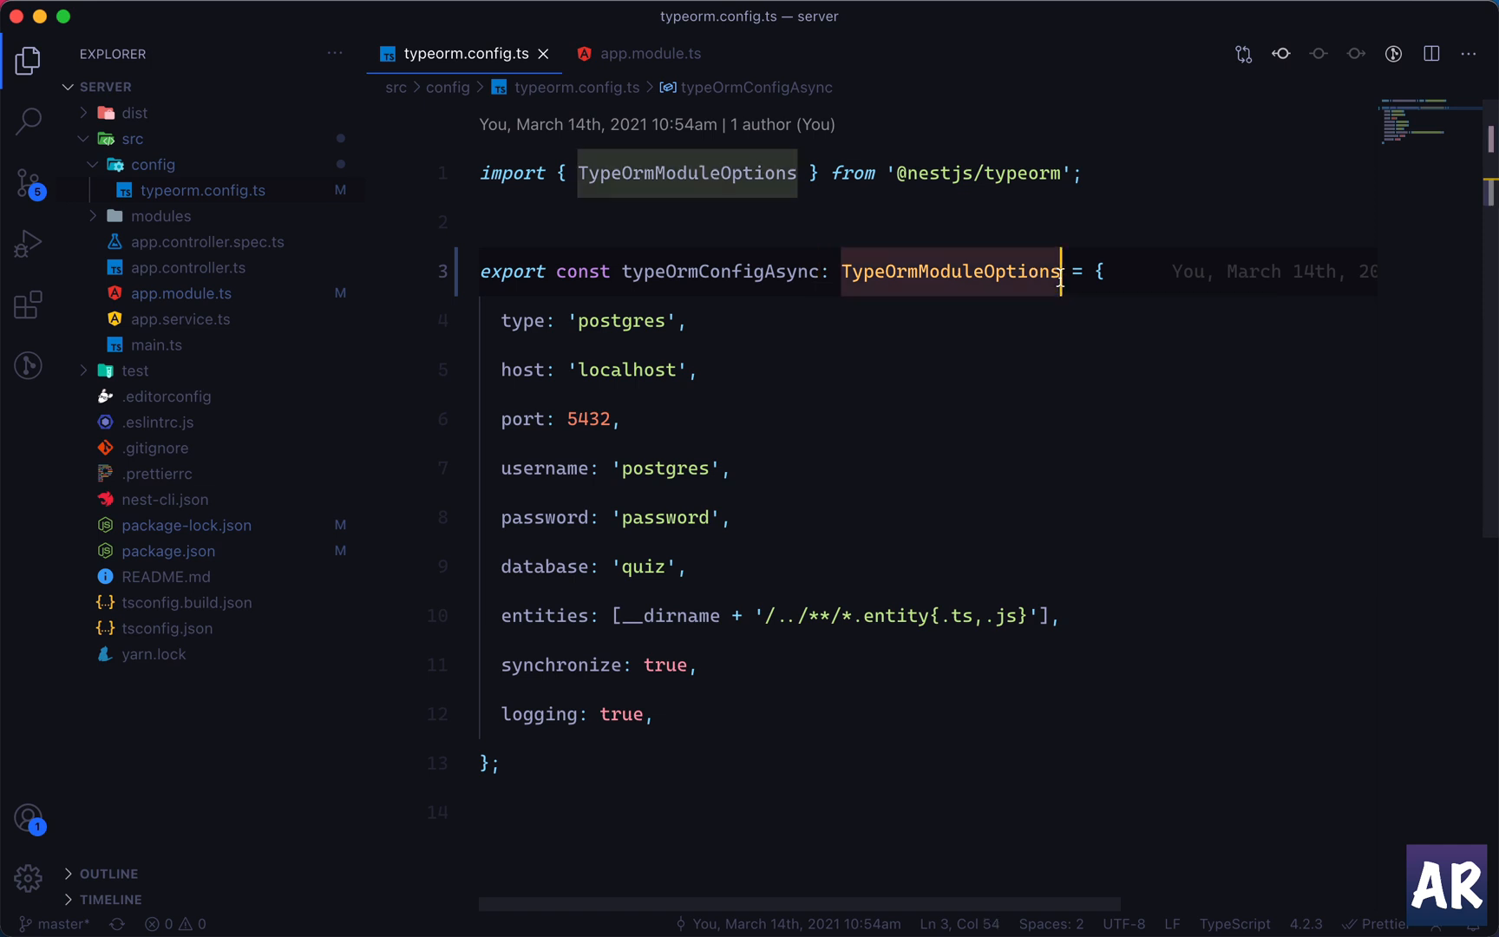
type("As")
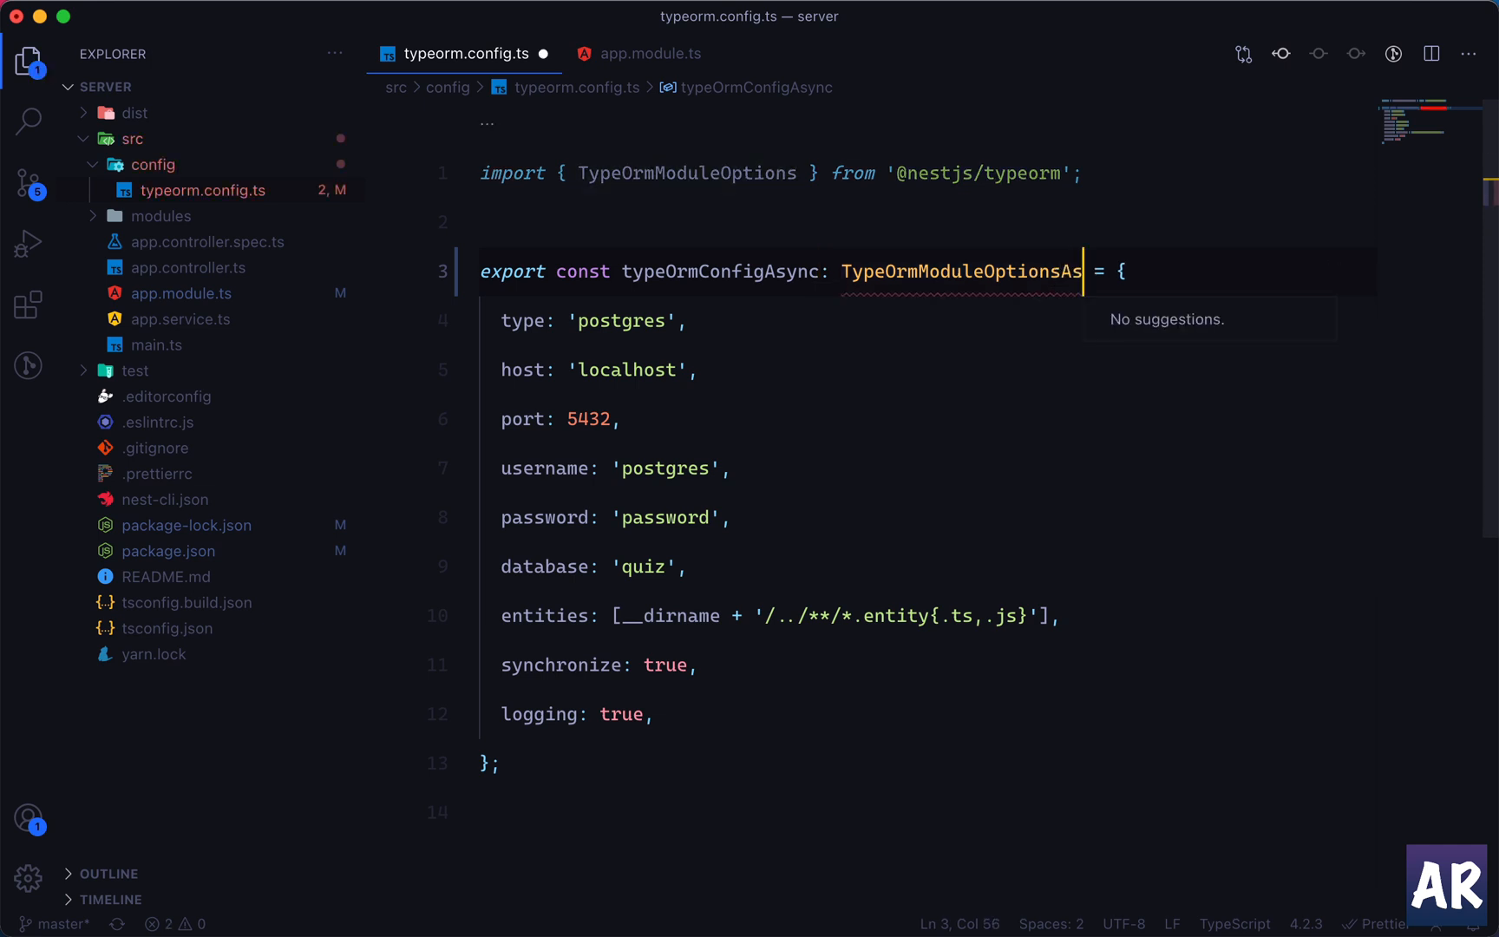
key("Backspace")
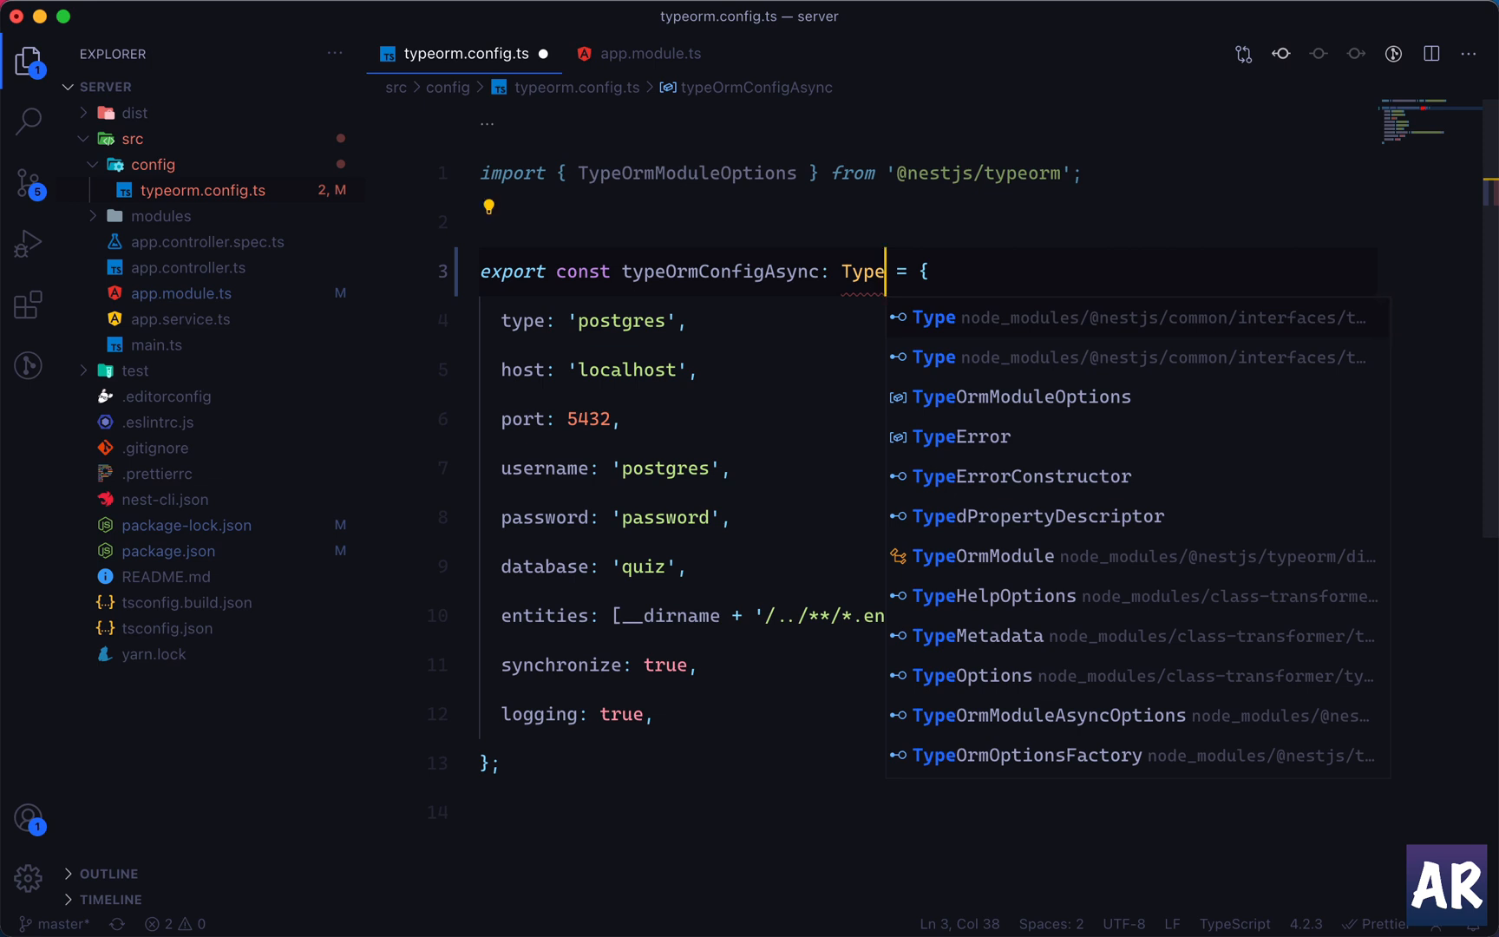
type("Or")
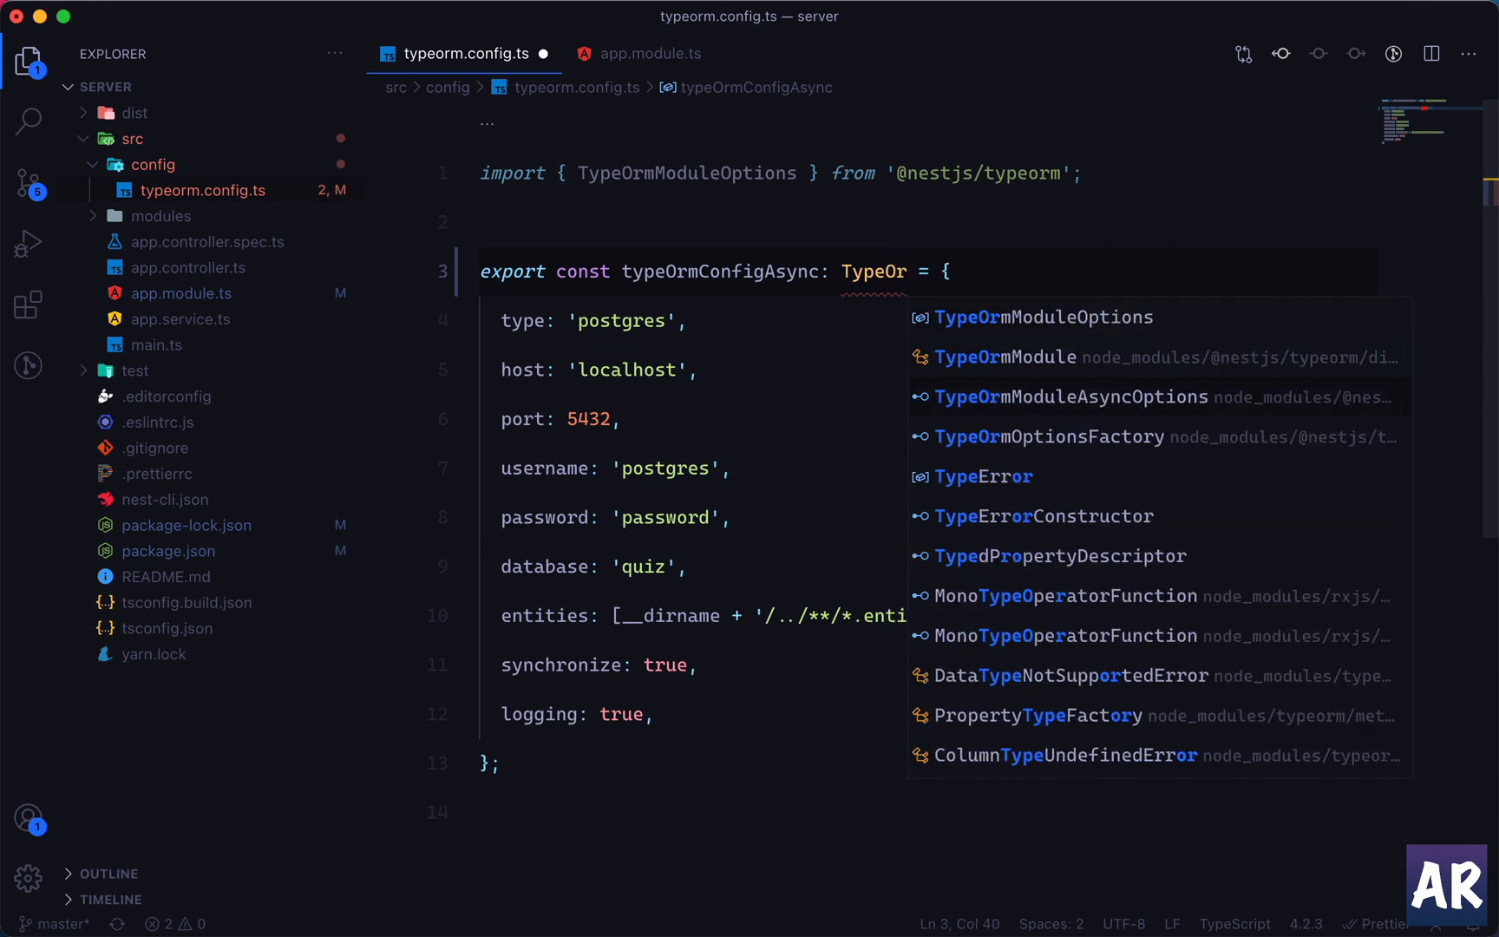
Go to the definition of TypeOrmModuleAsyncOptions and read its useFactory and inject members.
left_click(1072, 396)
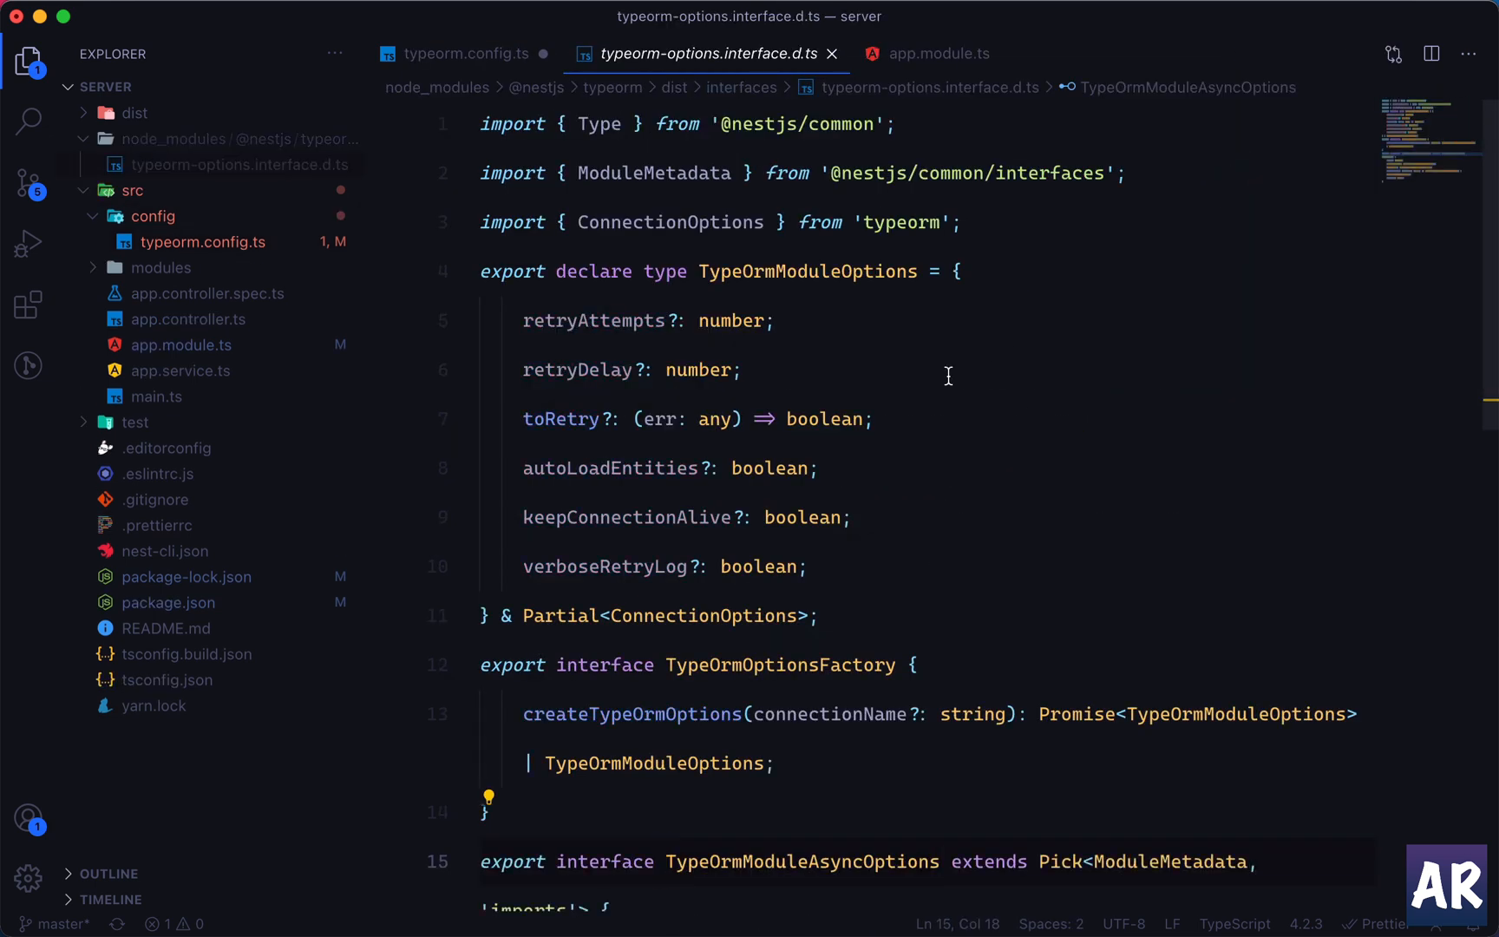
scroll("down", 3)
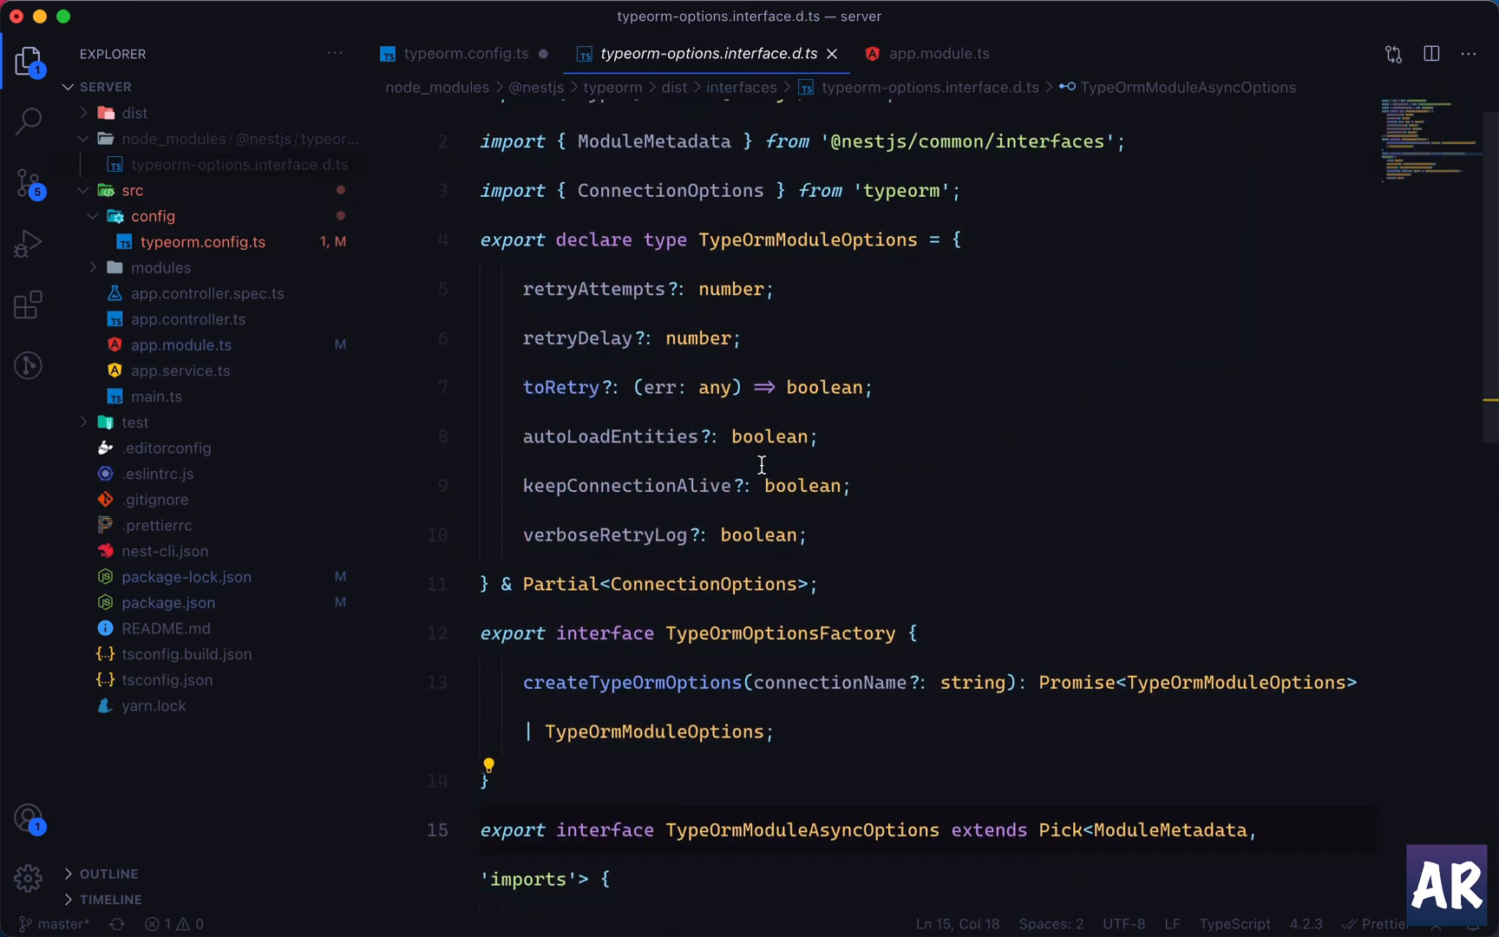
scroll("down", 3)
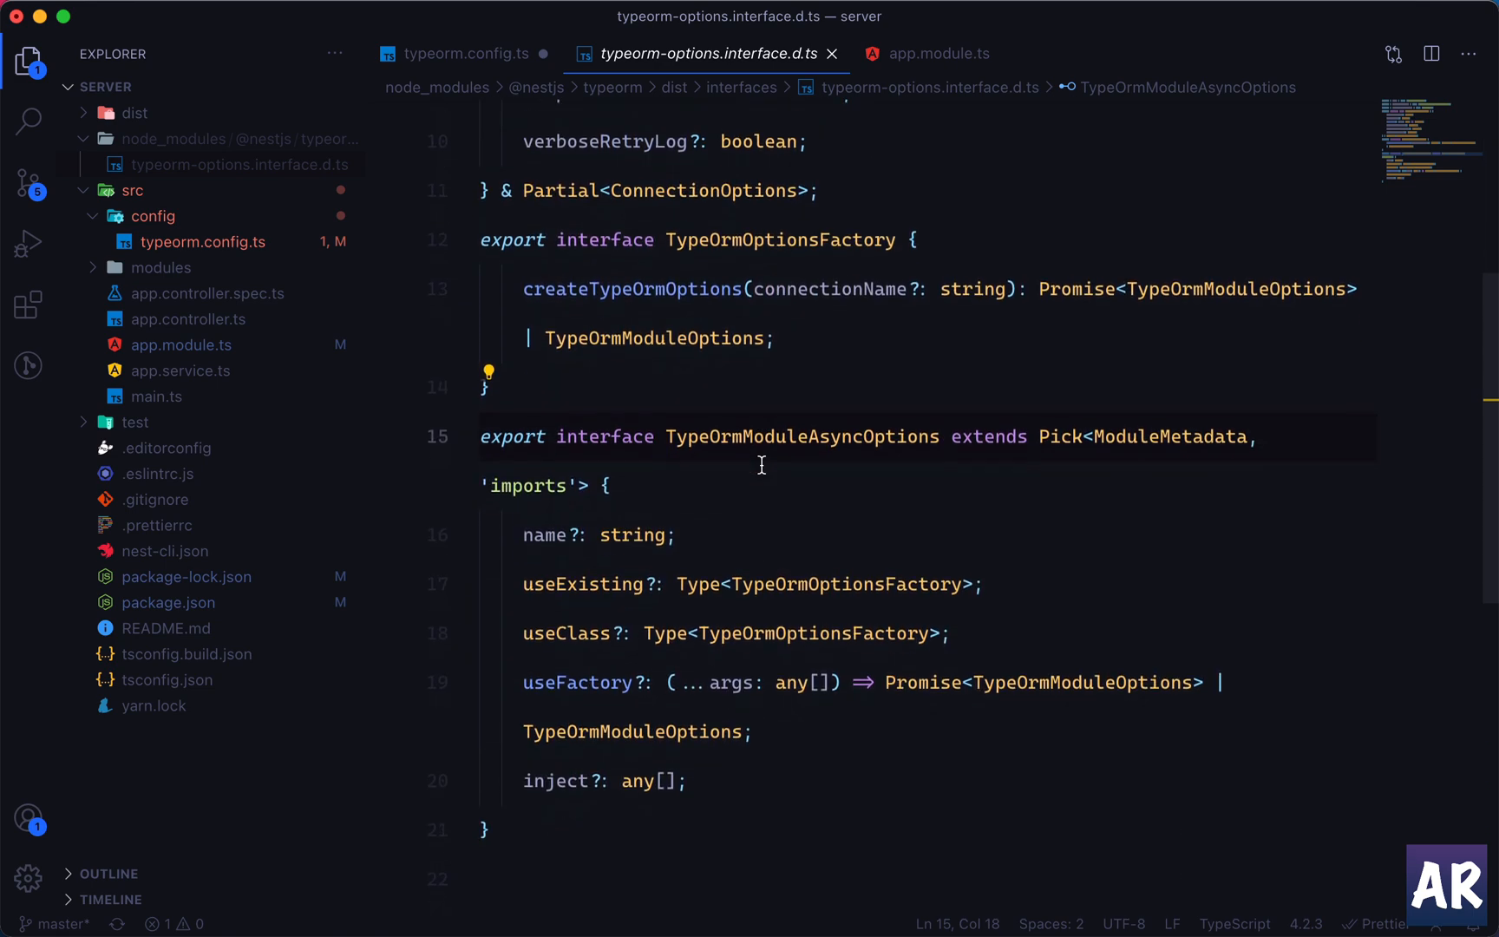
mouse_move(581, 681)
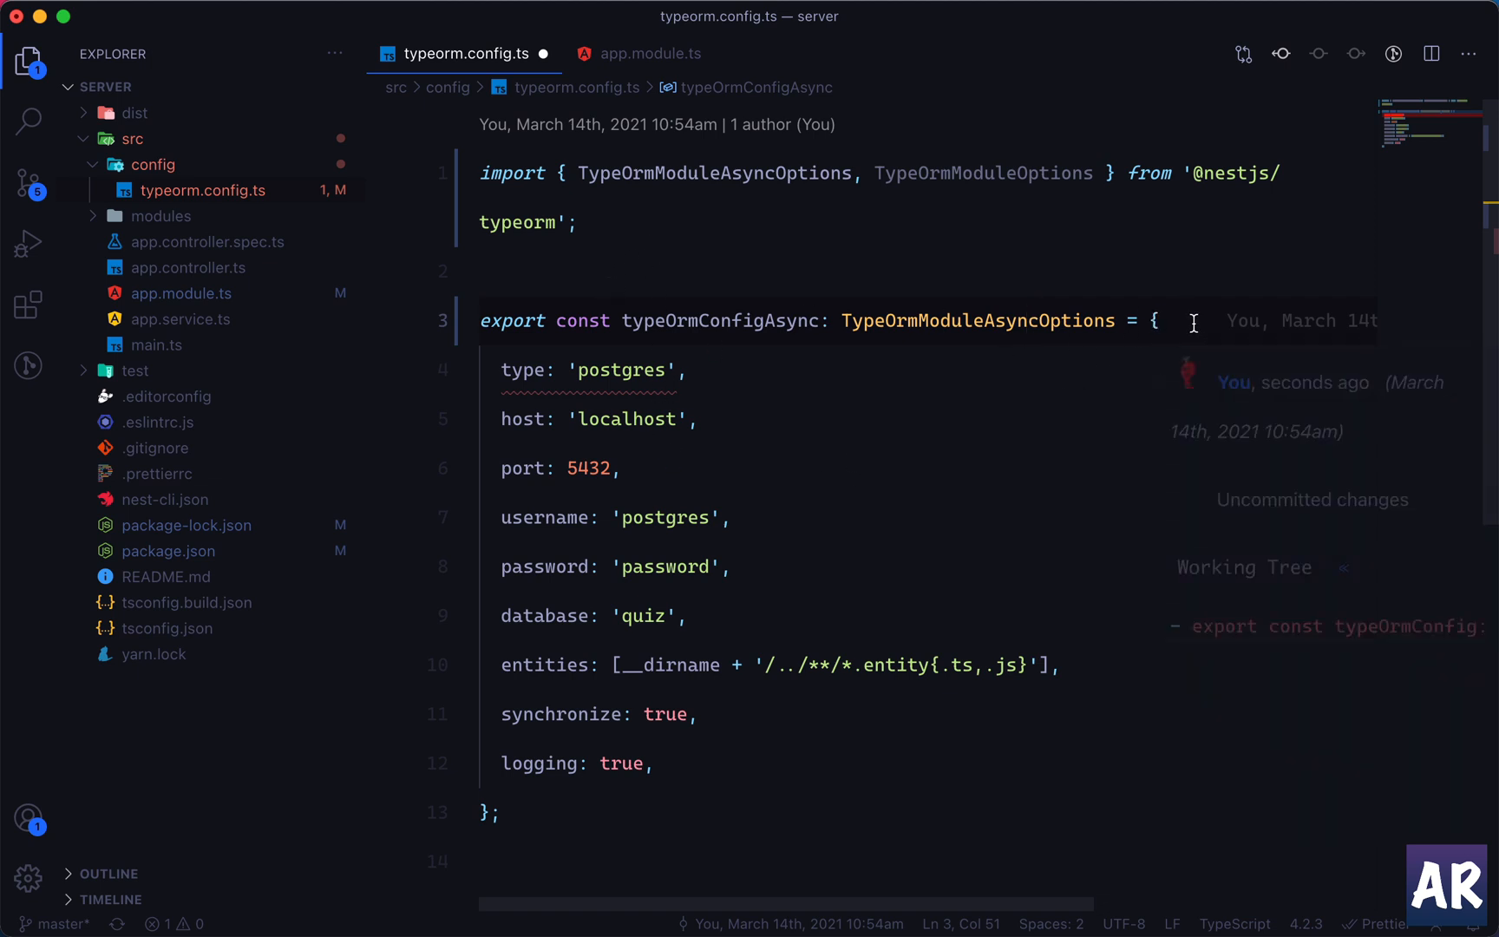
Keep the database connection options pasted in a new untitled scratch file.
left_click(523, 370)
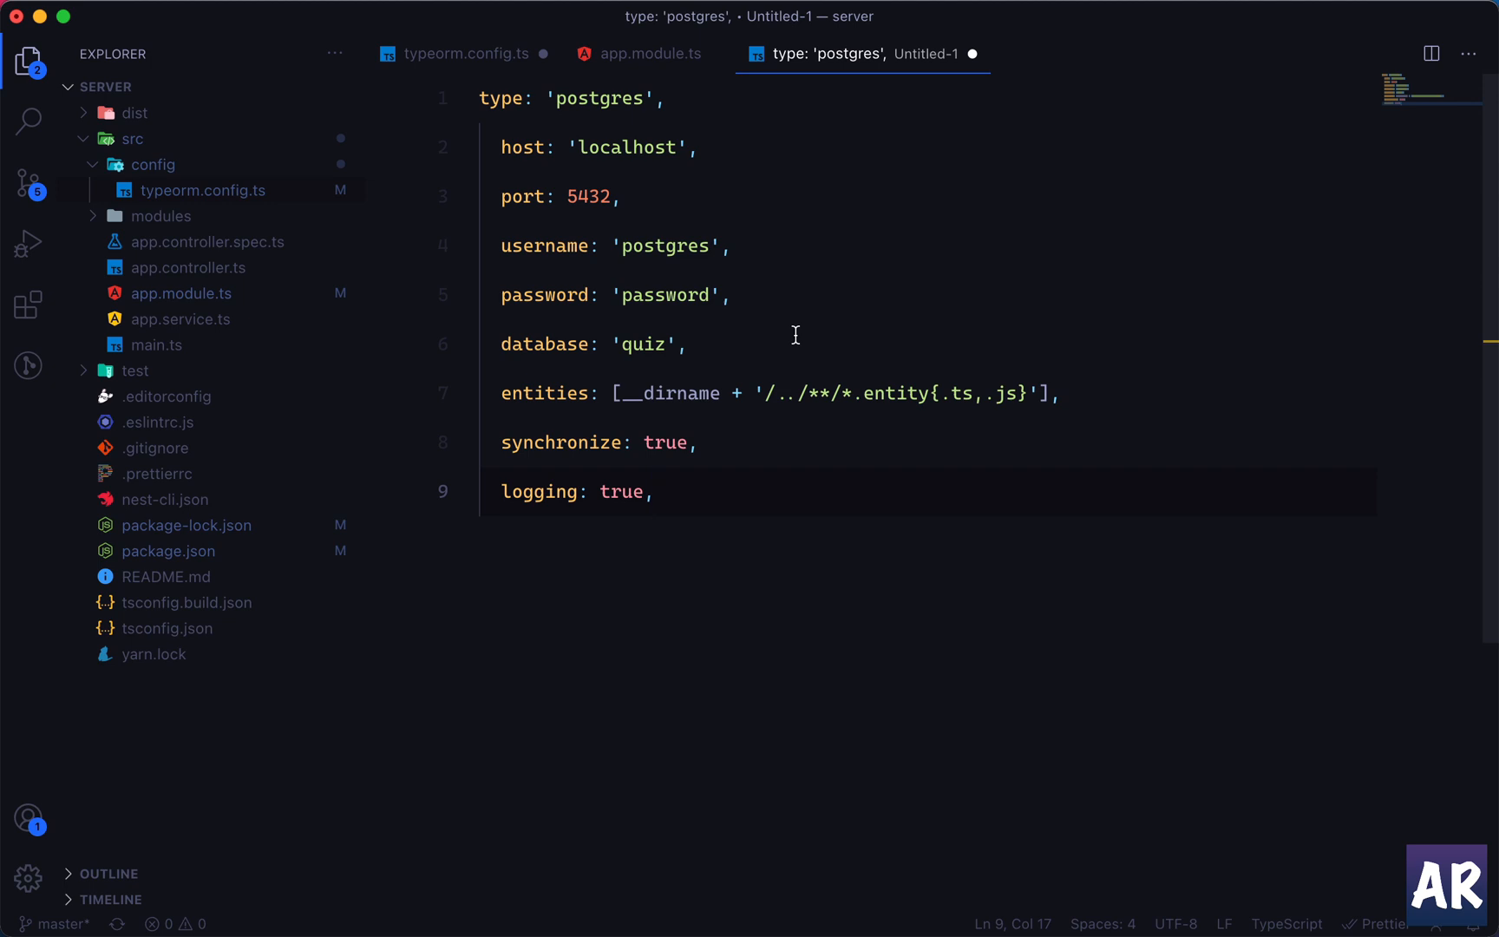
Replace the config object with useExisting: async (configService: ConfigService), importing ConfigService.
left_click_drag(501, 145, 652, 491)
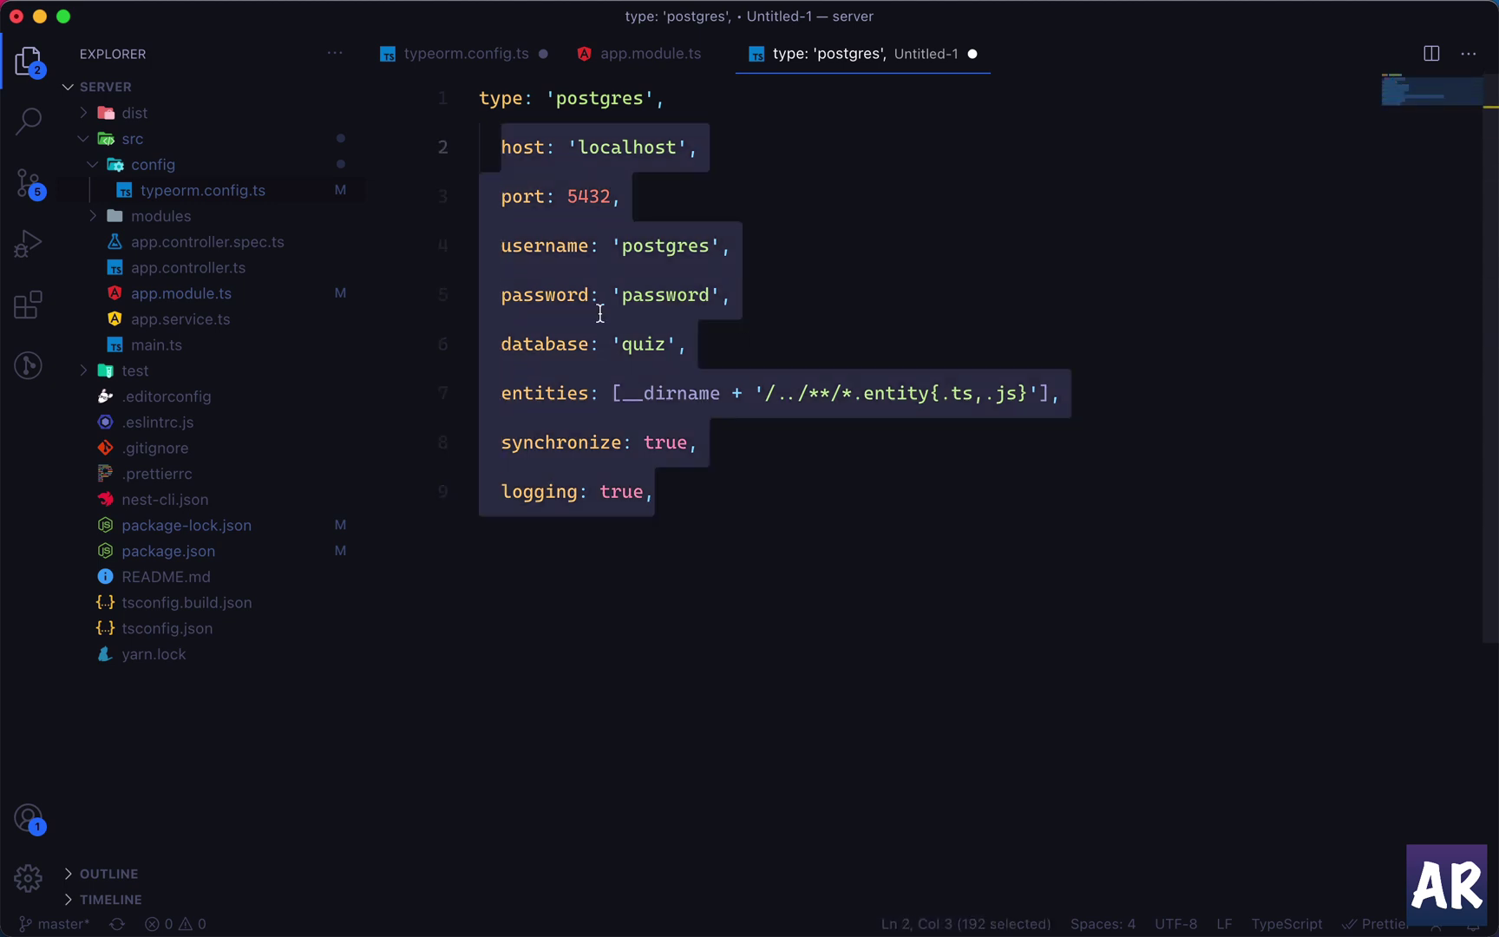
left_click(461, 54)
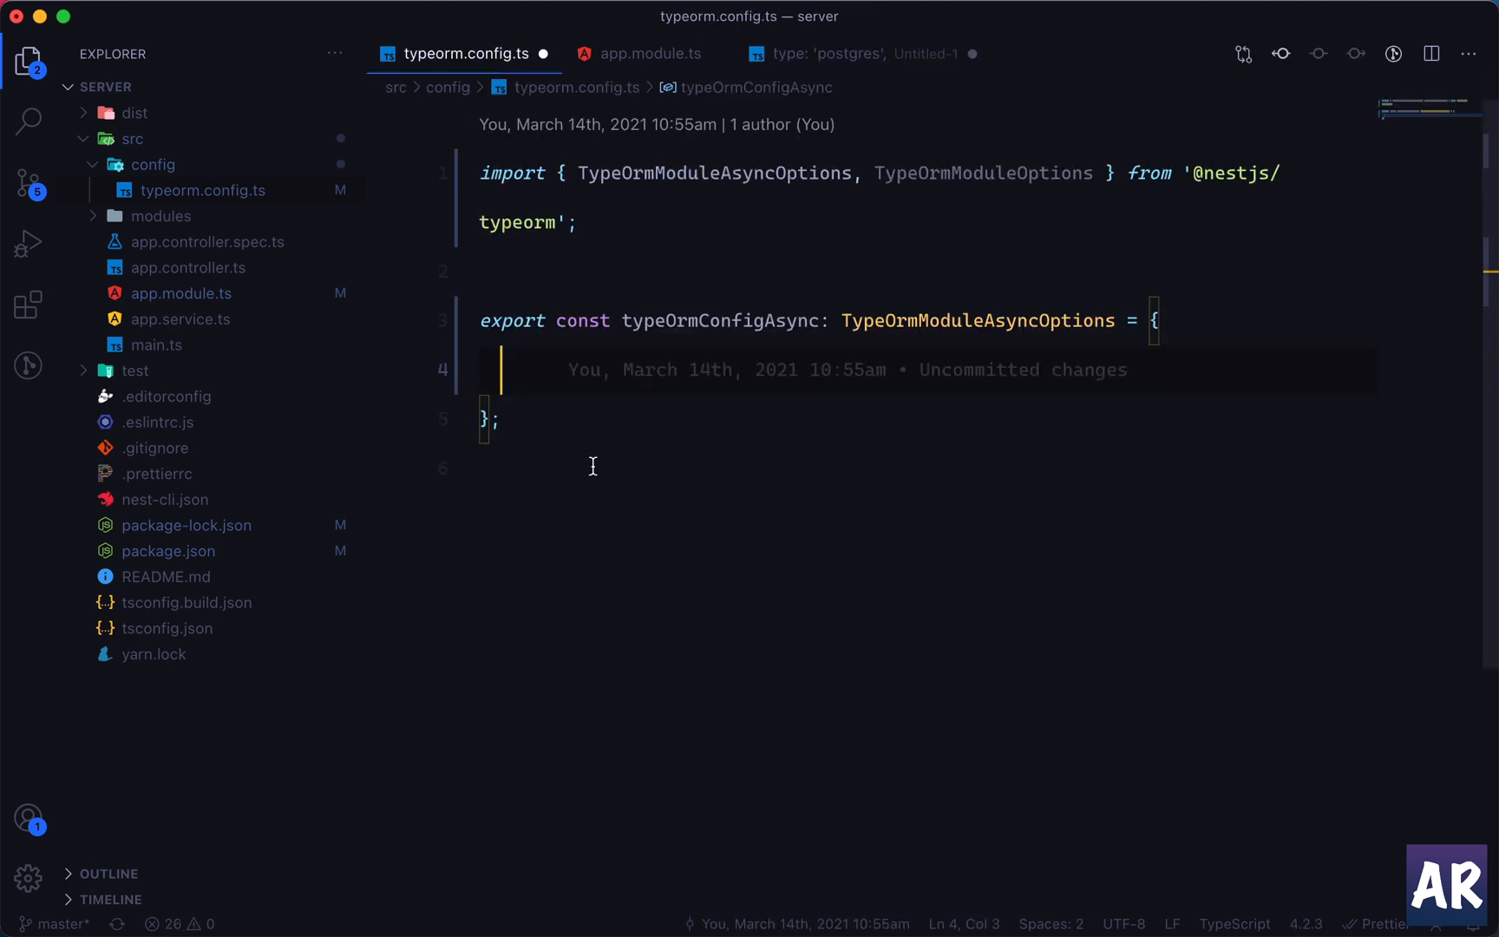
type("u")
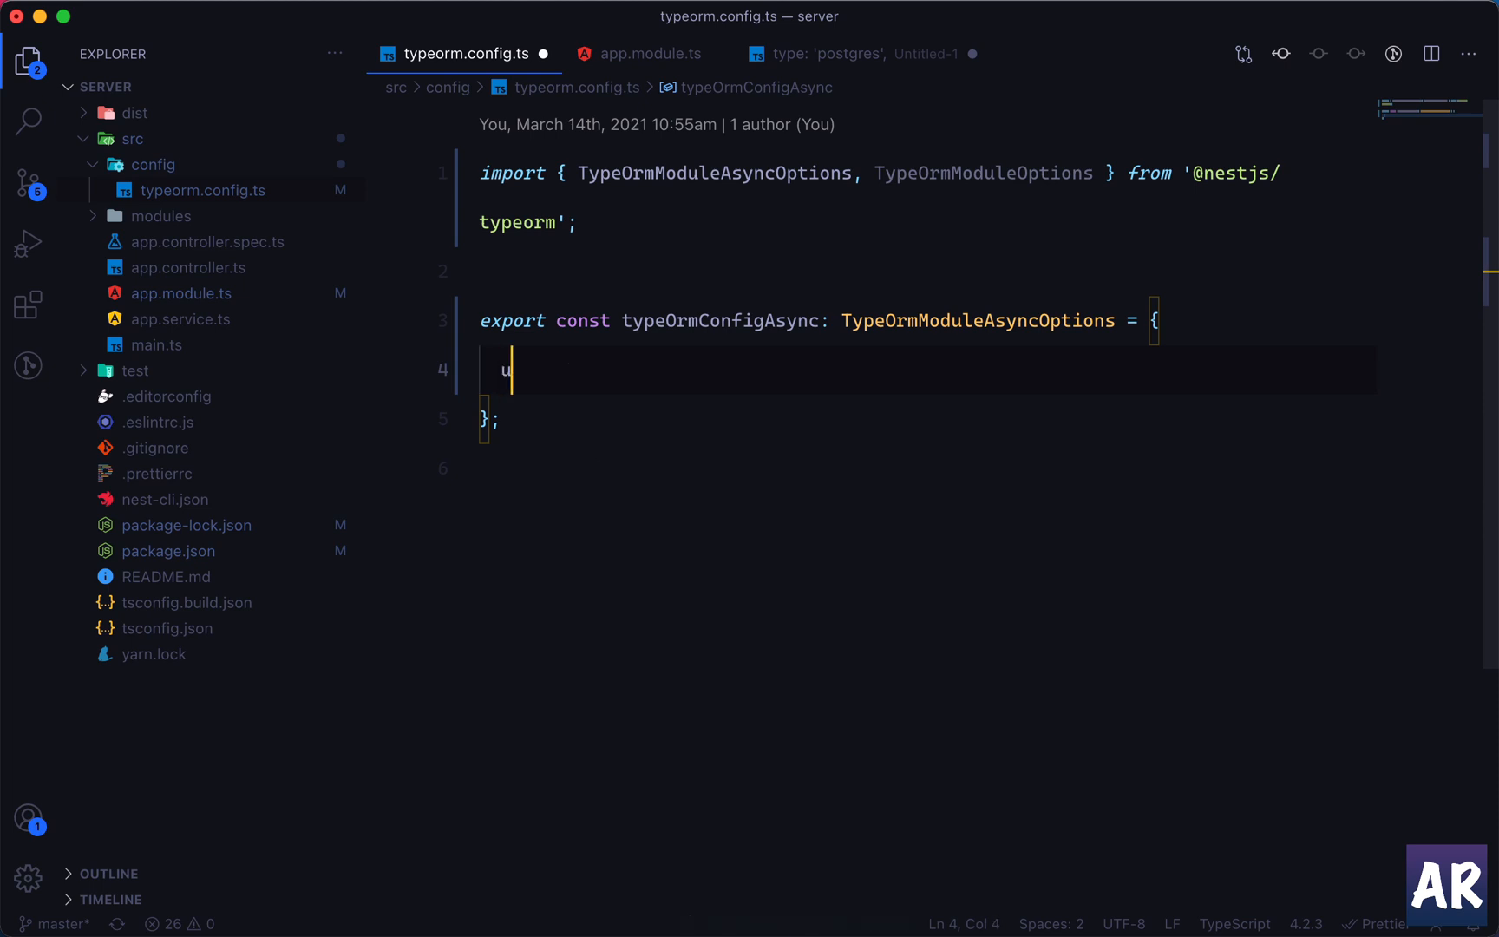
type("seExisting")
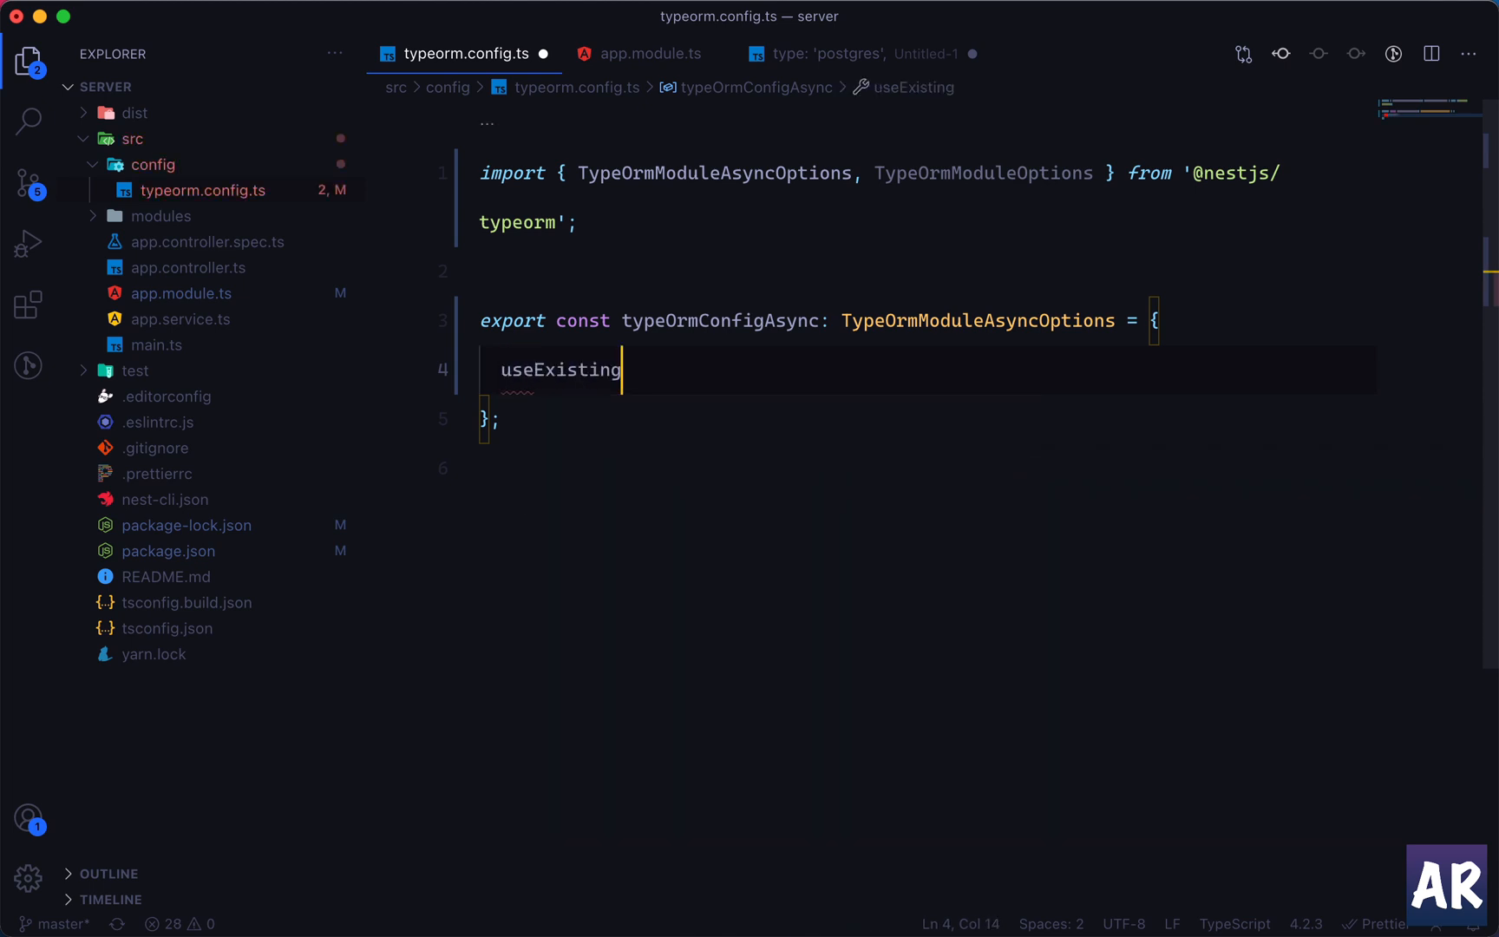
type(": aync (")
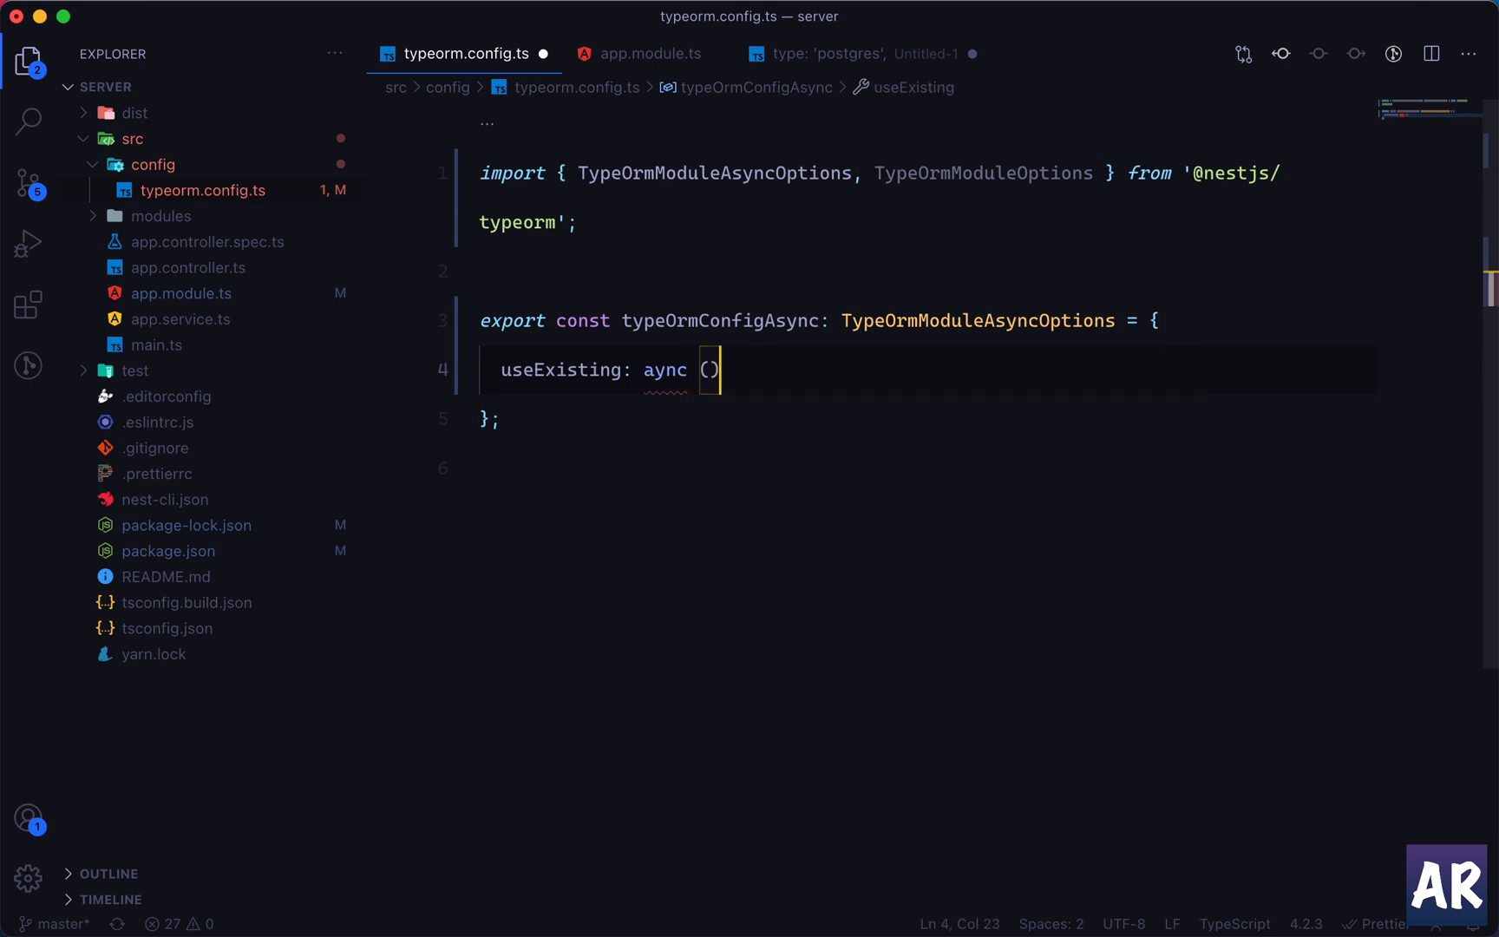
key("Left")
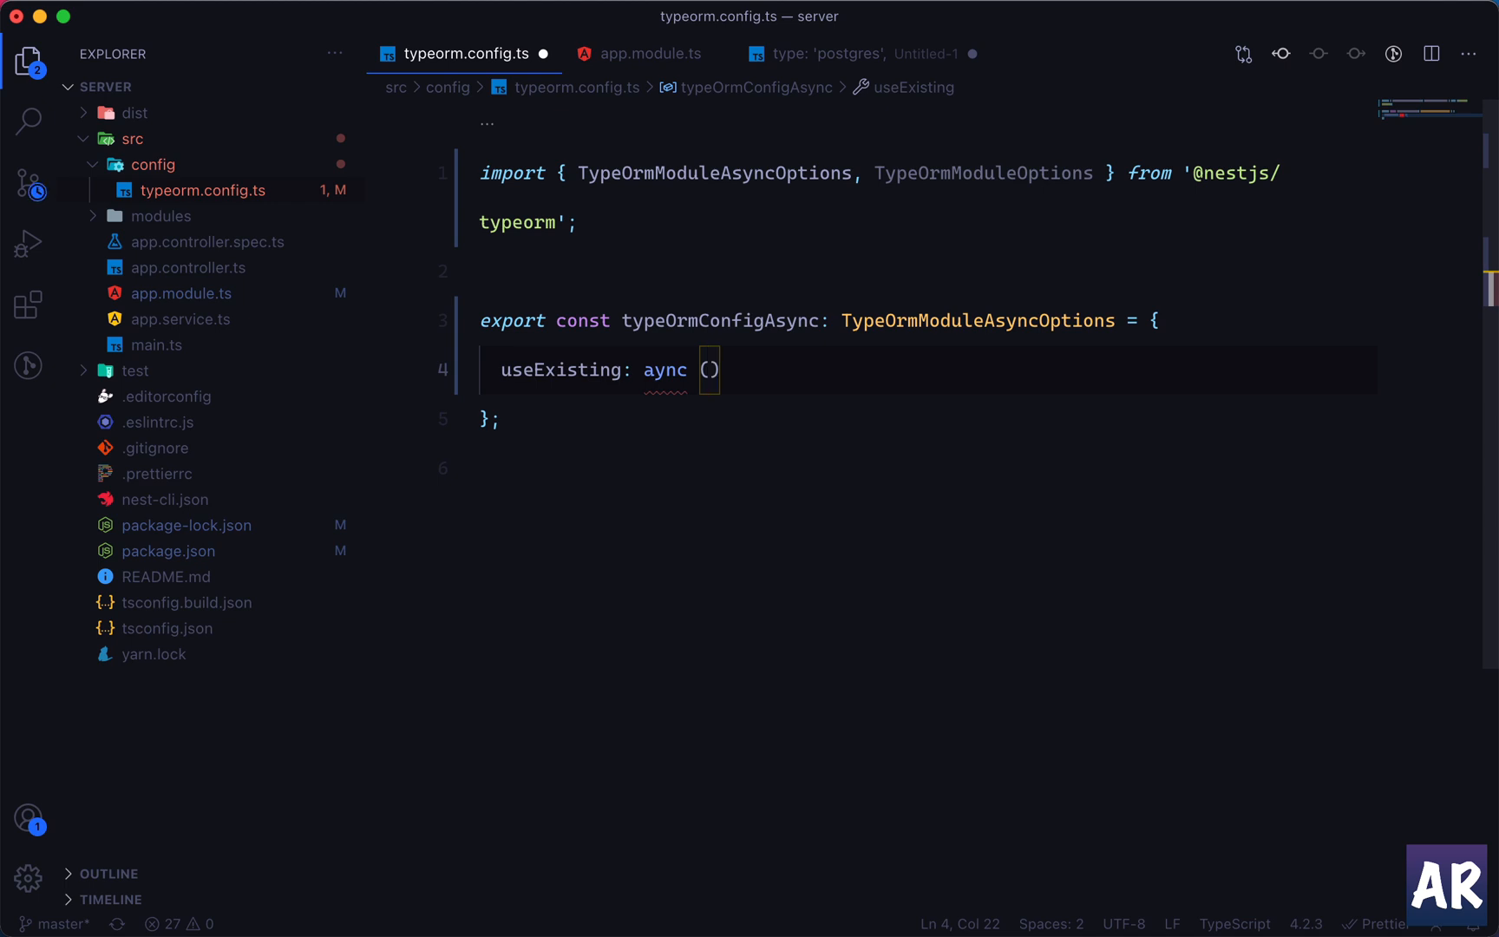
type("configService: ConfigService")
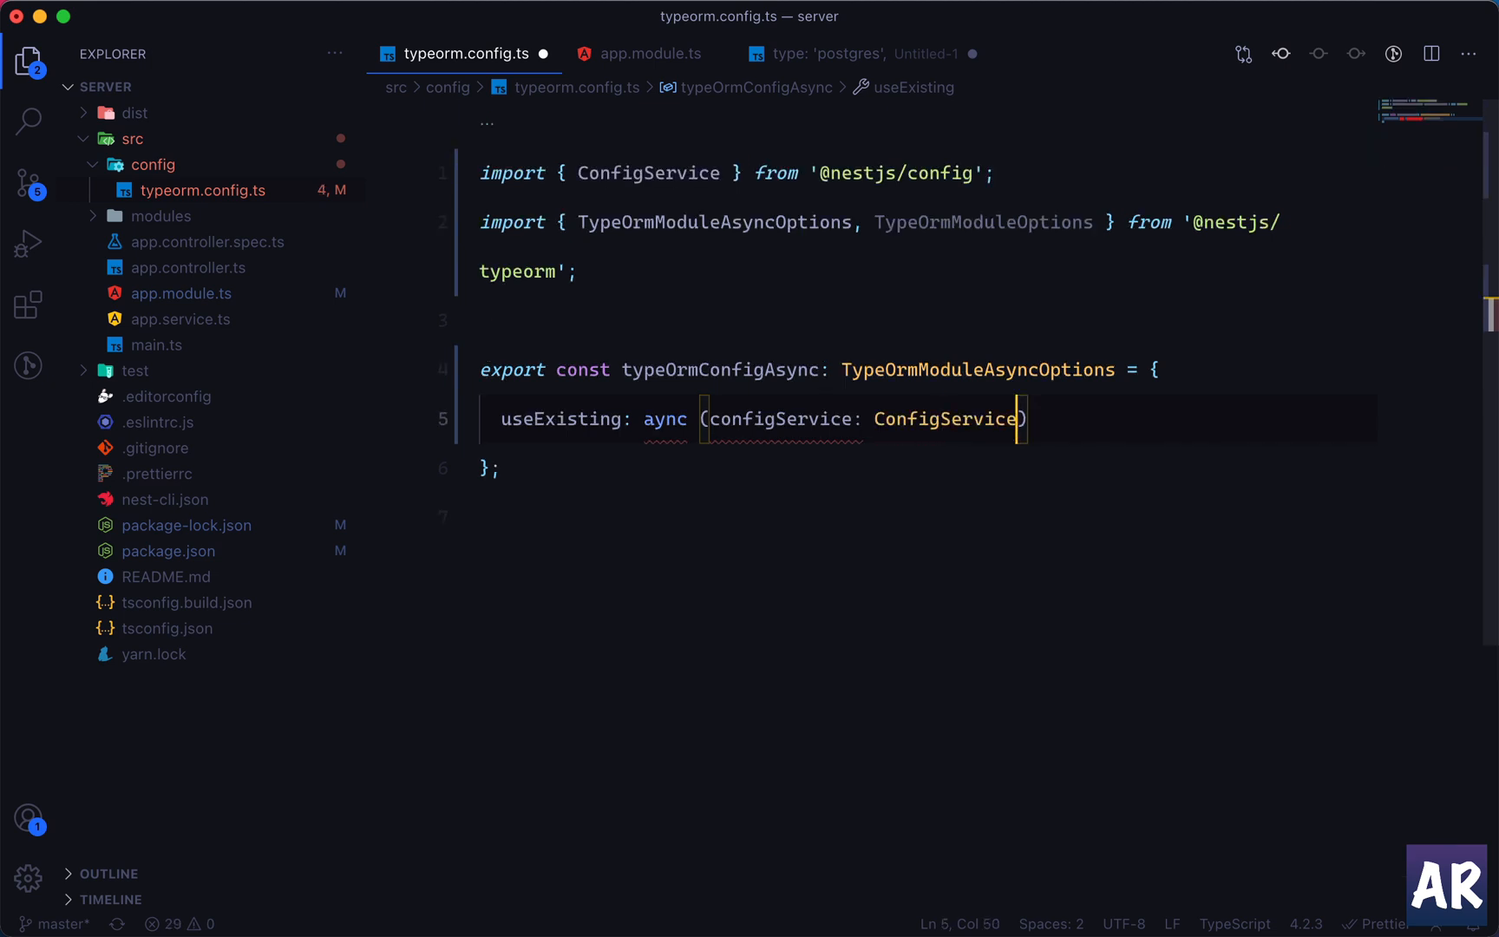
mouse_move(674, 174)
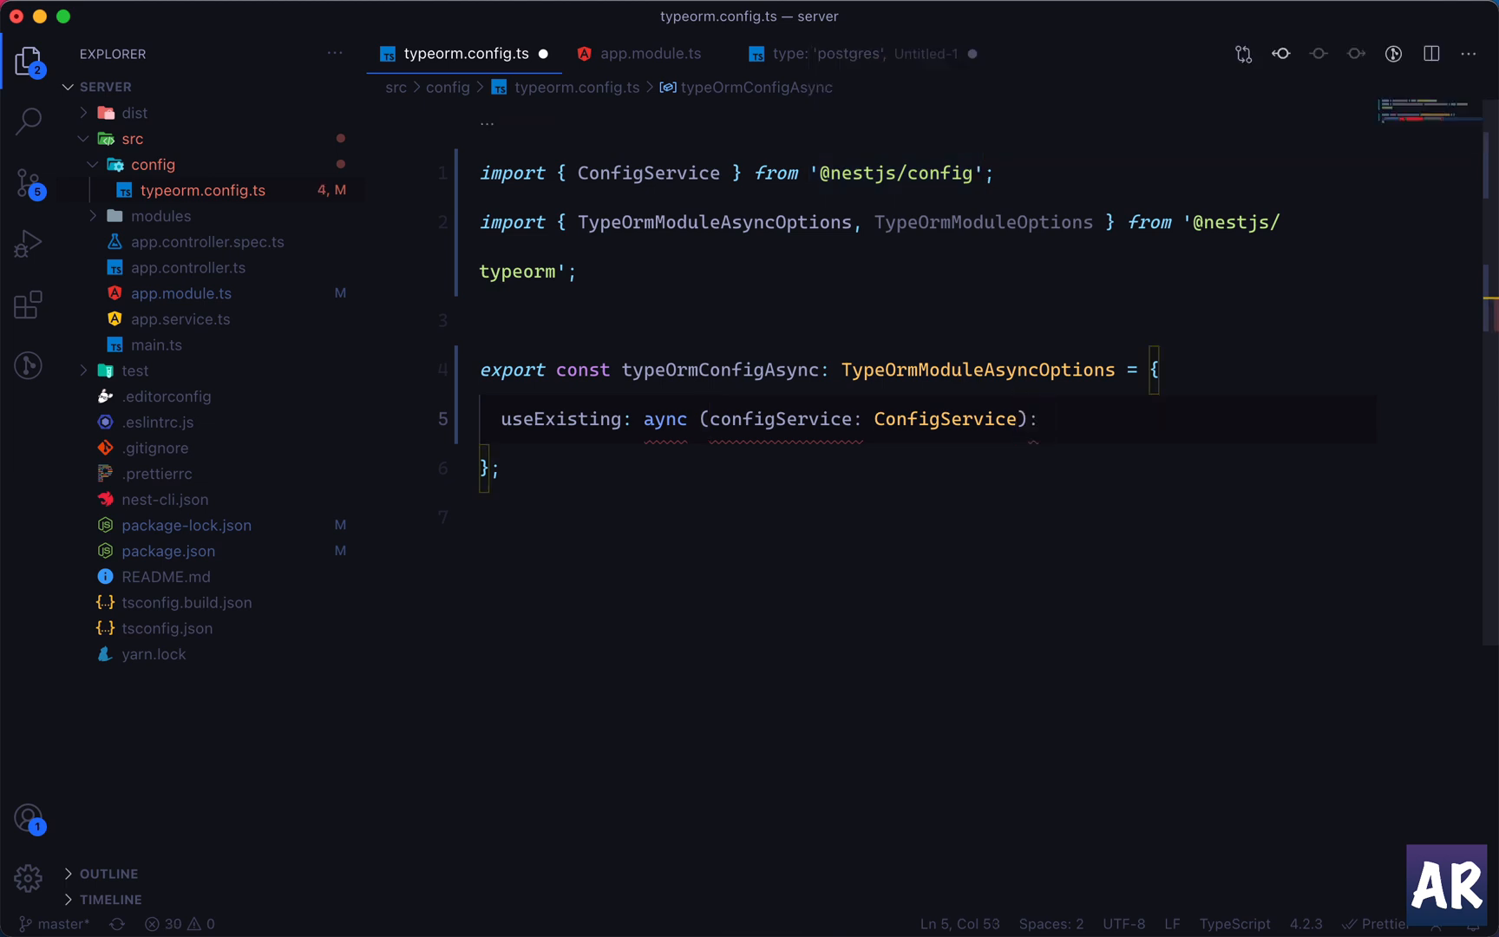
Give the async function a Promise<TypeOrmModuleOptions> return type and an arrow.
type("Promise<>")
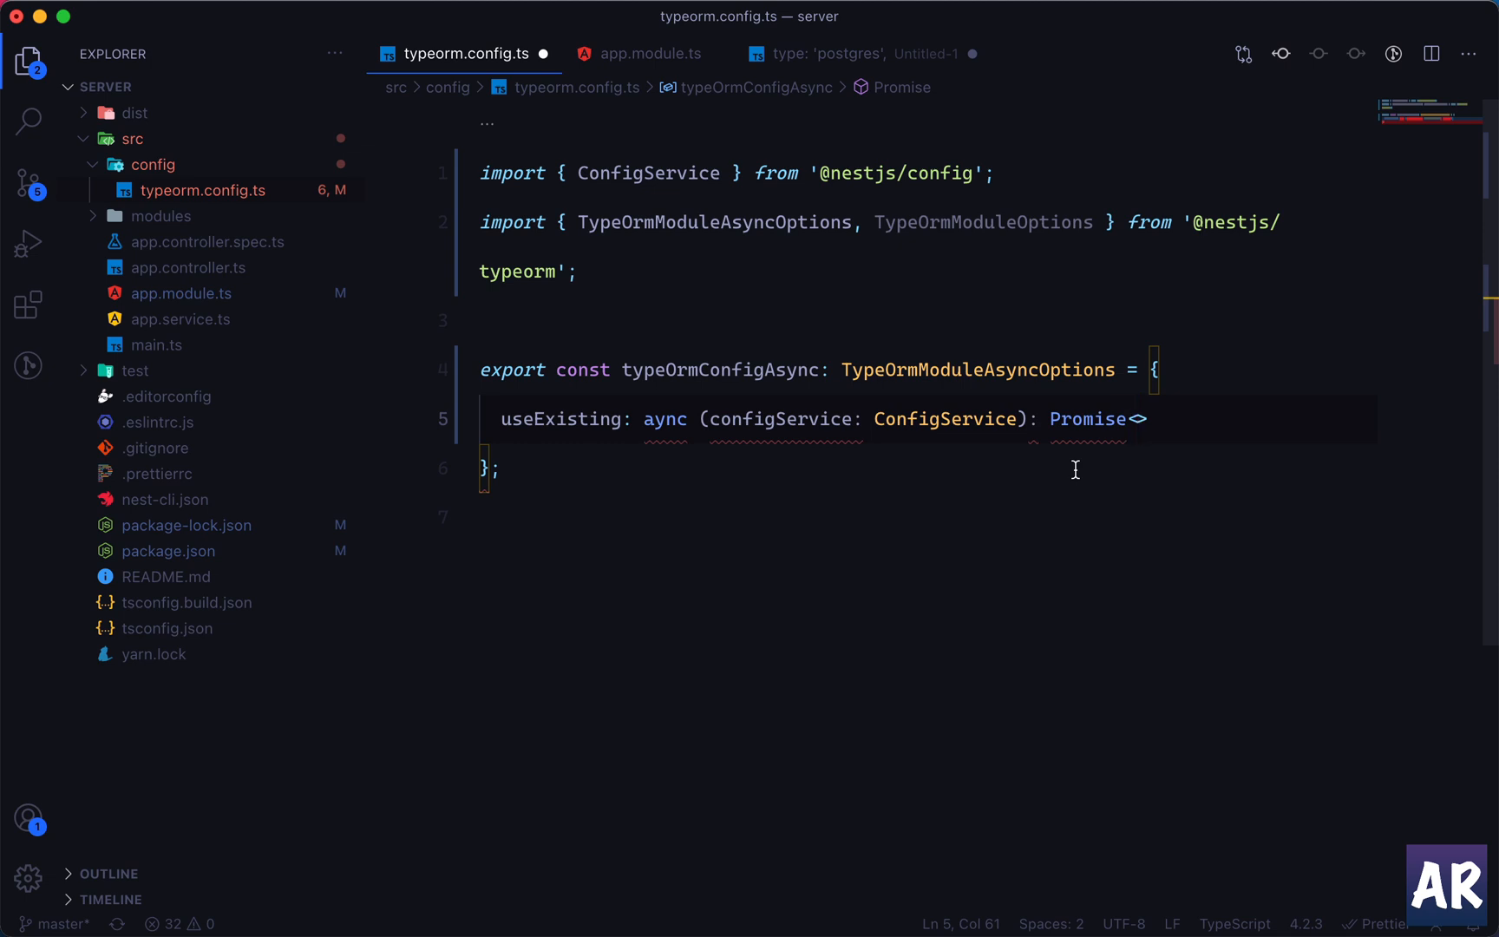
type("TypeOrmModuleOptions")
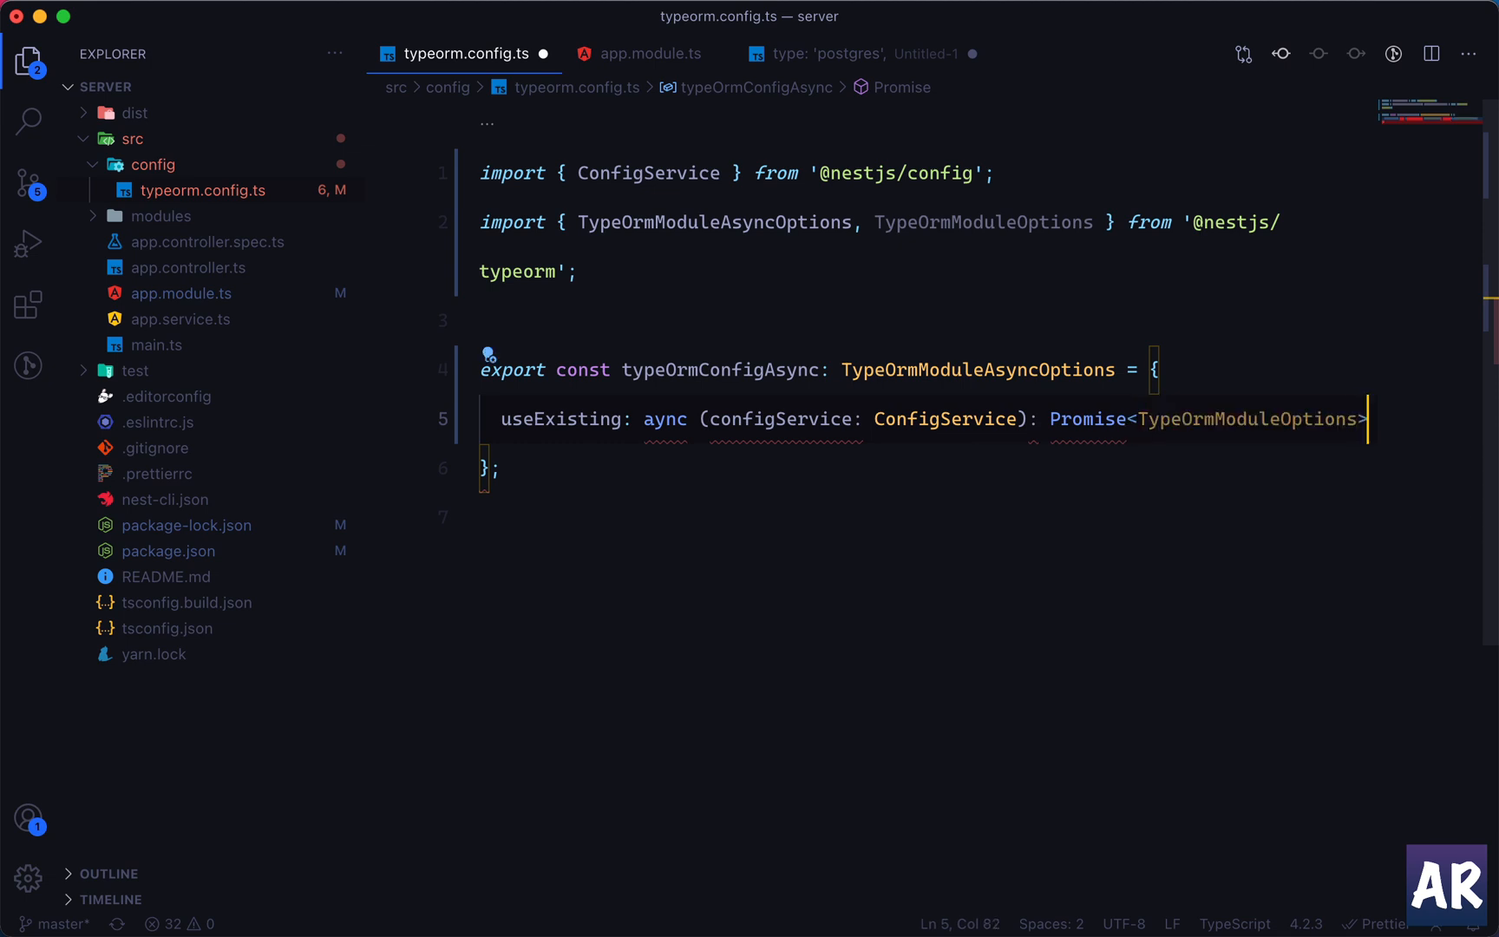
type("=>")
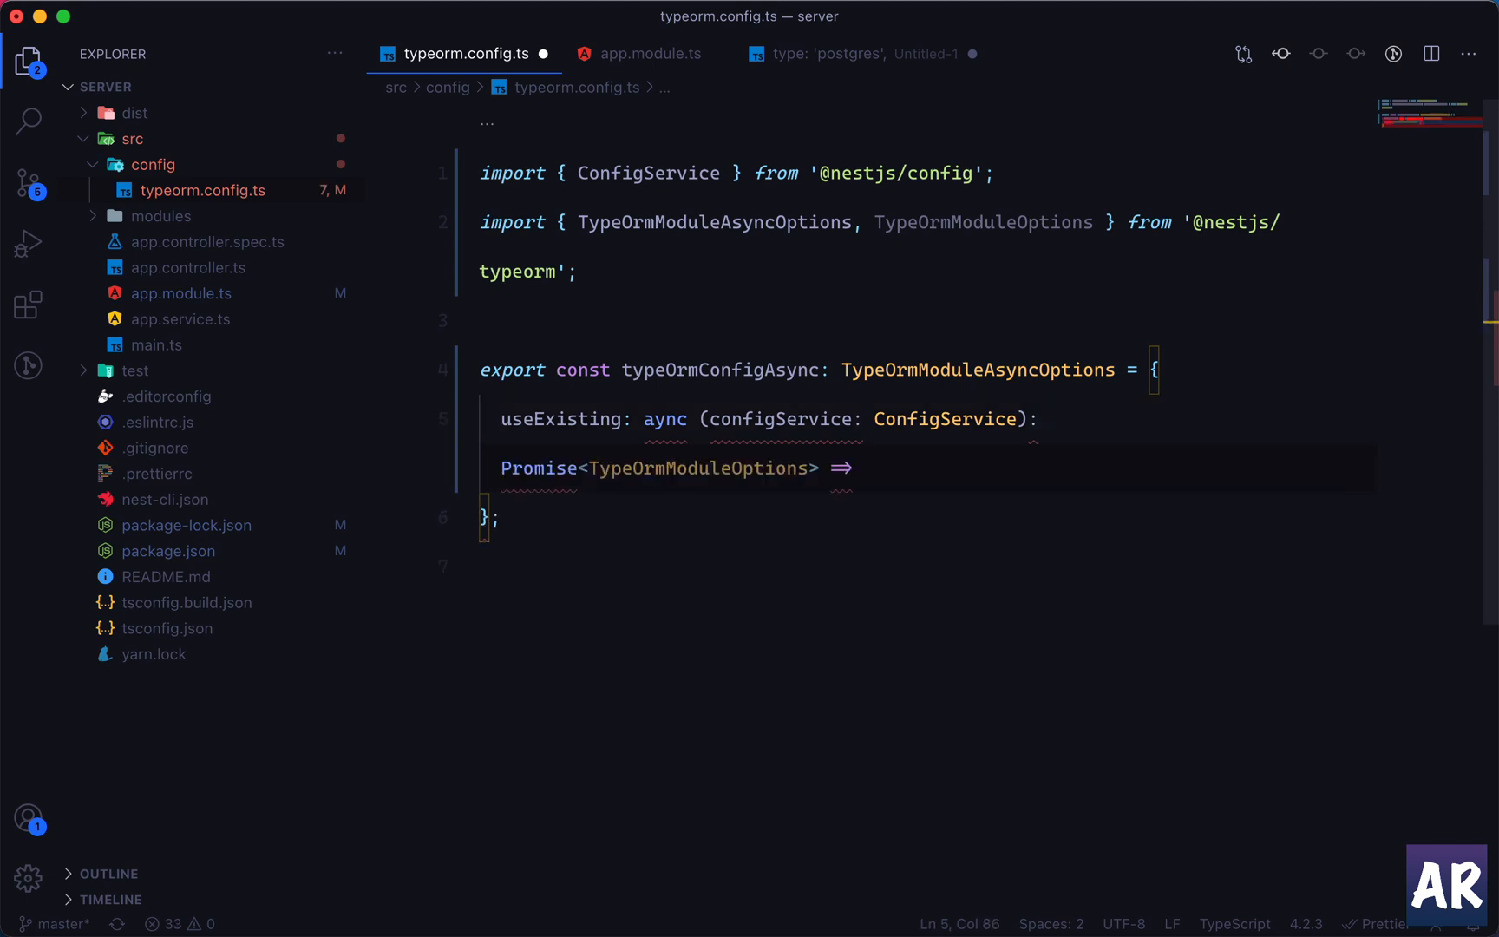
mouse_move(899, 548)
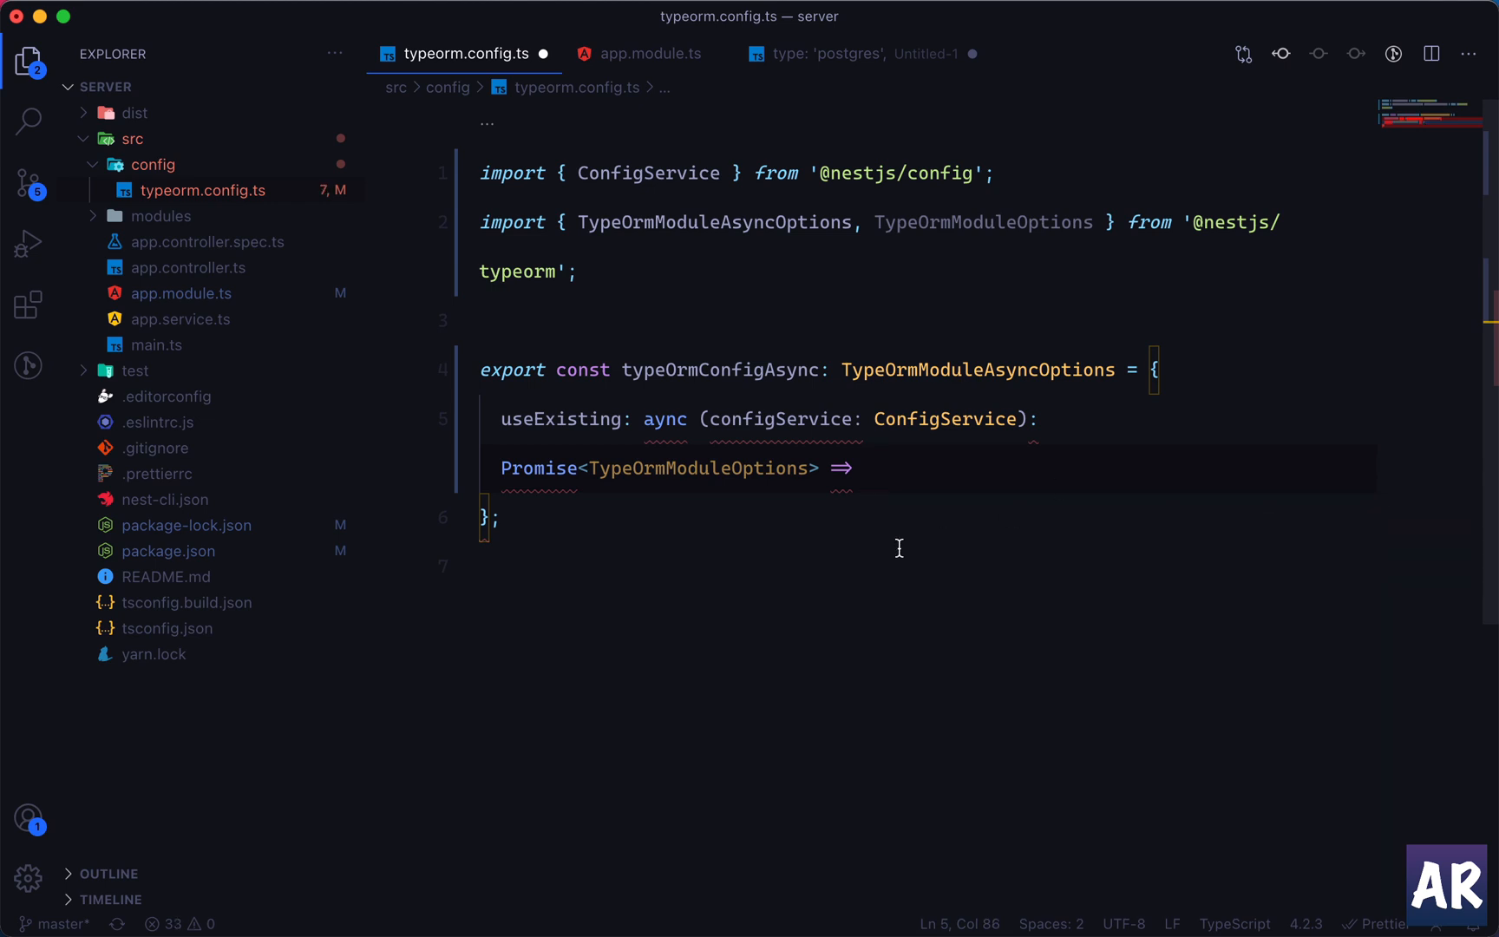
mouse_move(895, 481)
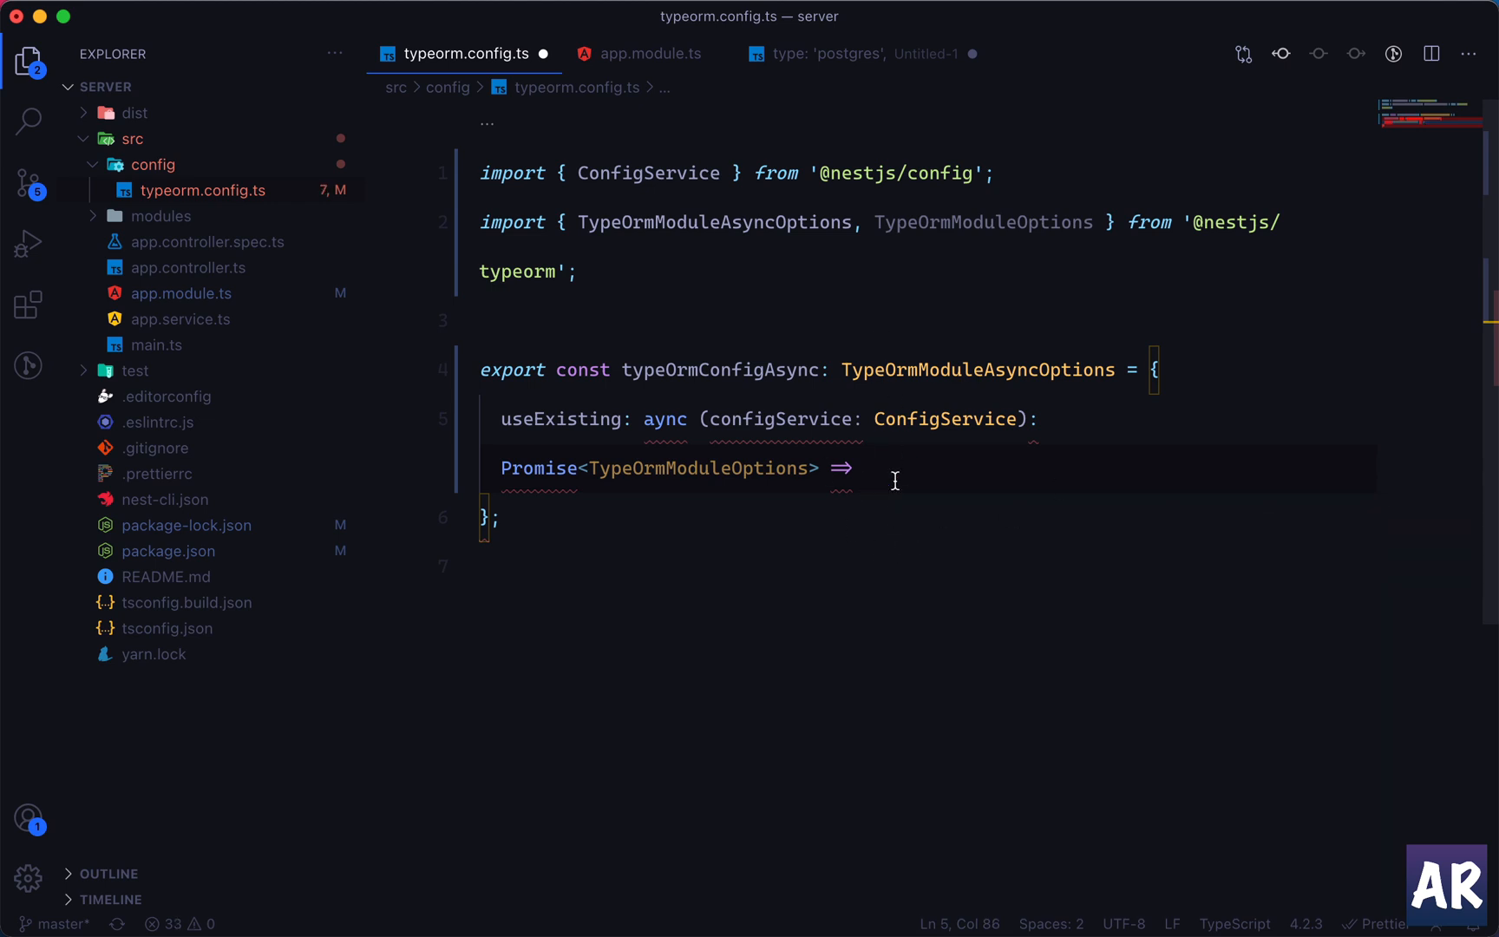
mouse_move(888, 501)
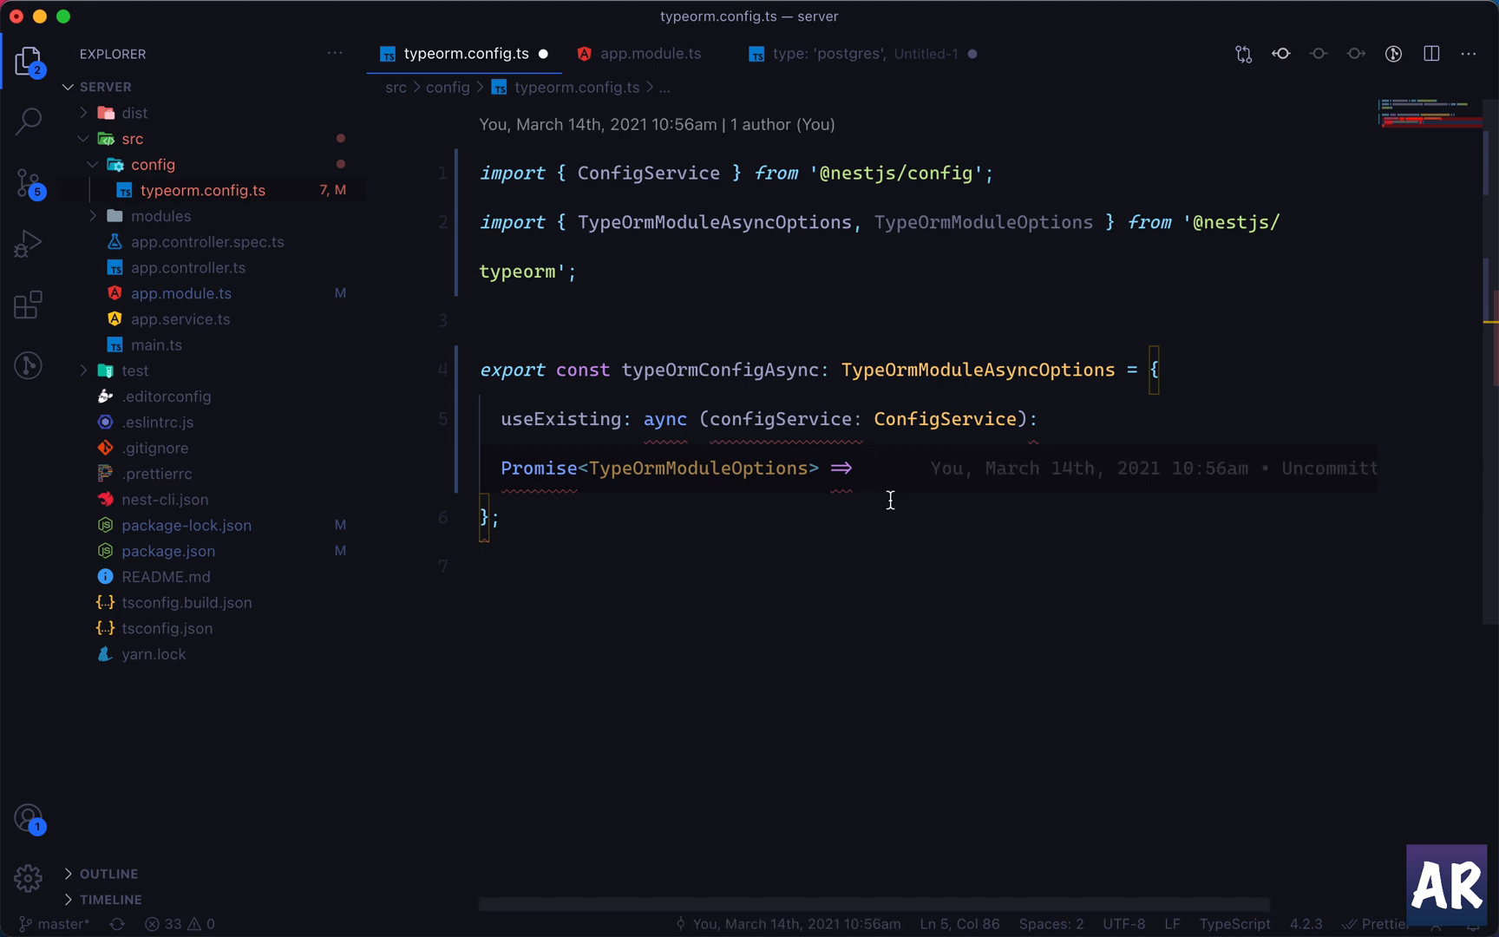
mouse_move(795, 456)
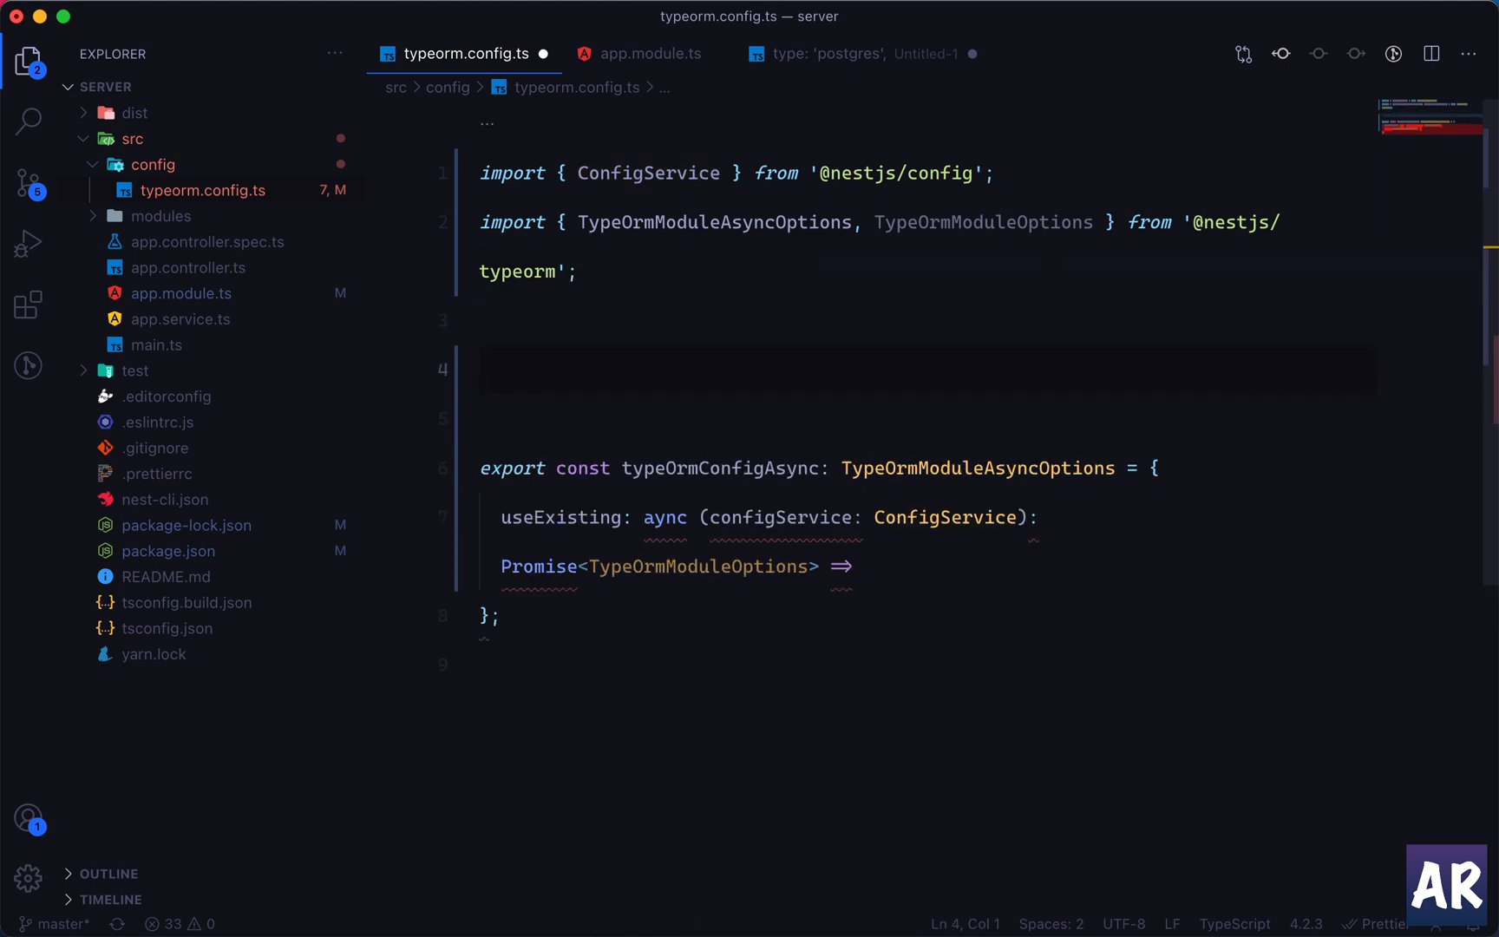
Add a default-exported class TypeOrmConfig with static getOrmConfig(configService: ConfigService): TypeOrmModuleOptions.
type("export default c")
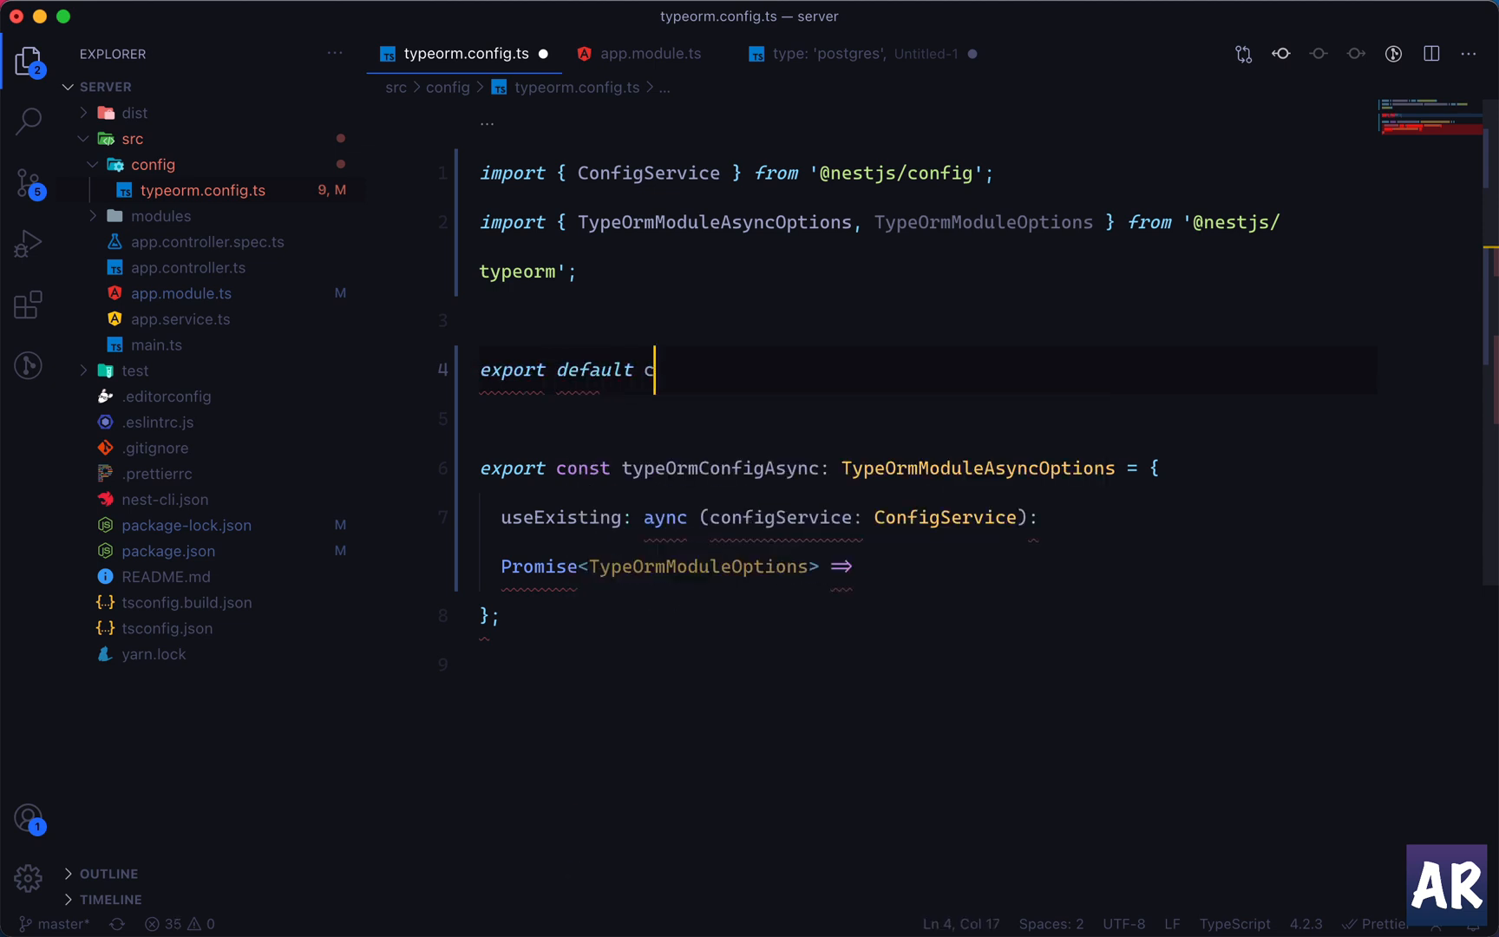
type("lass TypeOrmConfig {")
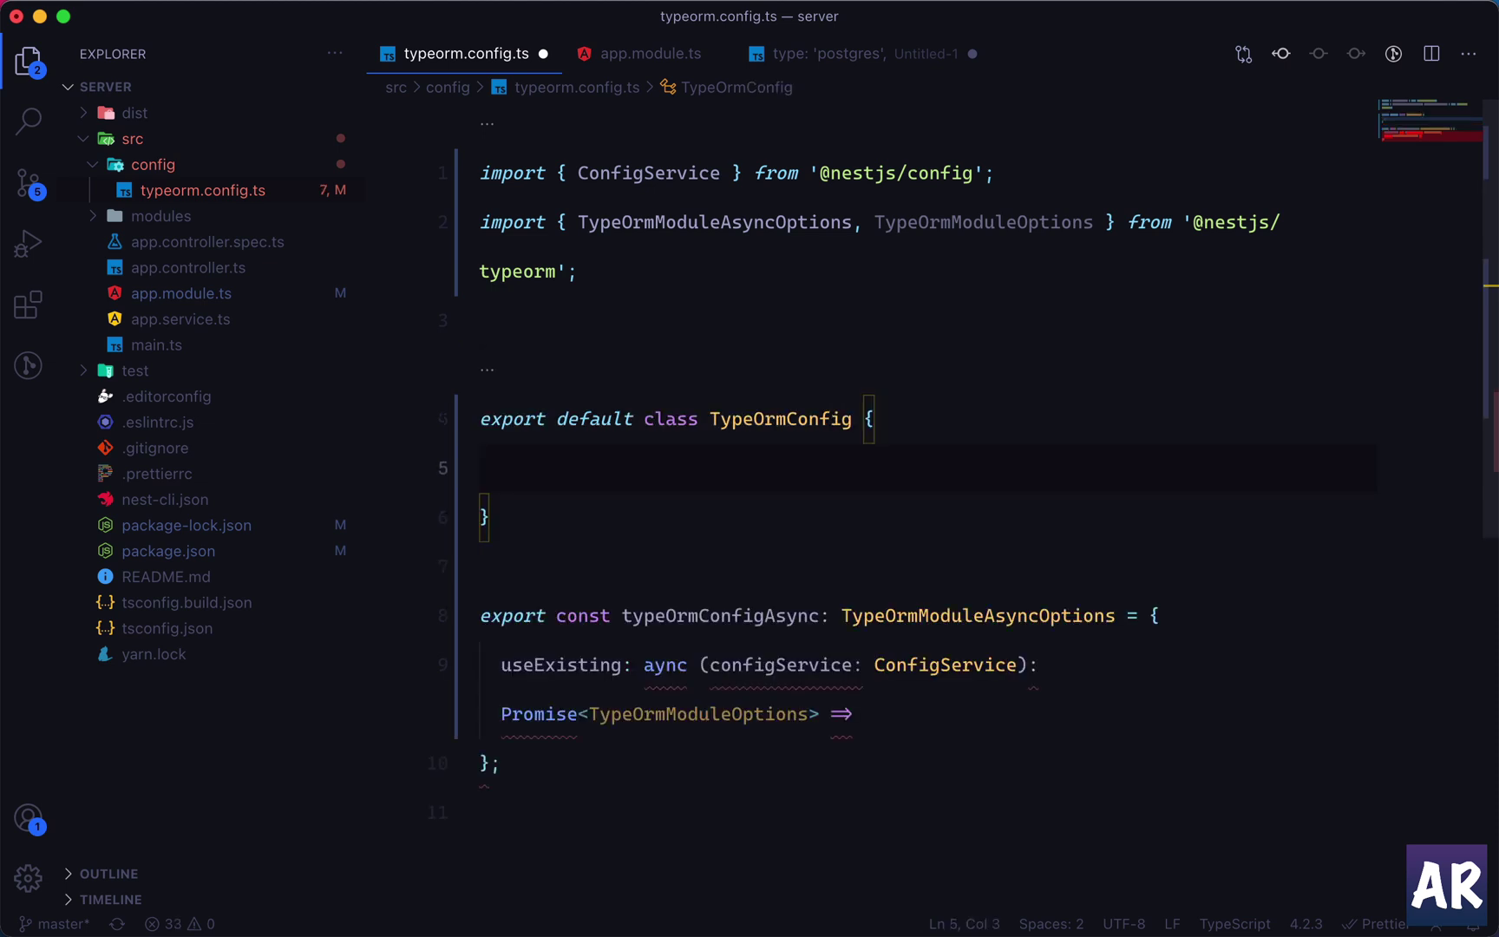
type("static getOrmConfig(")
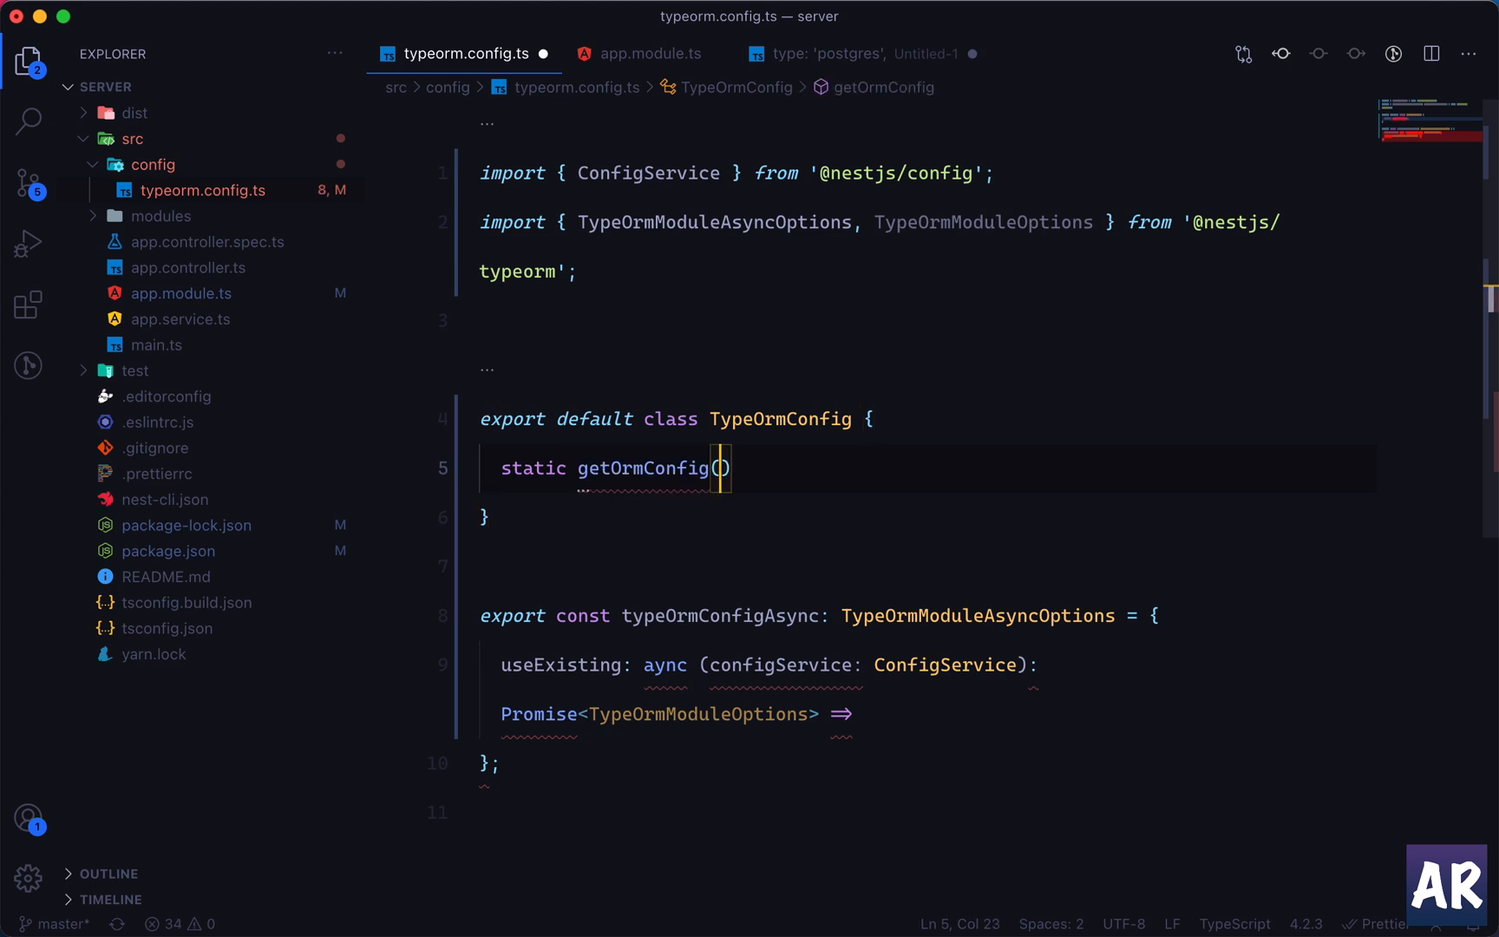
type("configService: ConfigService")
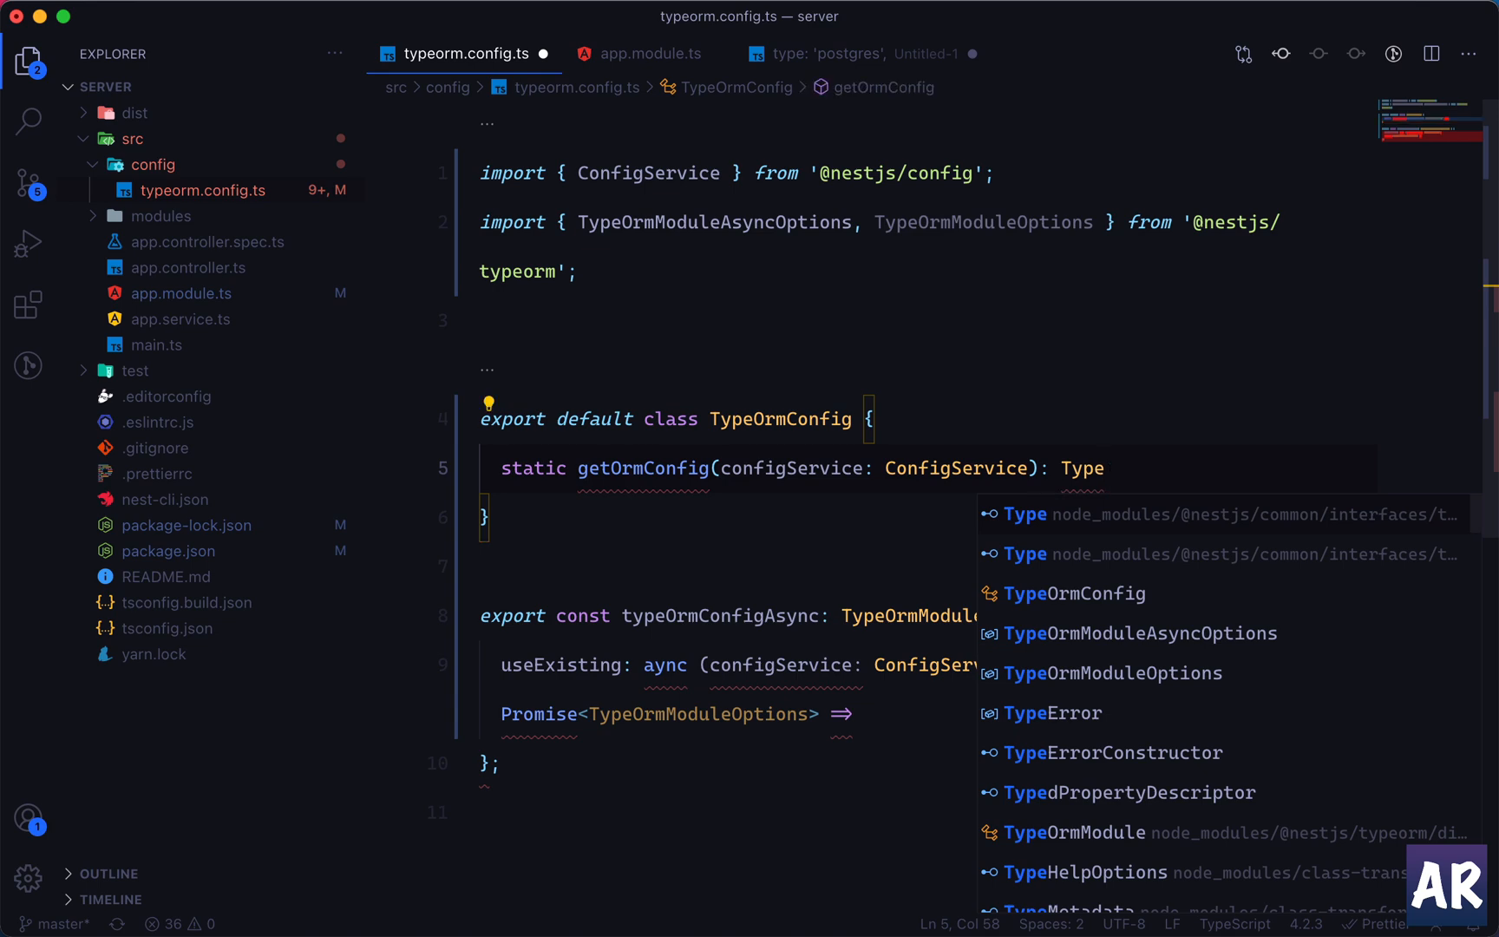
left_click(1114, 673)
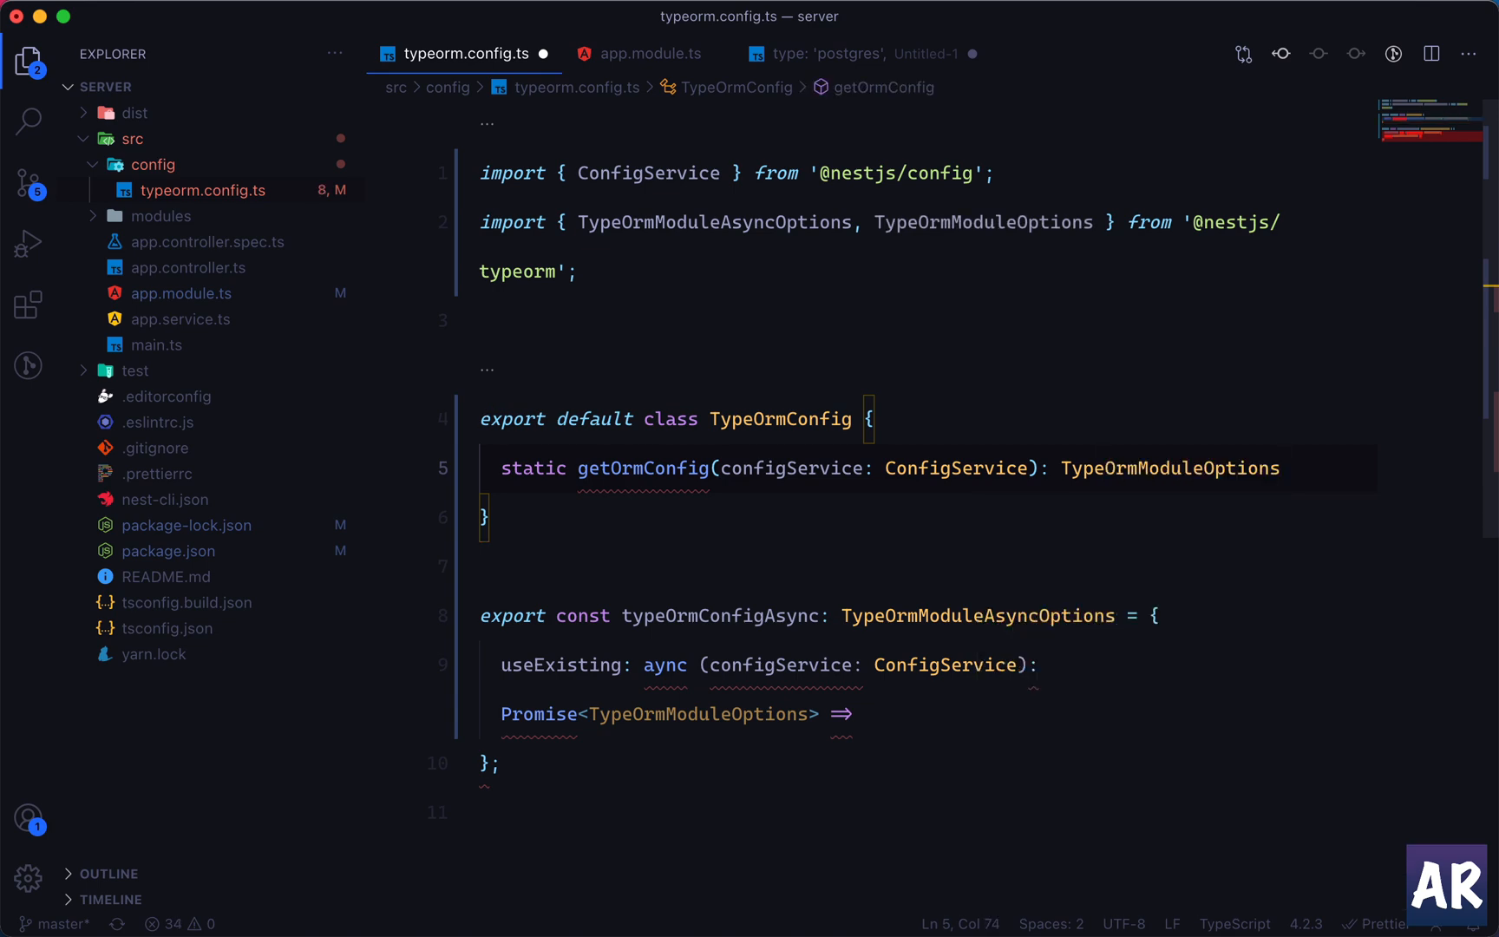
Return the Postgres connection options copied from Untitled-1 inside getOrmConfig.
left_click(855, 54)
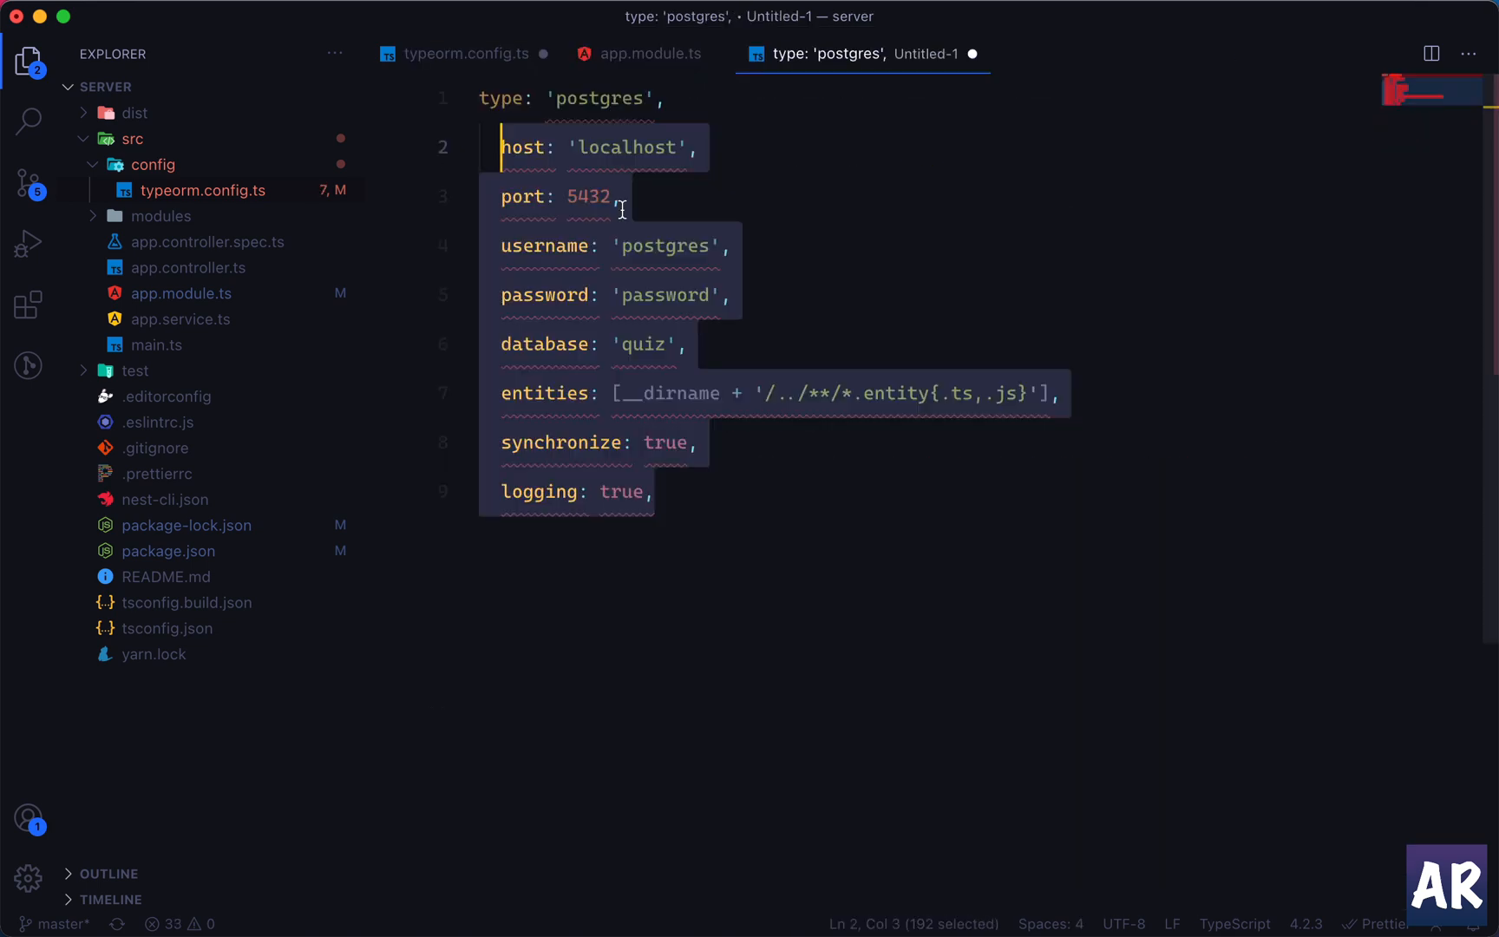
left_click(465, 54)
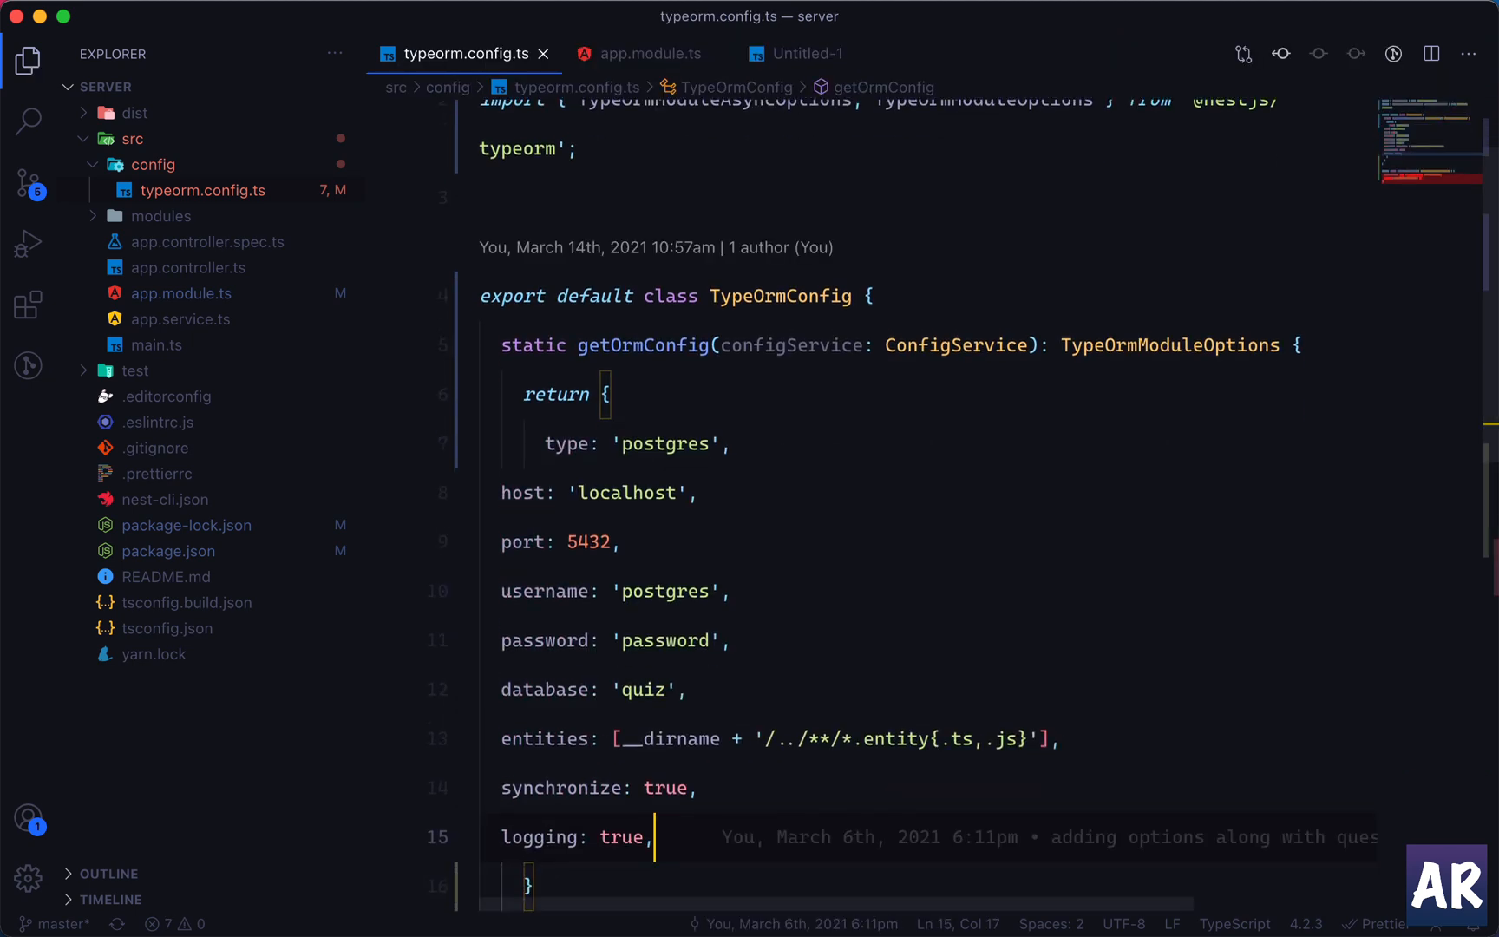
scroll("down", 3)
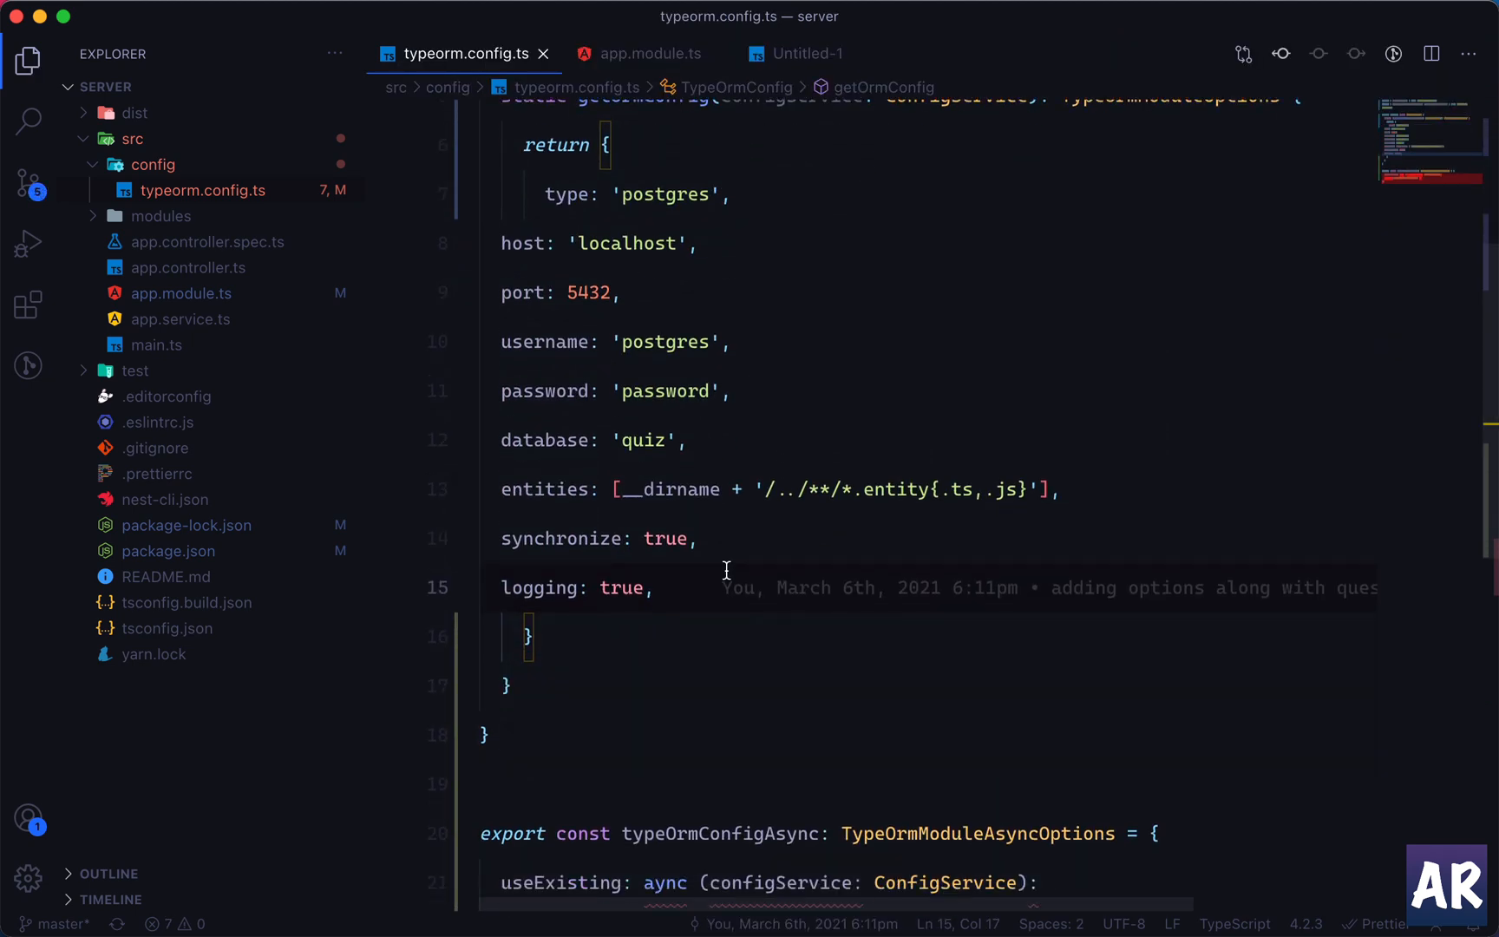
scroll("down", 3)
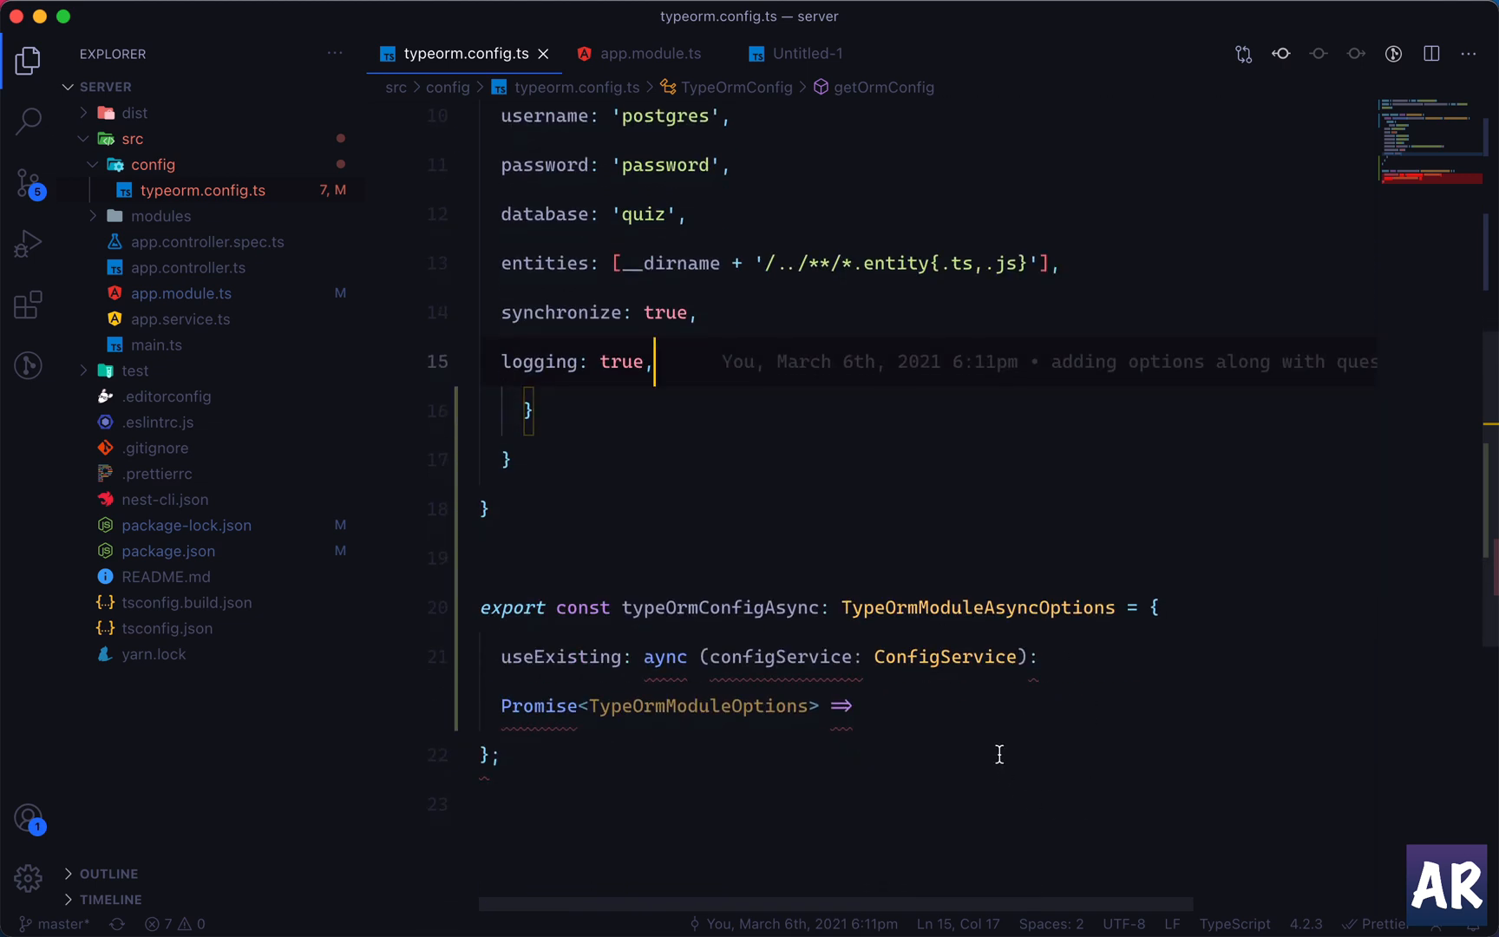
Make the arrow function return TypeOrmConfig.getOrmConfig(configService).
type("Typ")
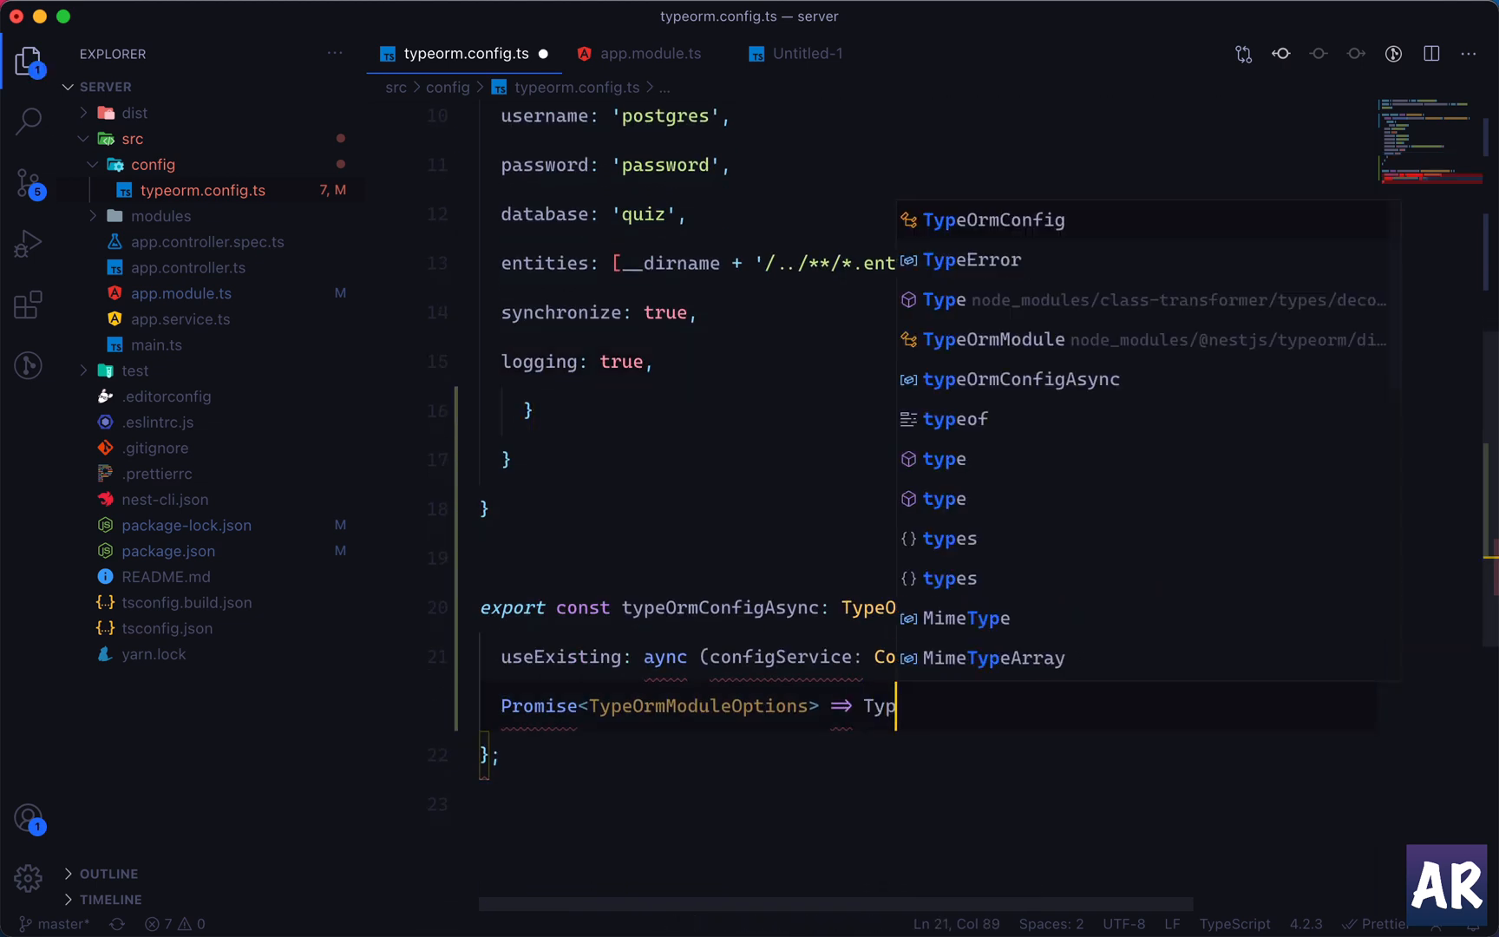
type("e")
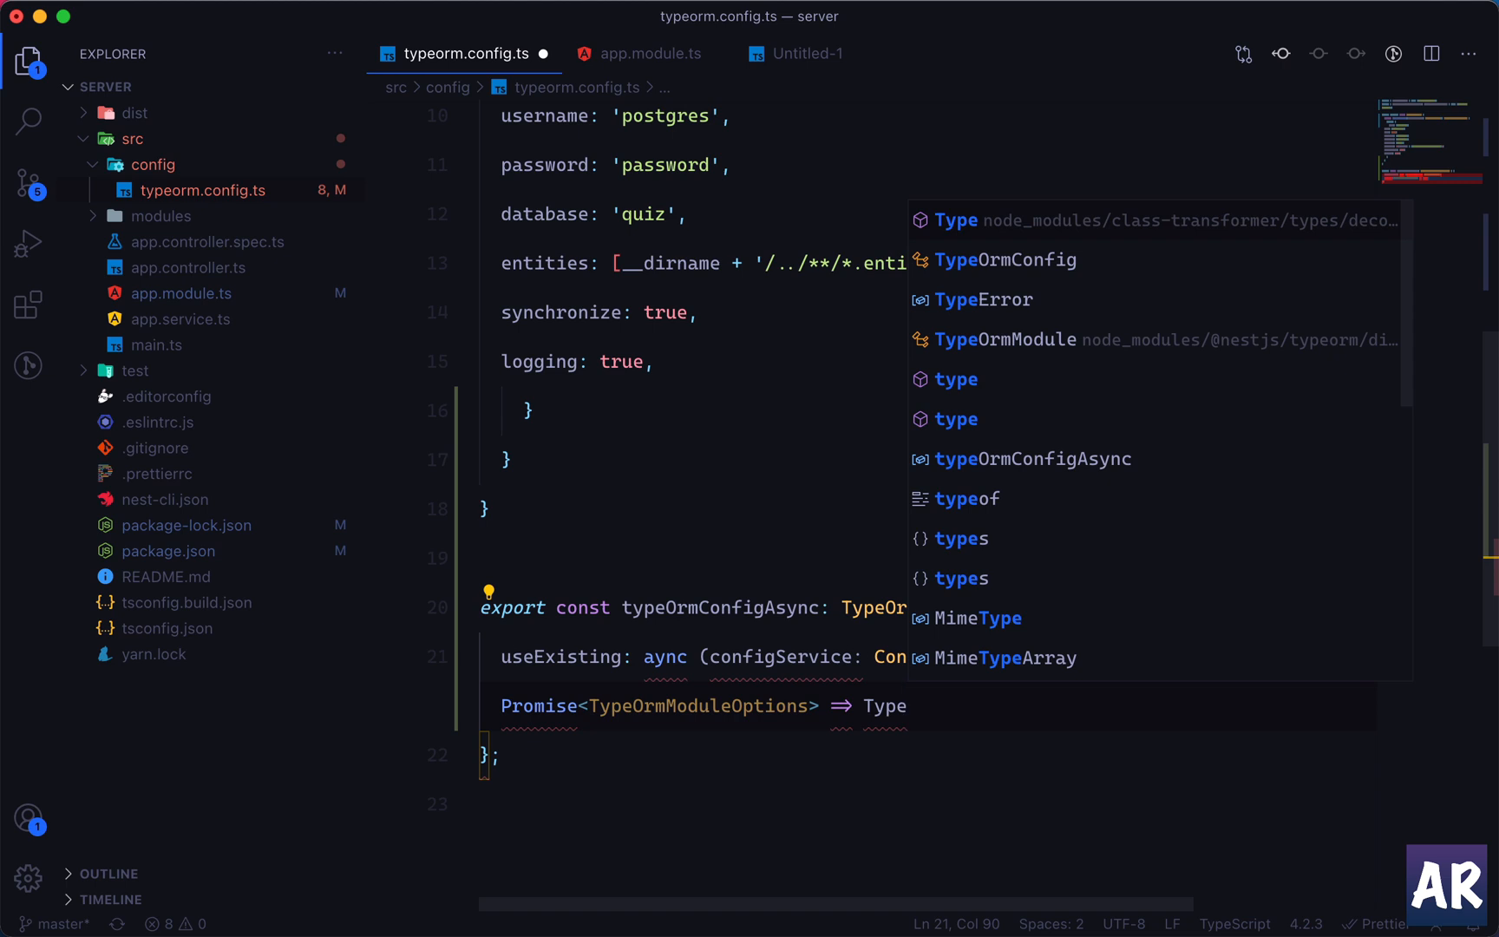
left_click(1004, 261)
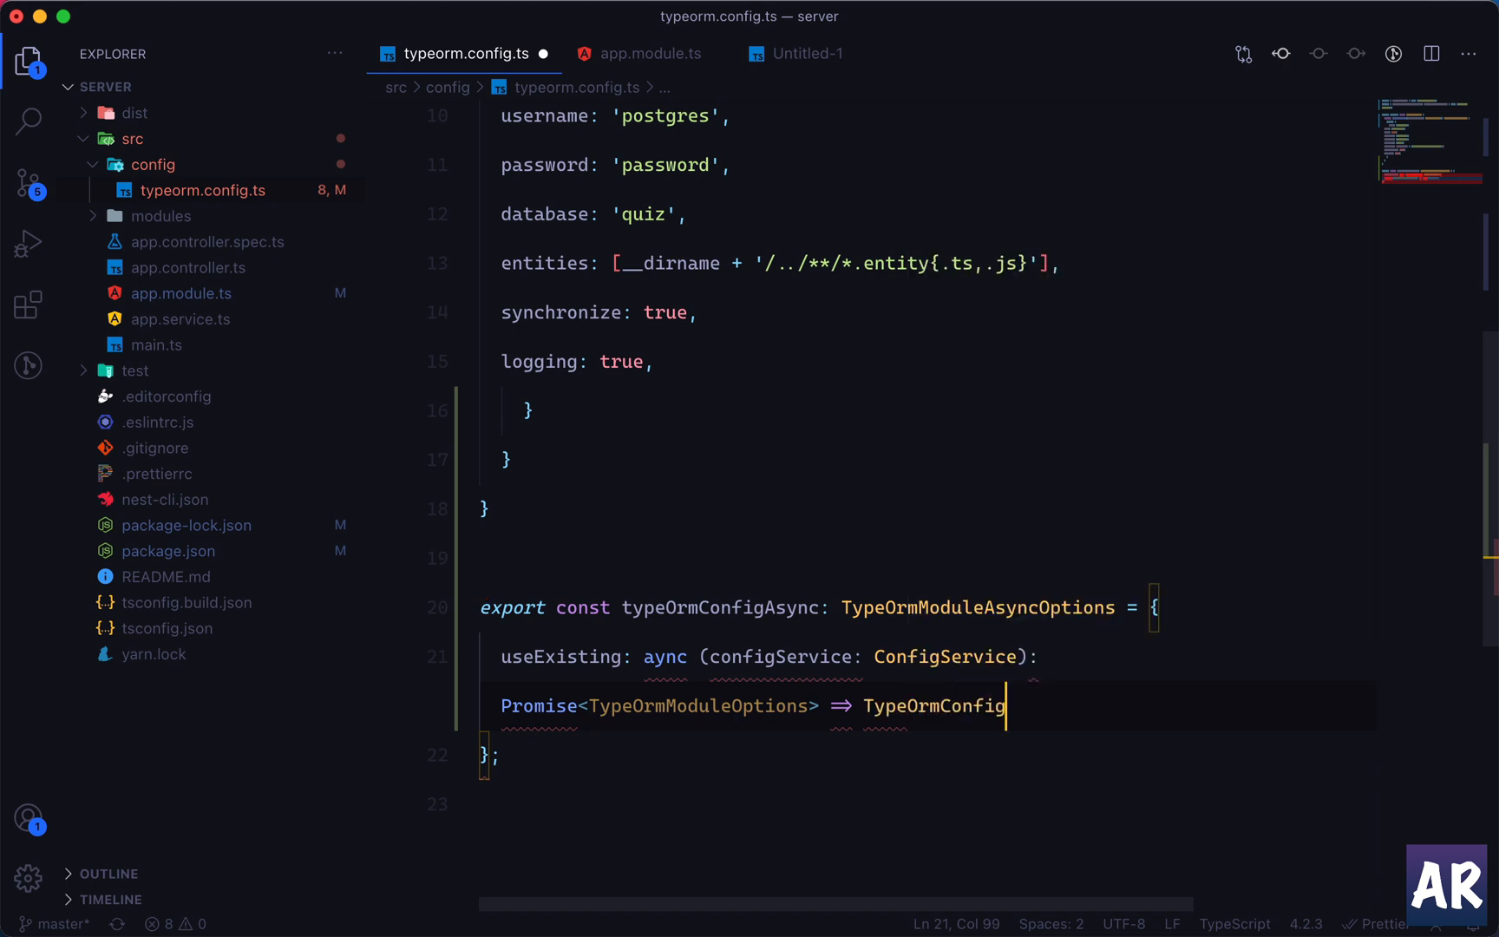
type(".getOrmConfig")
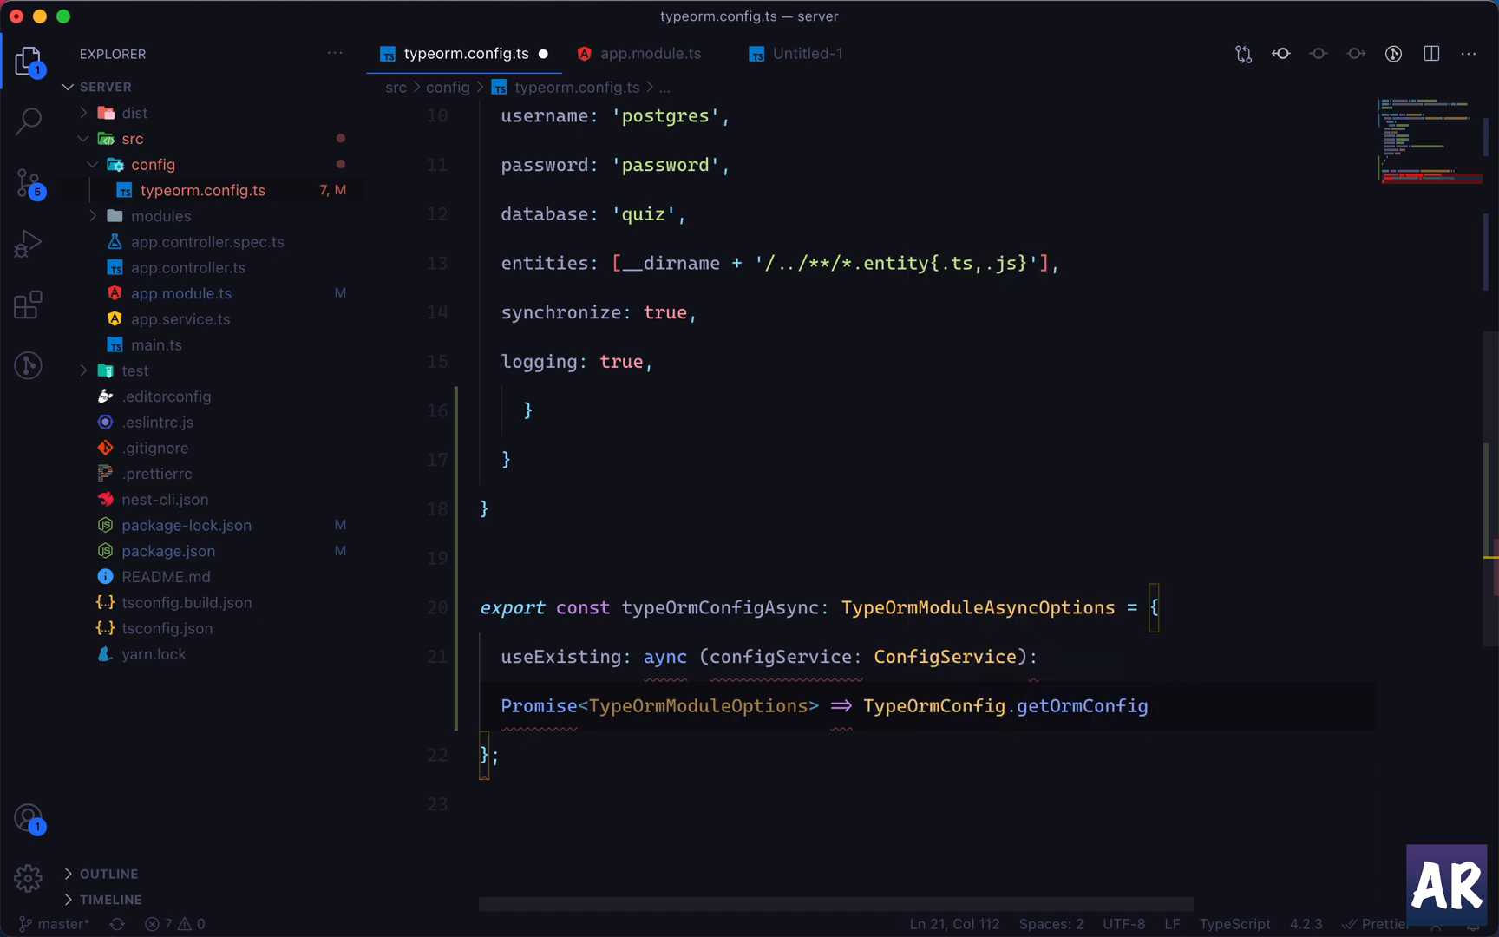
type("(conf")
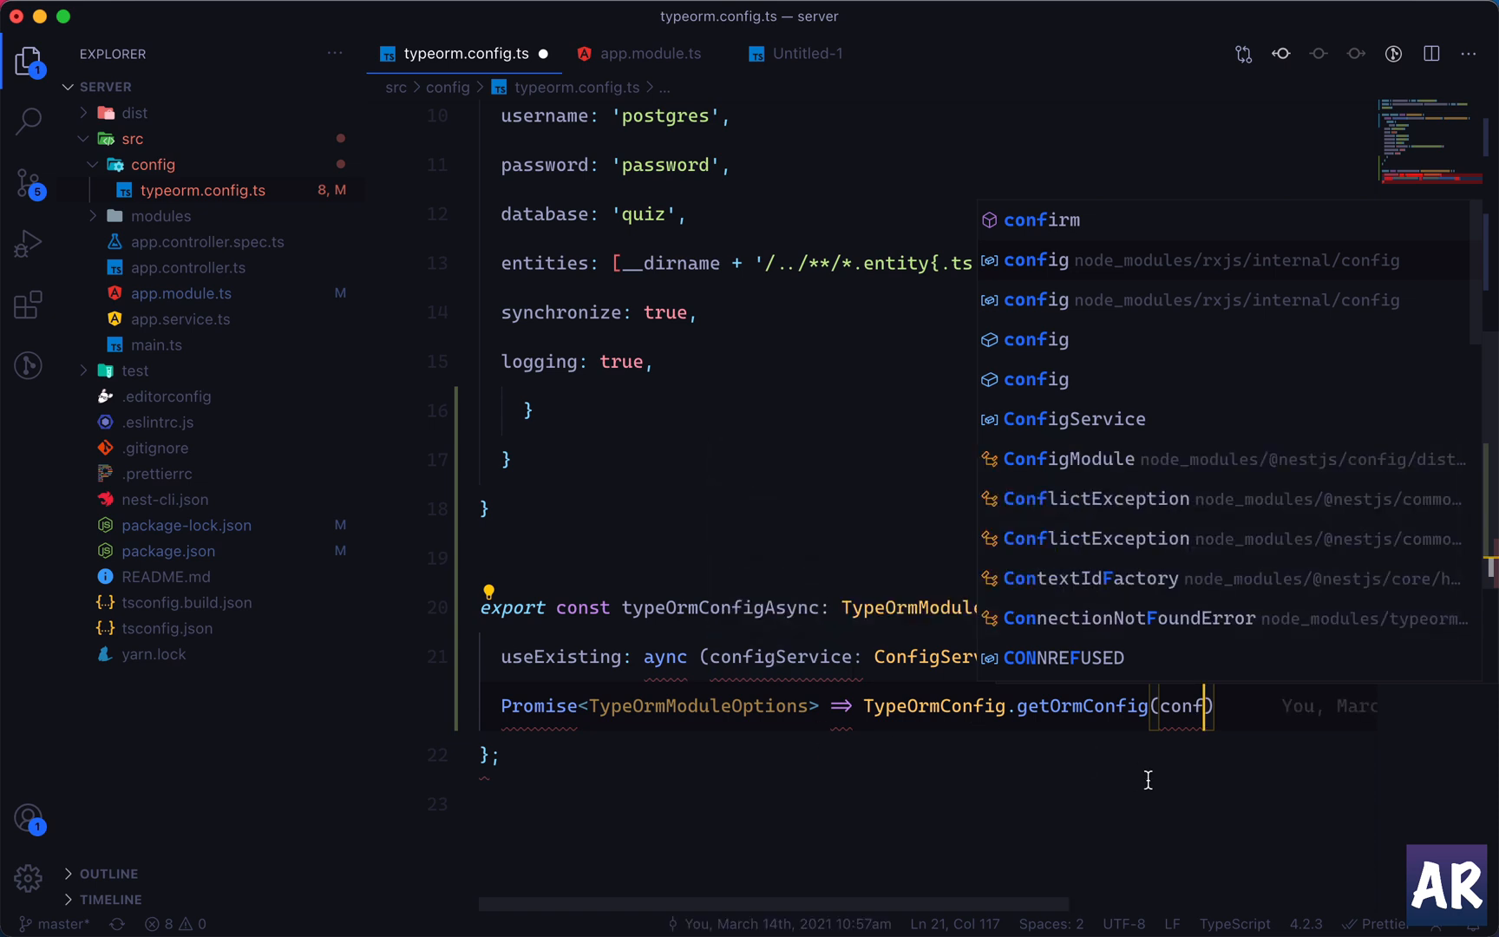
type("configService")
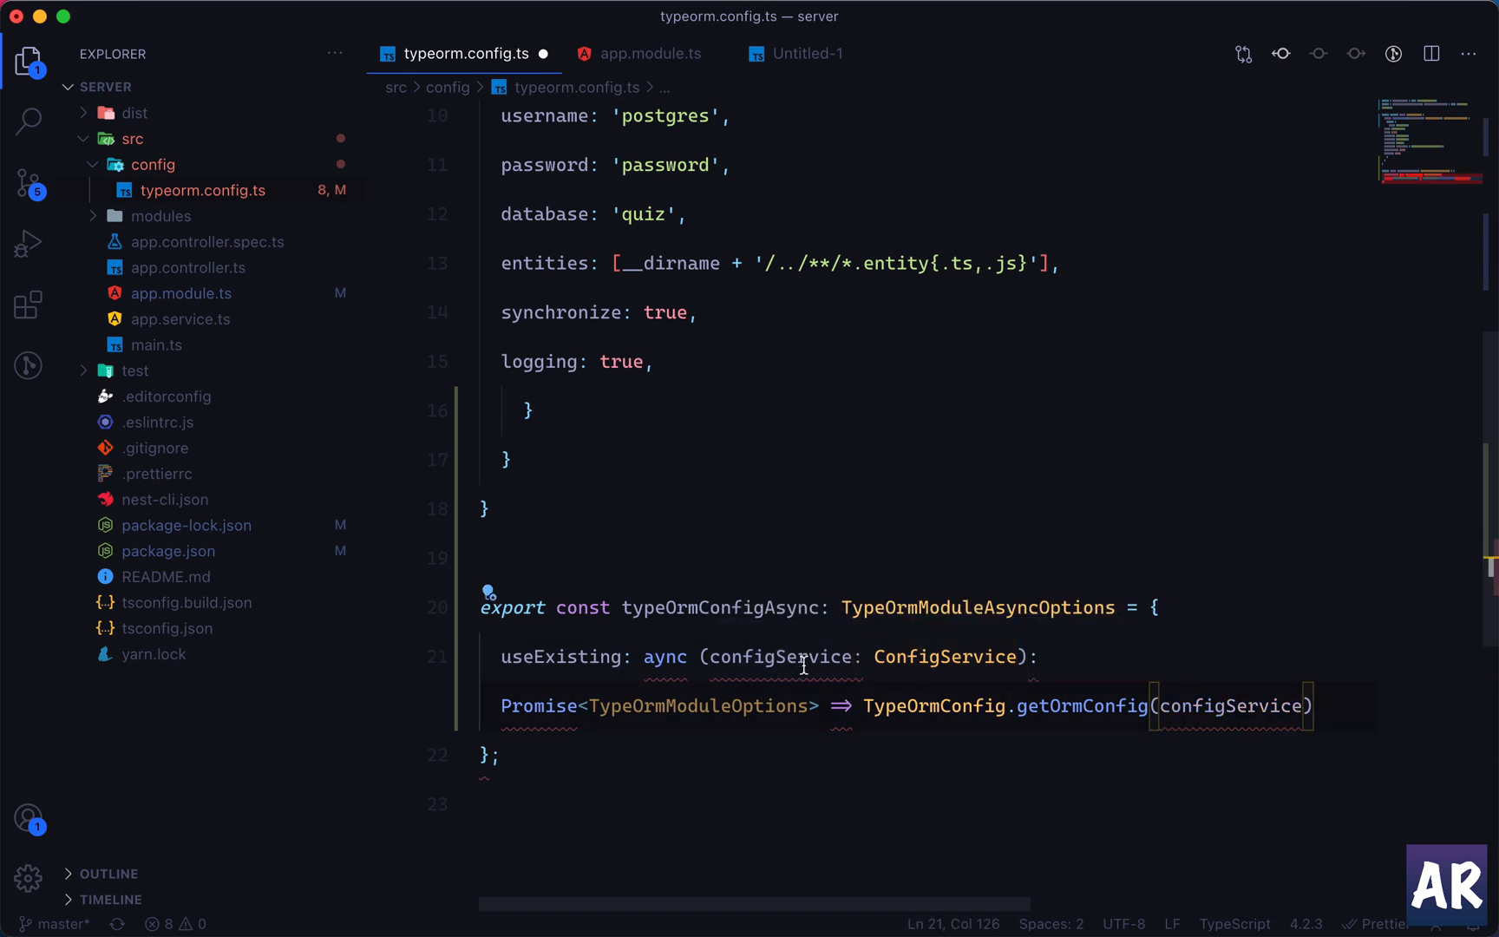
mouse_move(803, 662)
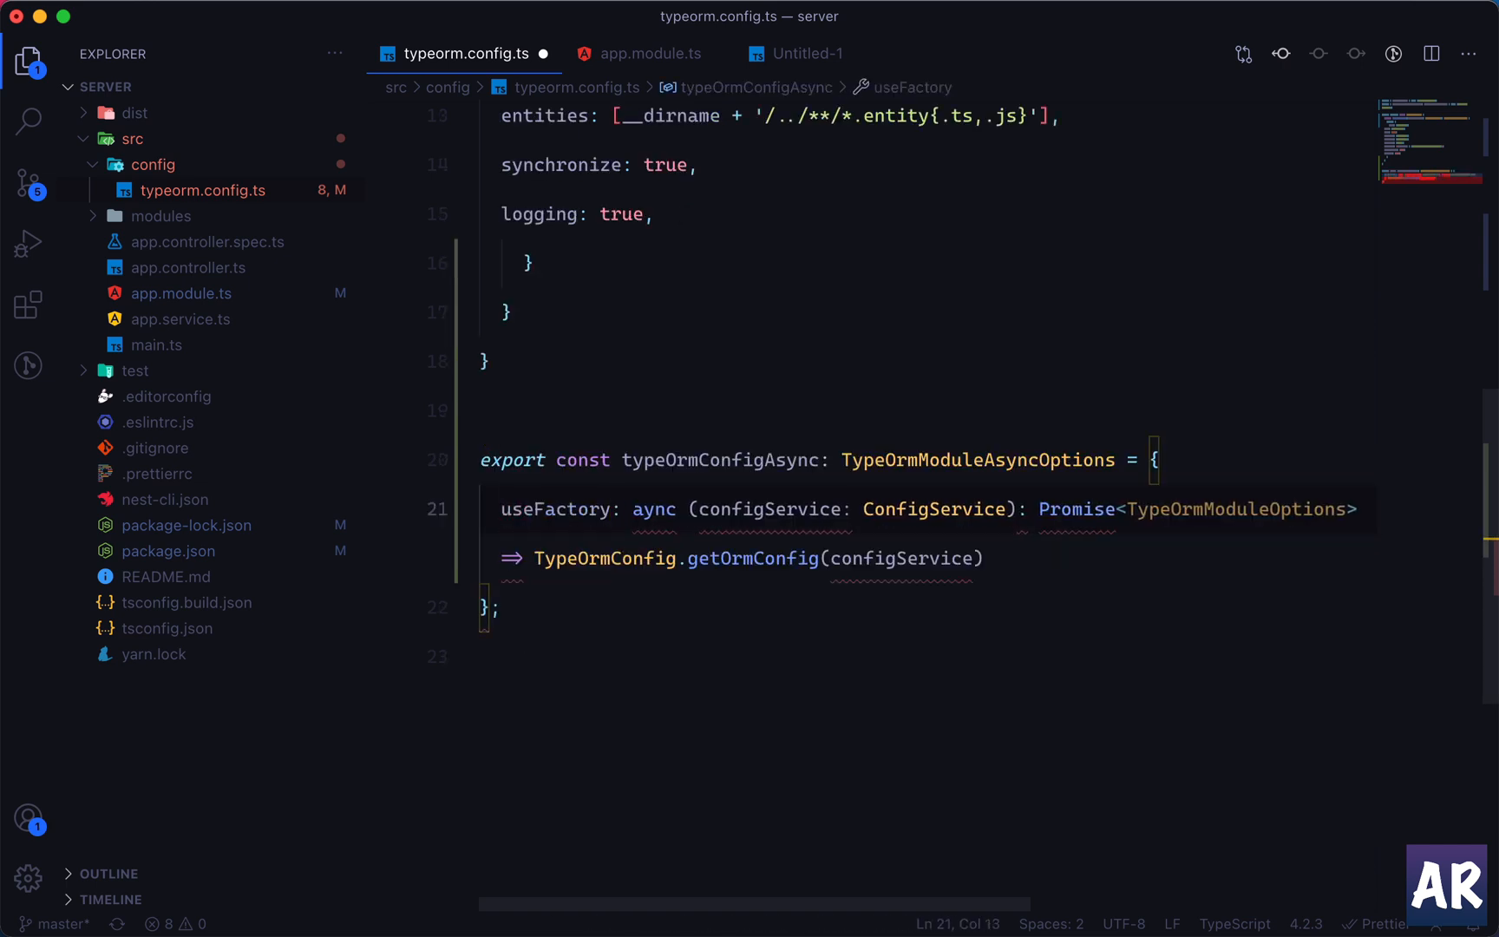
Add imports: [ConfigModule] above useFactory in typeOrmConfigAsync and start the inject entry.
key("Enter")
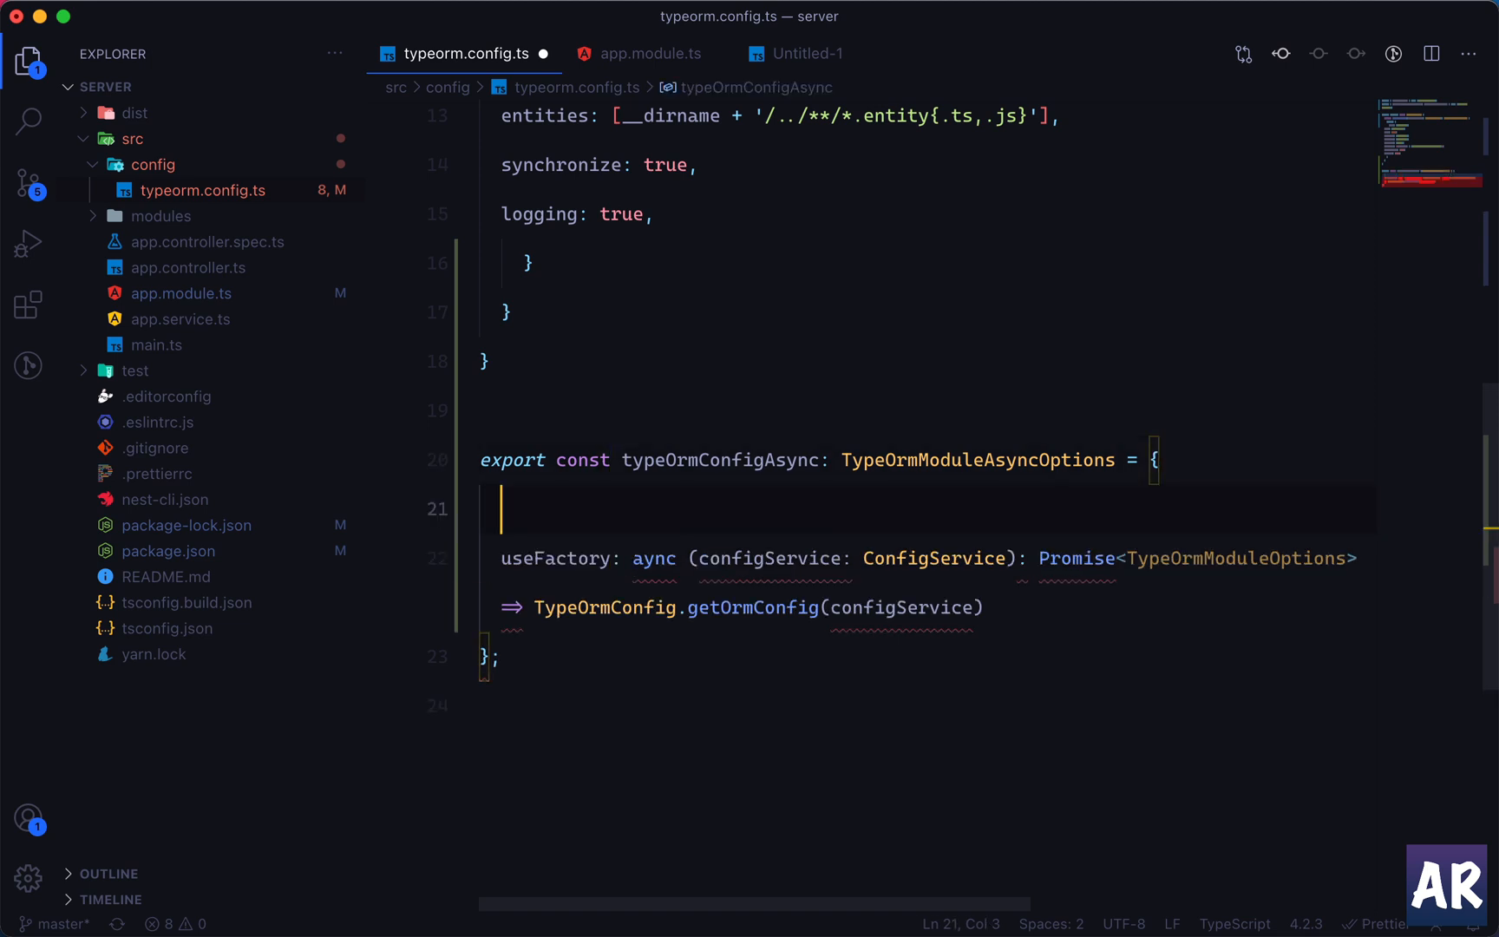
type("imports")
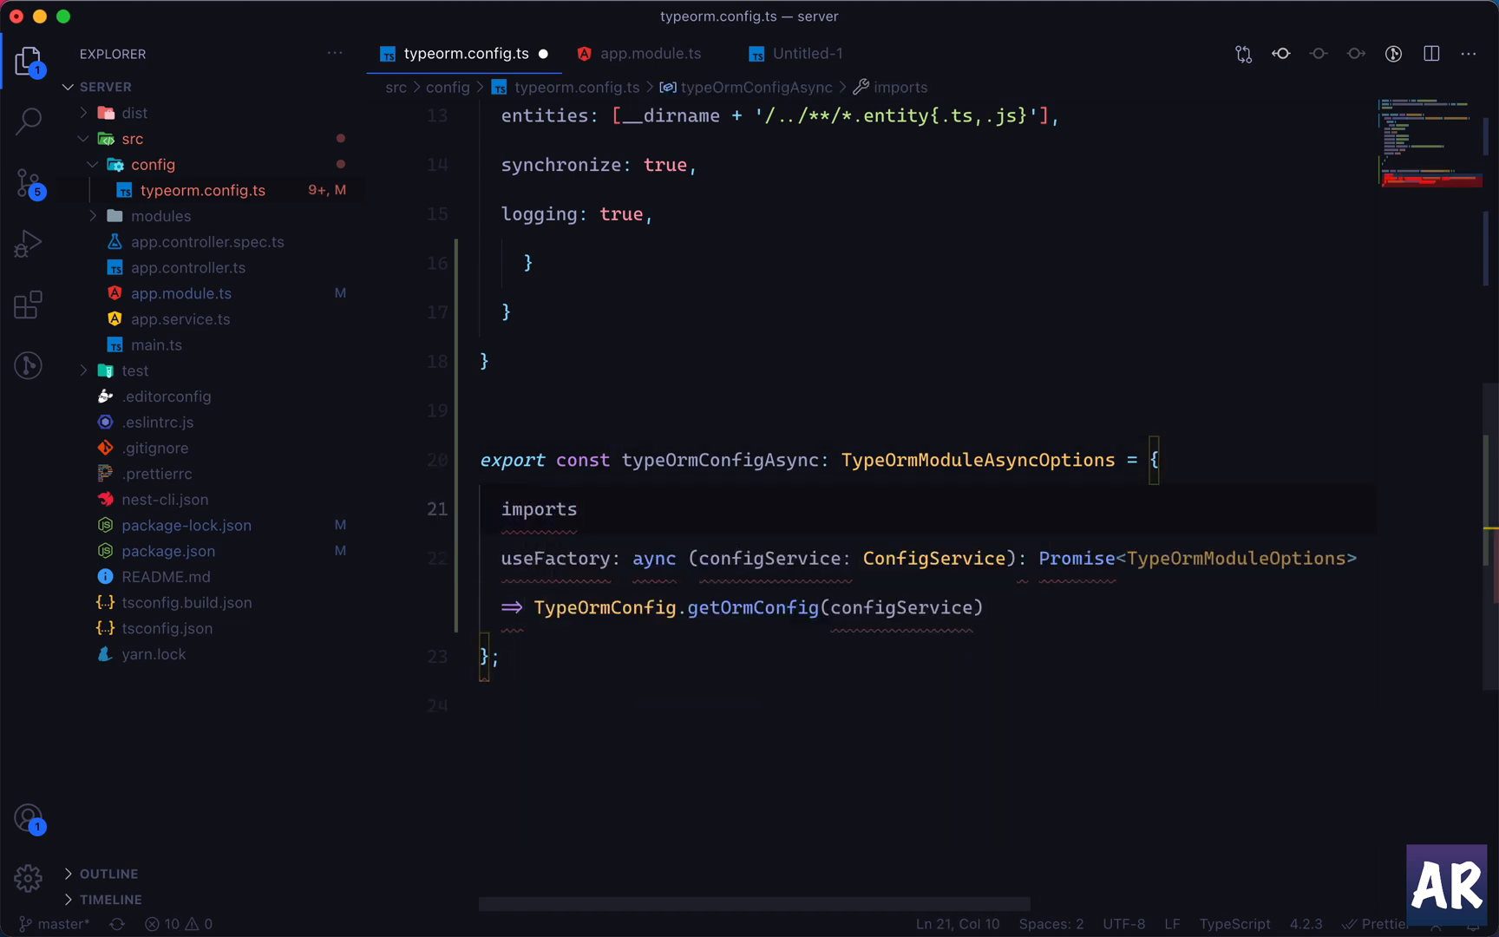
type("[],")
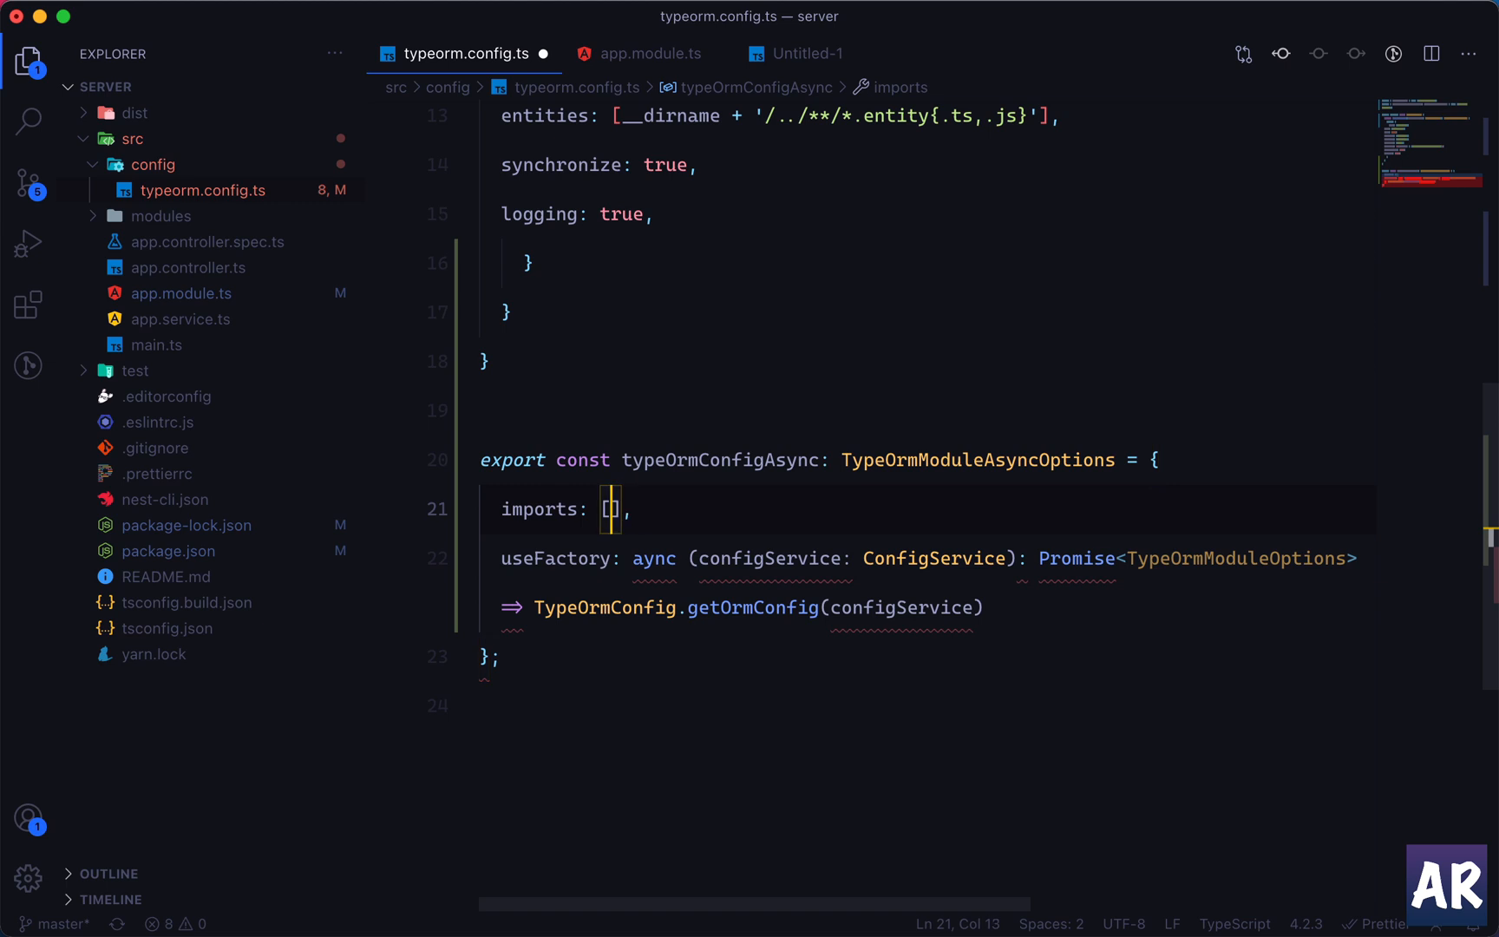
type("Config")
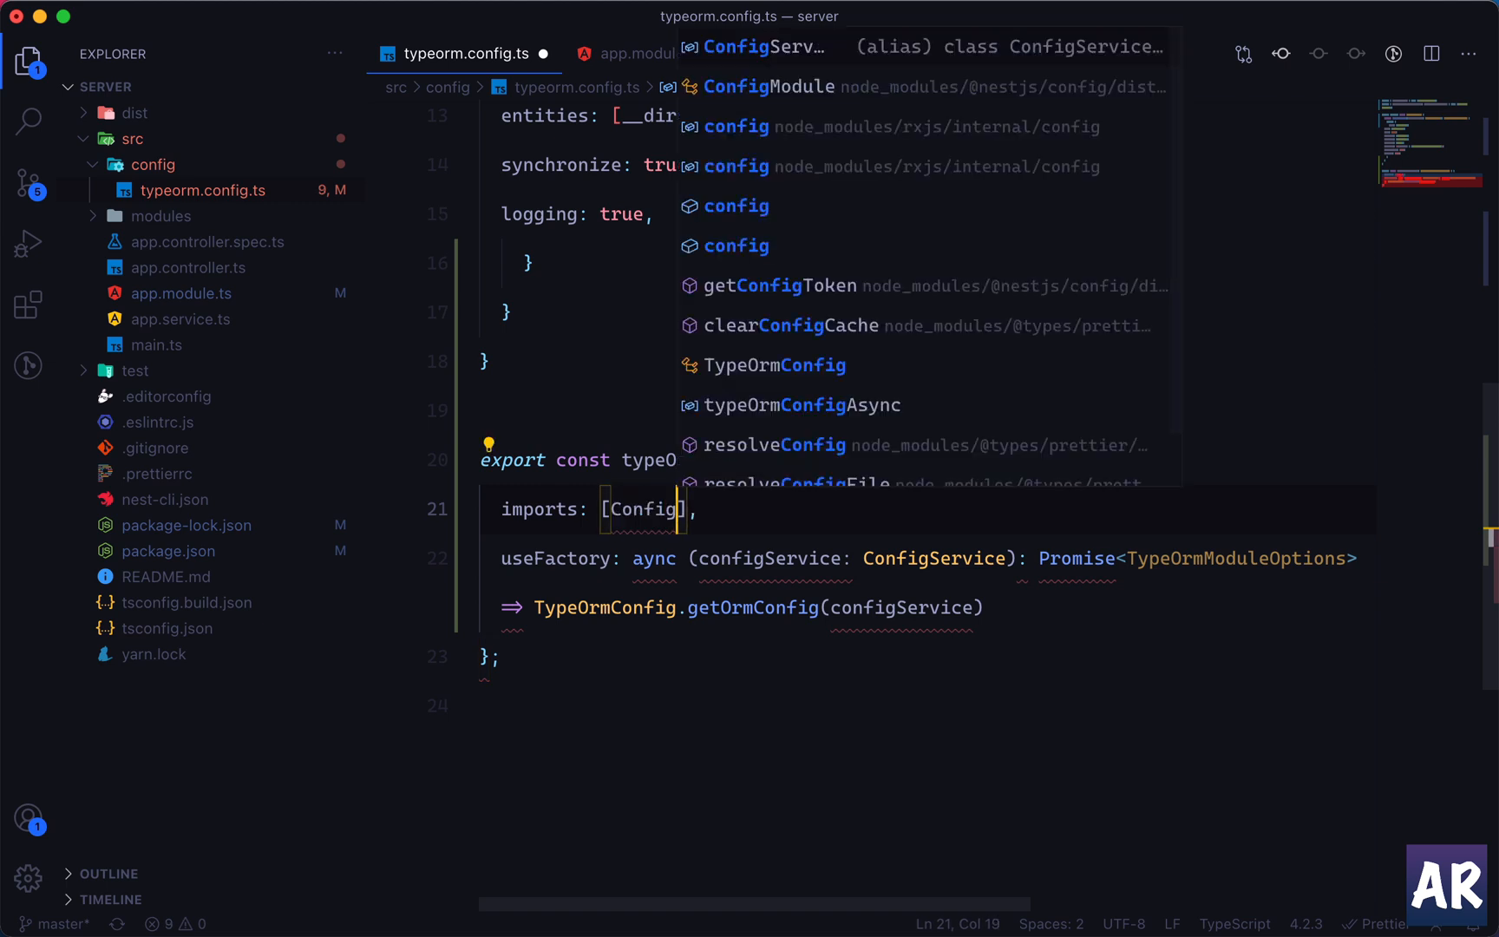
key("Tab")
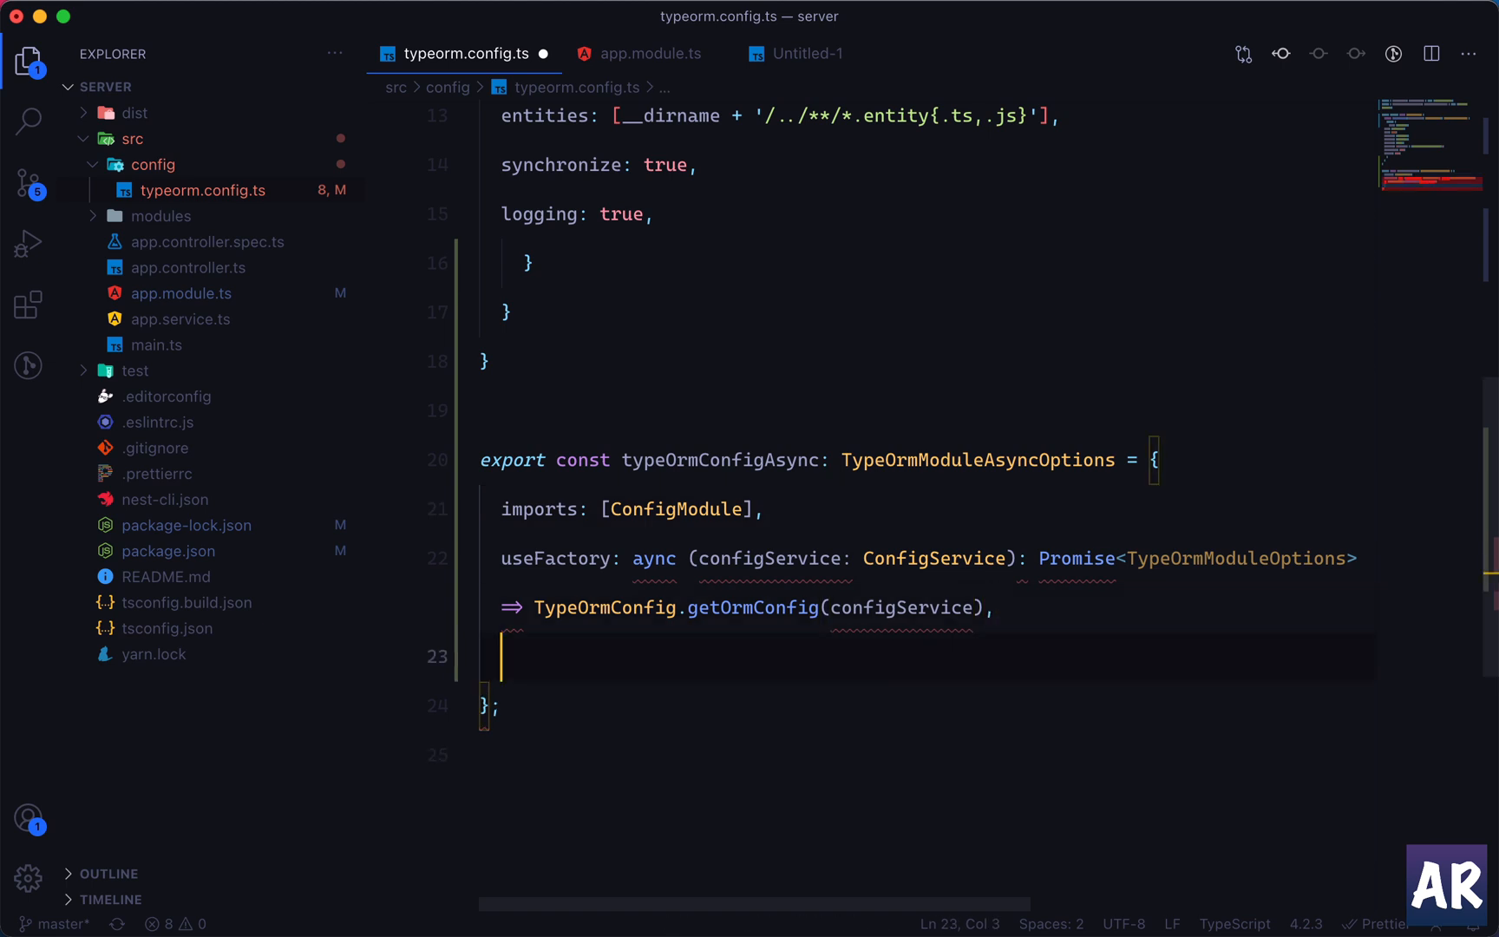
type("i")
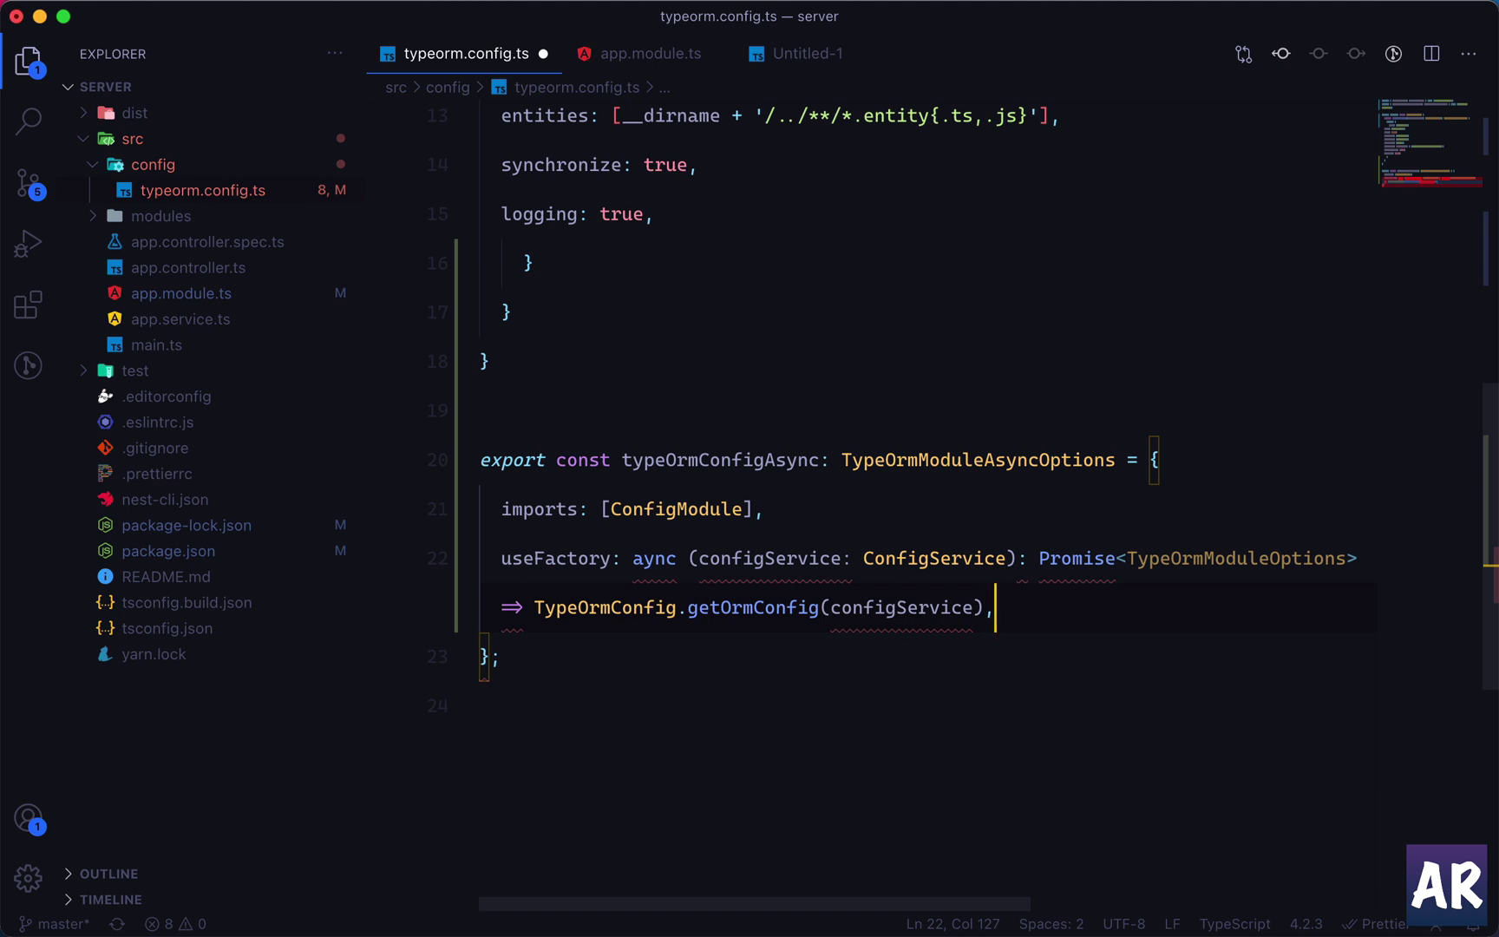
mouse_move(1064, 559)
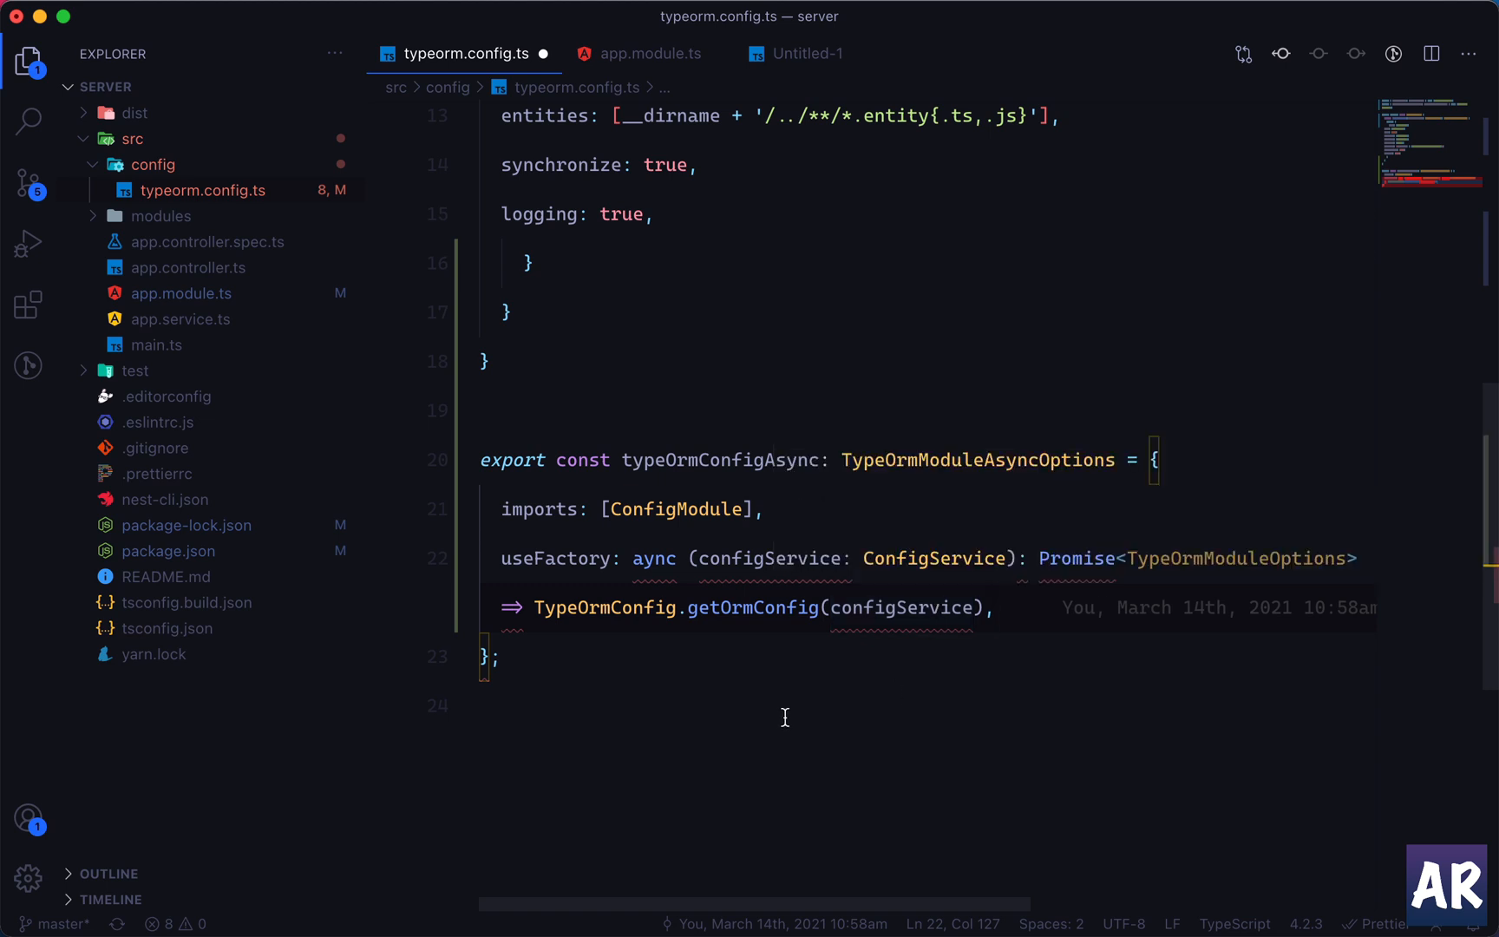
left_click(777, 510)
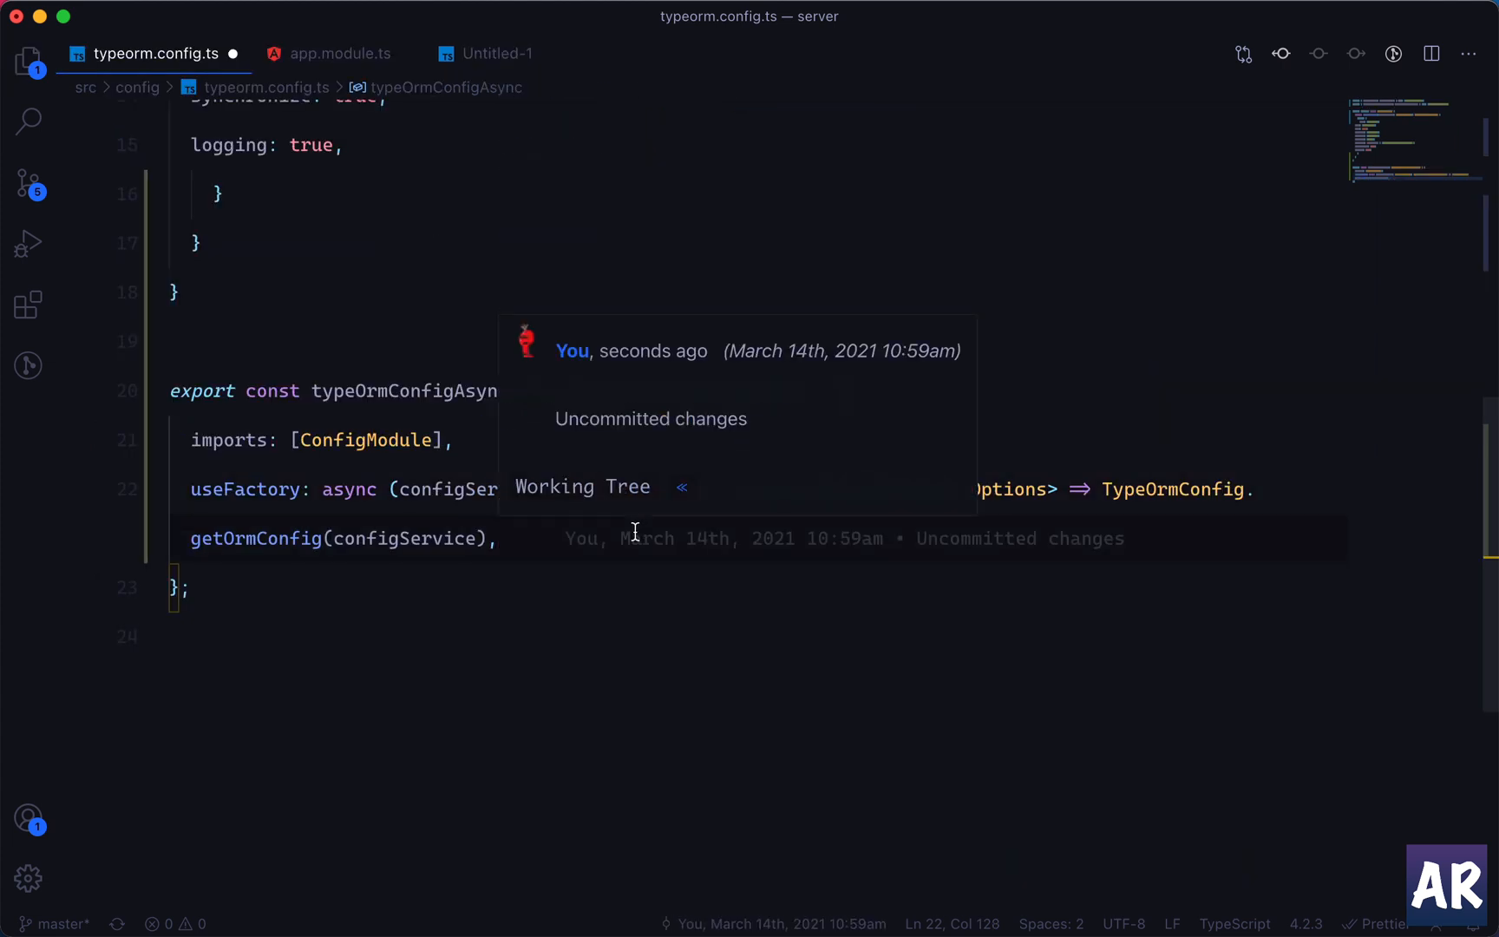
Add inject: [ConfigService] to typeOrmConfigAsync and review the factory above it.
type("in")
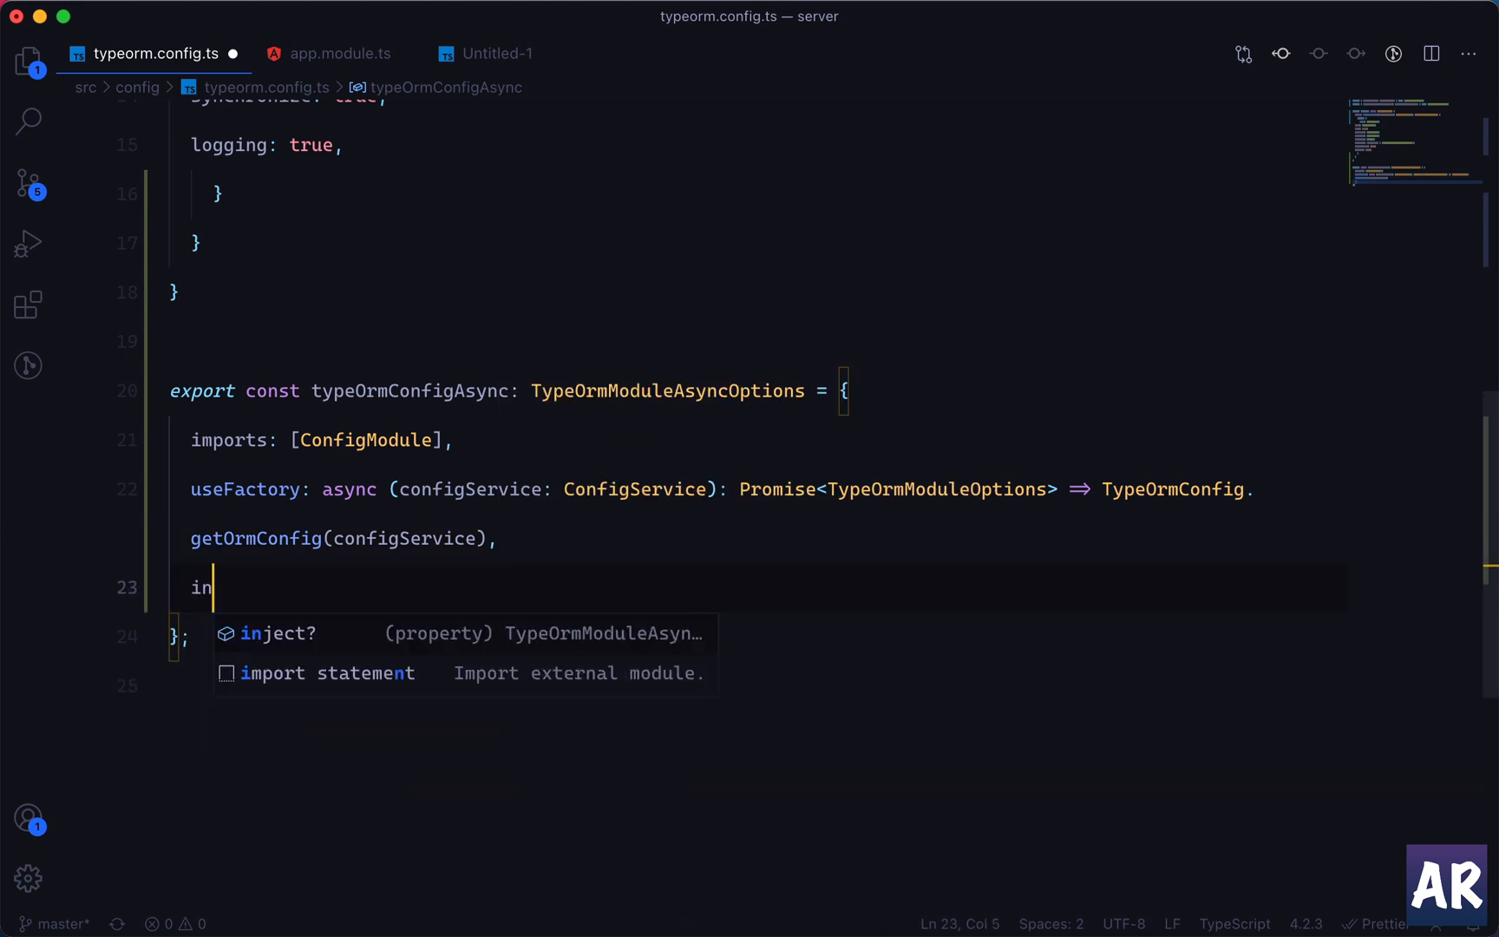
key("Tab")
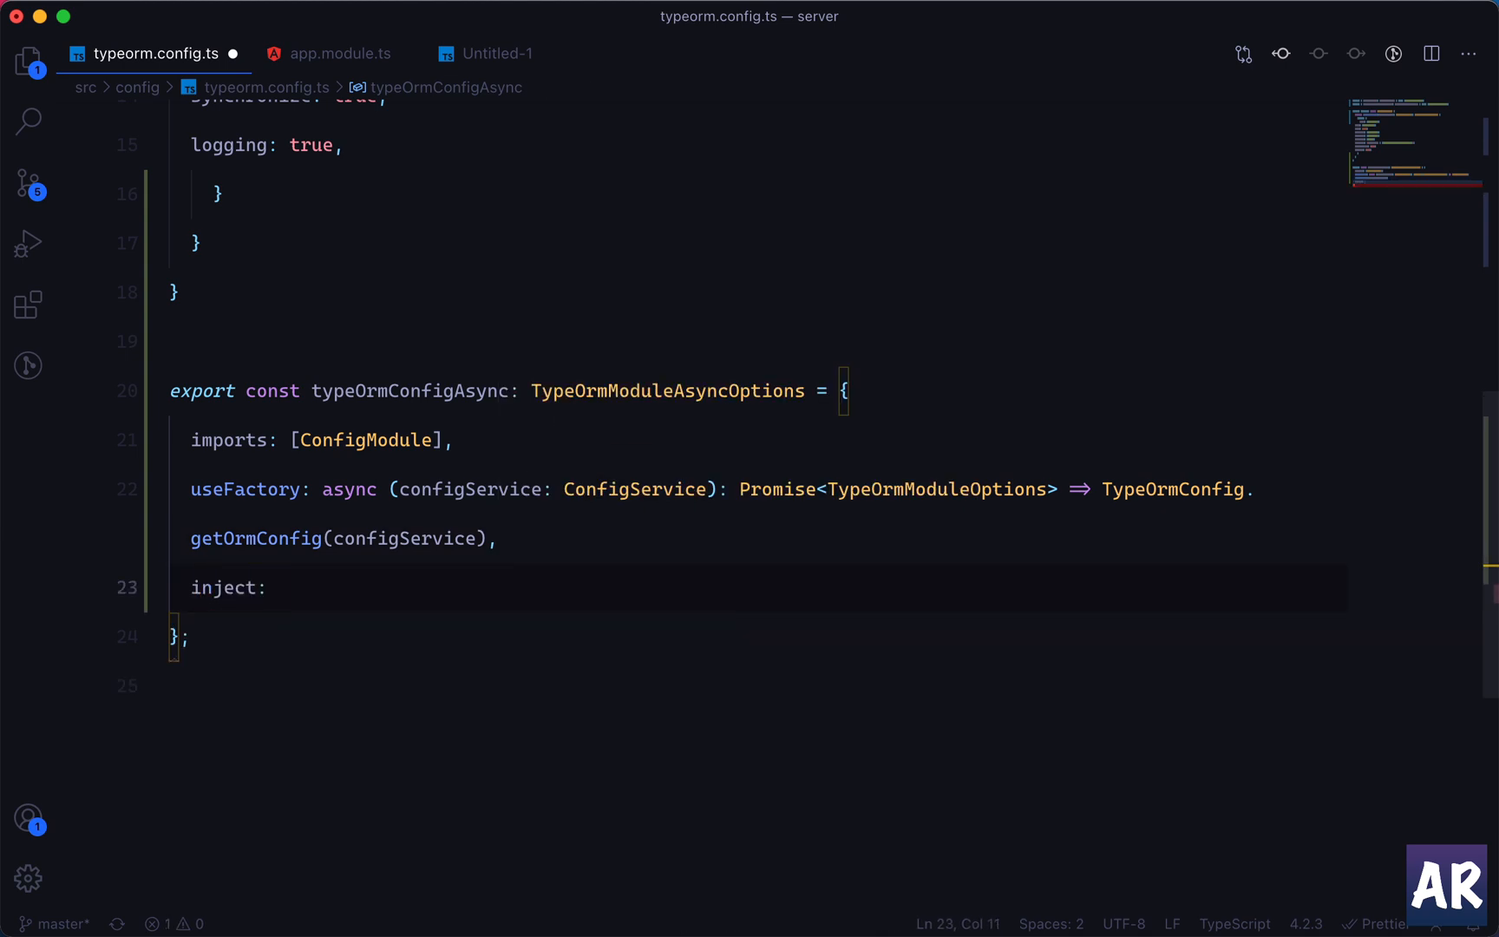
type("[Config]")
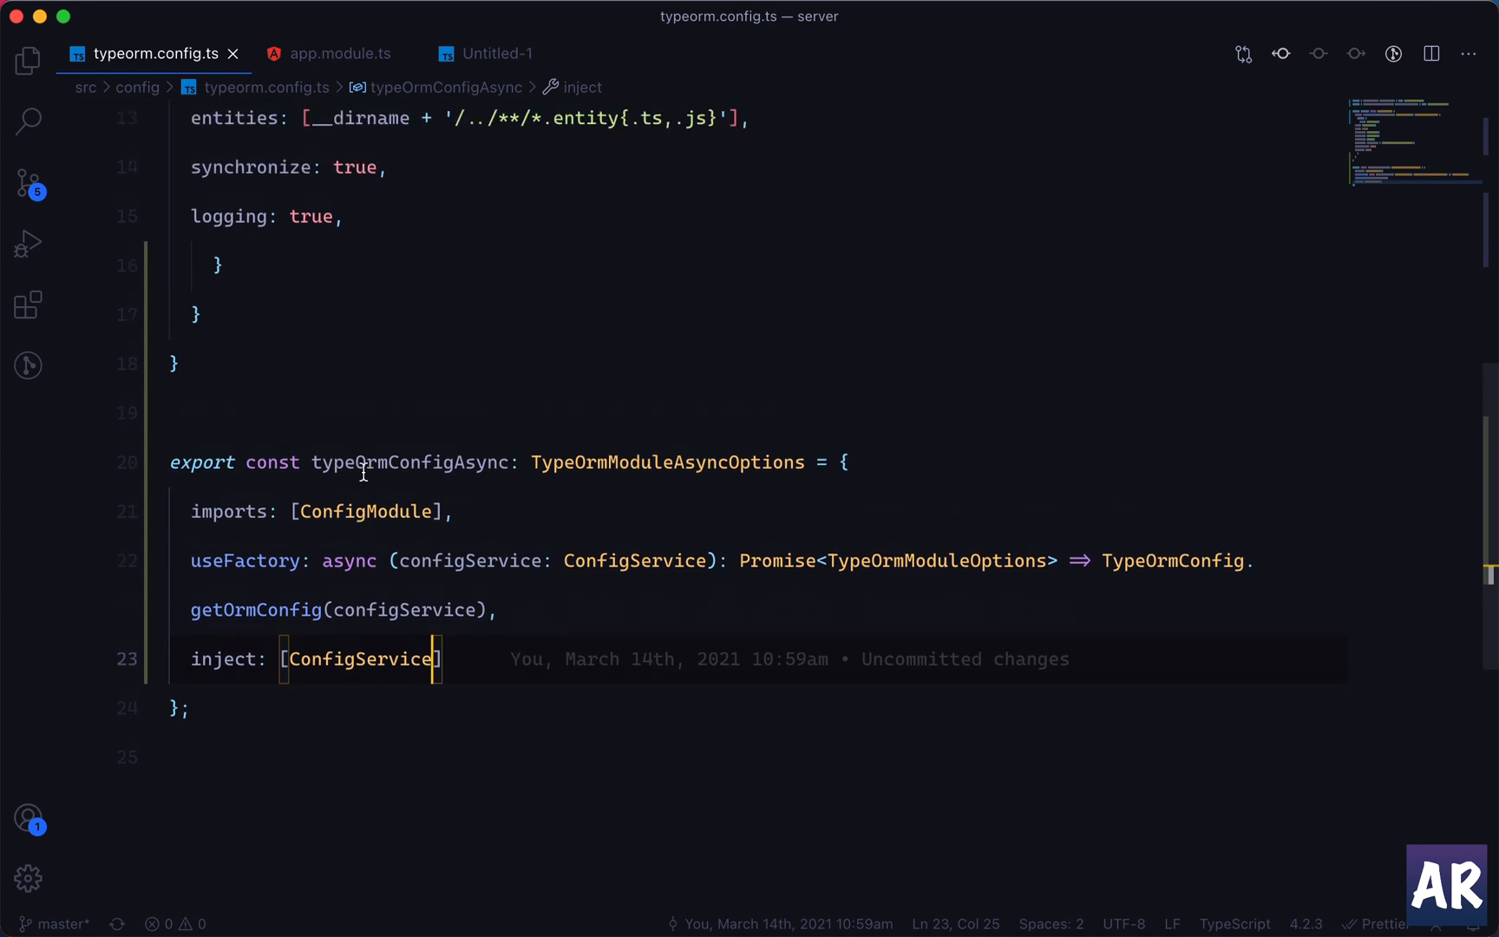
left_click(387, 524)
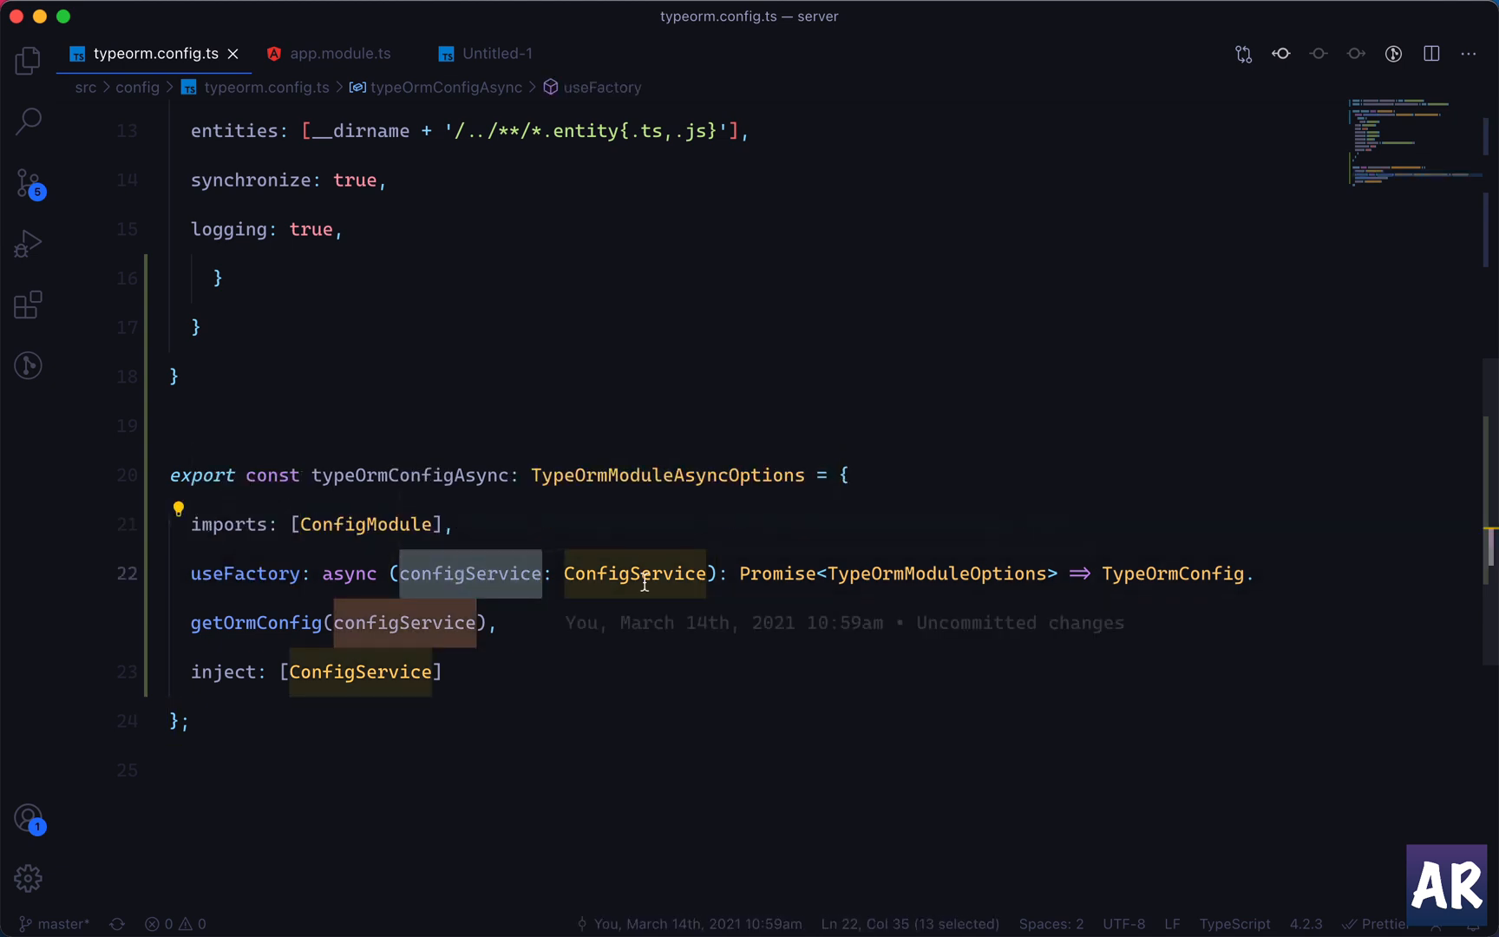
mouse_move(1145, 572)
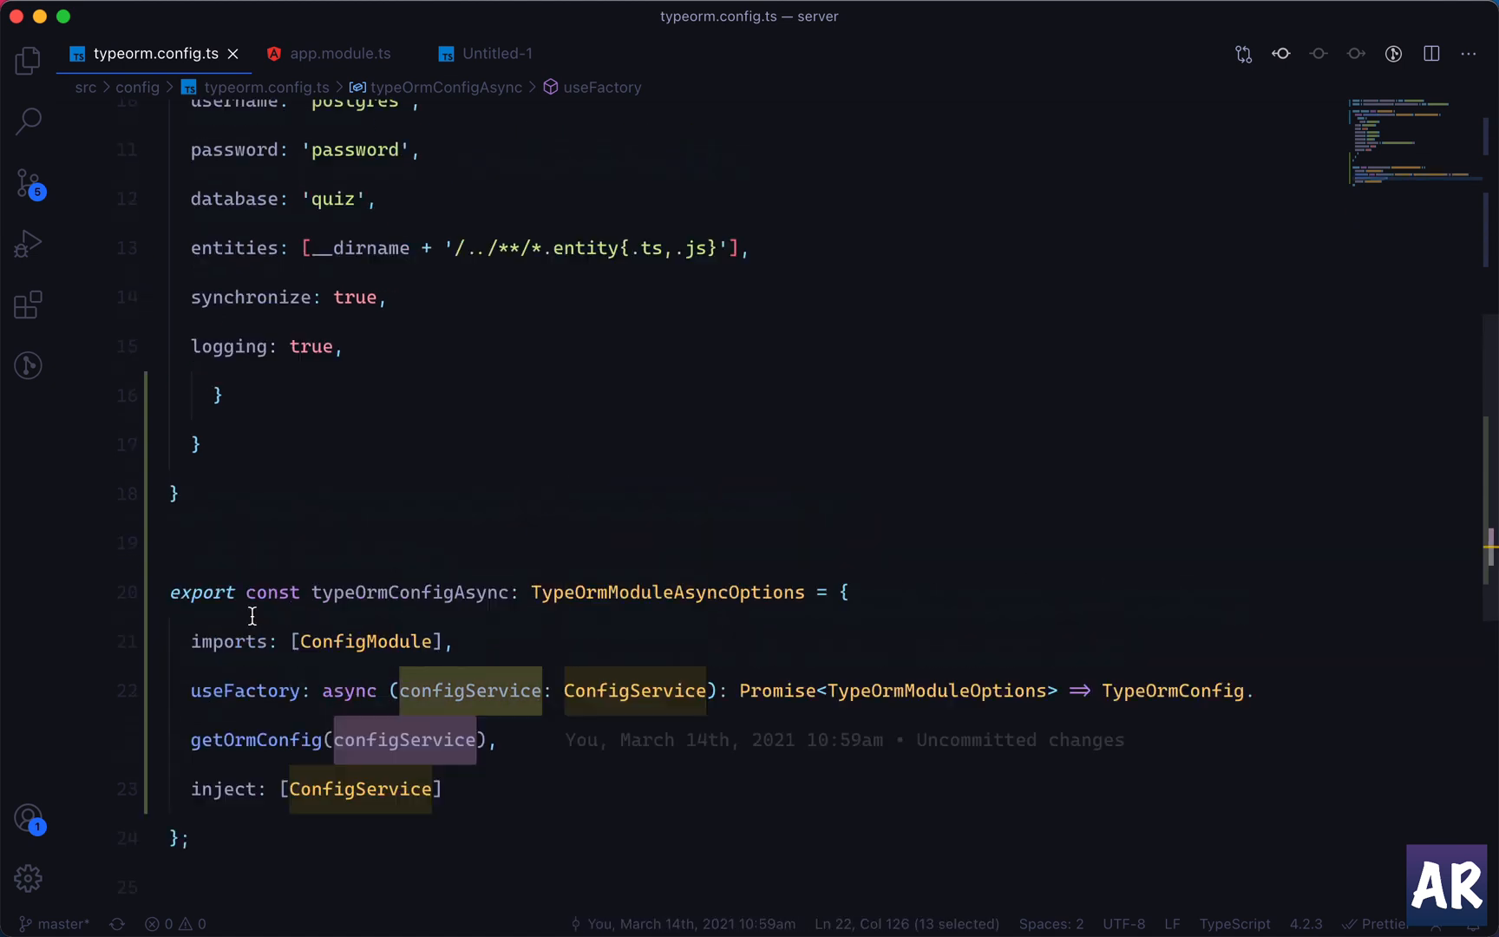
scroll("up", 3)
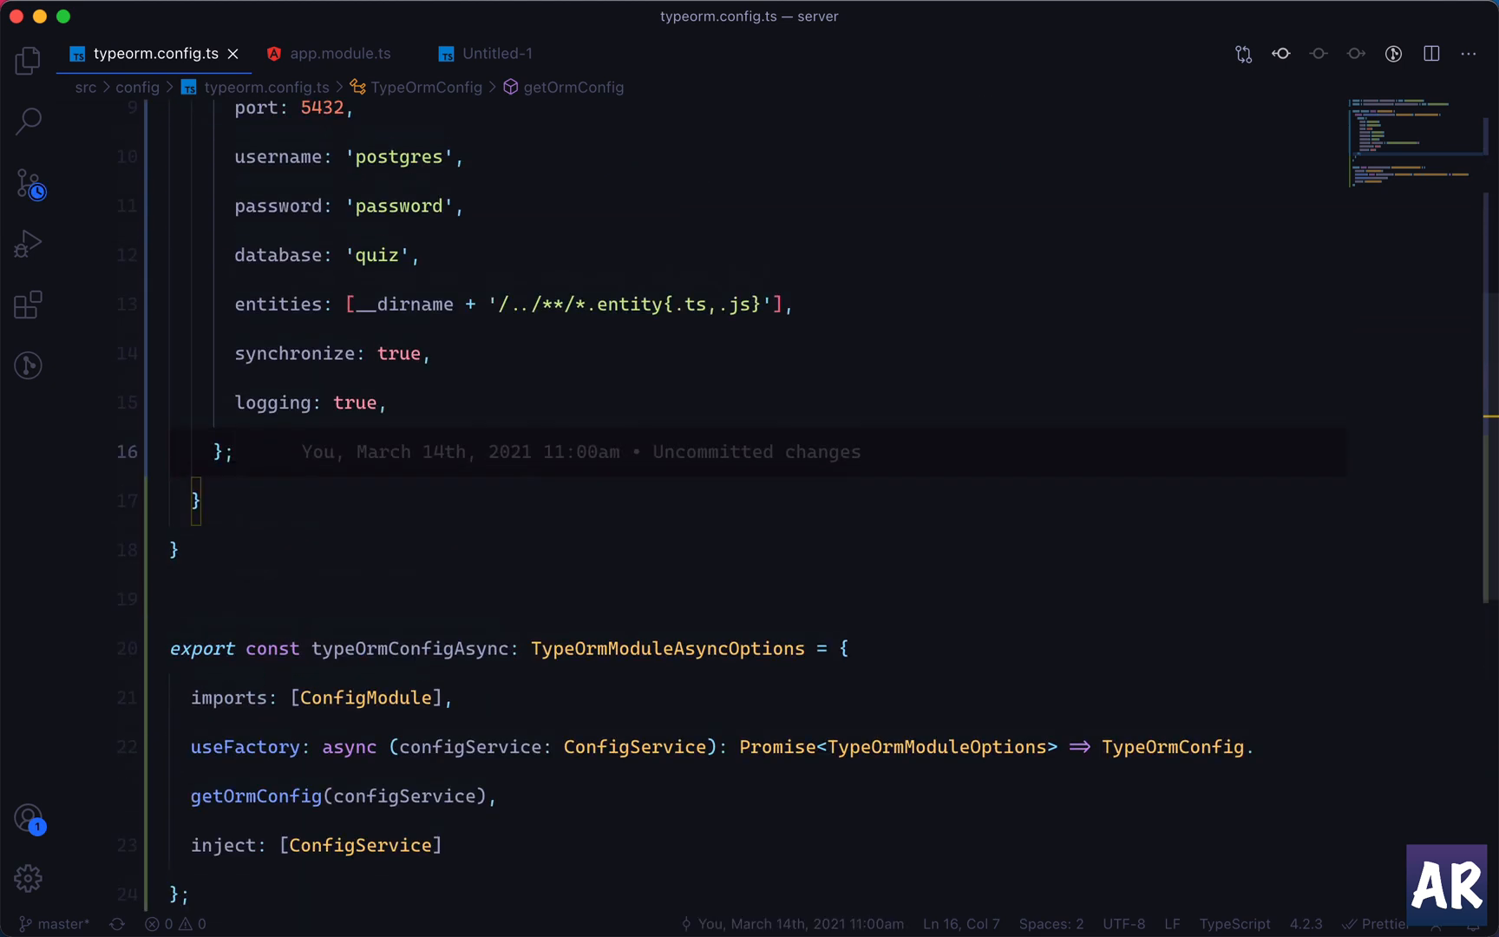
Check that app.module.ts registers typeOrmConfigAsync, then return to typeorm.config.ts.
left_click(338, 53)
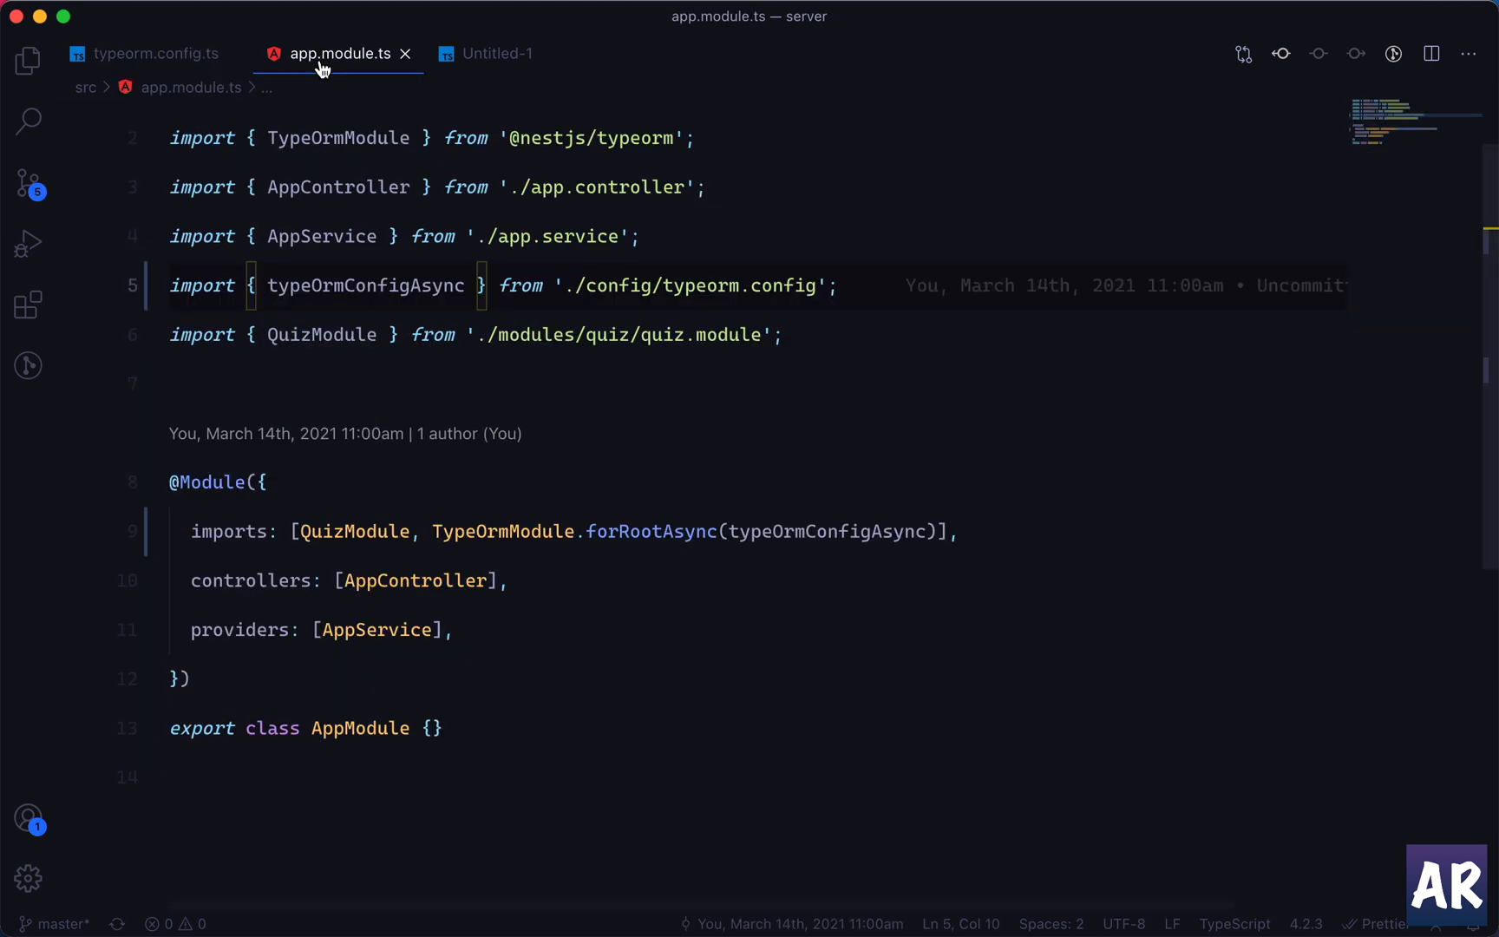
left_click(155, 54)
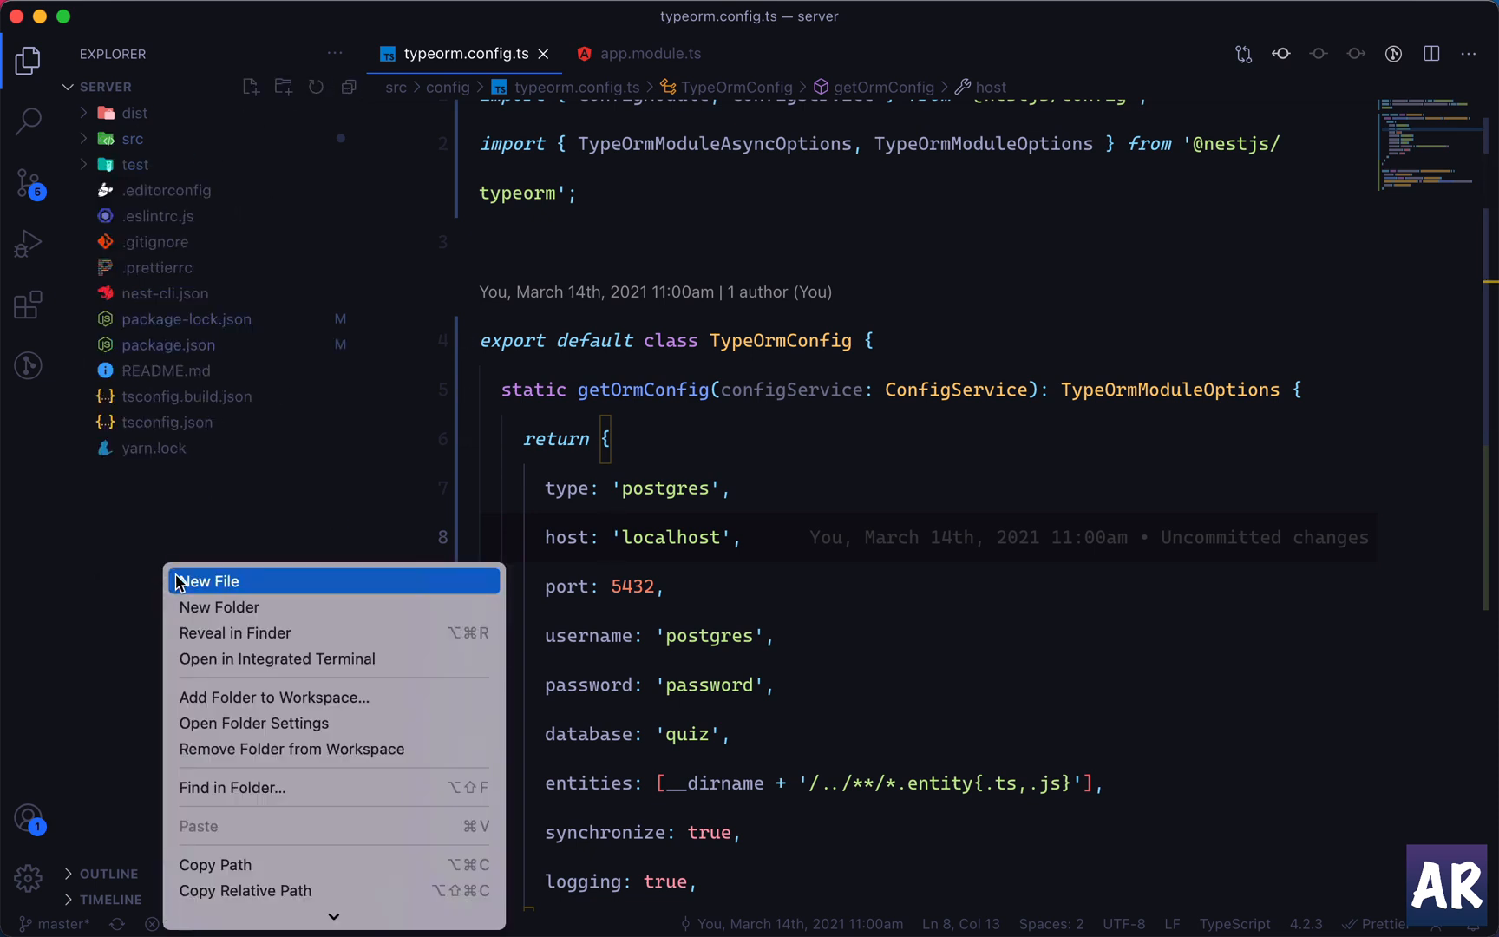
Create a new .env file with DB_HOST=localhost and DB_USERNAME=postgres, checking typeorm.config.ts.
left_click(208, 581)
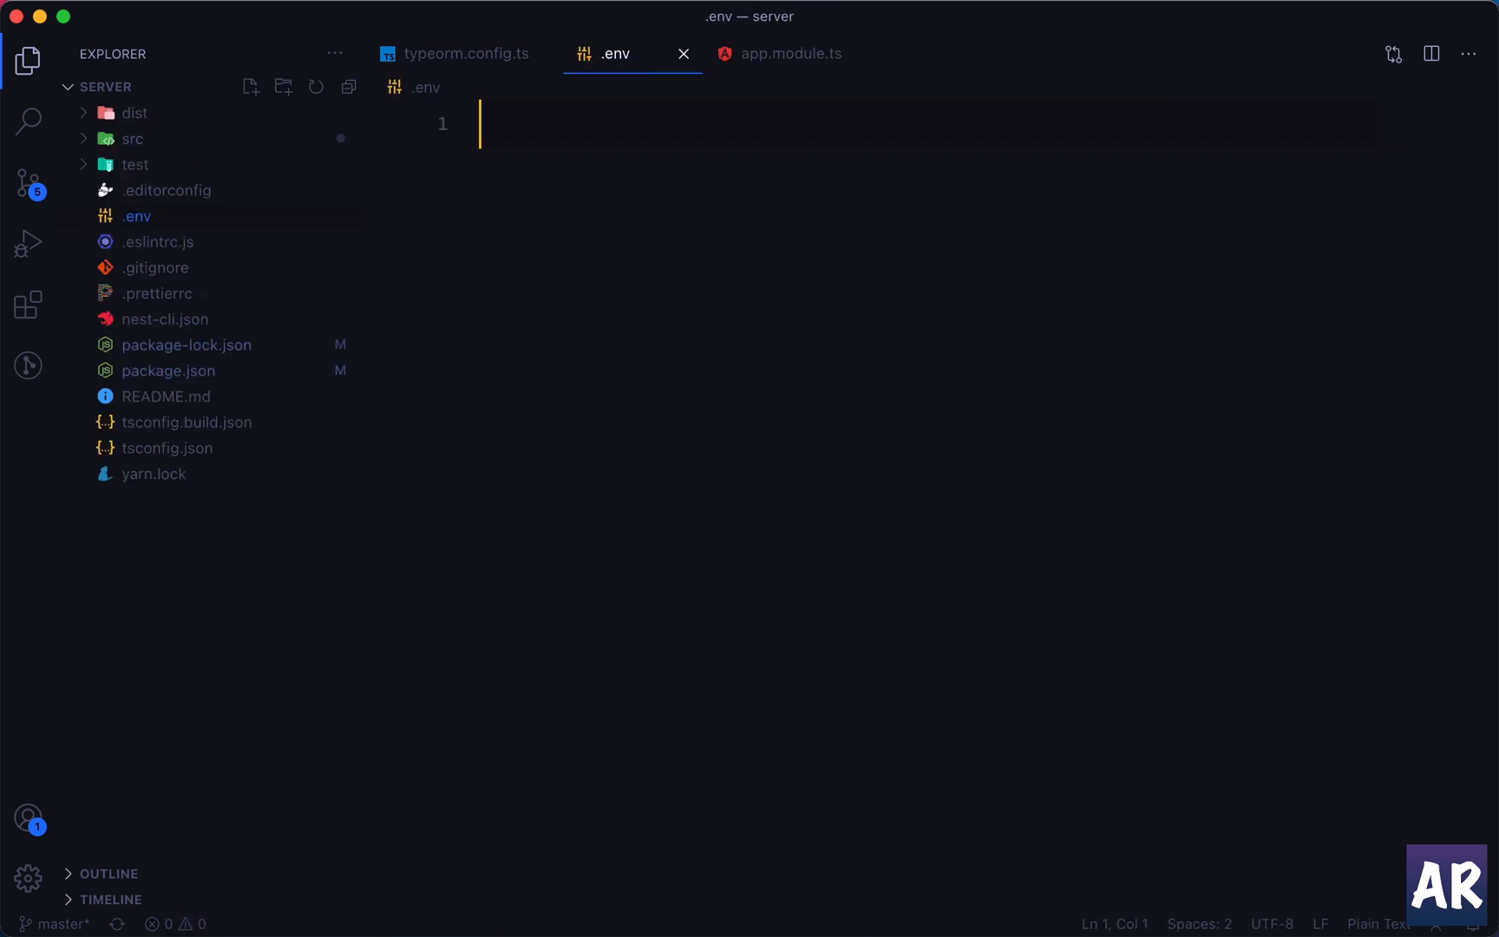
type("DB_")
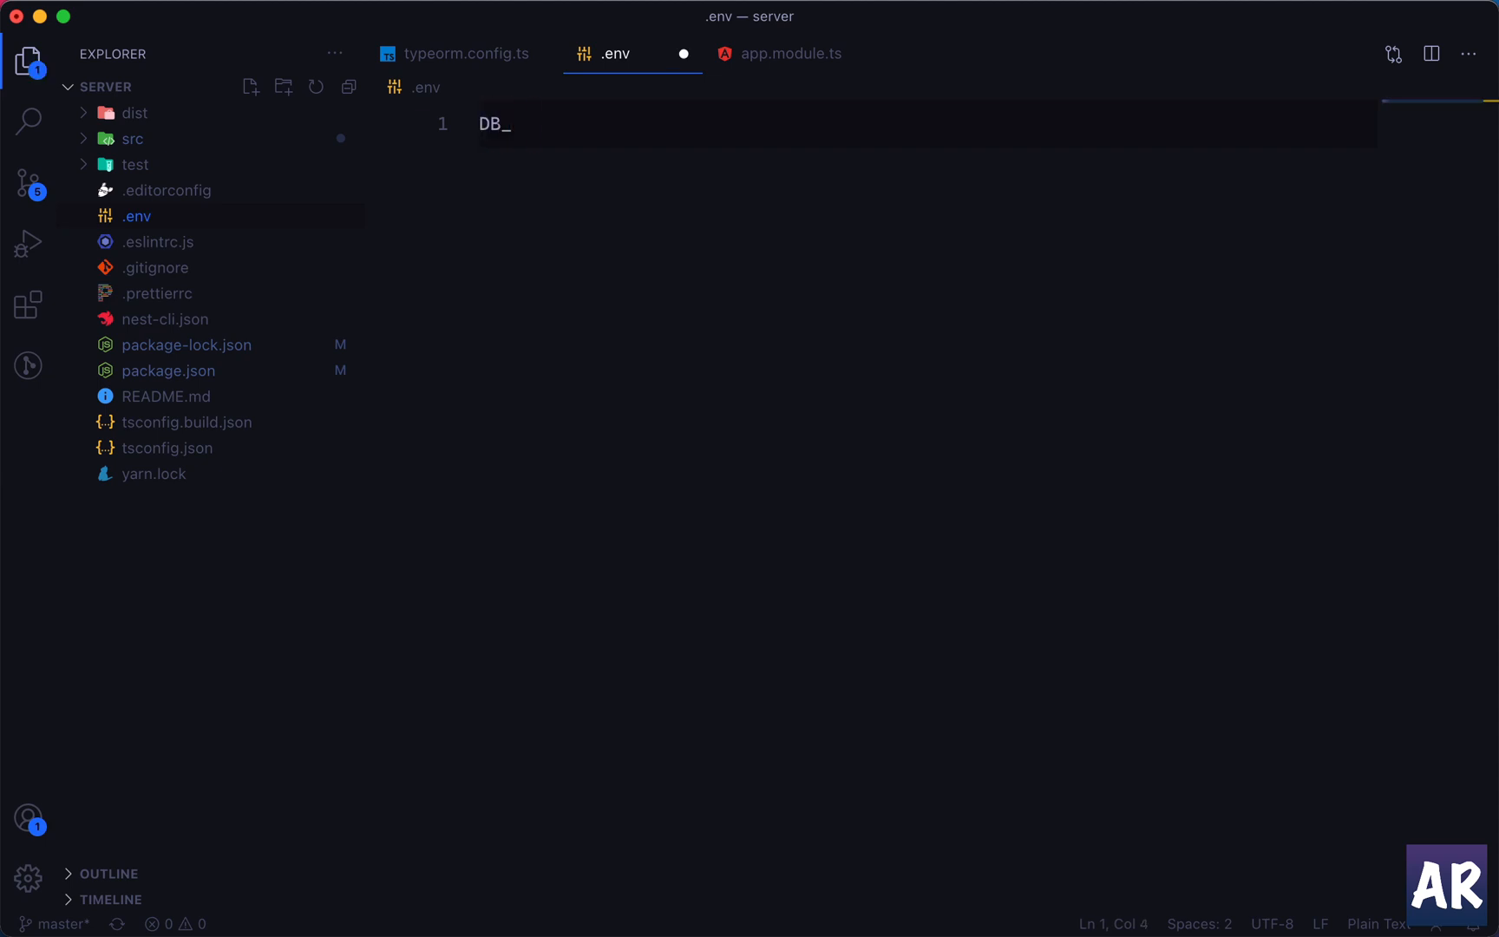
type("HOST=local")
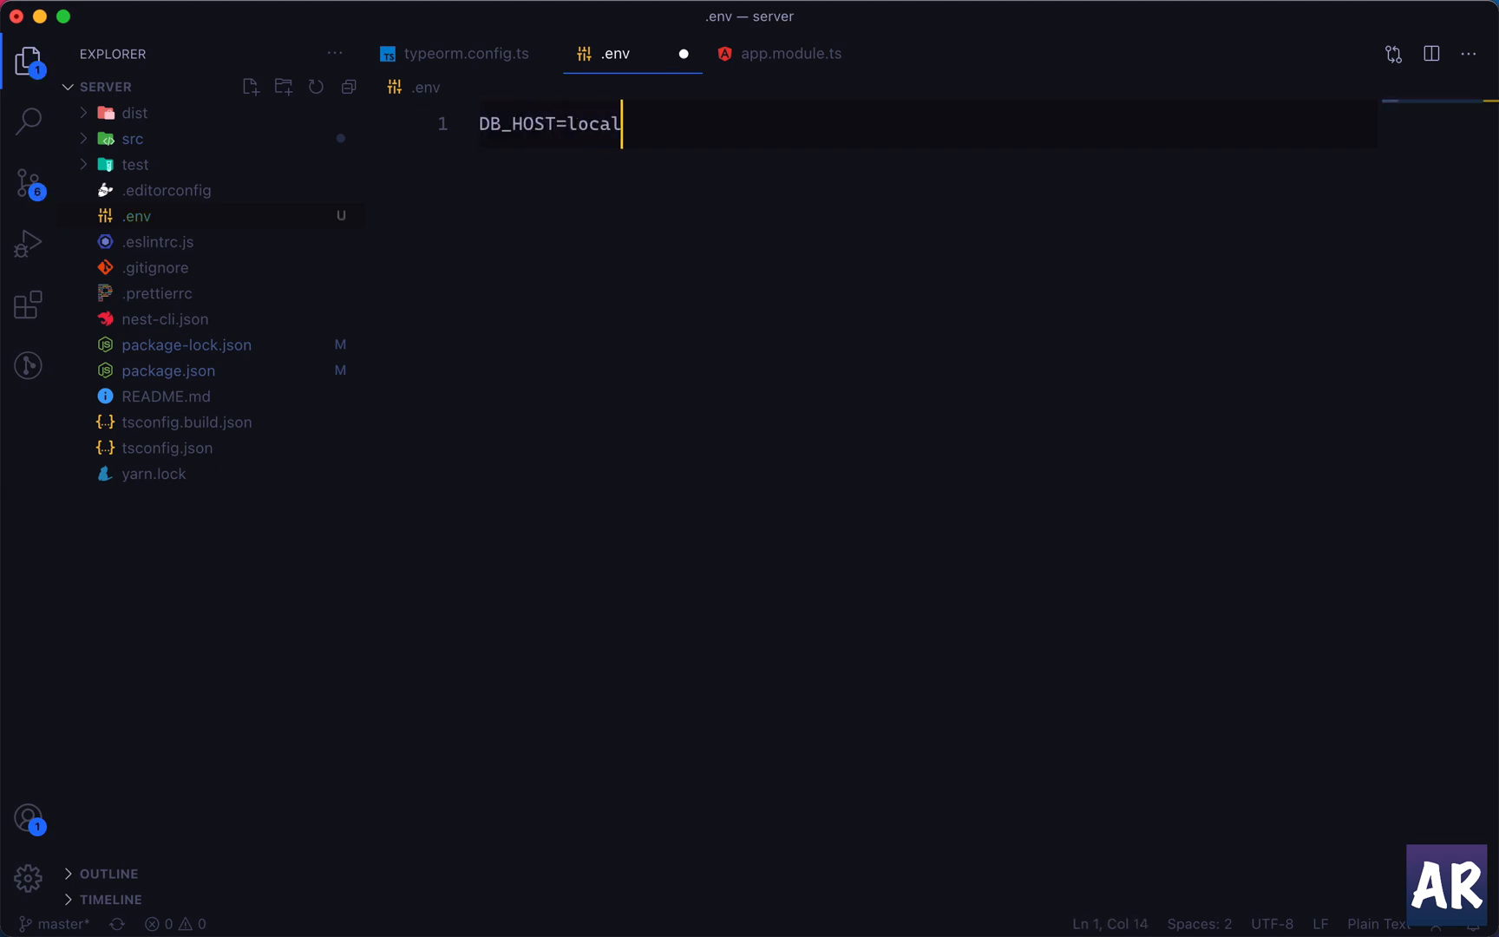
type("host")
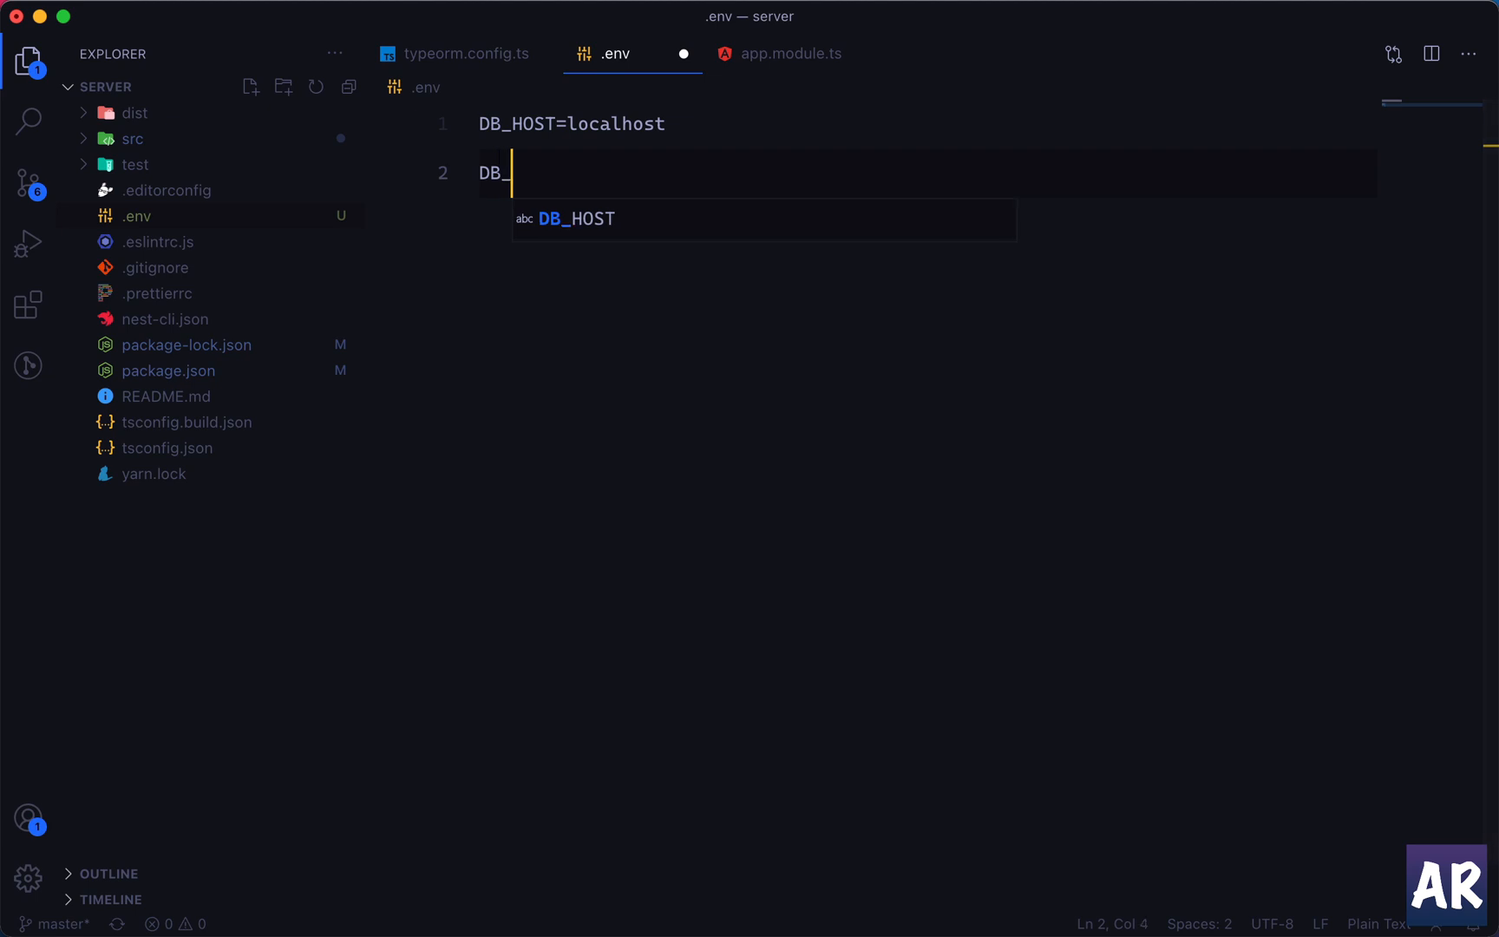
type("USERNAME=")
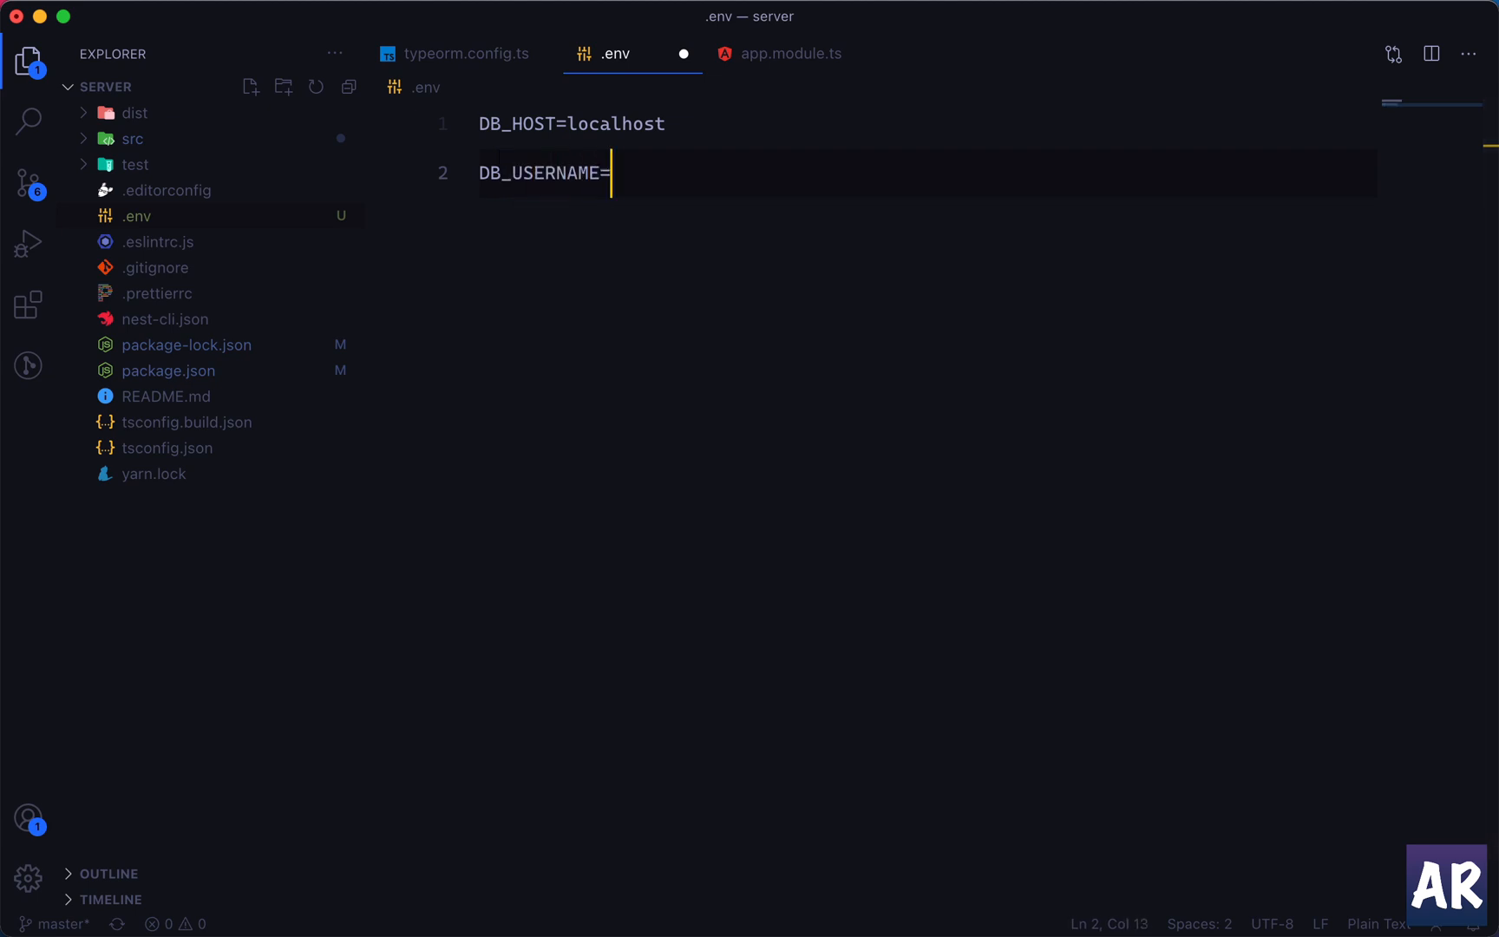
left_click(462, 54)
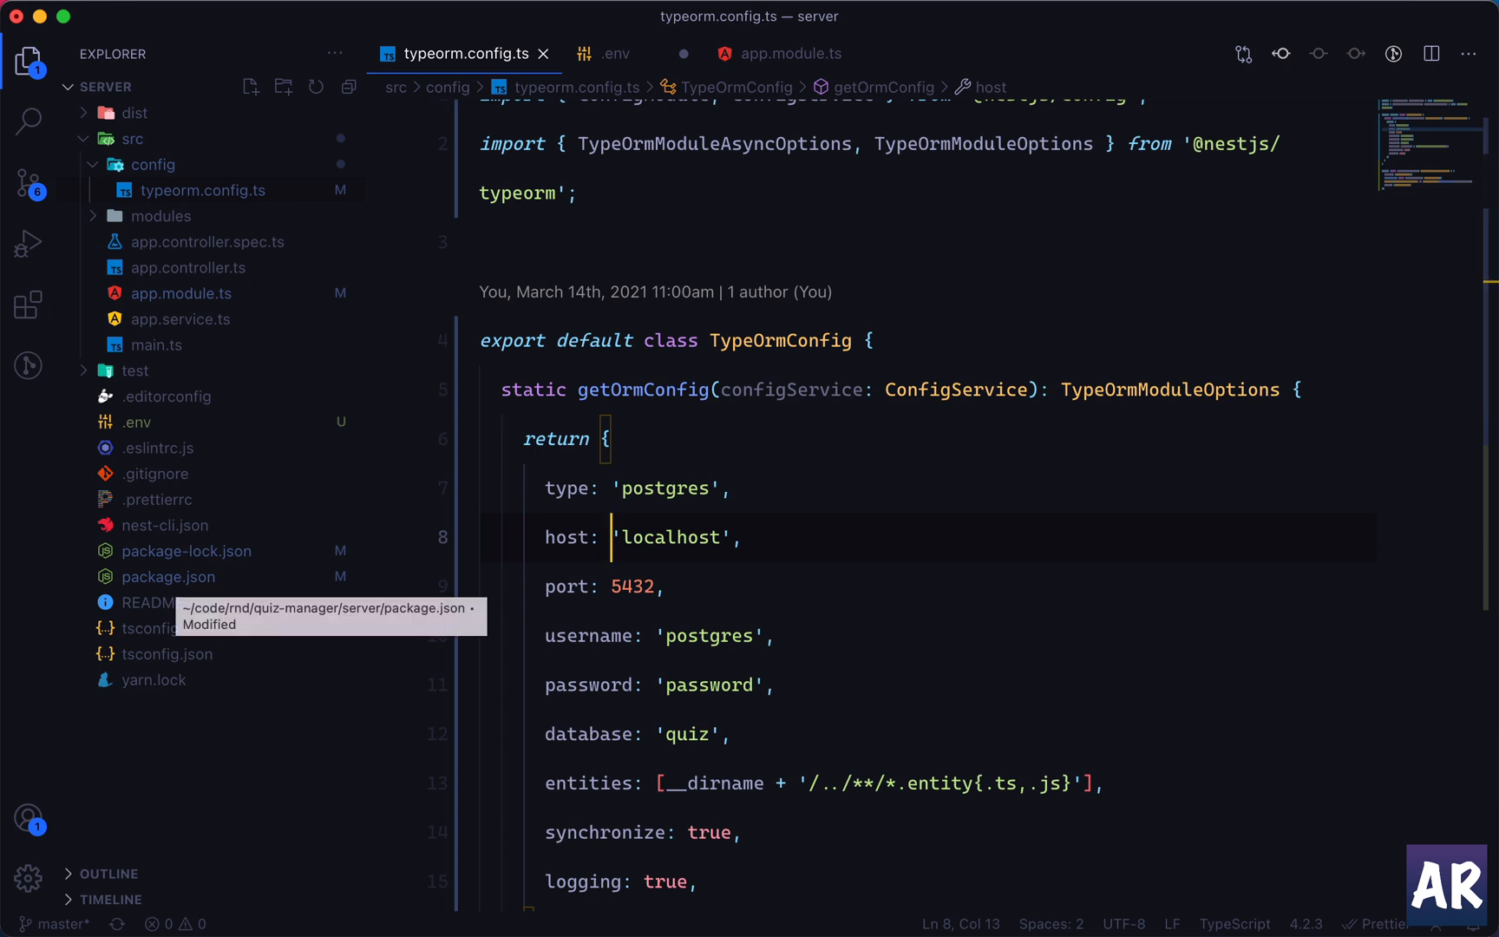
left_click(618, 54)
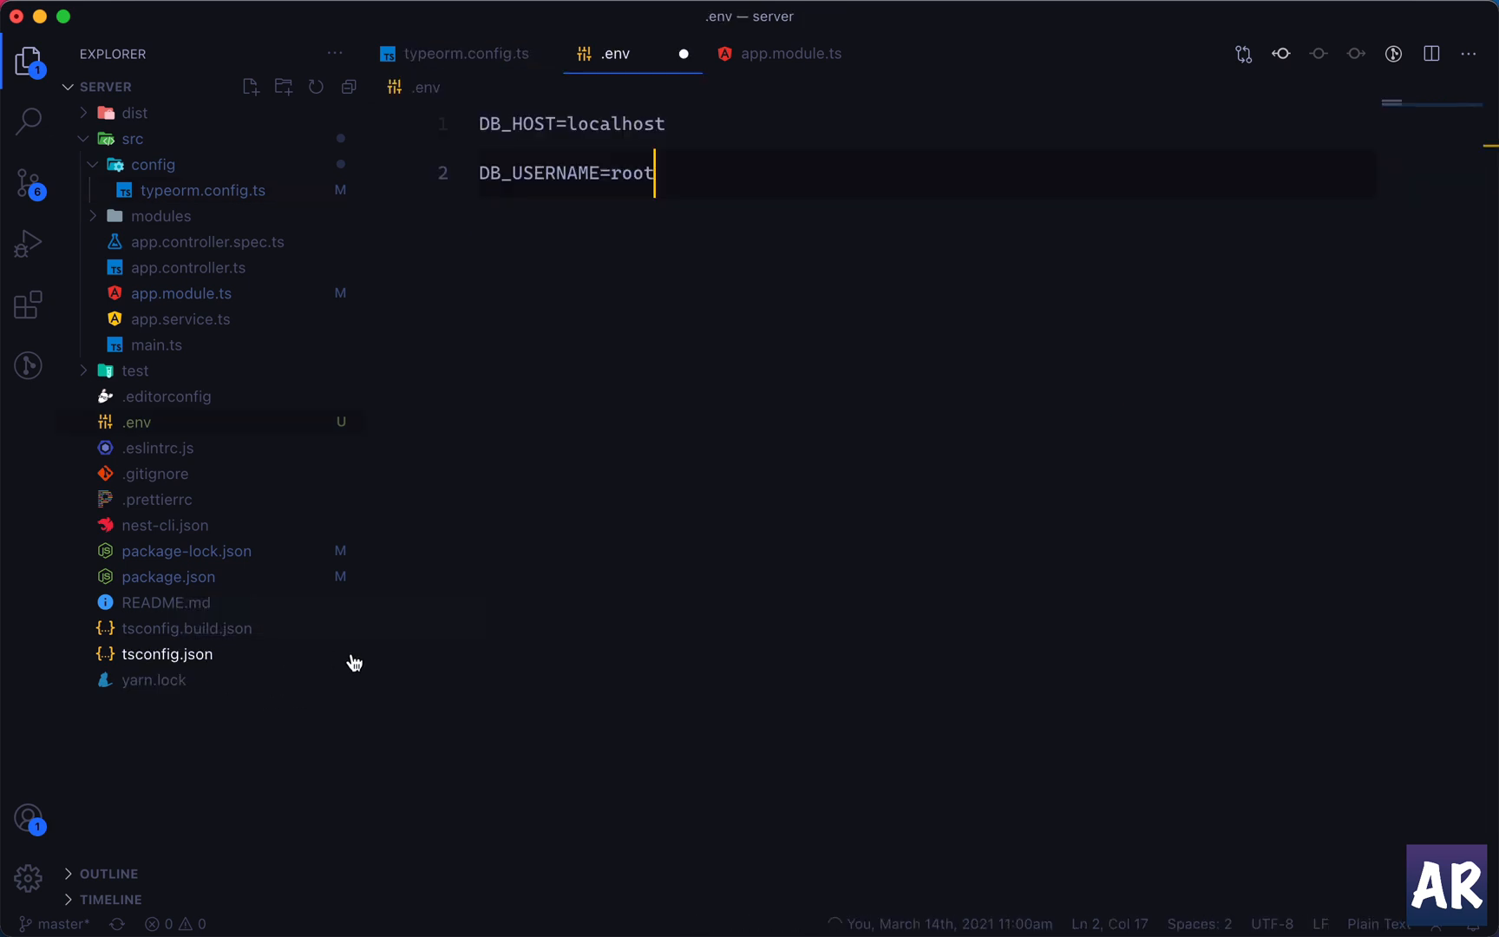
type("postgres")
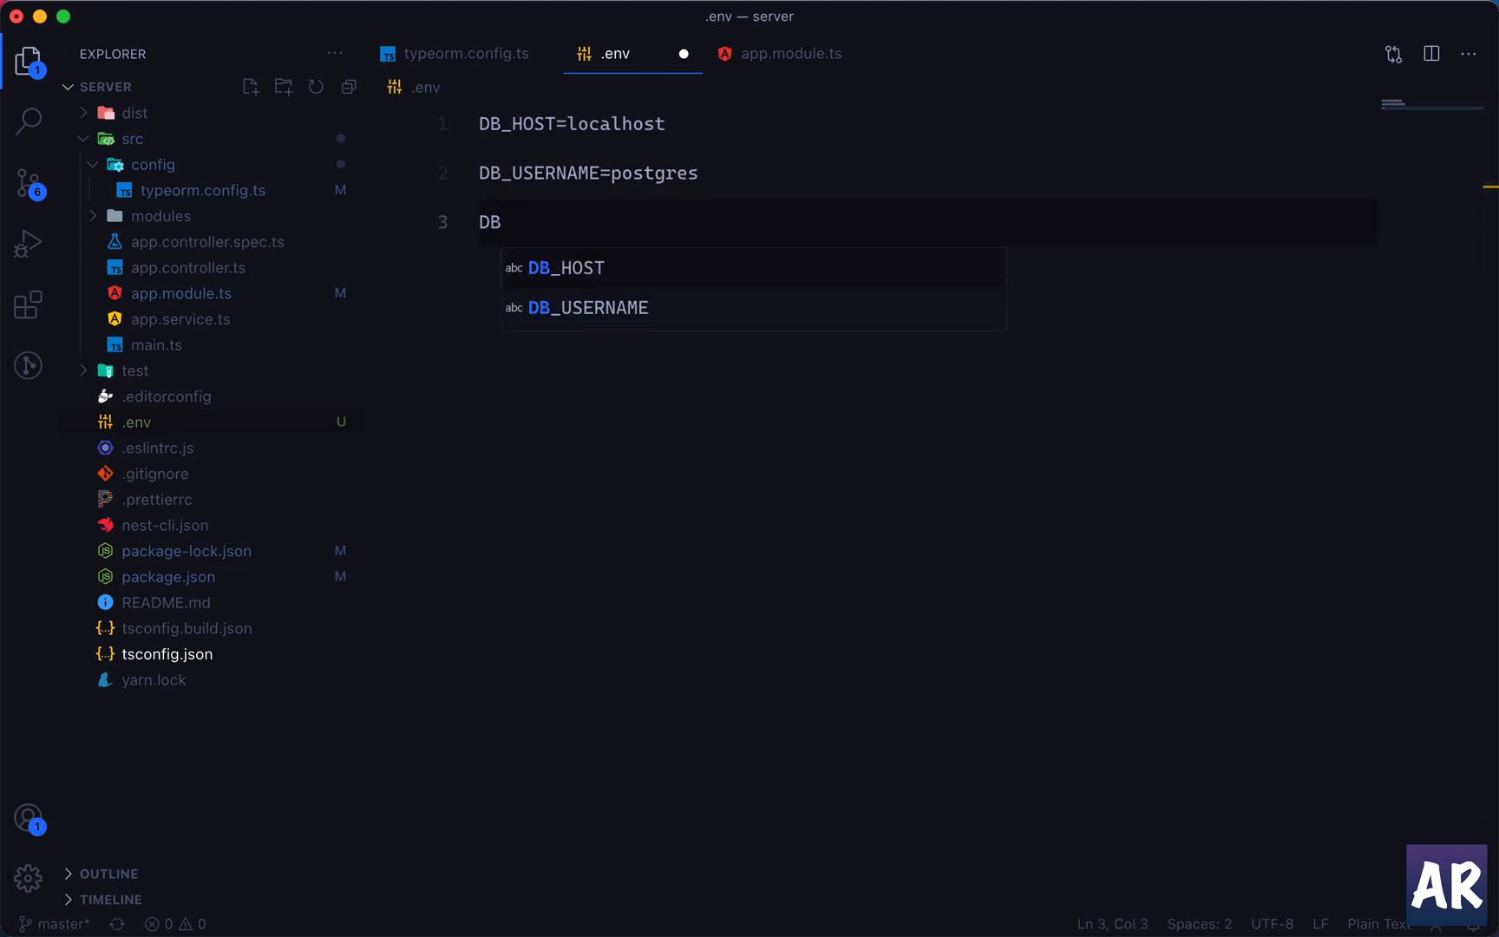
type("_PASSWORD=")
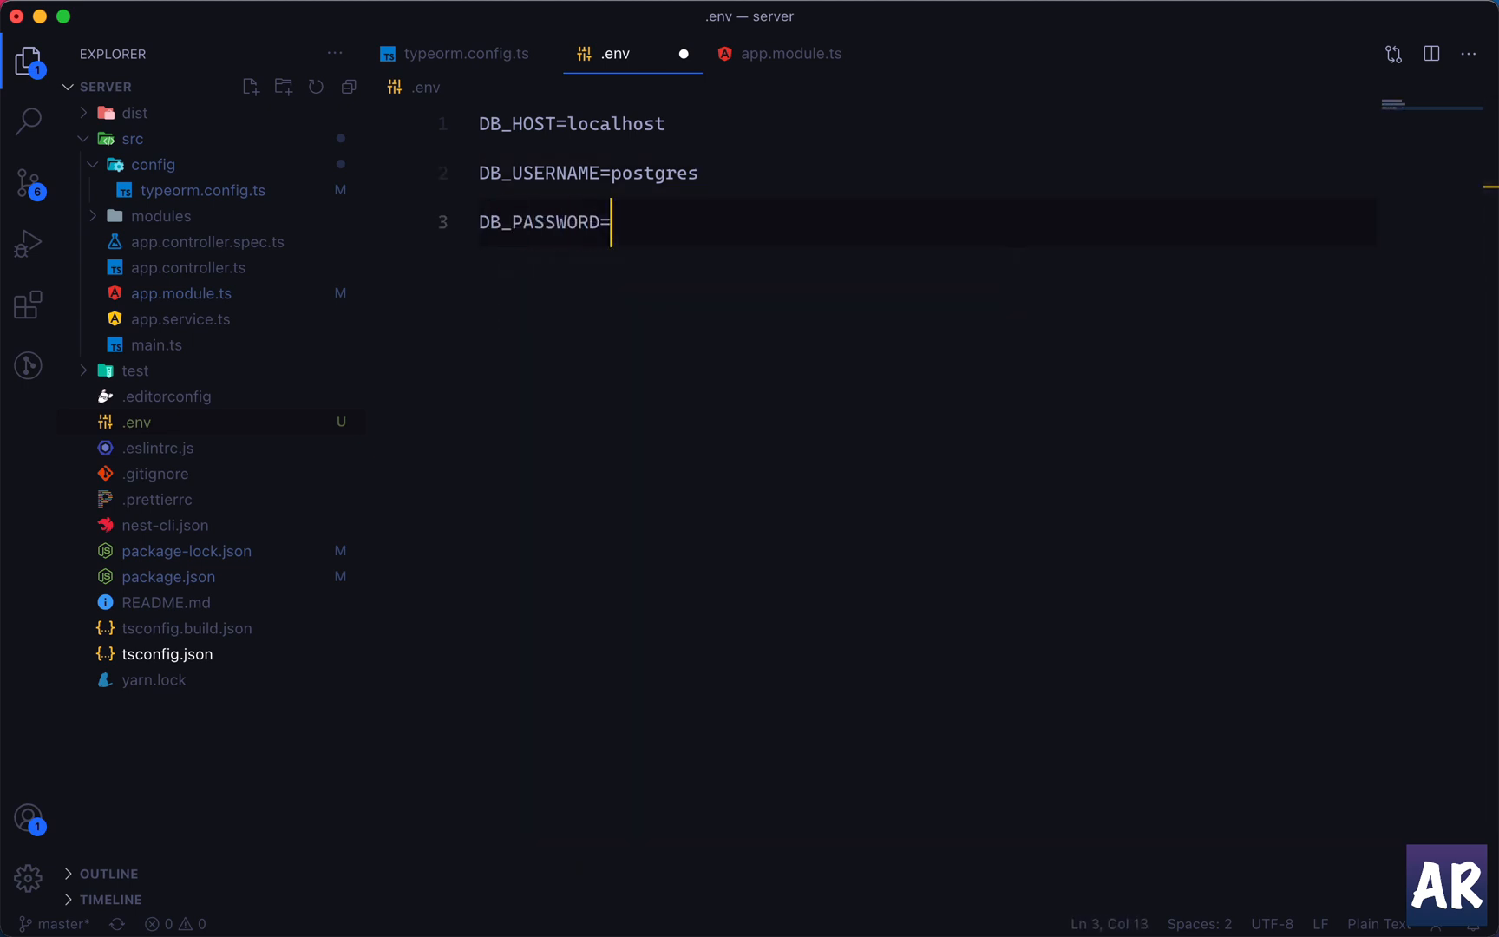
left_click(460, 54)
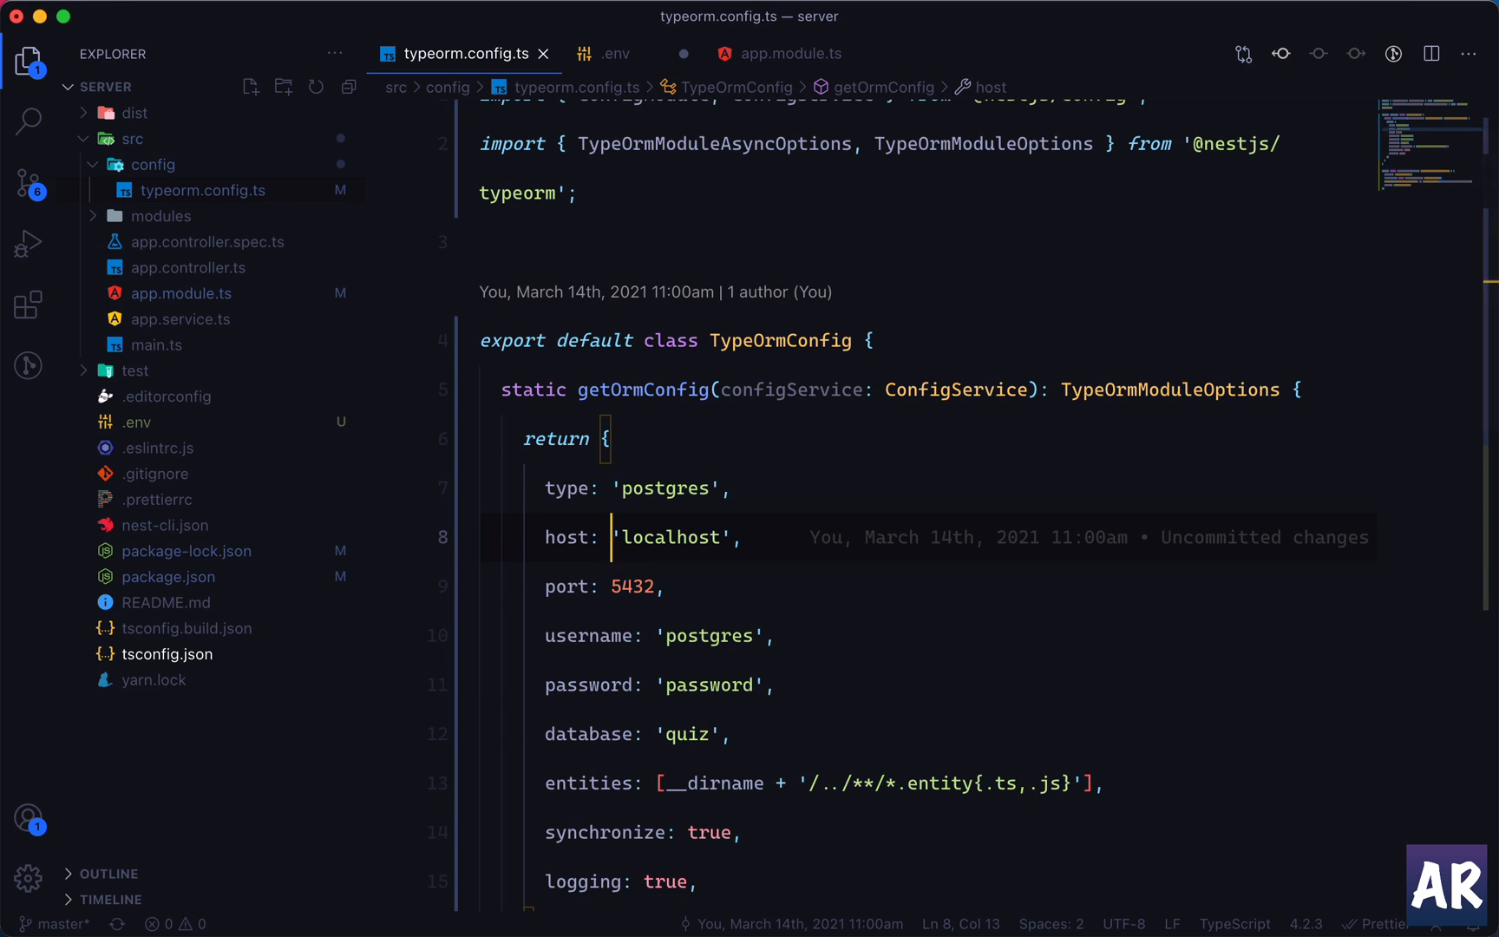
left_click(614, 53)
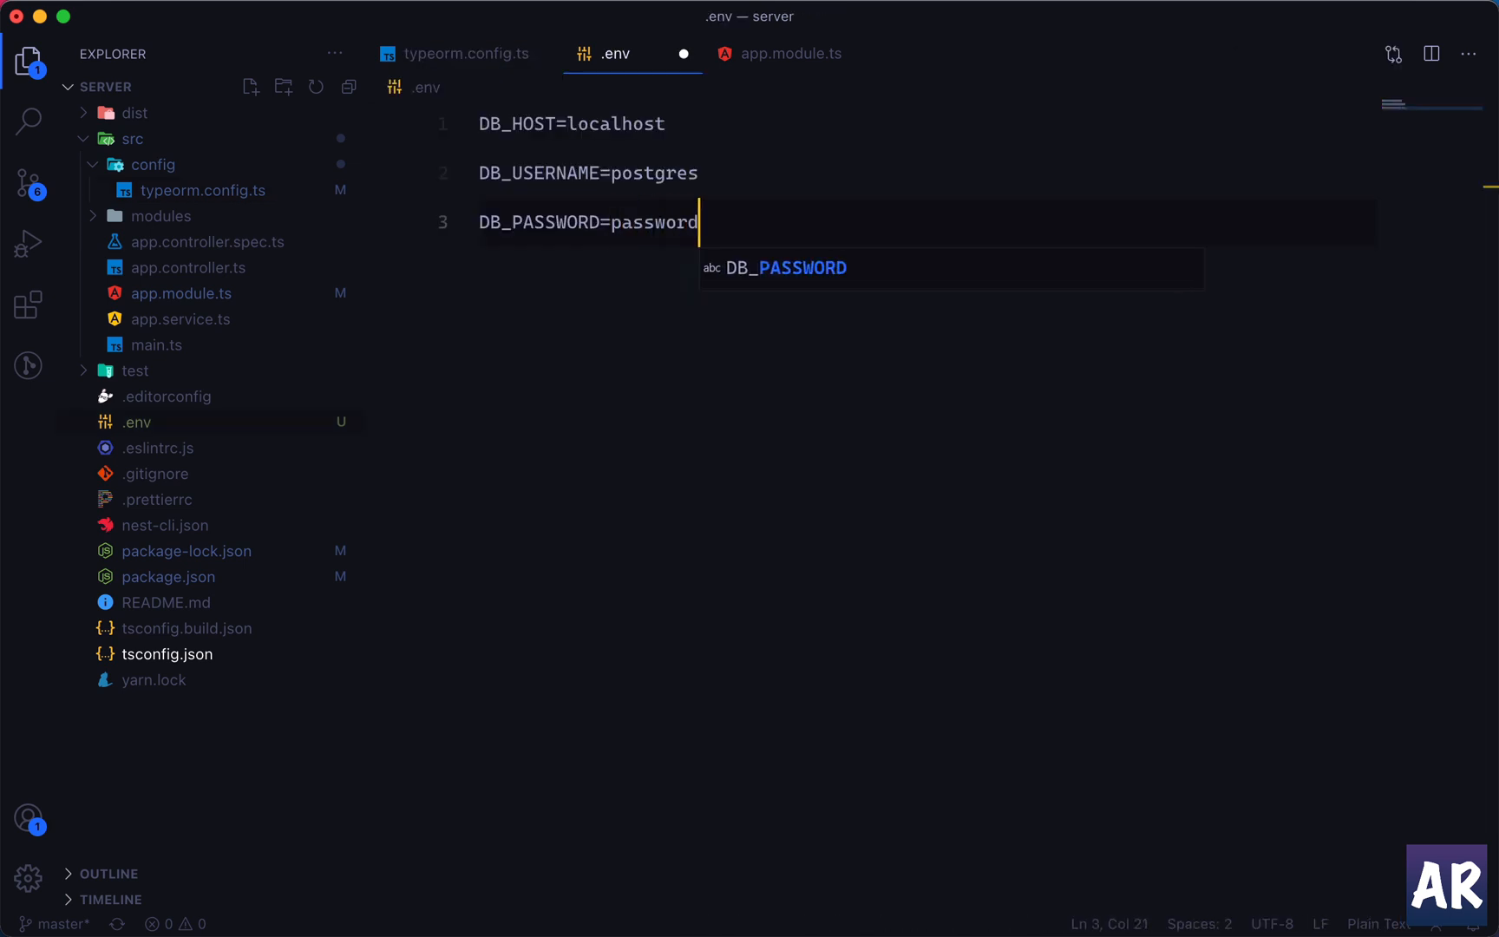
key("Enter")
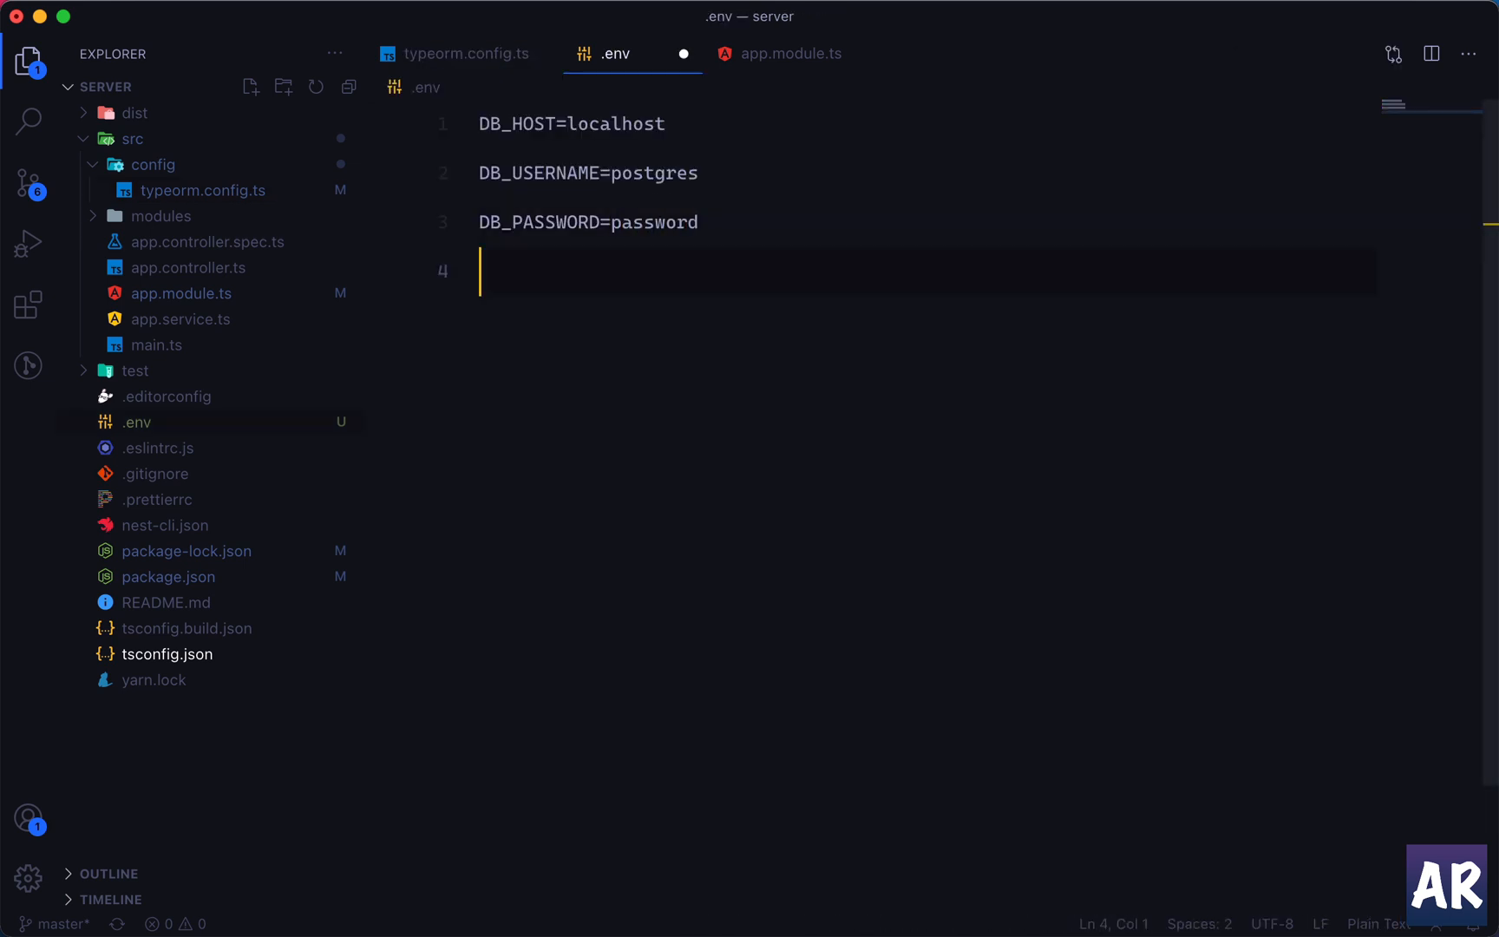
type("DB_NAME=quiz")
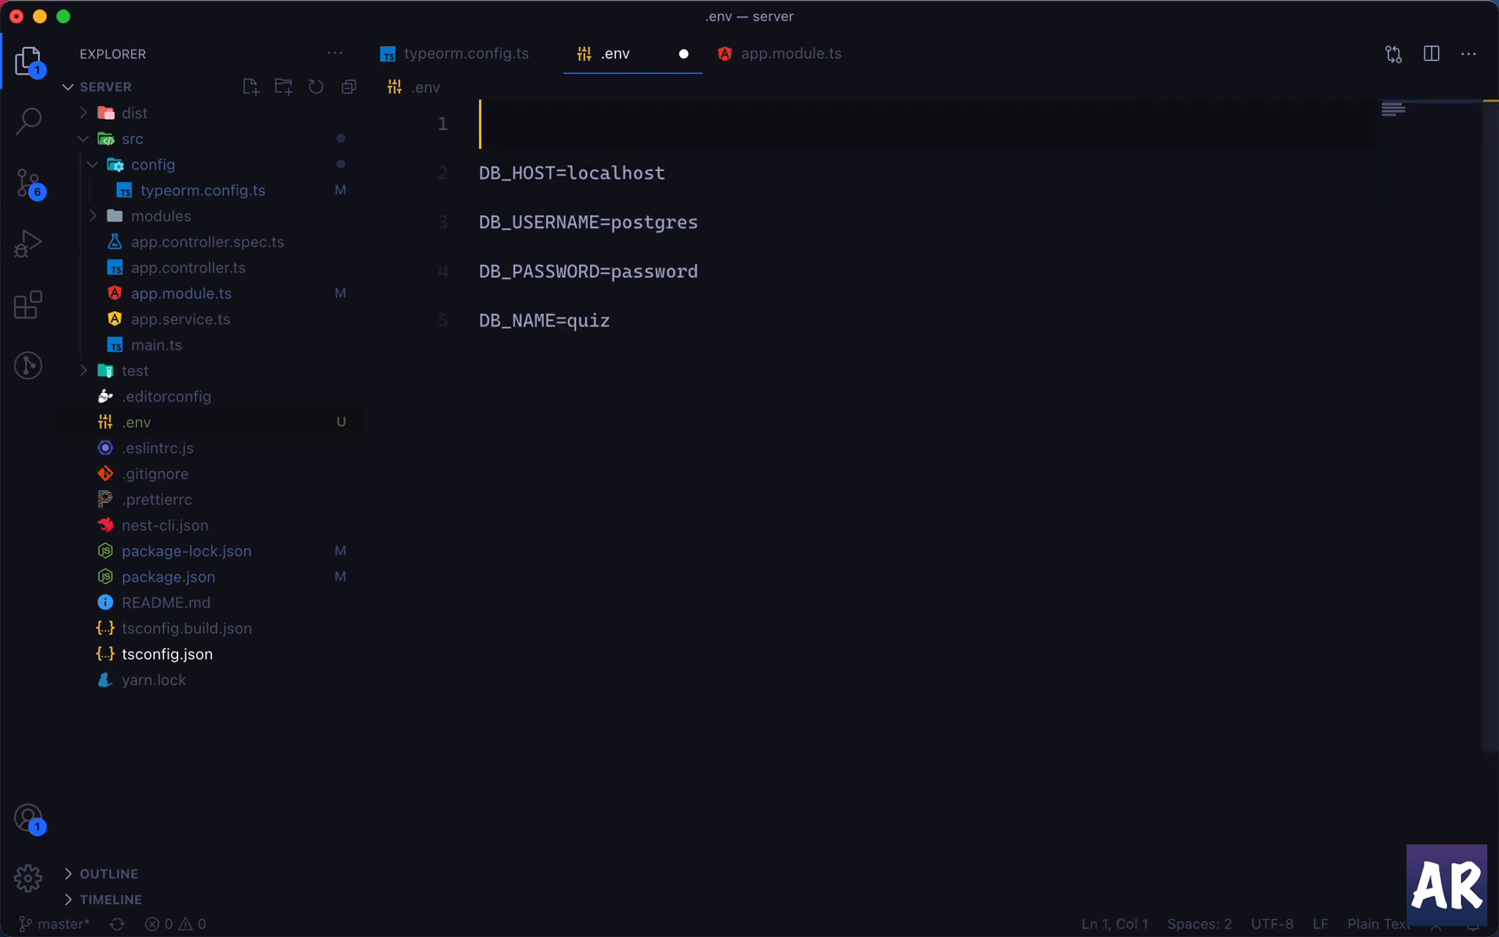
type("DB_PORT=")
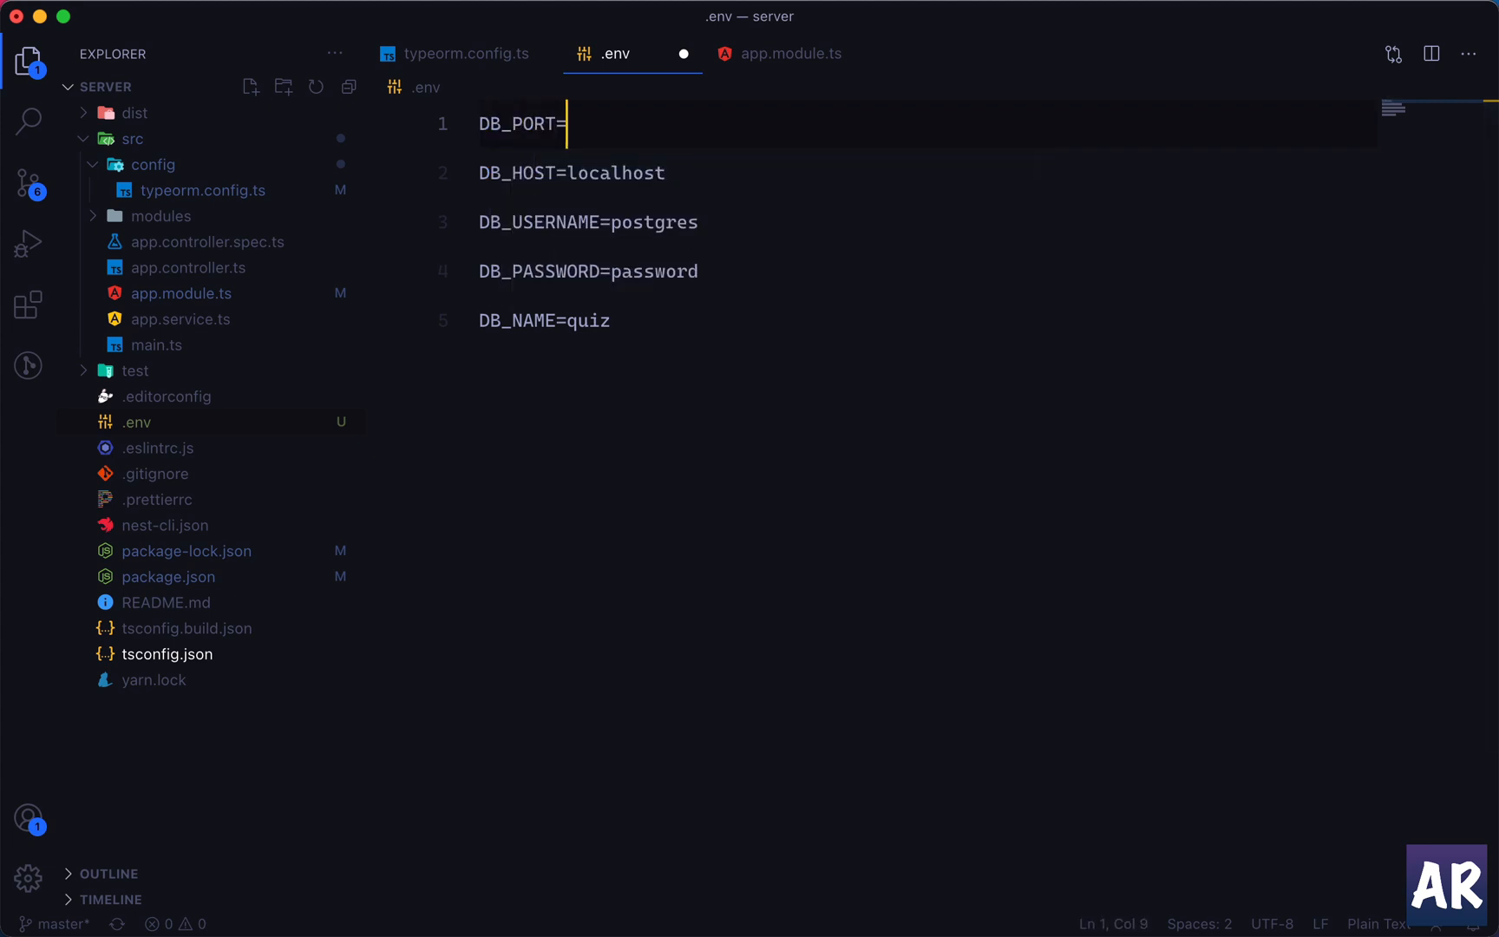
left_click(463, 54)
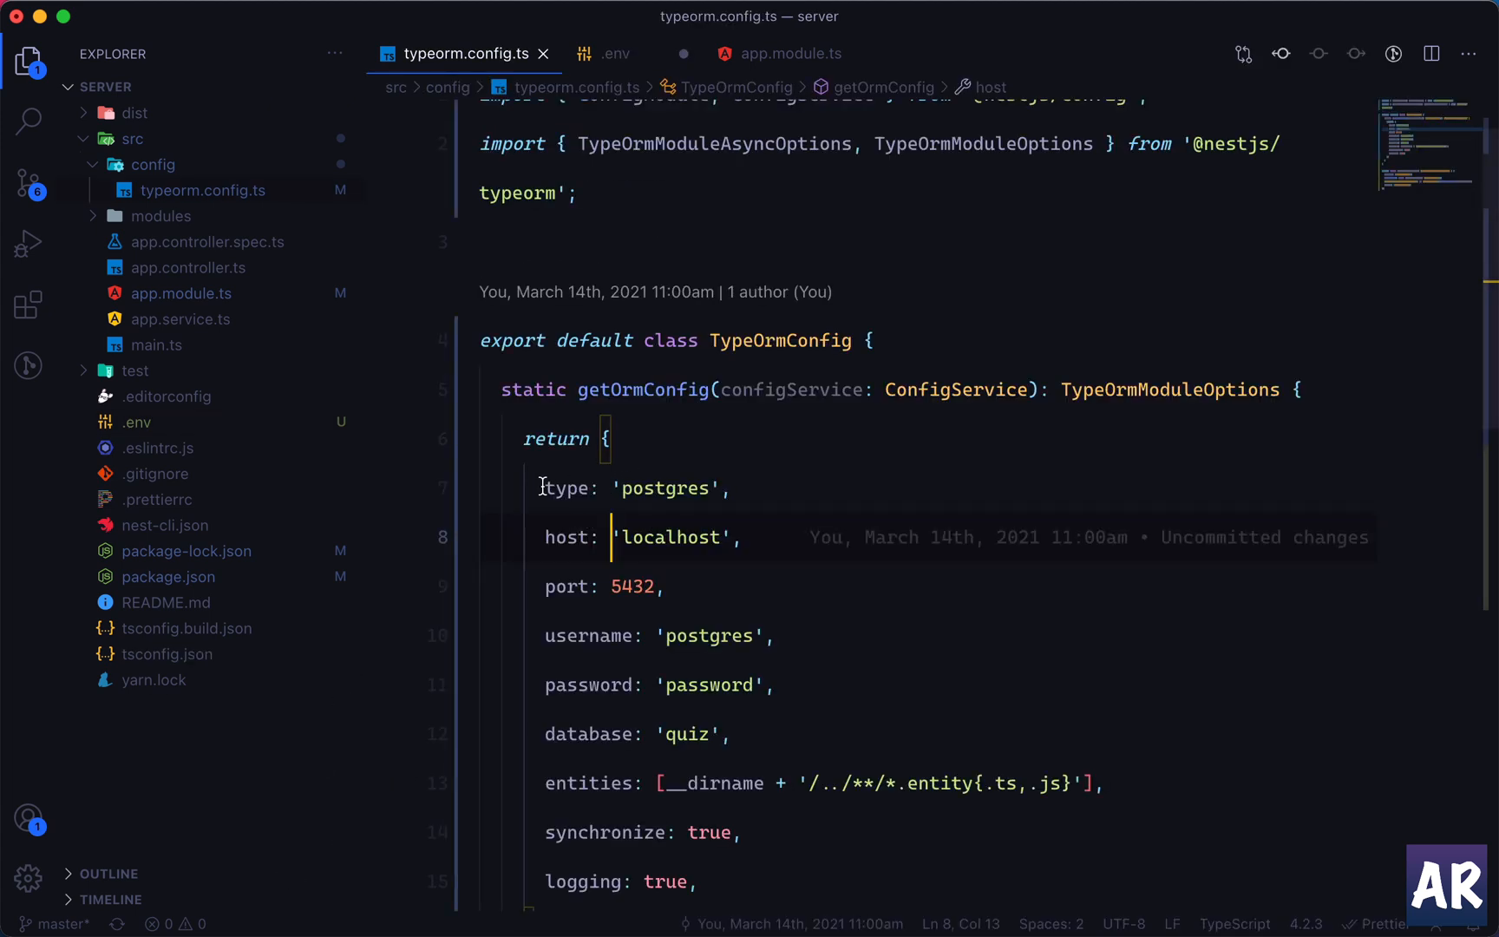
mouse_move(565, 489)
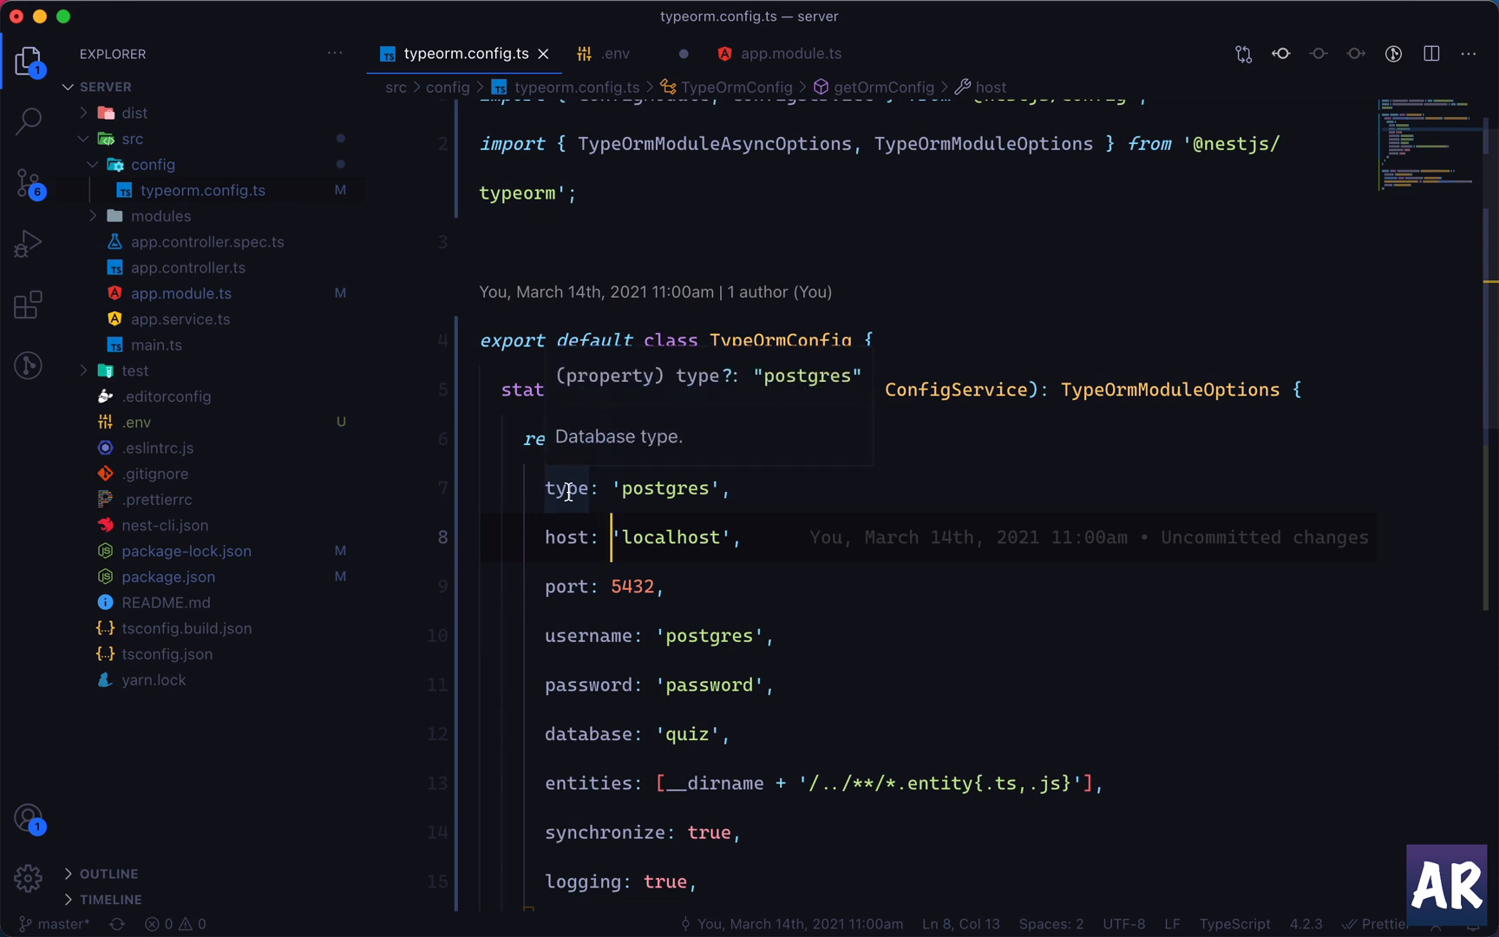
mouse_move(649, 489)
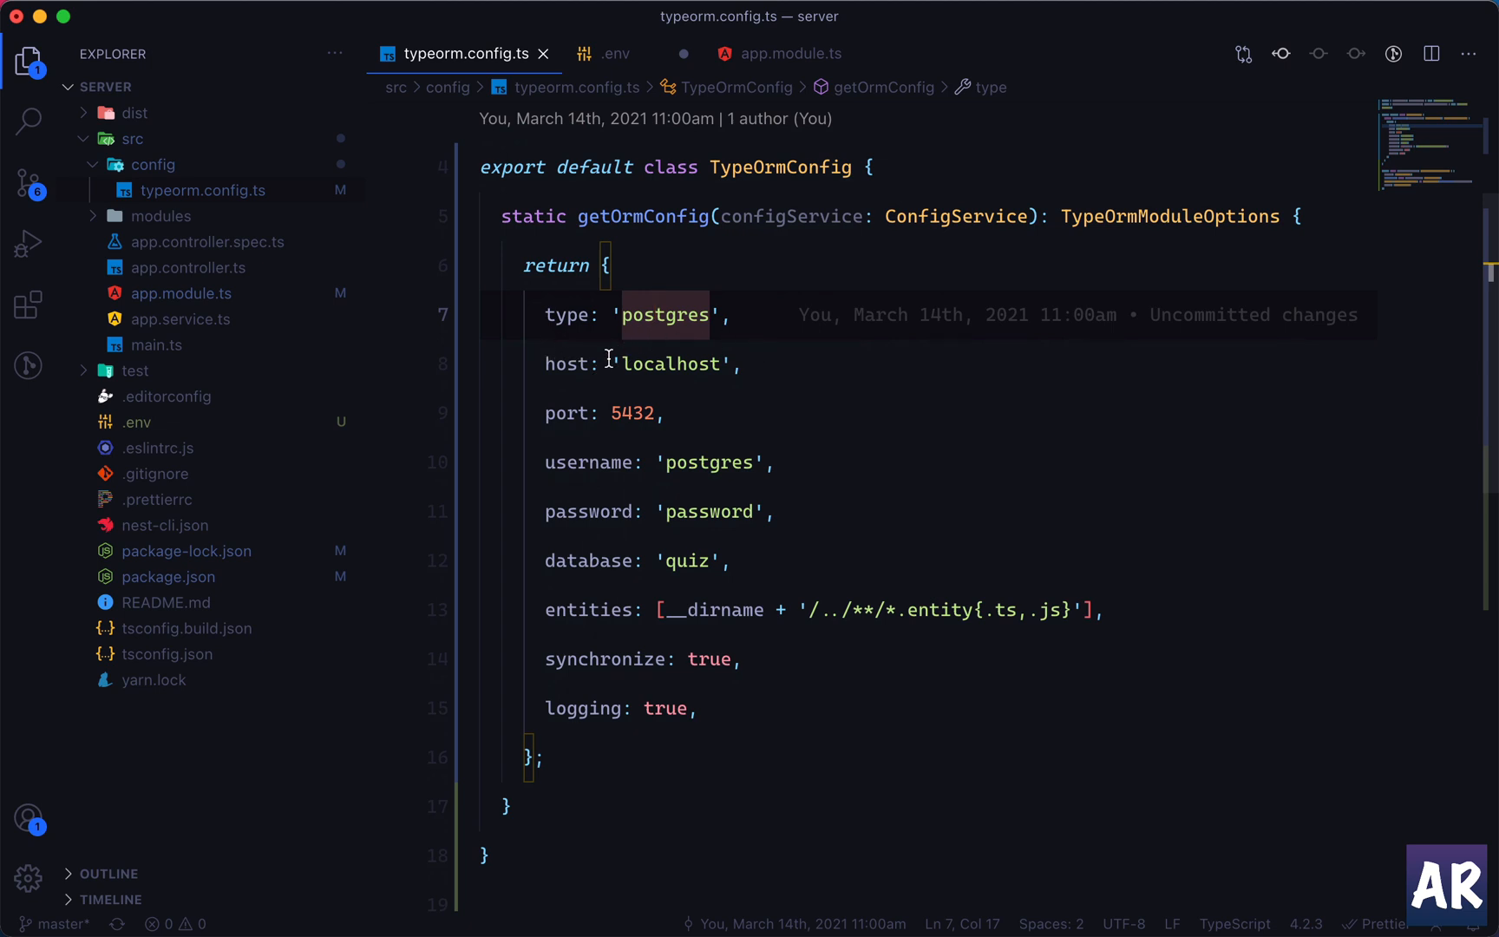
Finish .env with DB_PORT=5432 and return to typeorm.config.ts for the hard-coded values.
left_click(615, 54)
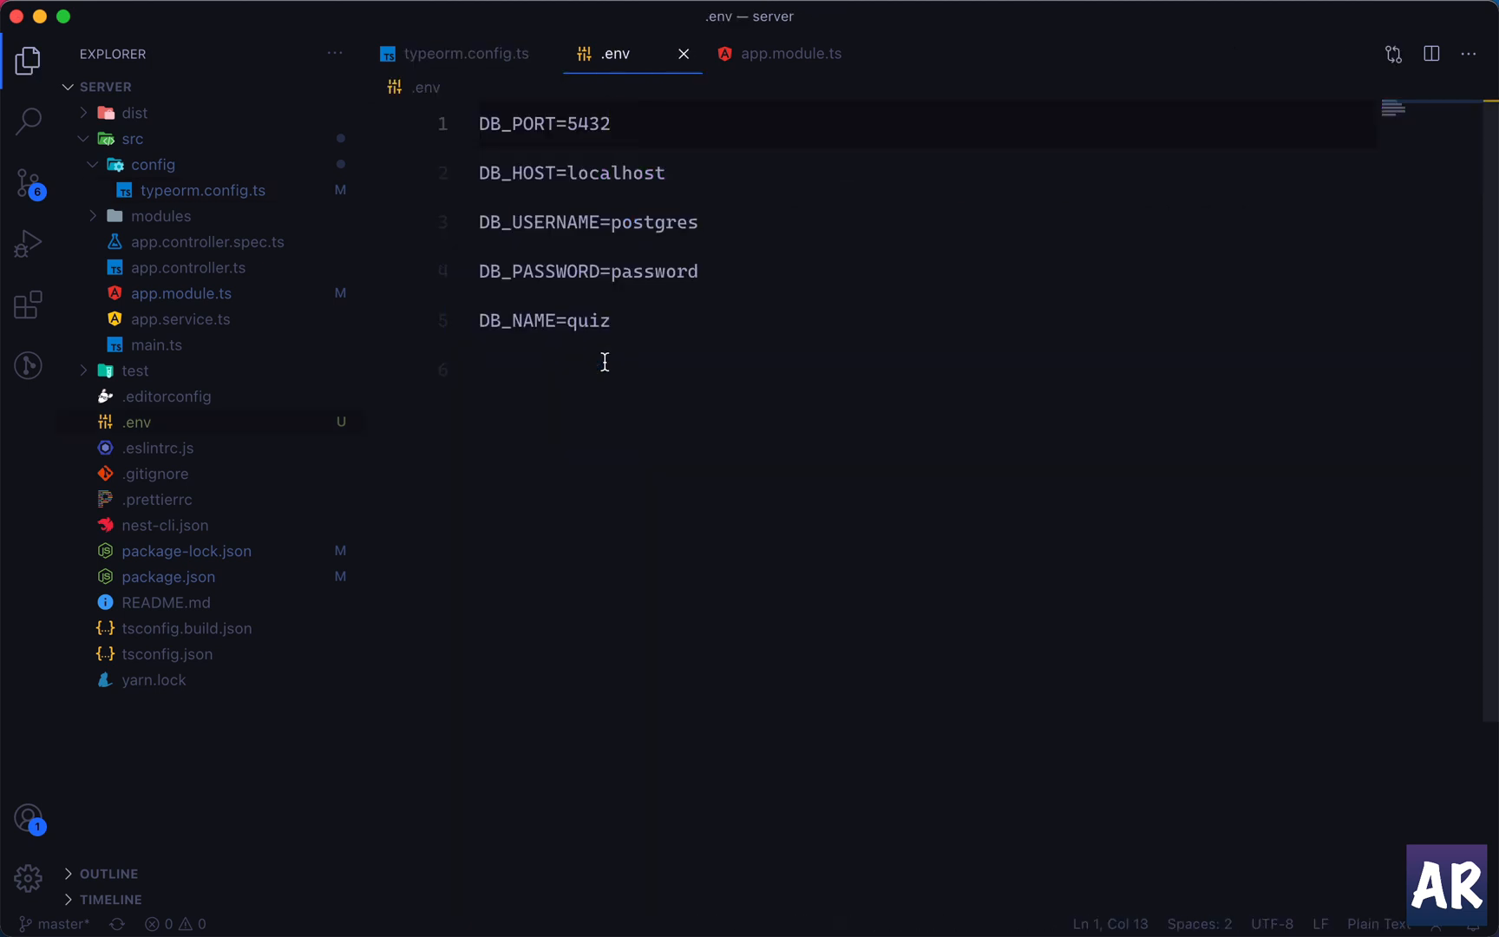
left_click(459, 53)
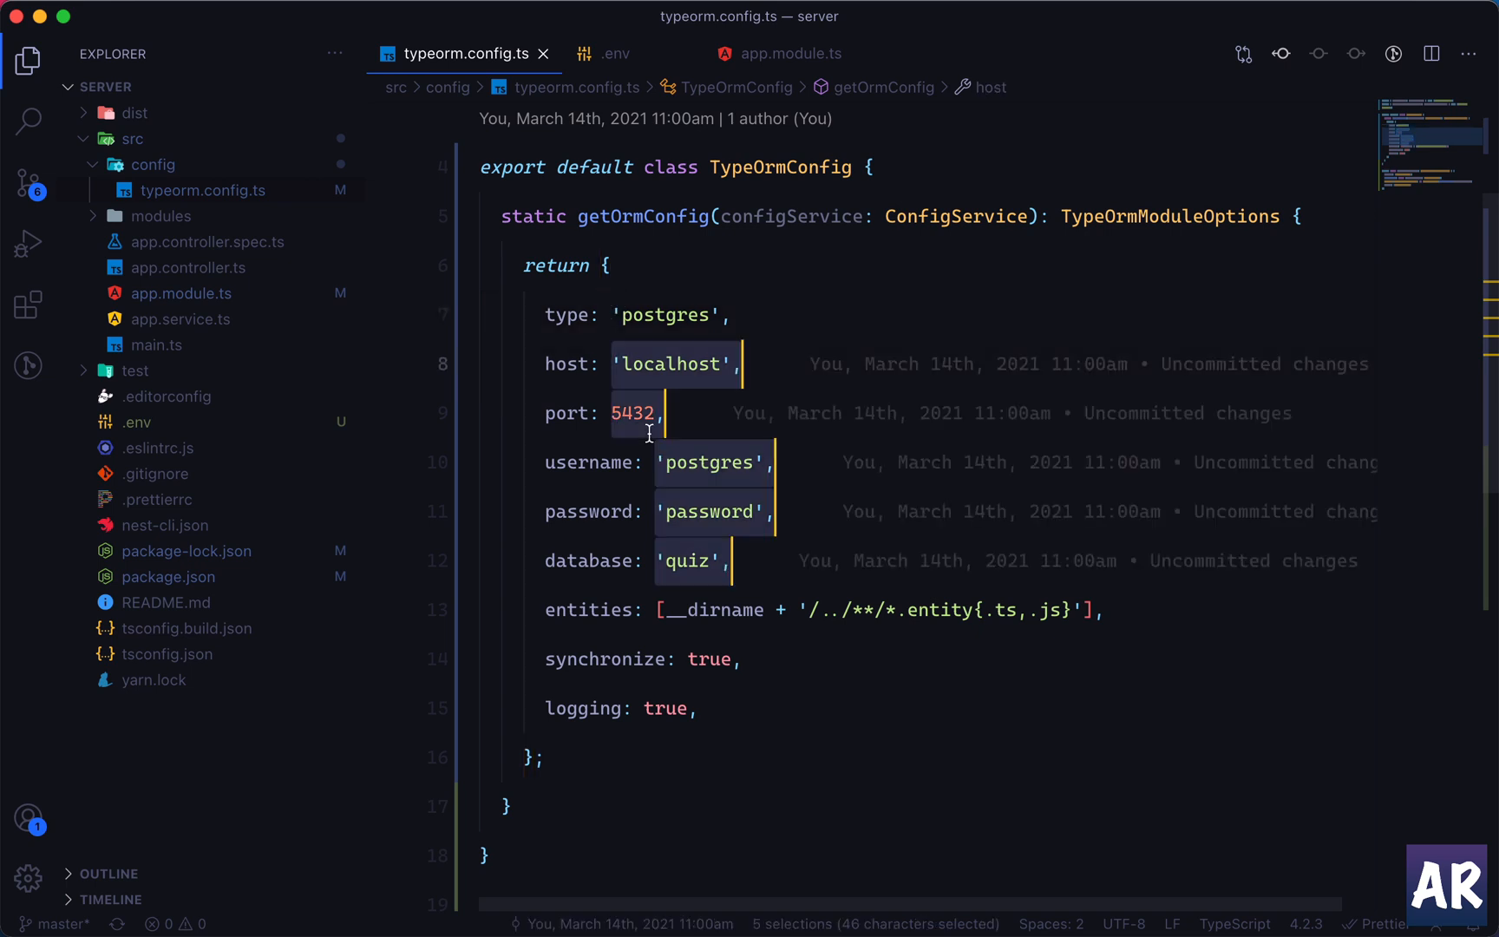
Replace the hard-coded values with configService.get calls, starting with 'DB_HOST' and checking .env names.
key("Delete")
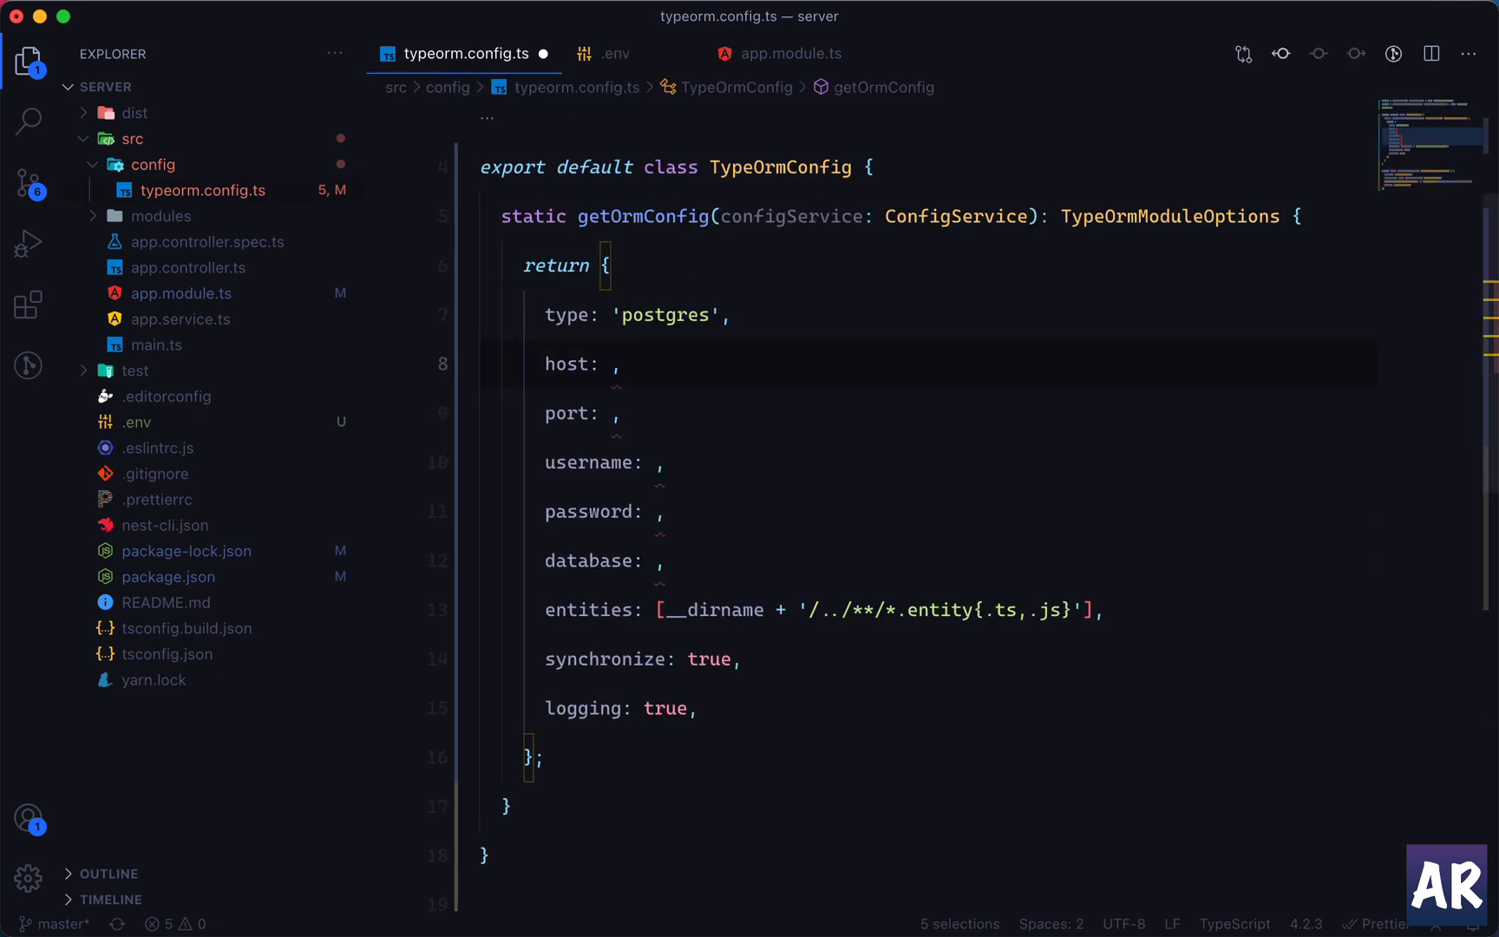
type("configService.get")
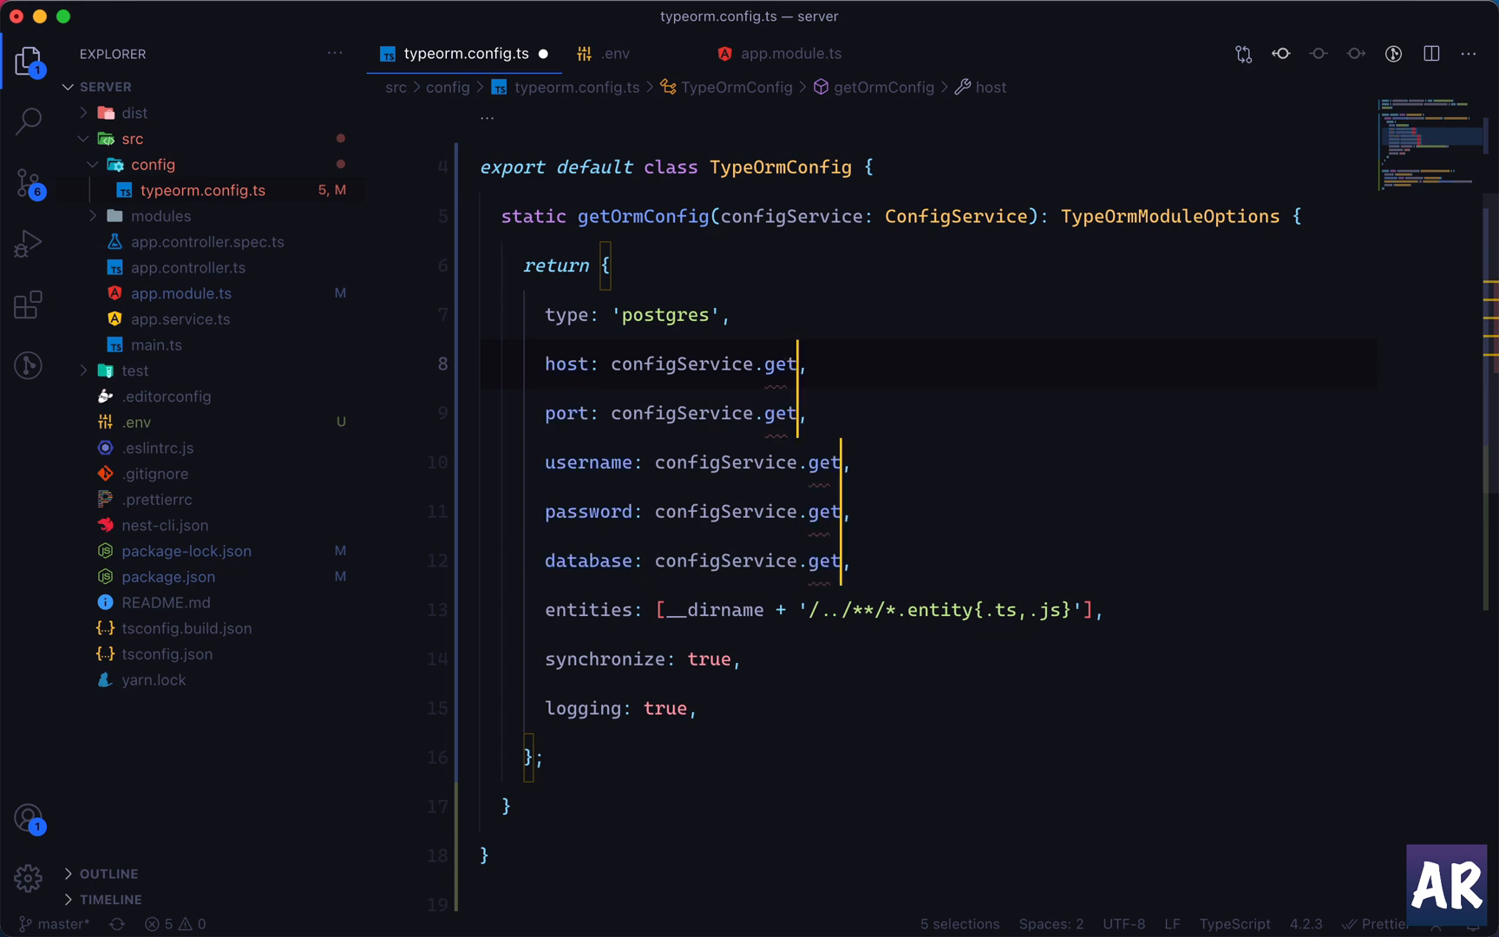
type("('D')")
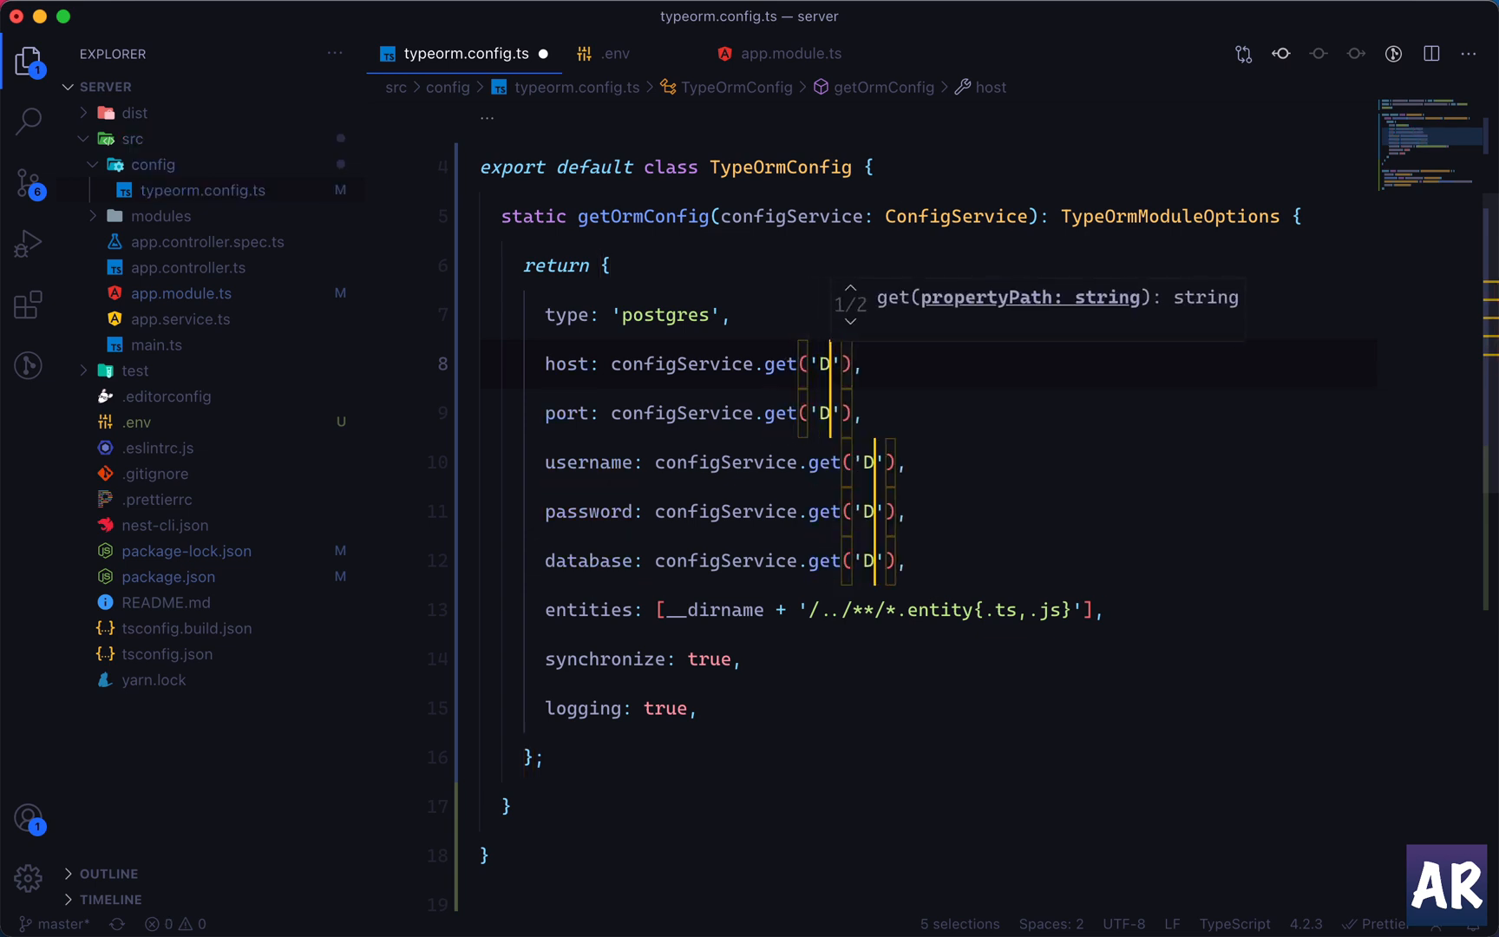
type("B_")
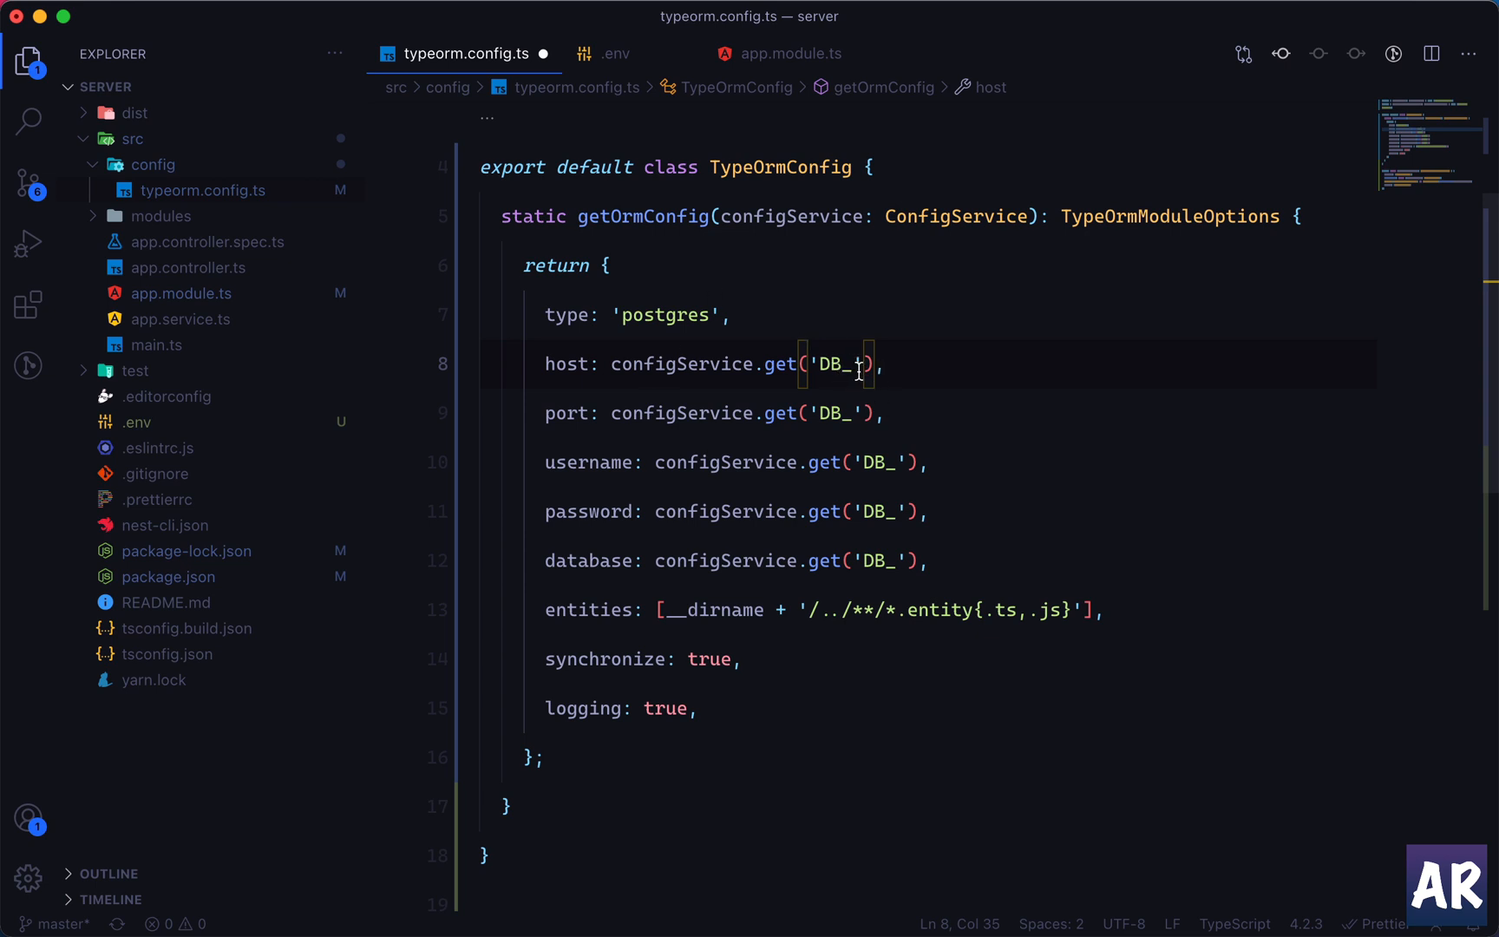
type("HOST")
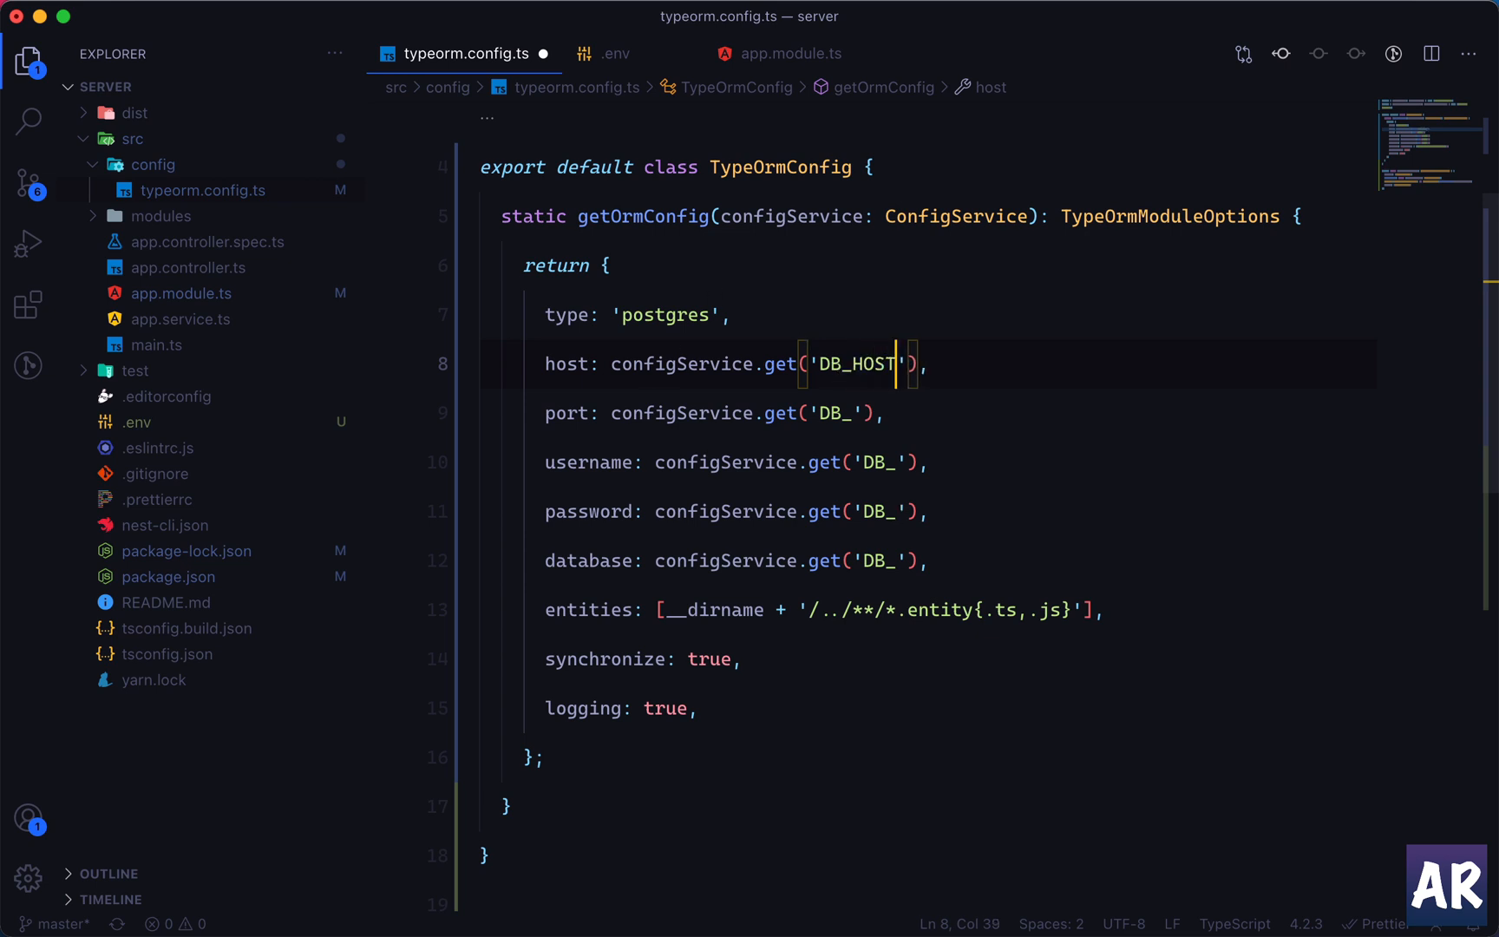
left_click(859, 413)
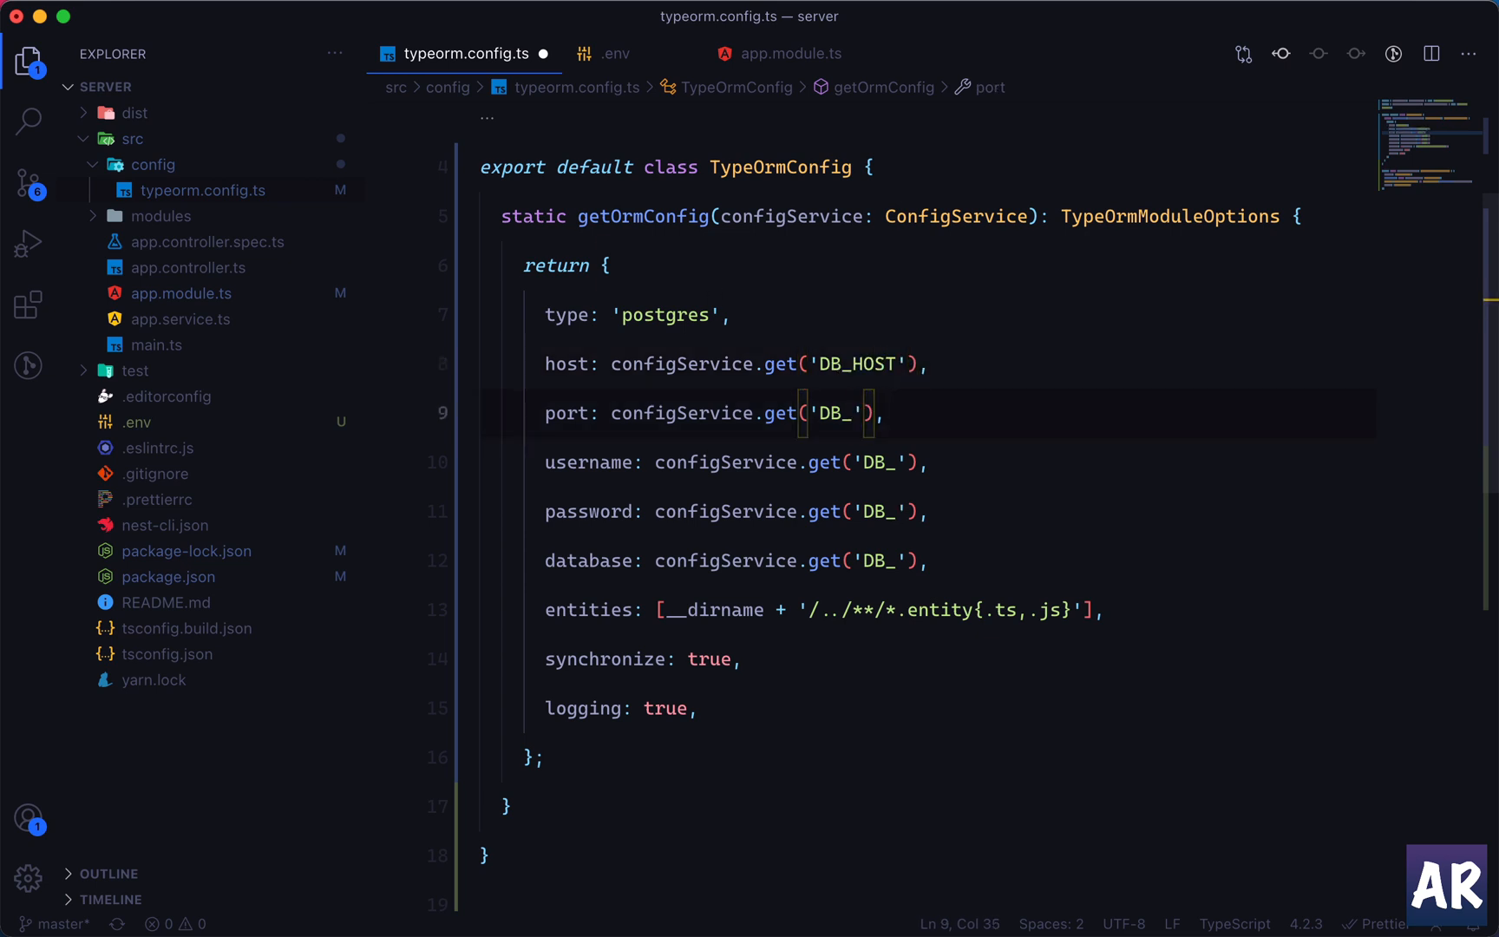
left_click(614, 54)
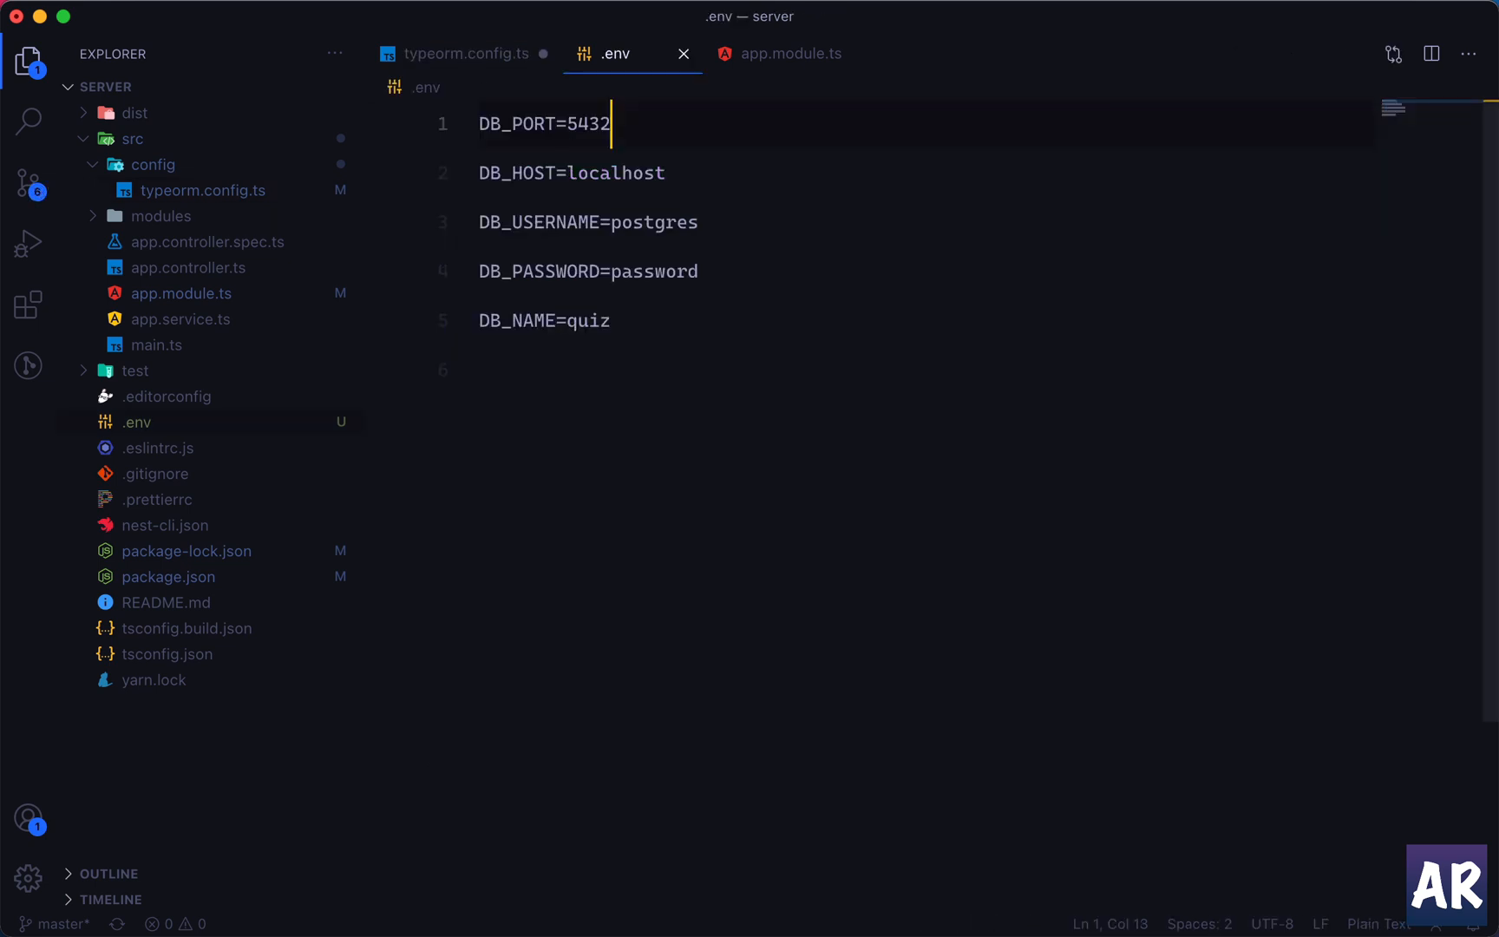
left_click(465, 54)
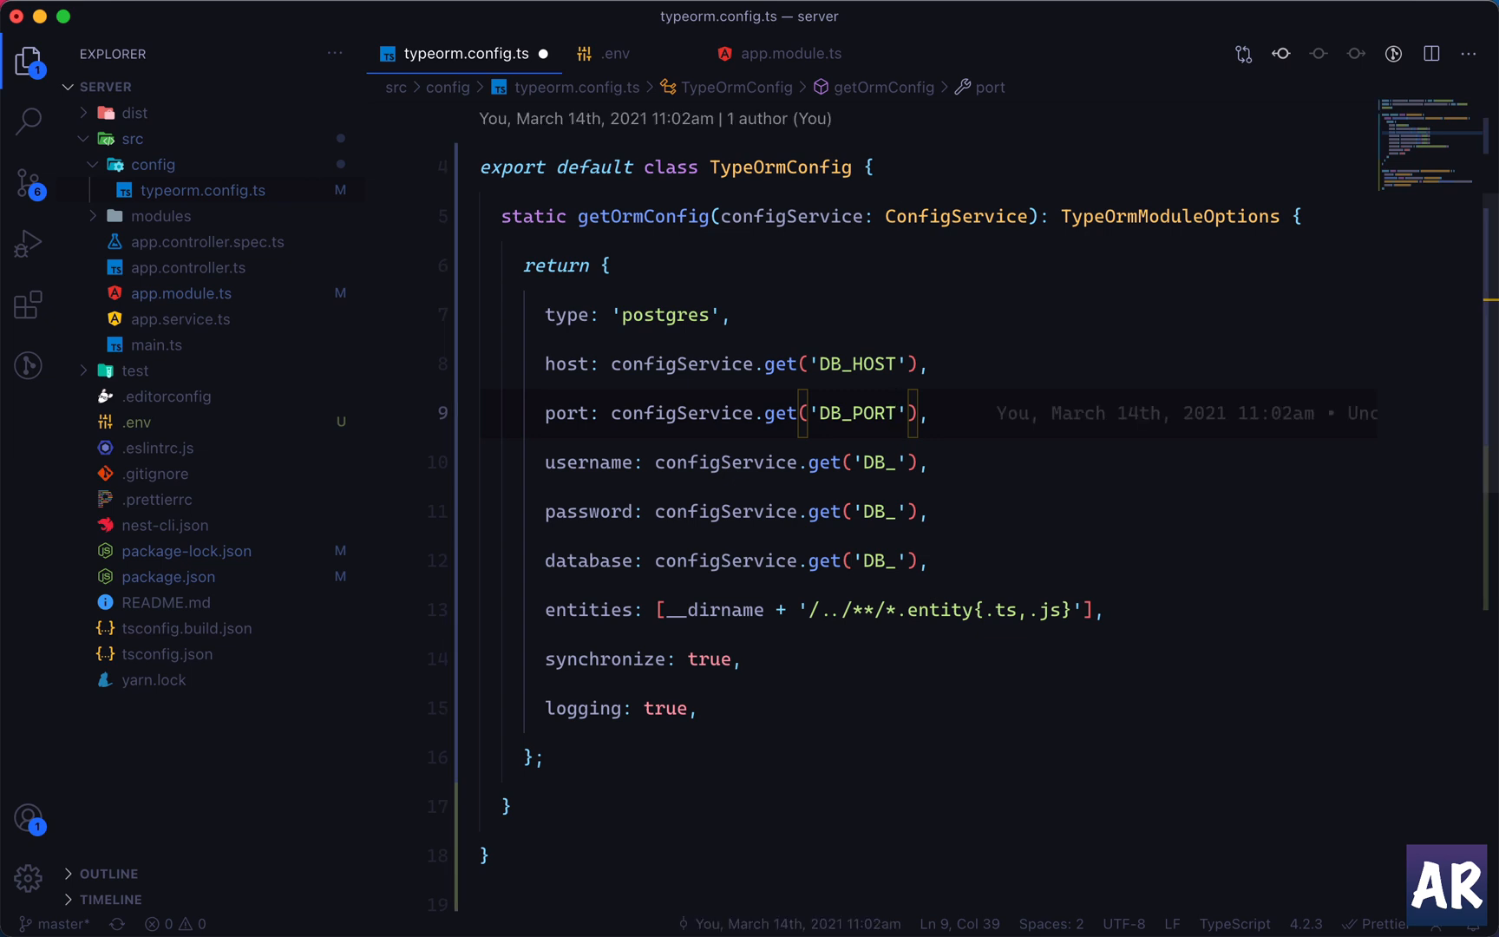
Complete the remaining keys DB_USERNAME, DB_PASSWORD and DB_NAME in the configService.get calls.
type("USERNAME")
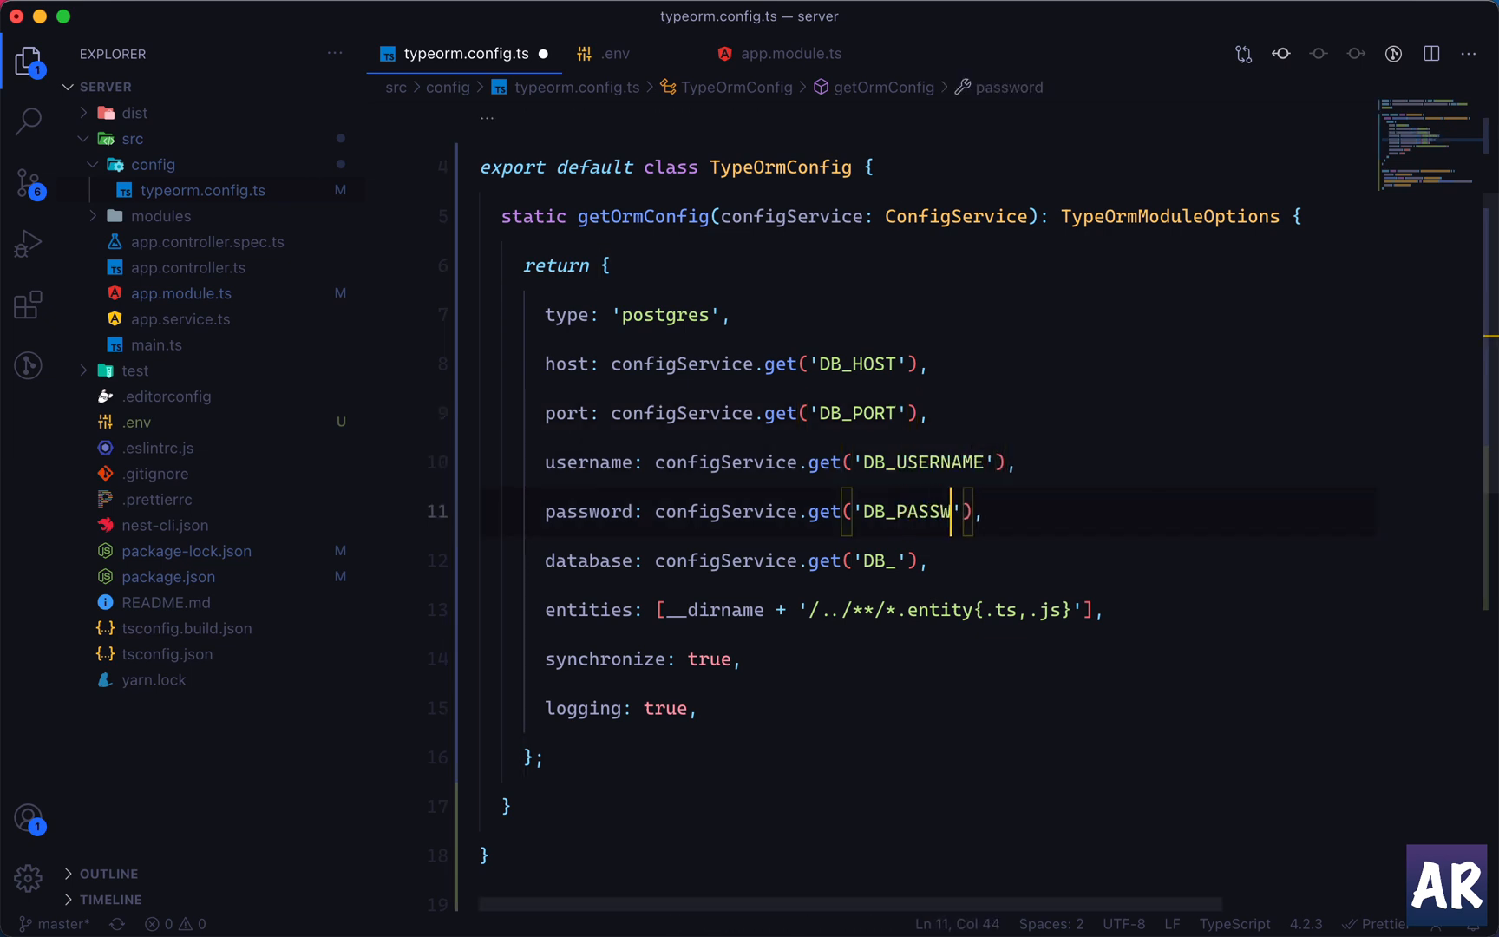
type("ORD")
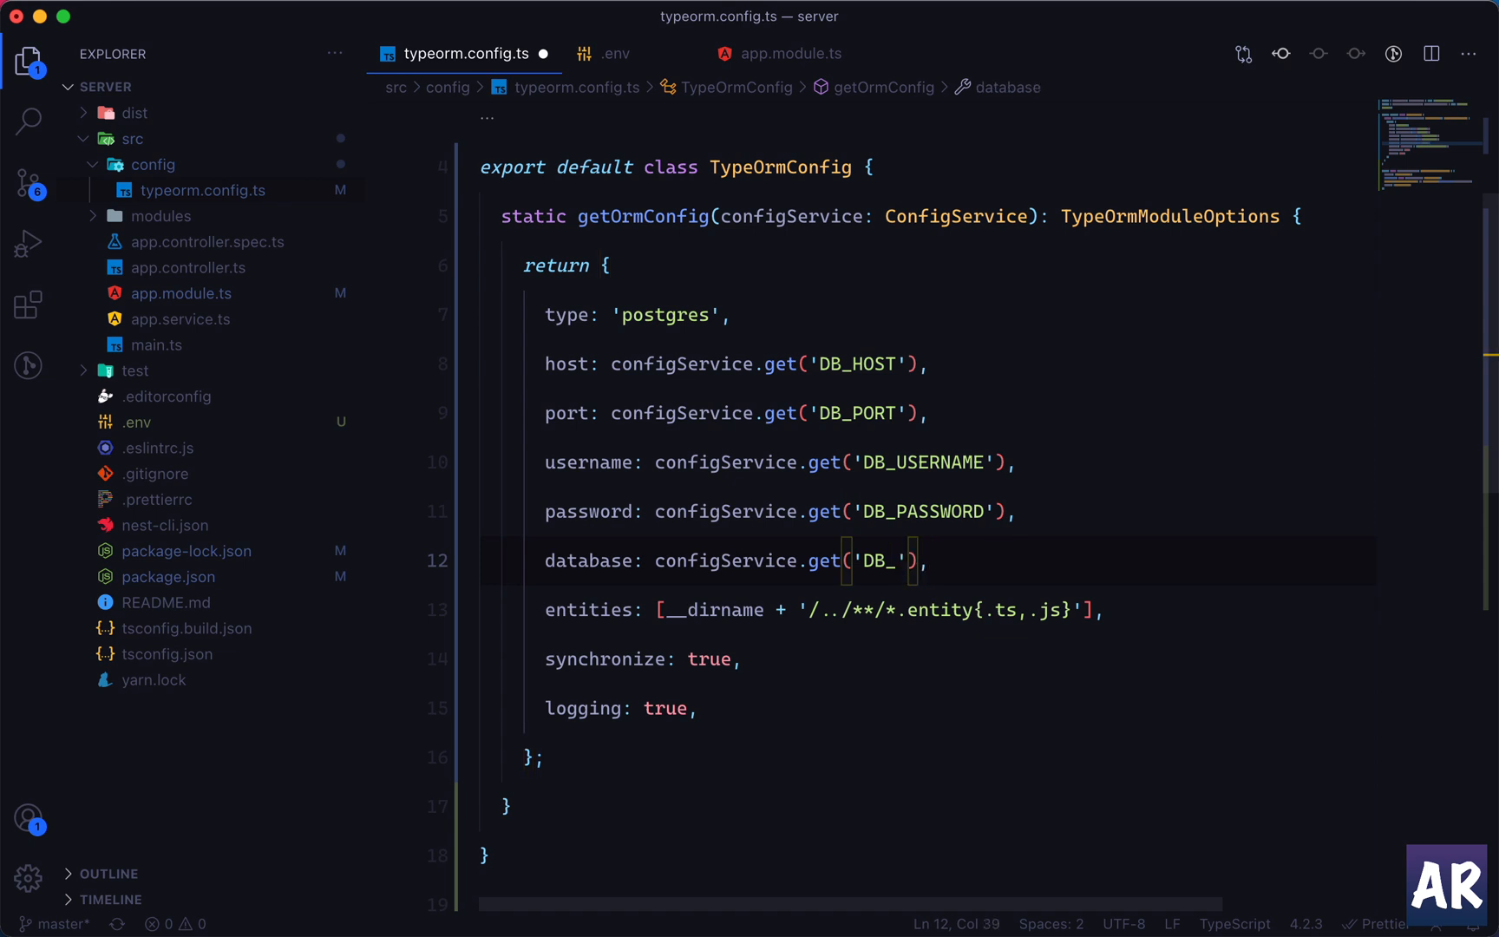
type("NAME")
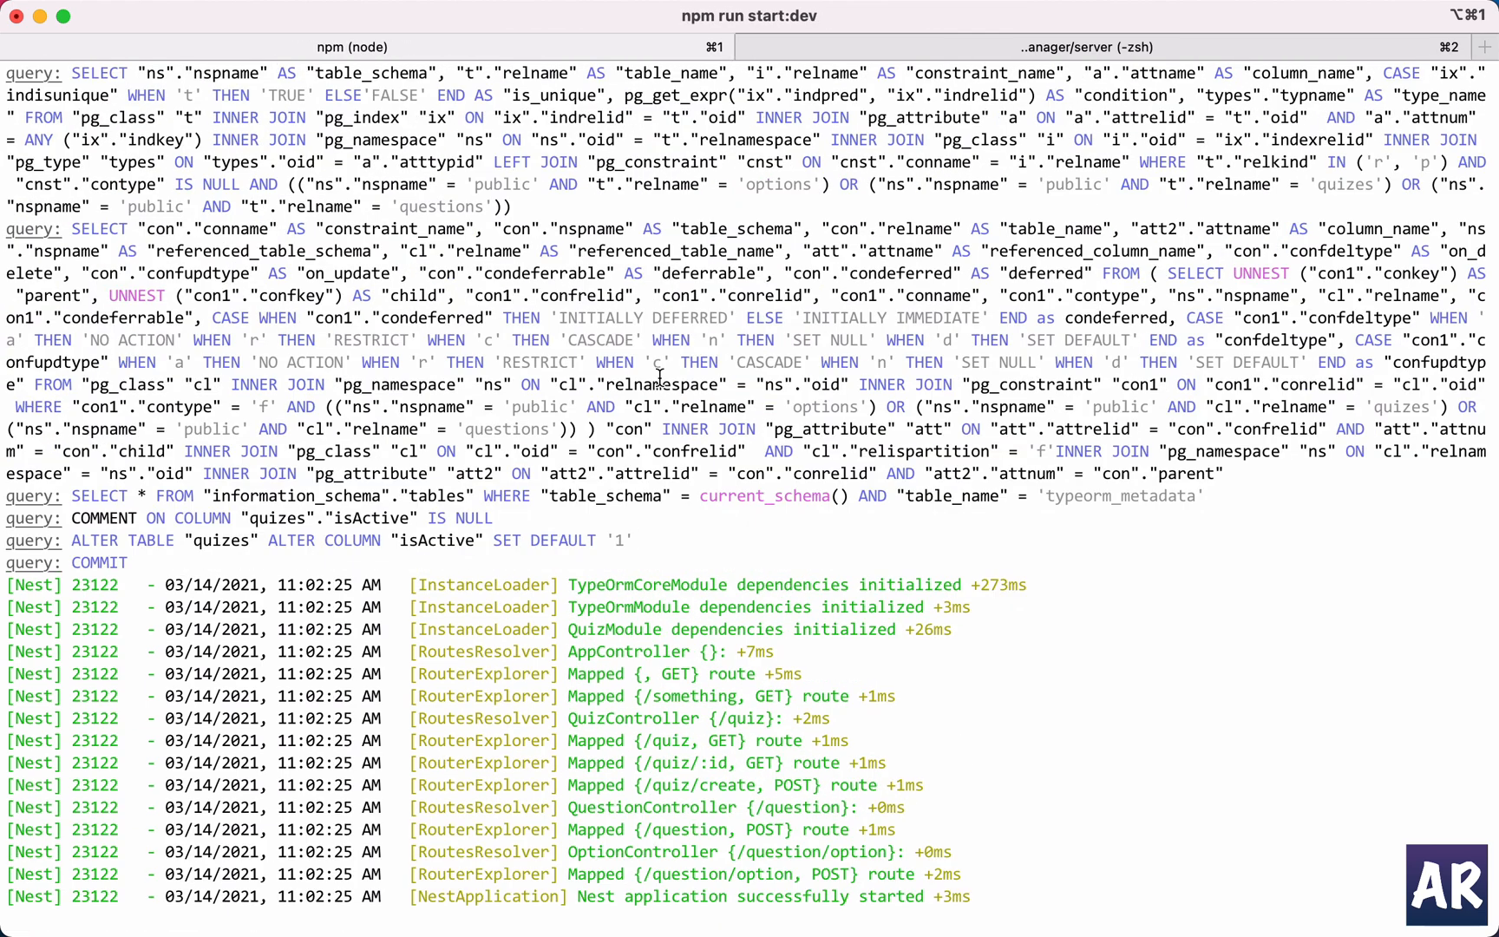
mouse_move(695, 297)
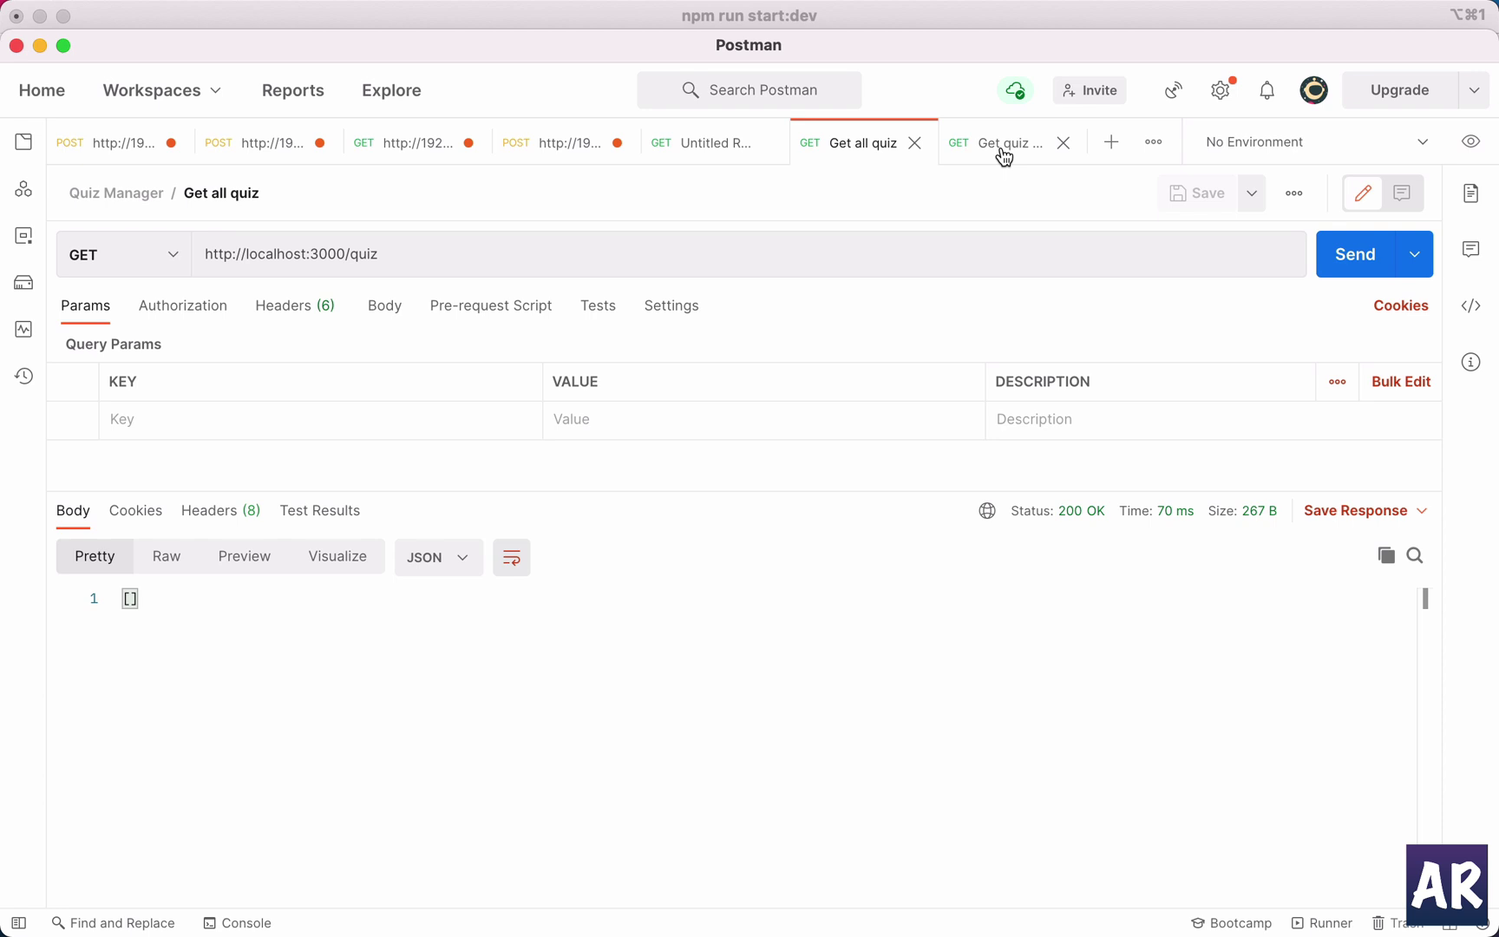
Send the Quiz create request, then send Get all quiz to confirm the new quiz is listed.
left_click(1009, 142)
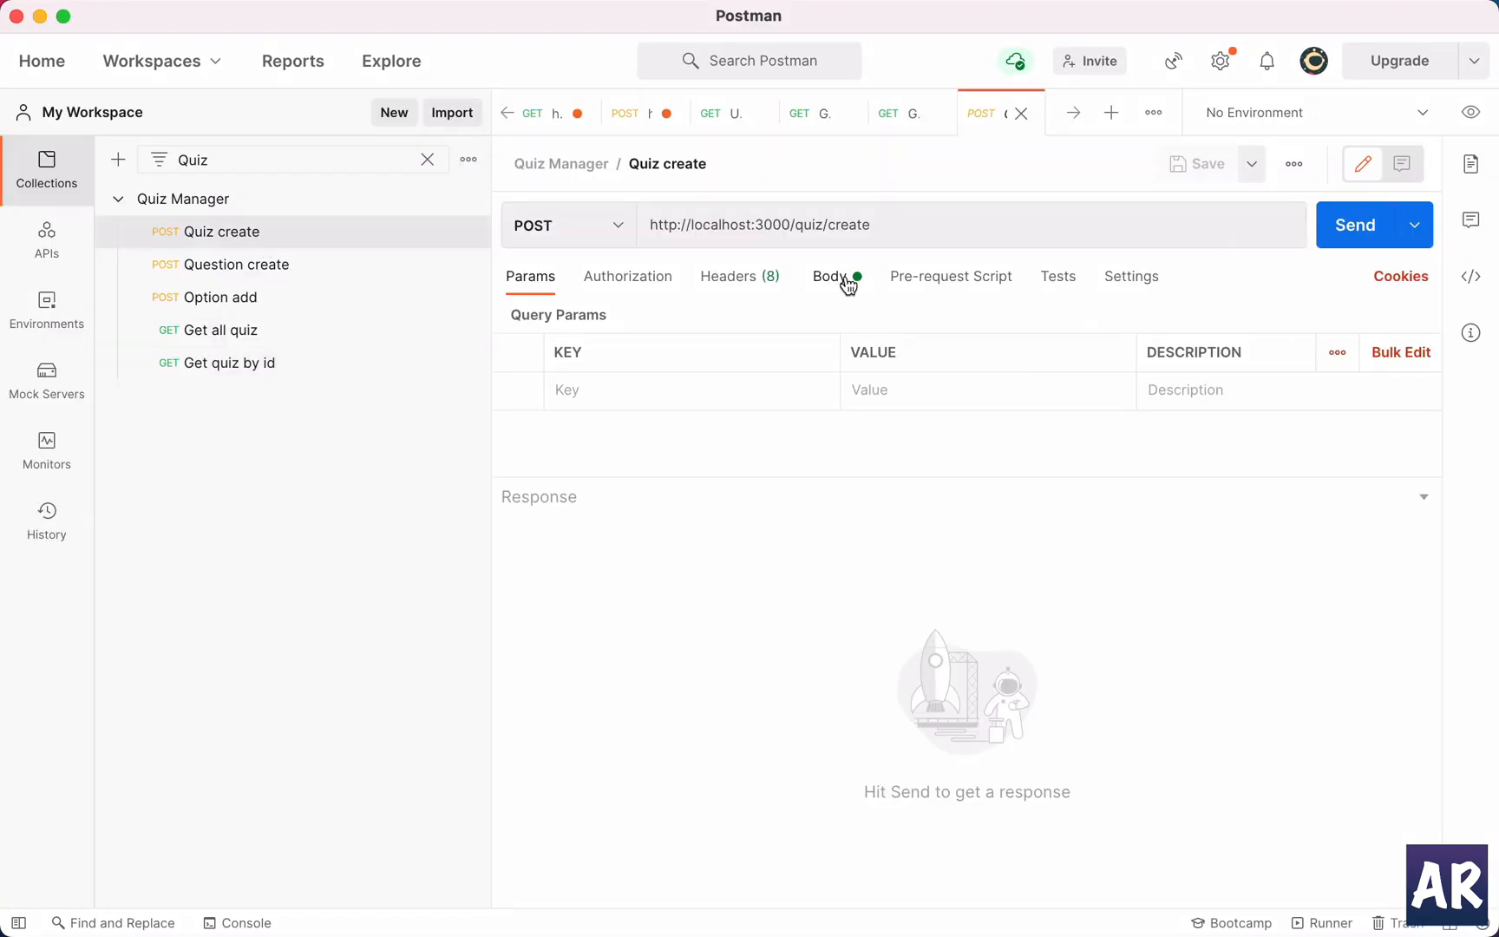
left_click(1355, 225)
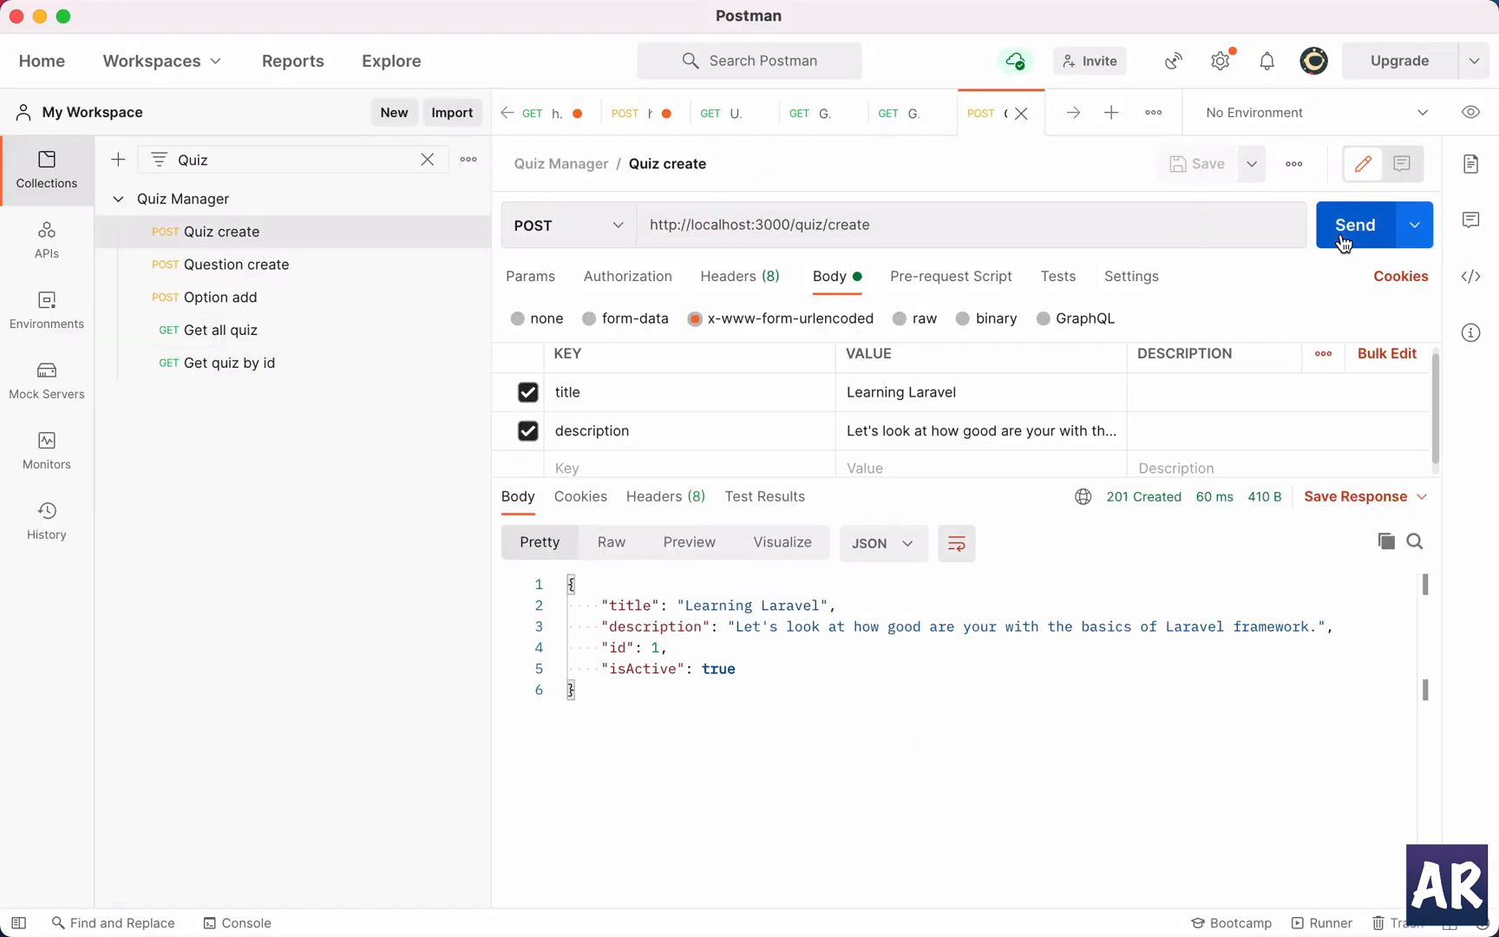
mouse_move(824, 135)
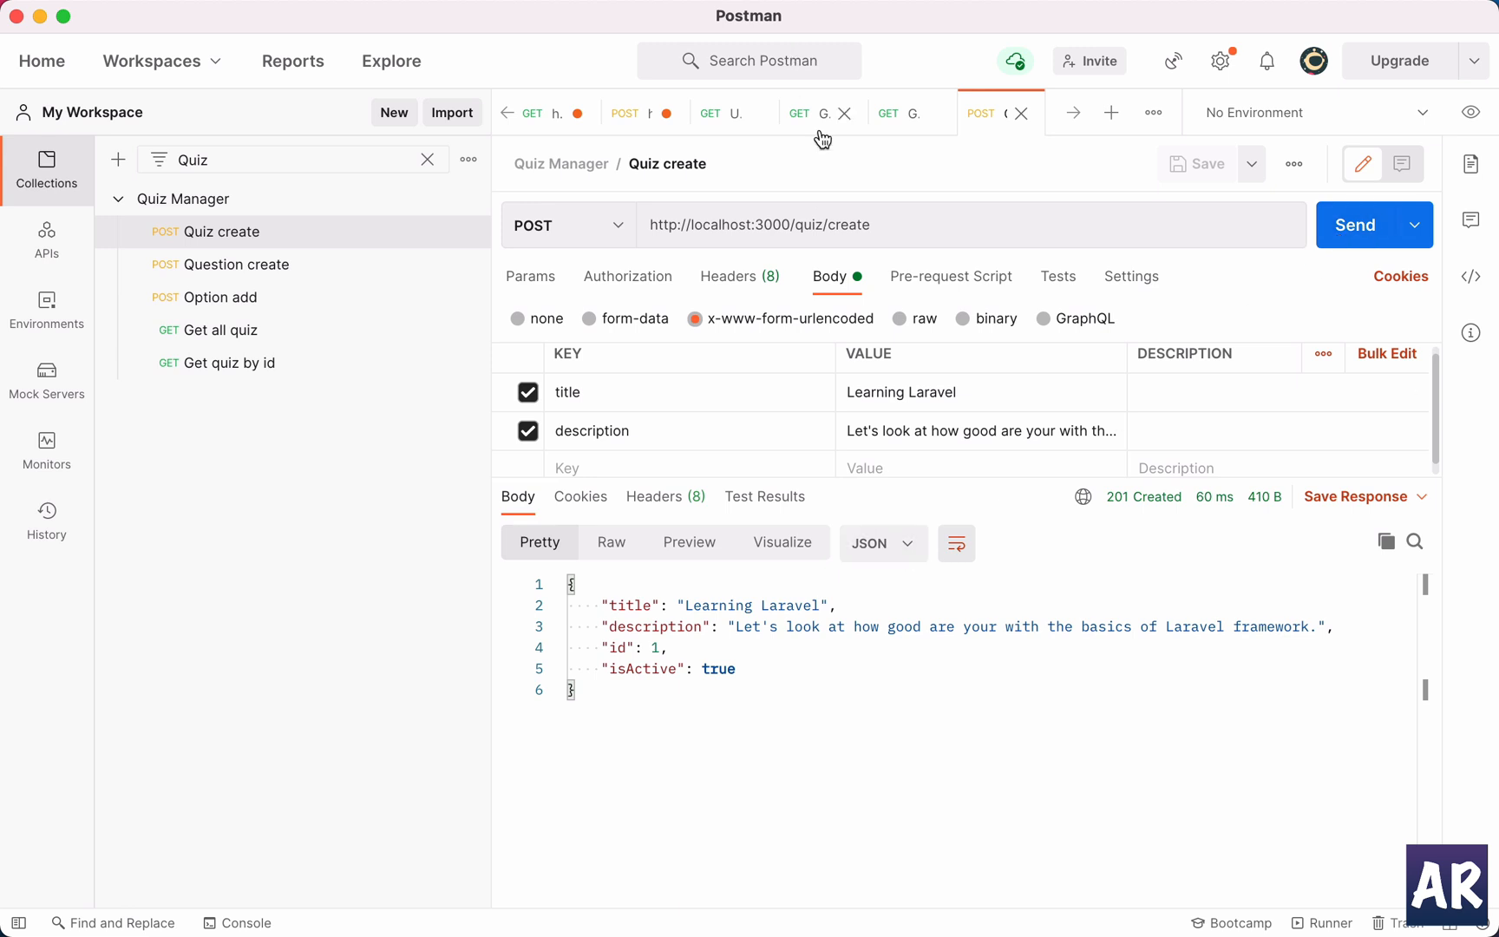
left_click(812, 112)
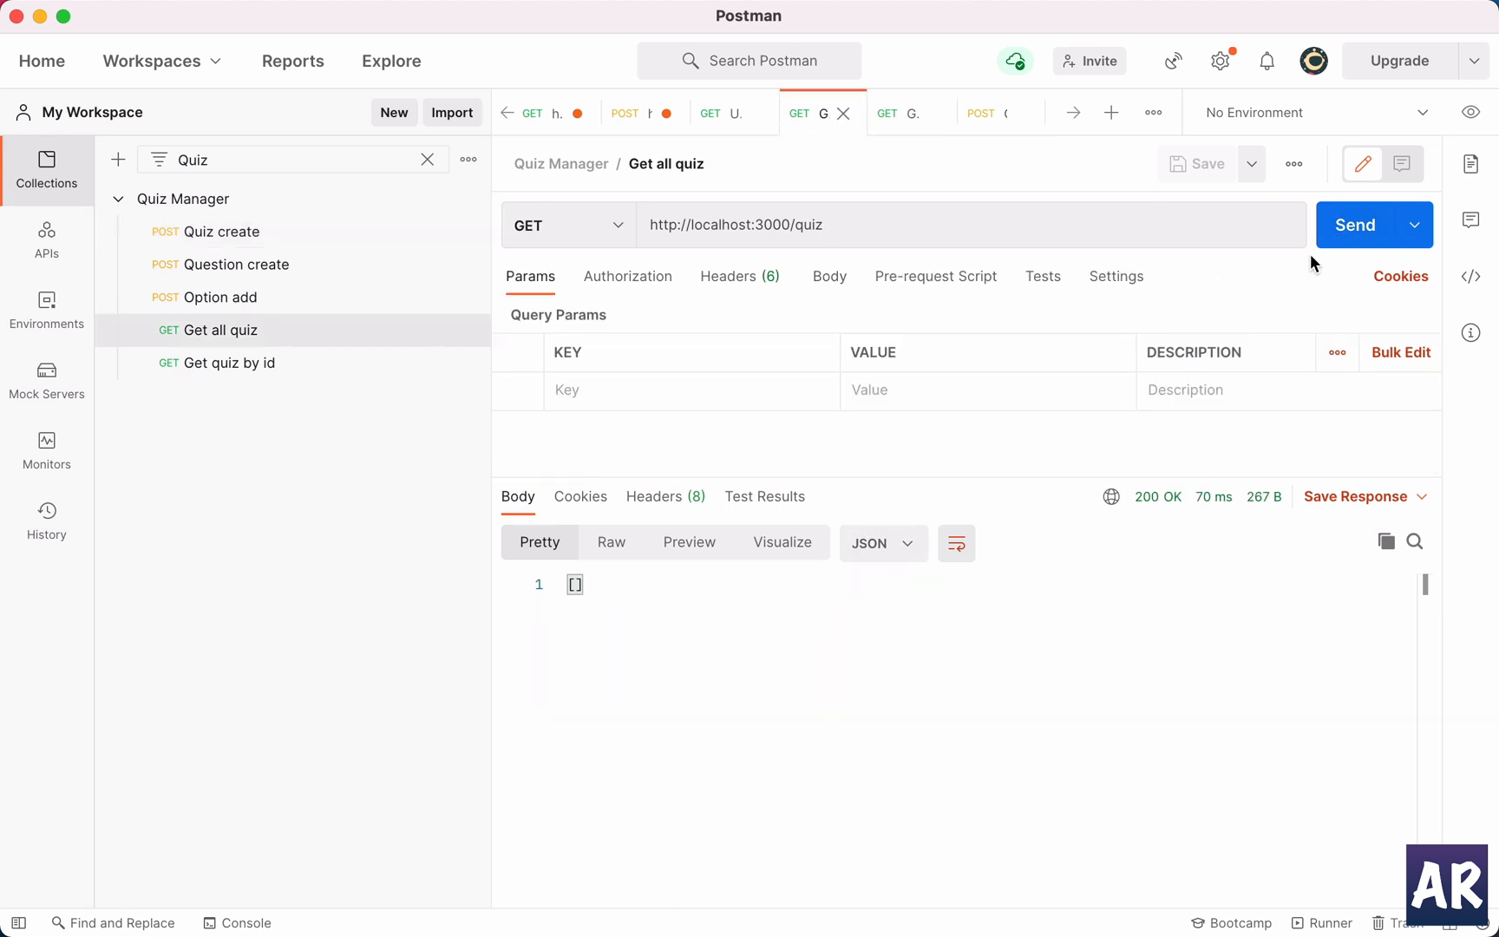
left_click(1355, 225)
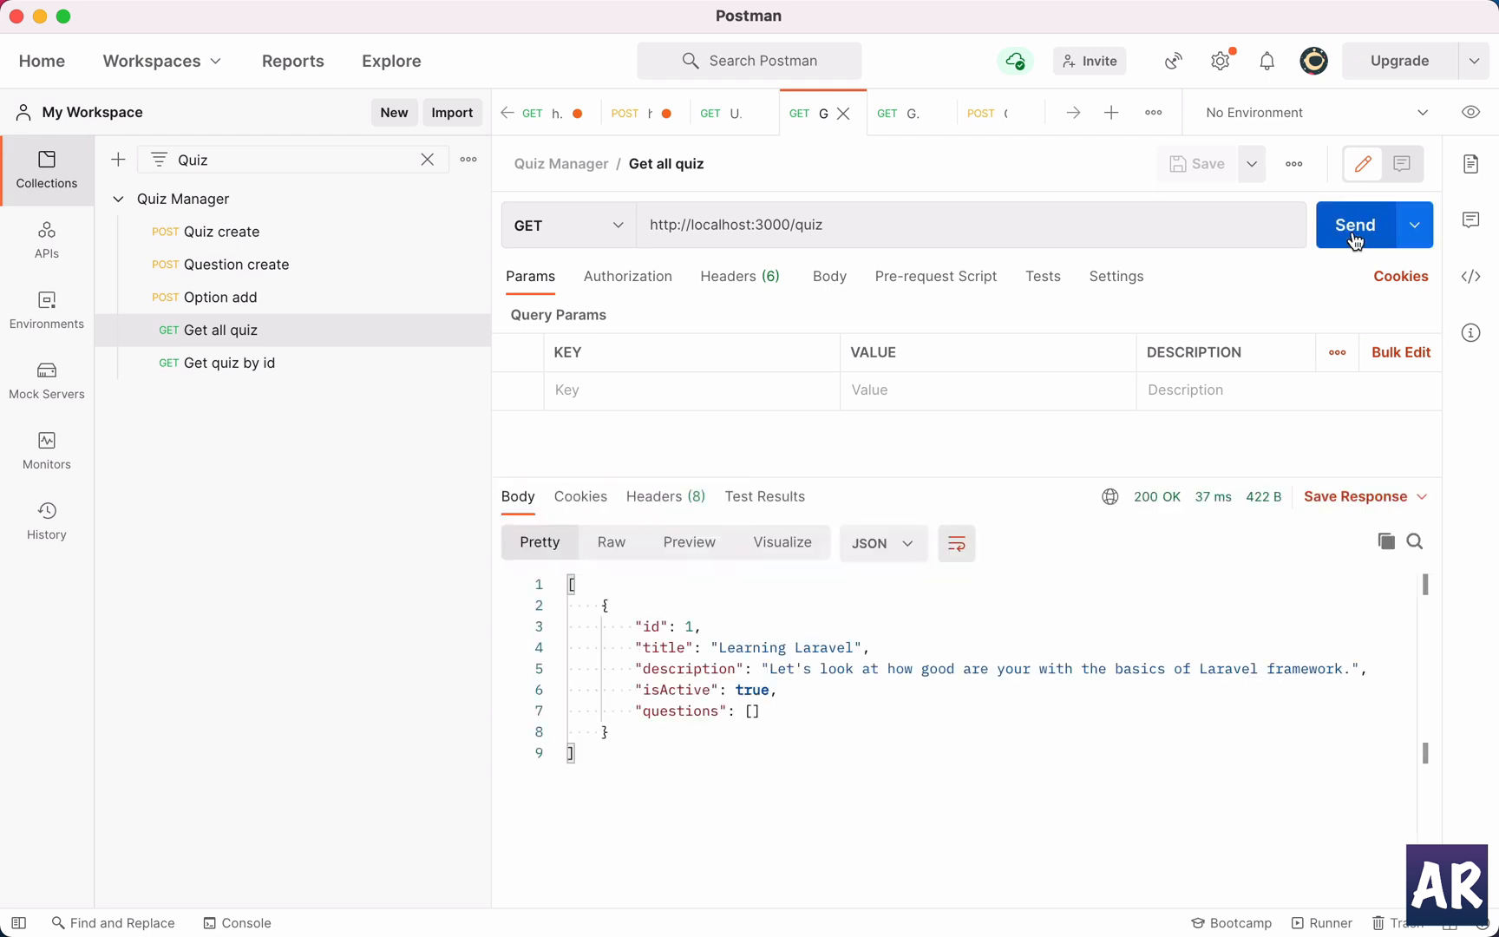
mouse_move(892, 137)
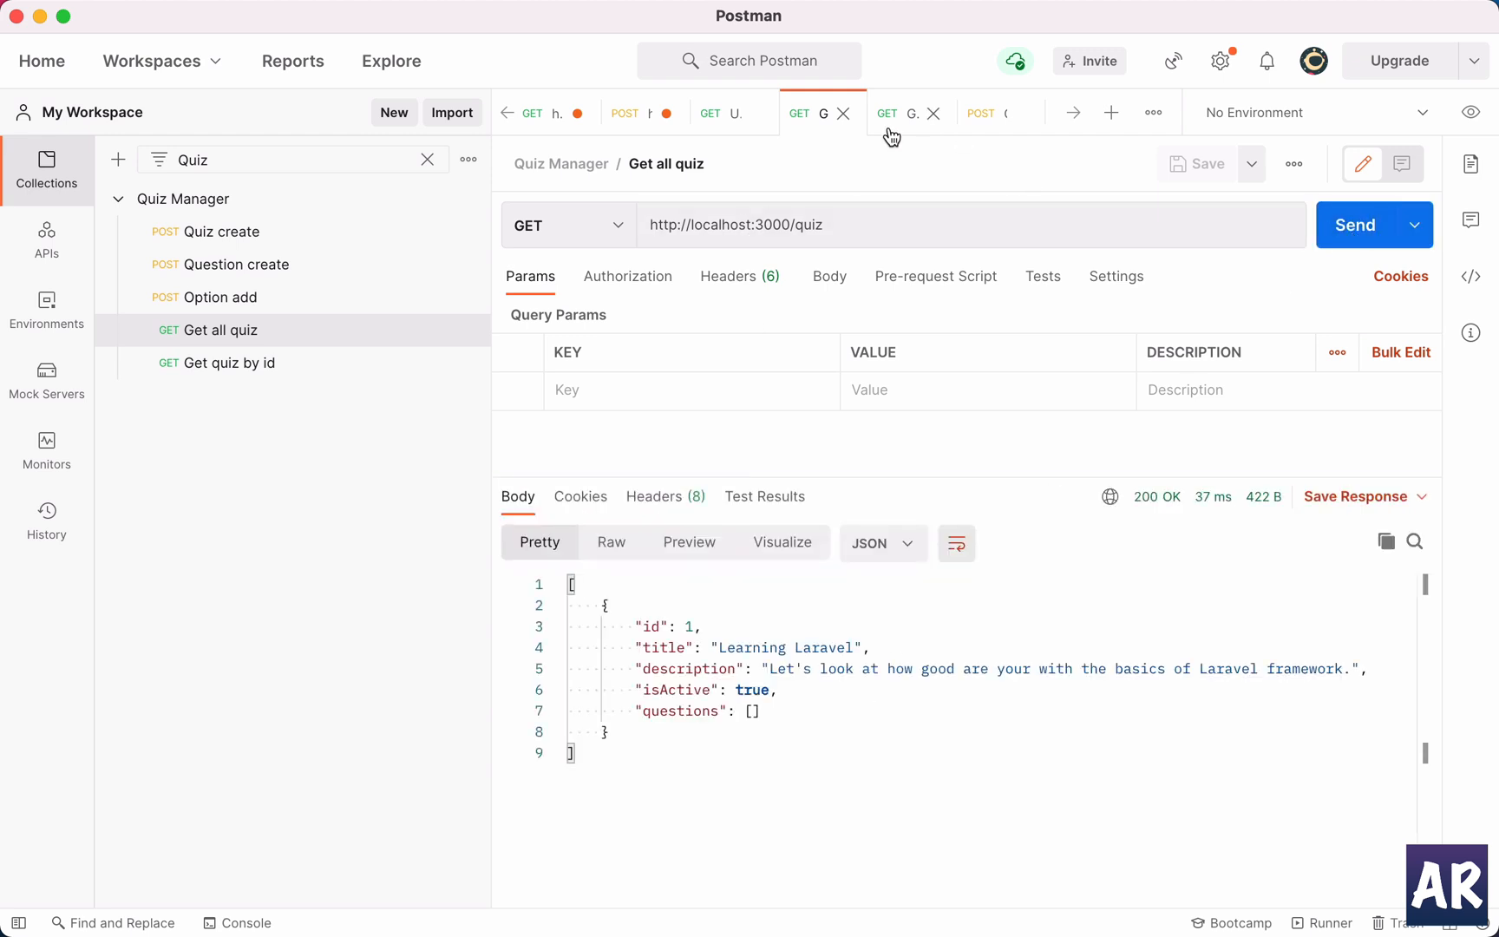
Send Get quiz by id for quiz 1, then compare .env variables with typeorm.config.ts in VS Code.
left_click(908, 113)
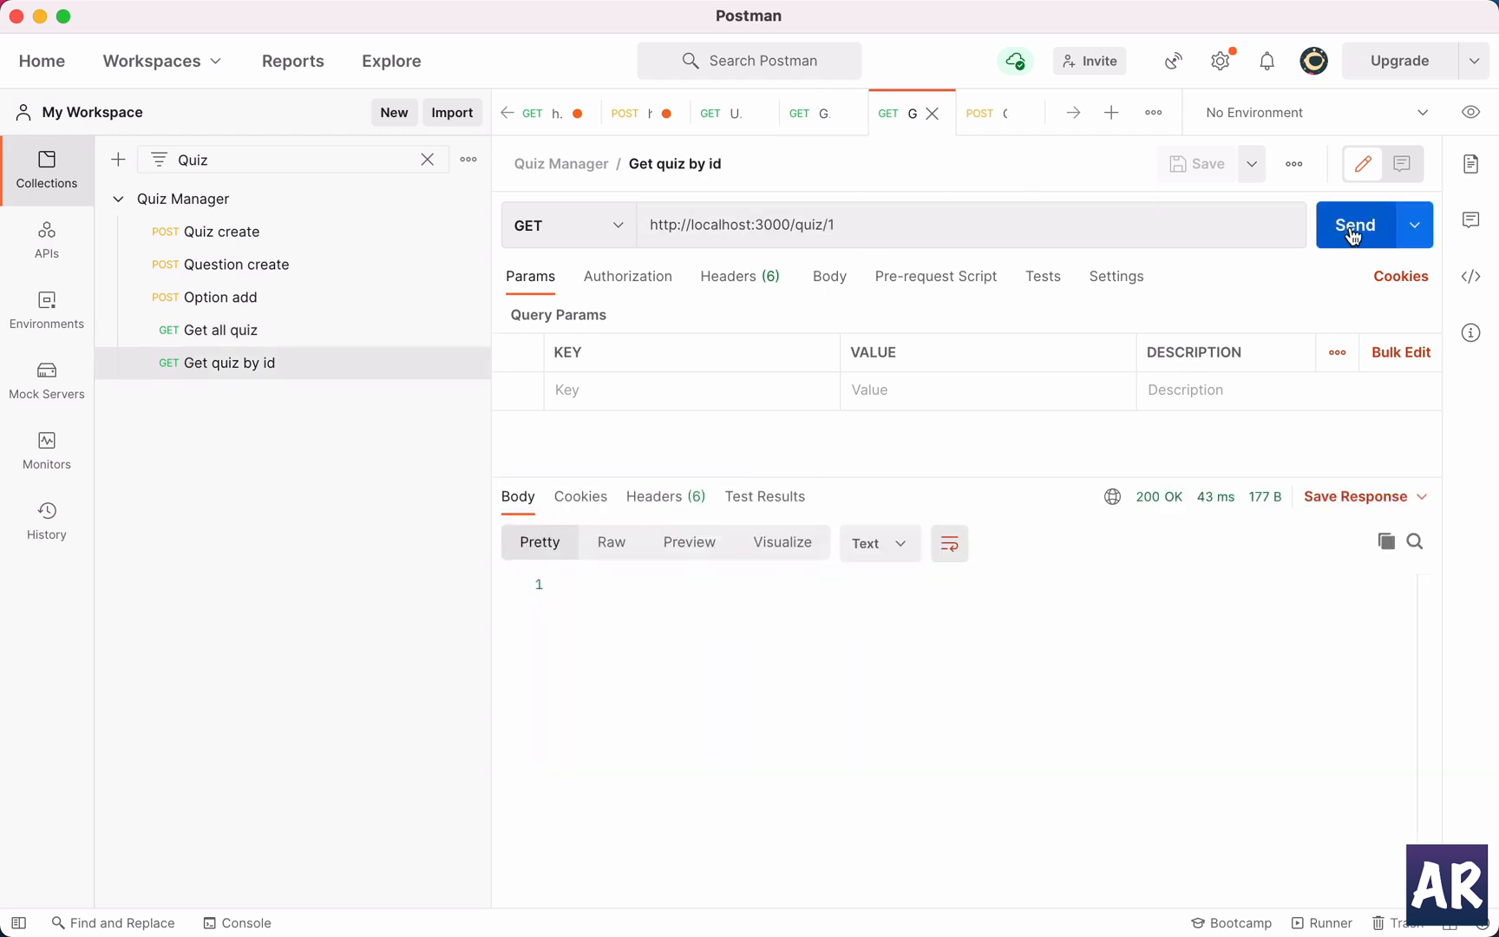
left_click(1355, 225)
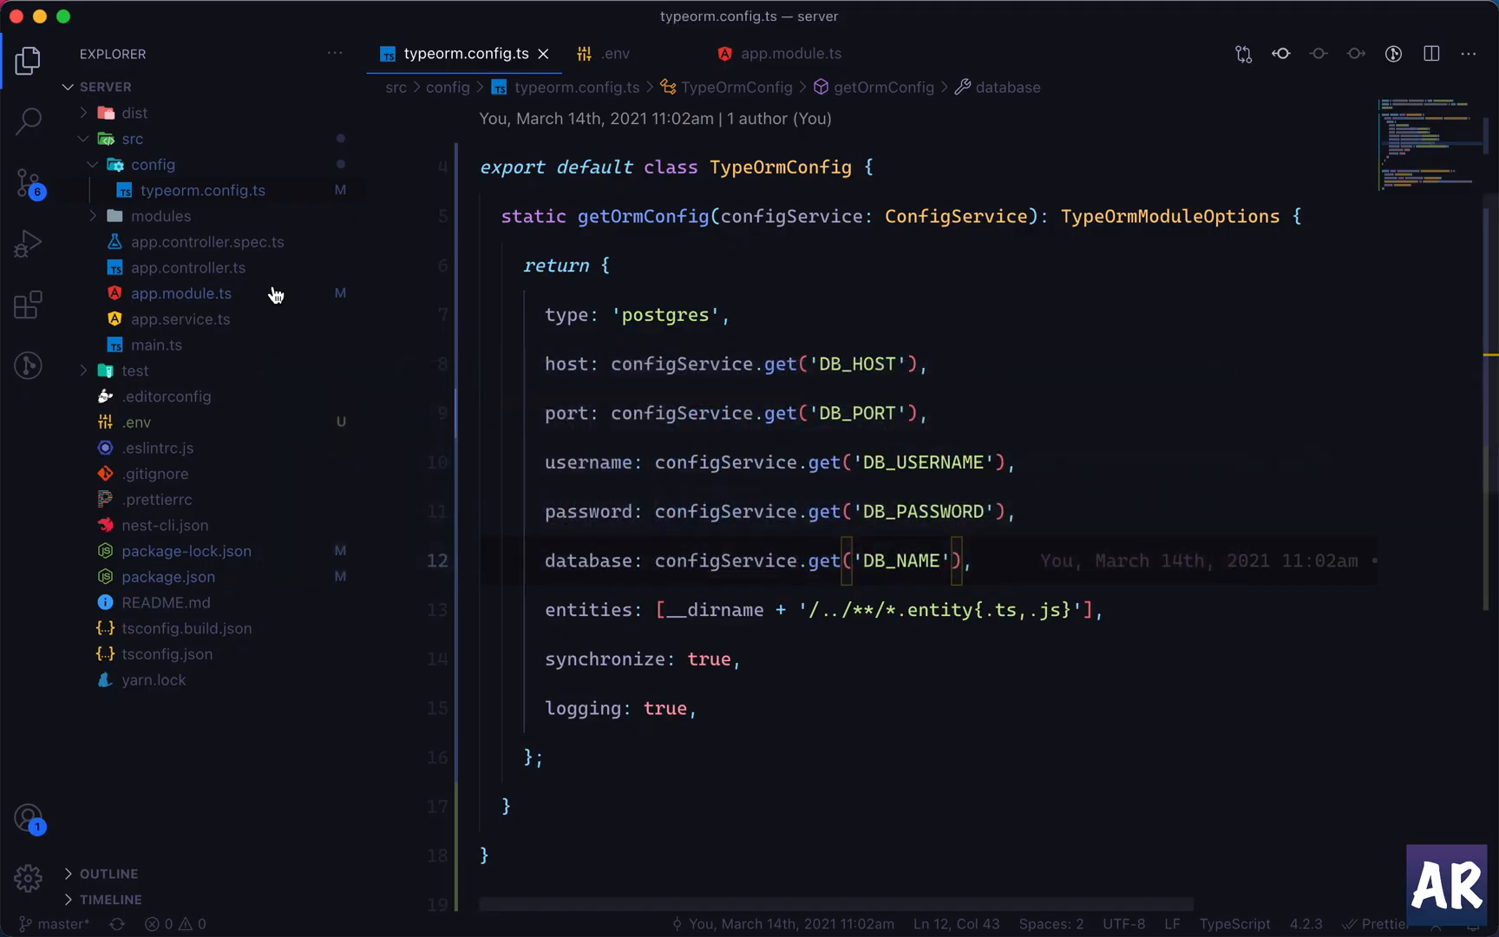
mouse_move(781, 398)
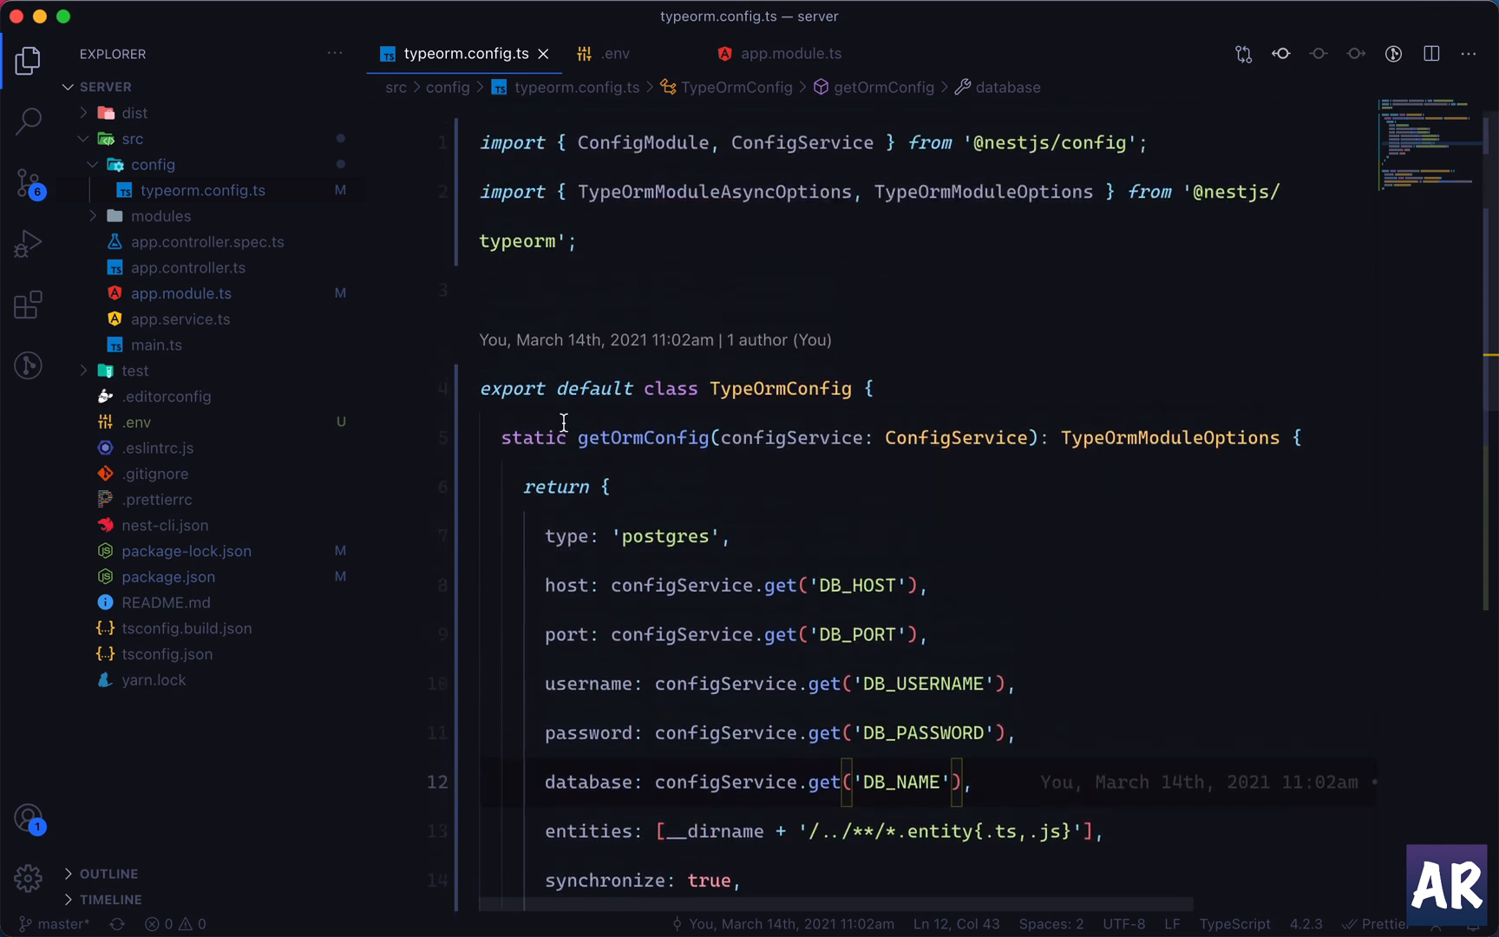
left_click(614, 54)
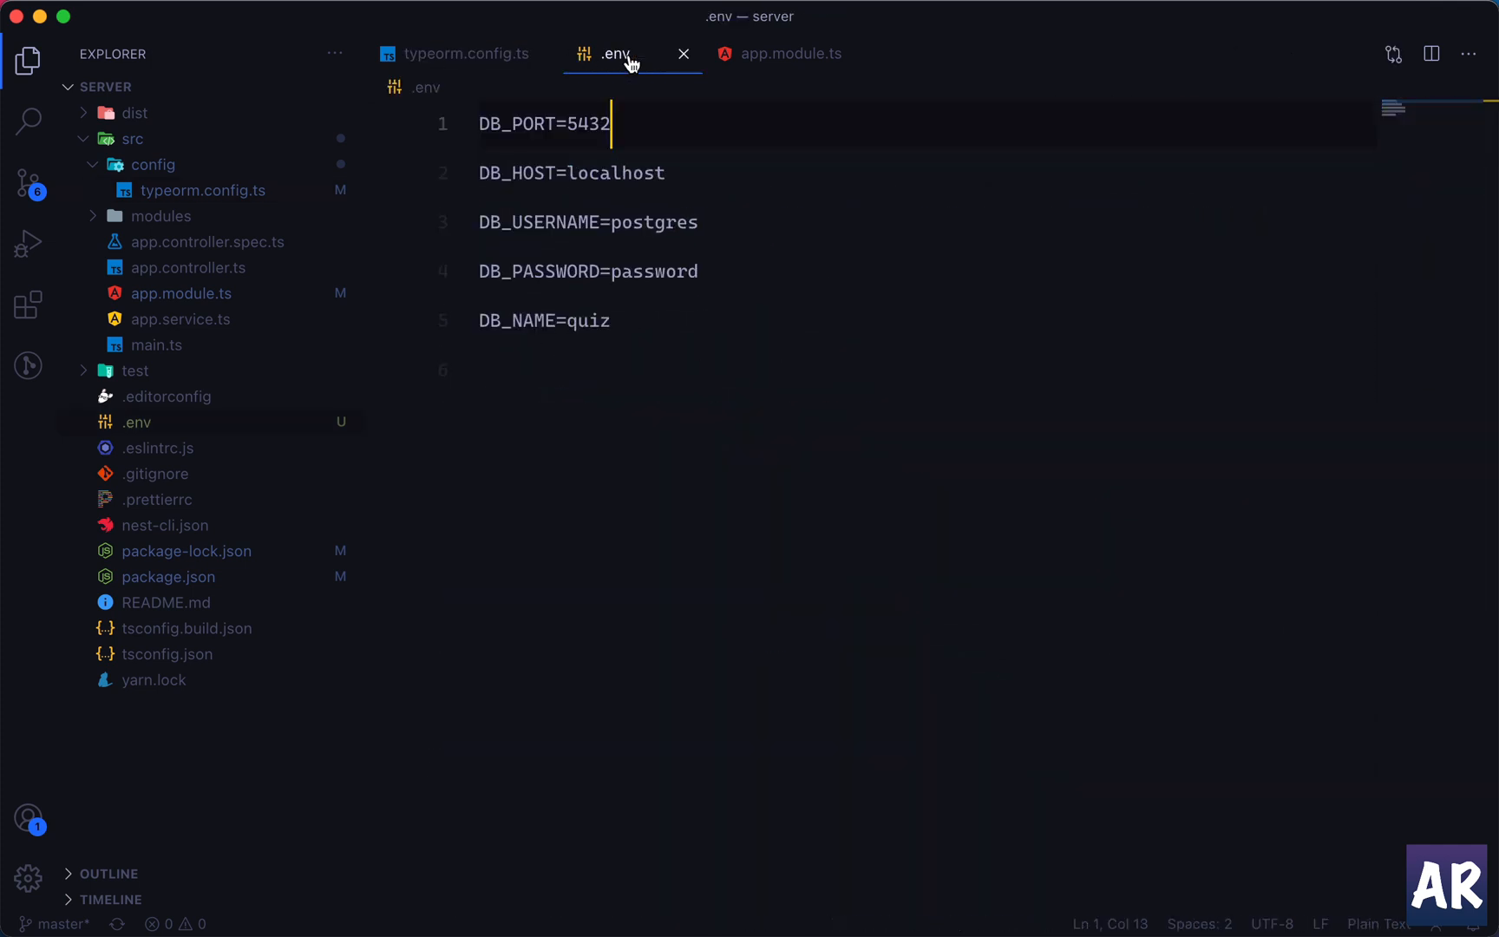
left_click(464, 54)
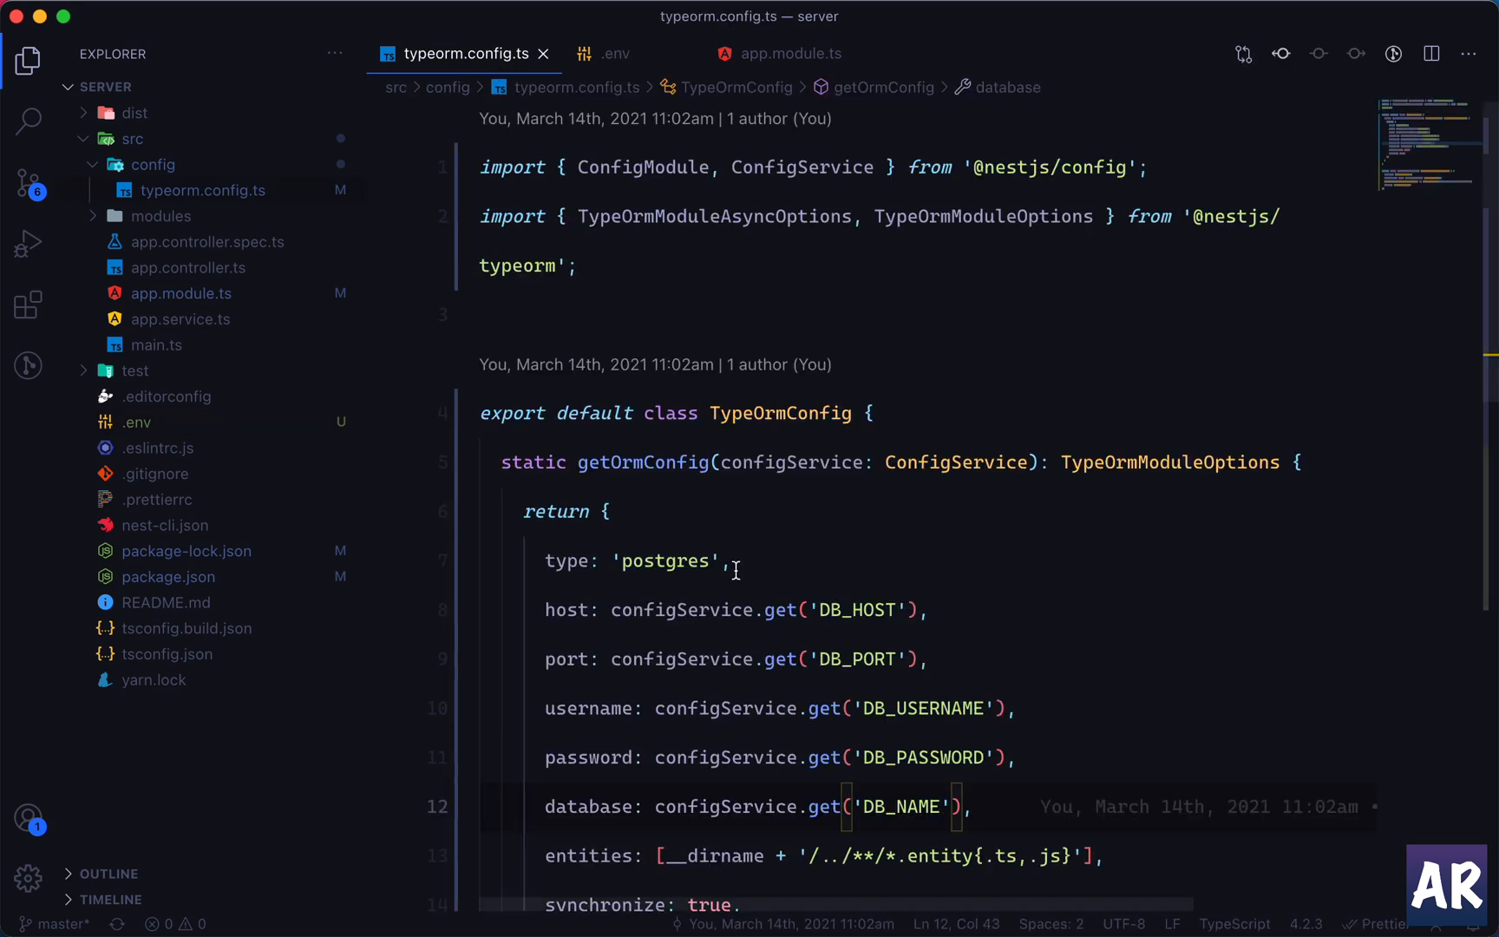
scroll("down", 3)
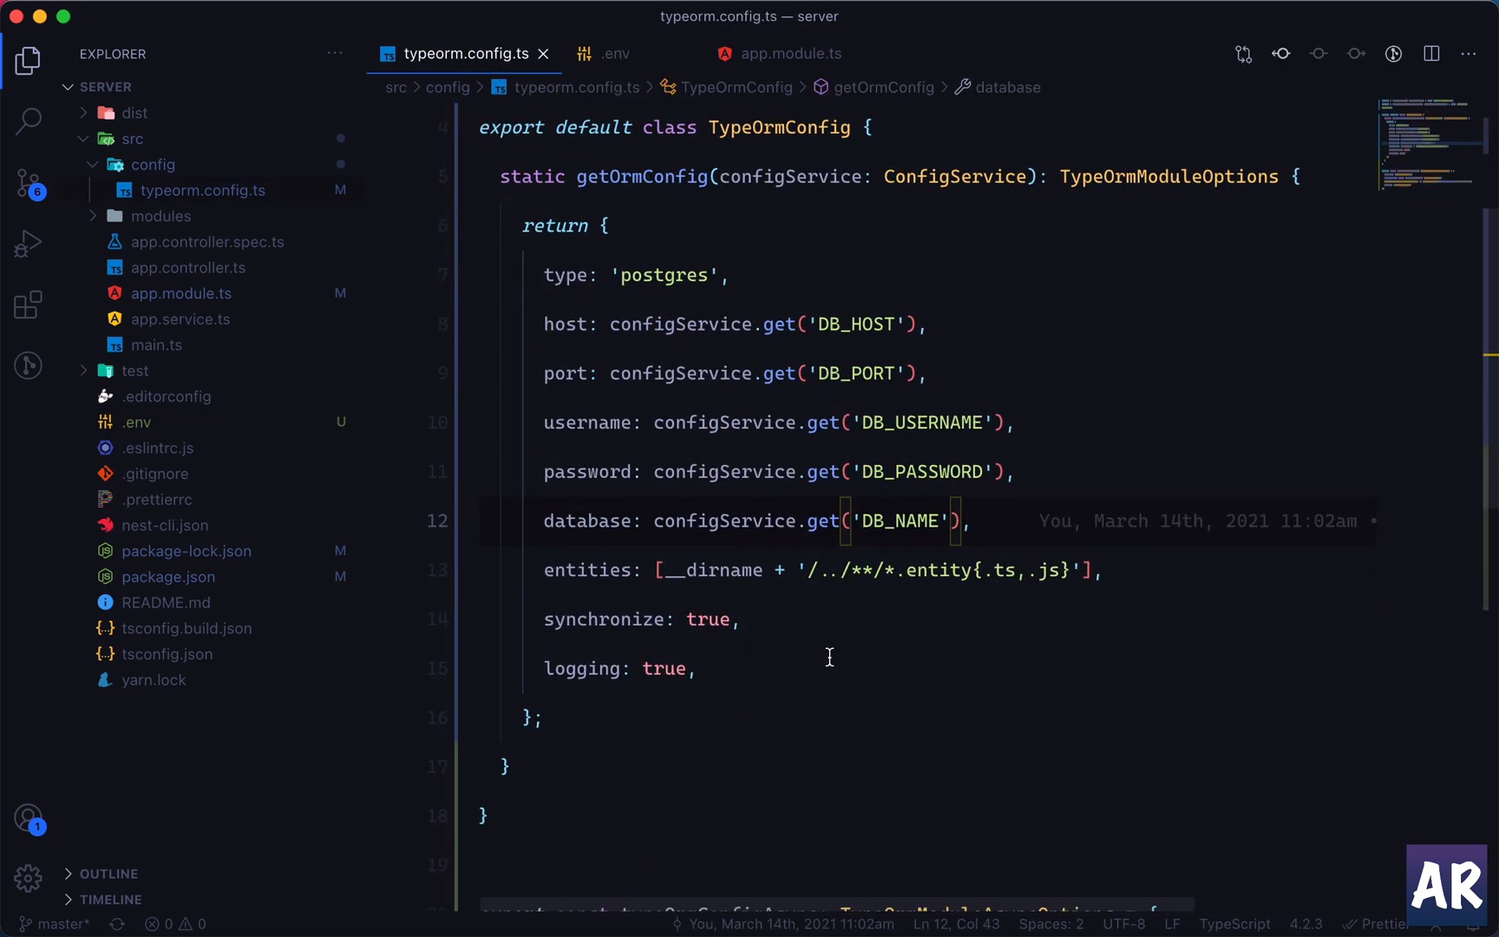
mouse_move(28, 182)
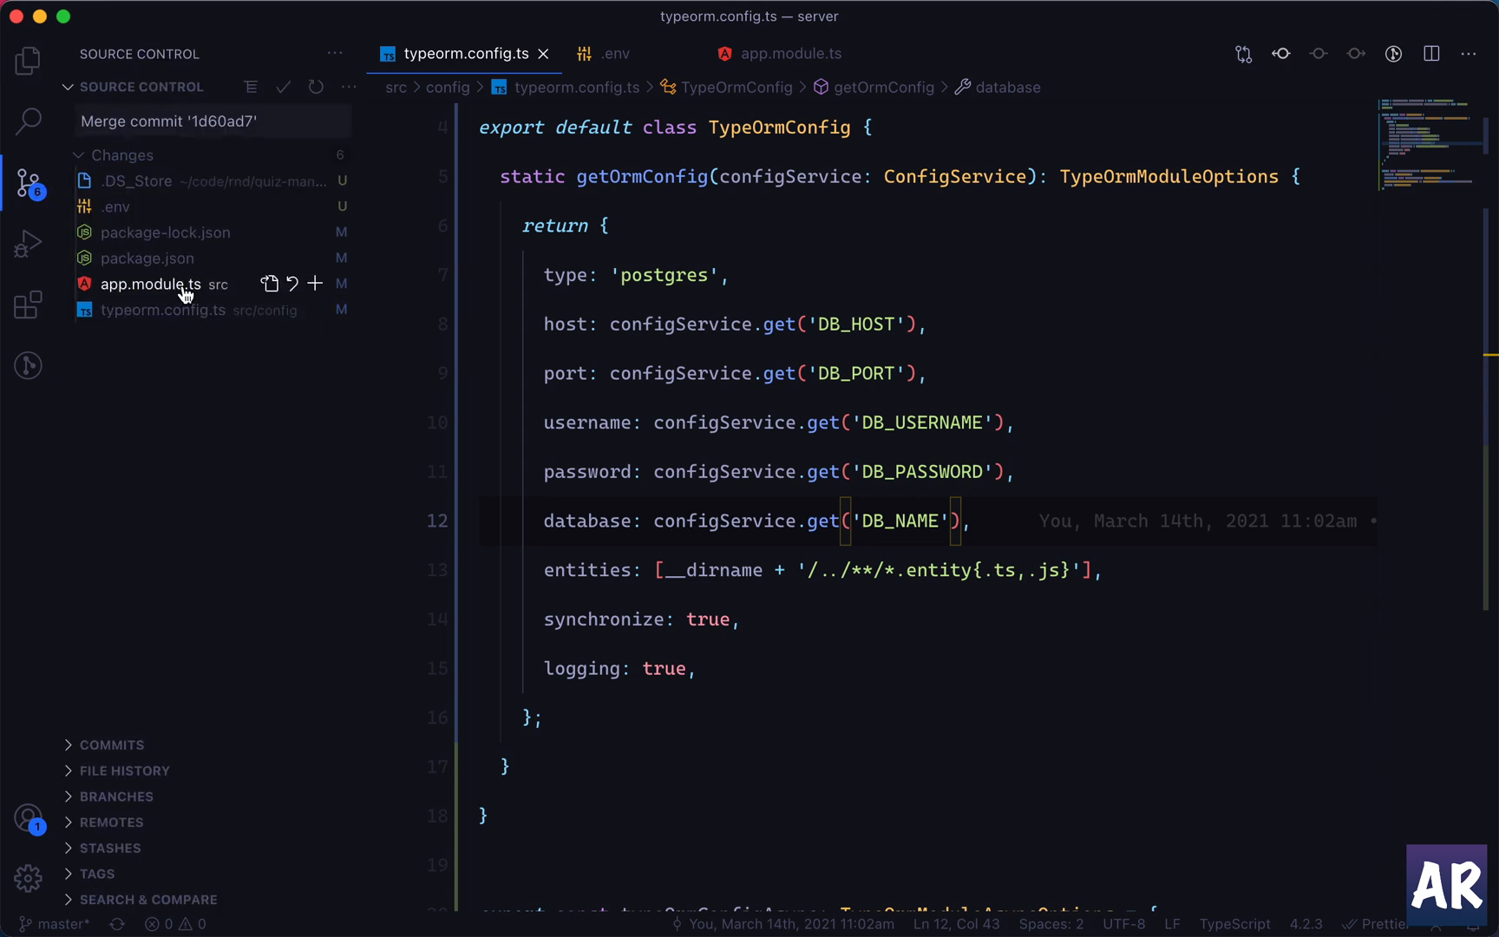
Open the app.module.ts changes showing TypeOrmModule.forRootAsync(typeOrmConfigAsync).
left_click(151, 285)
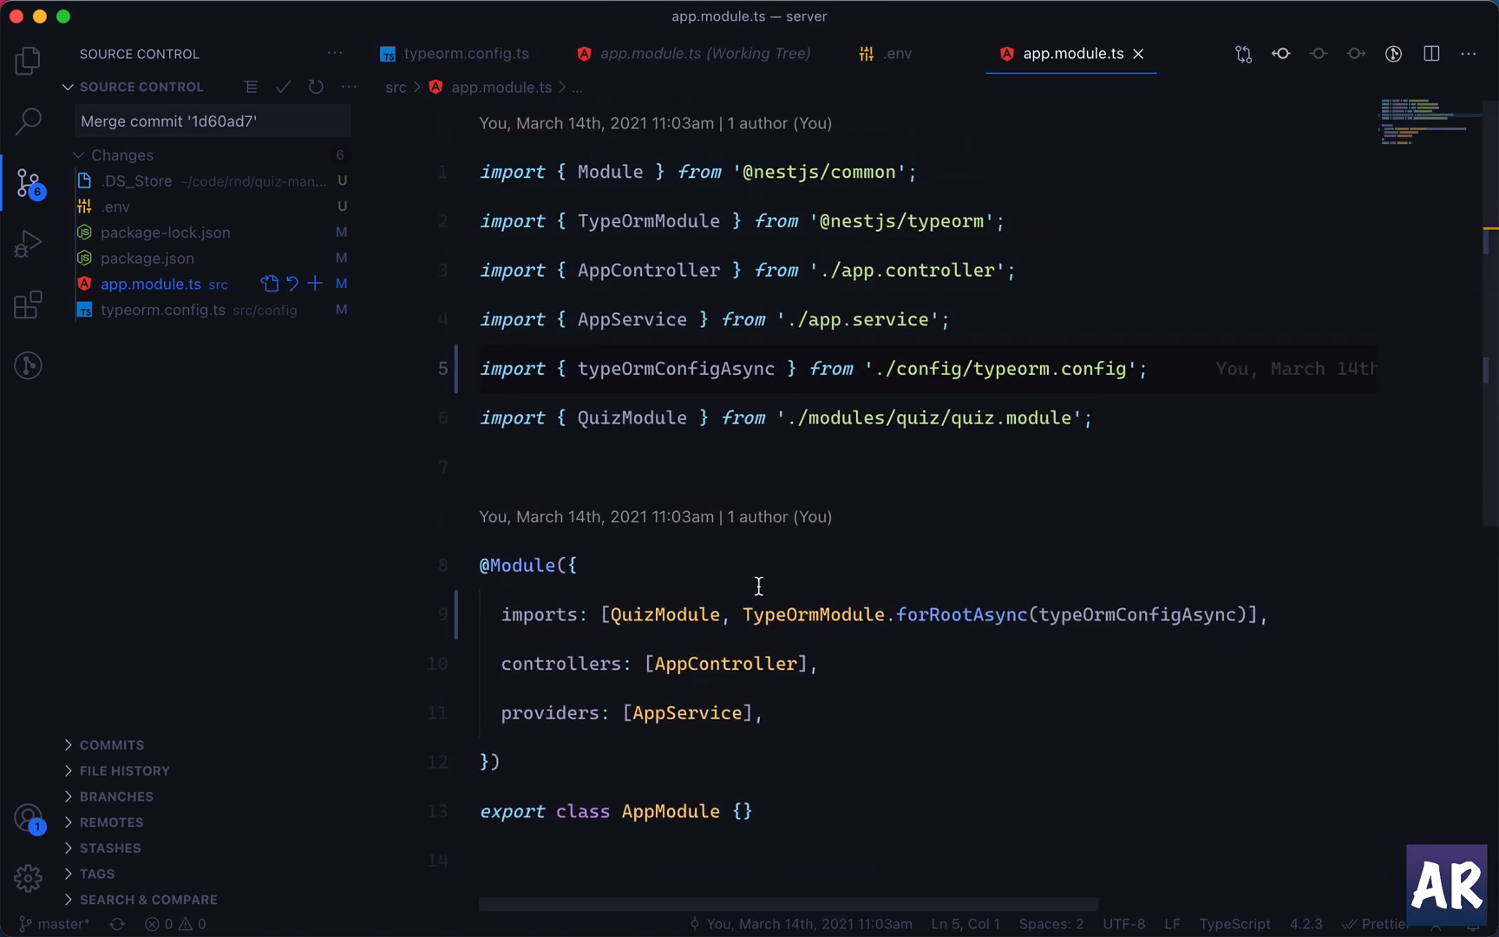
mouse_move(788, 616)
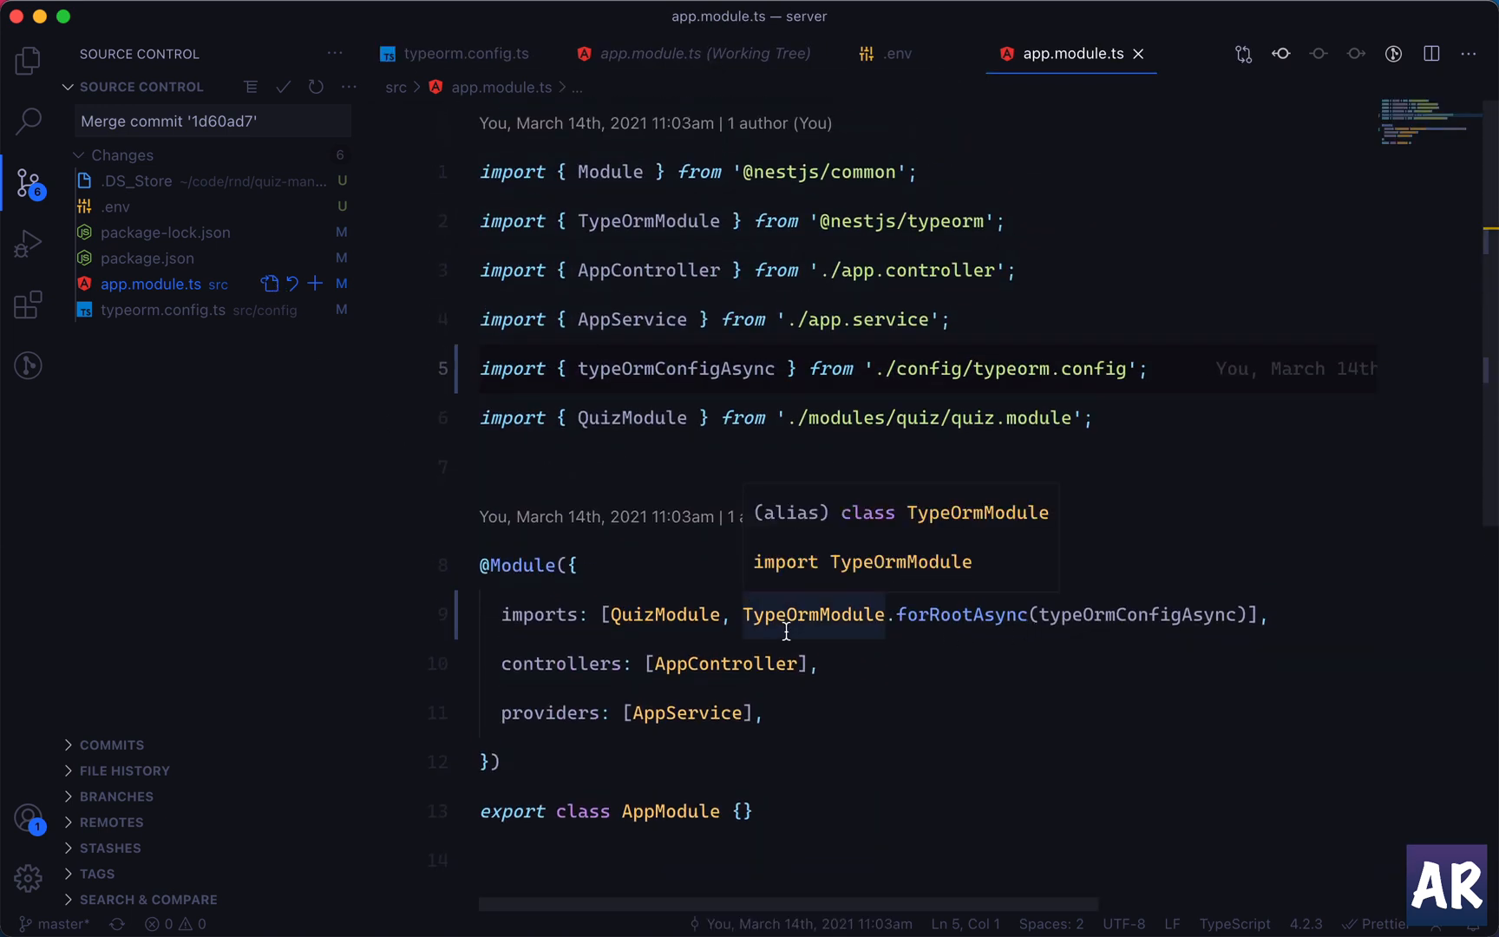
mouse_move(835, 656)
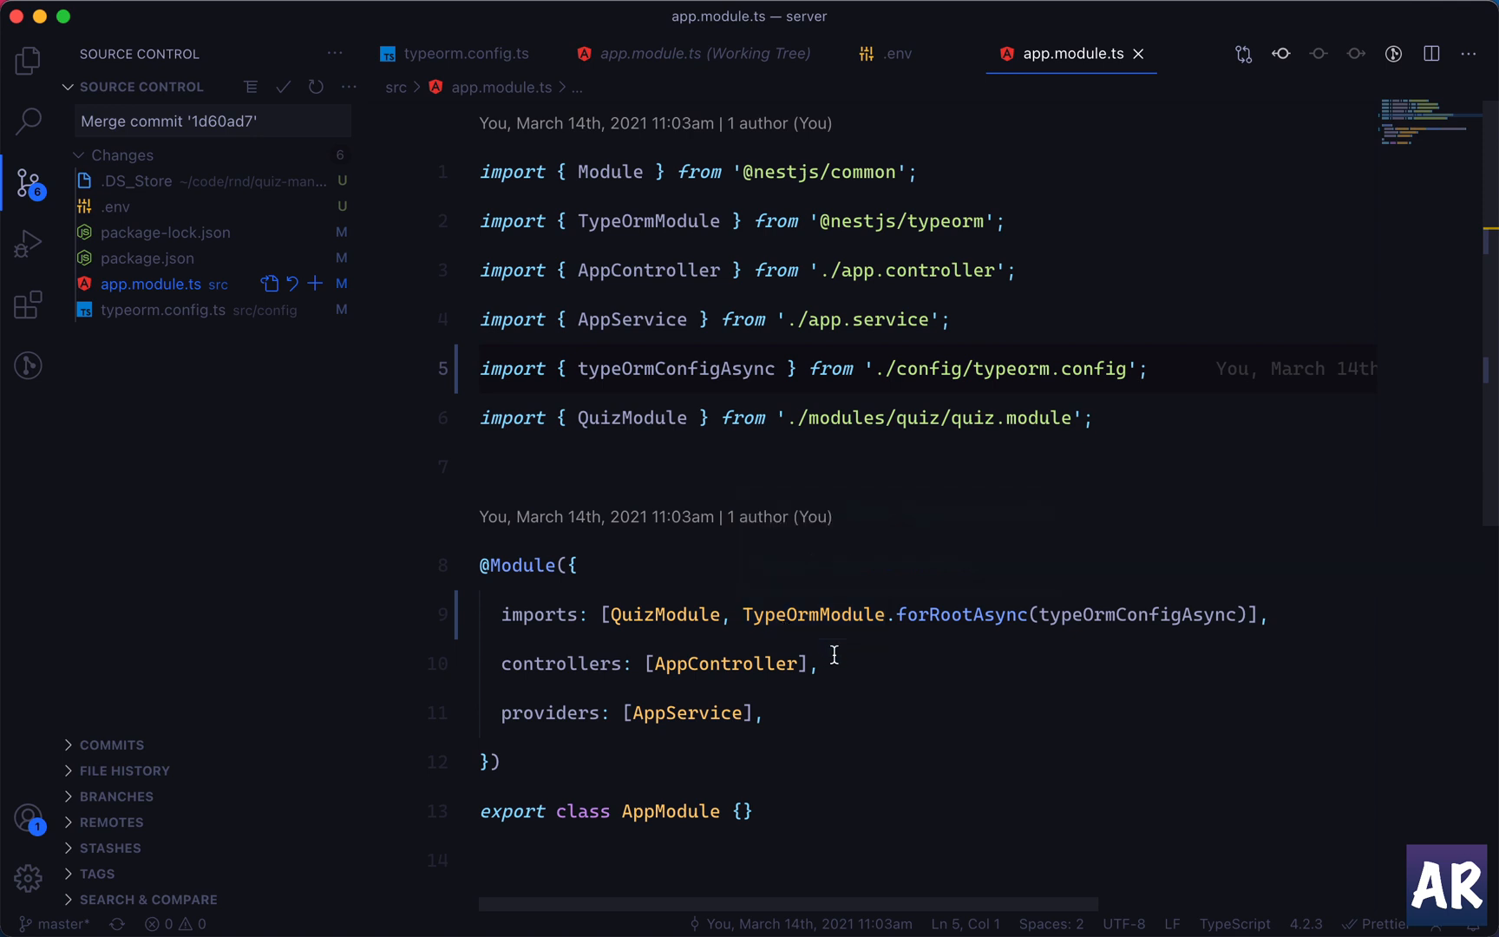
mouse_move(962, 614)
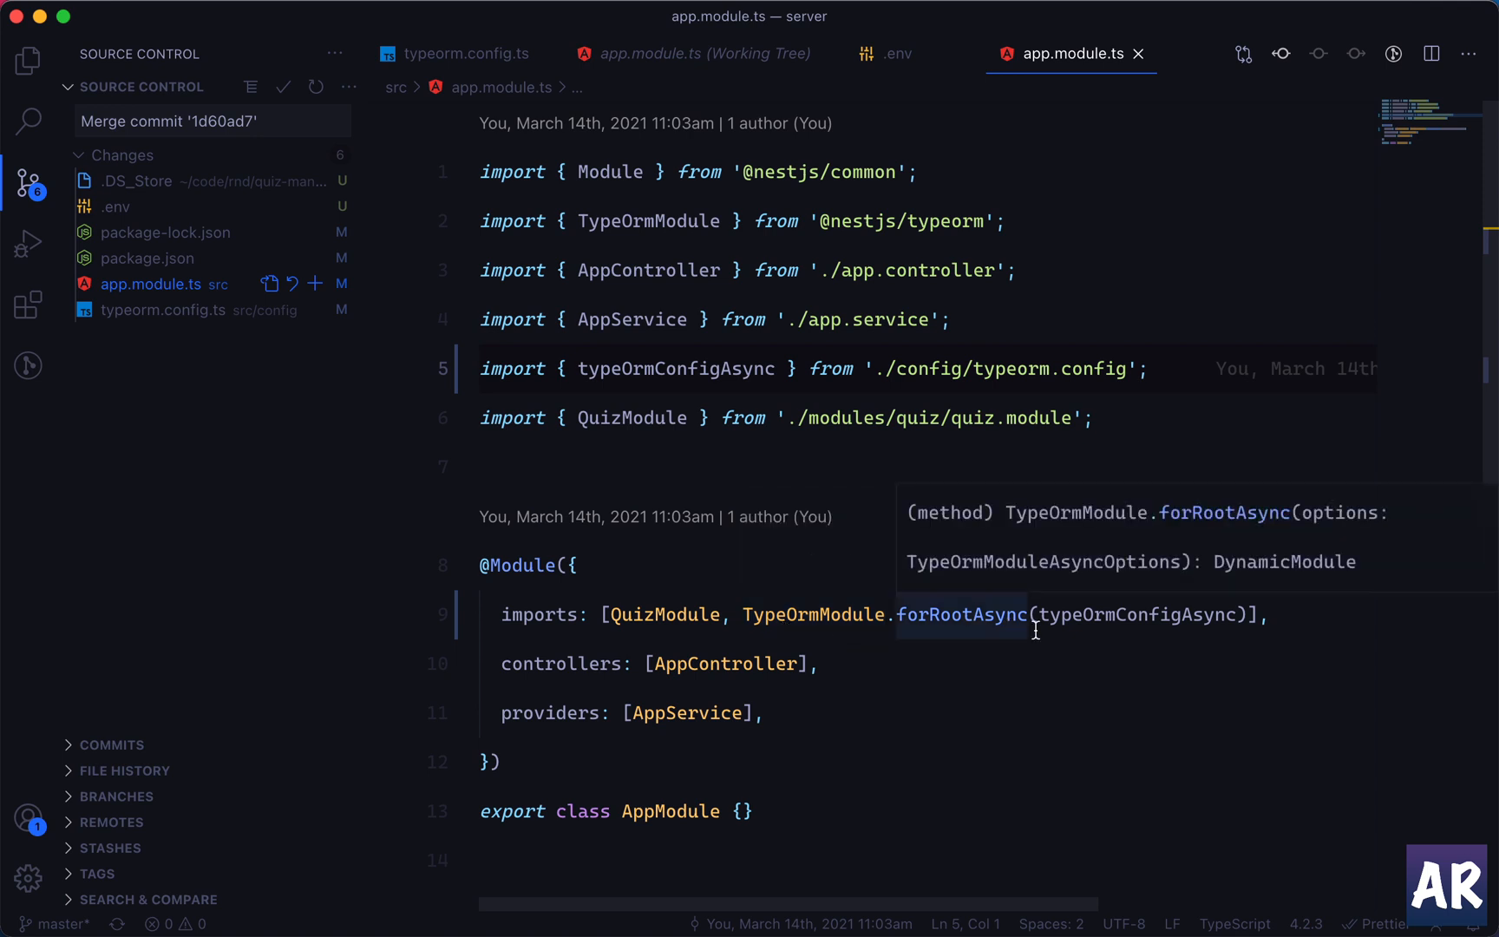
mouse_move(1143, 621)
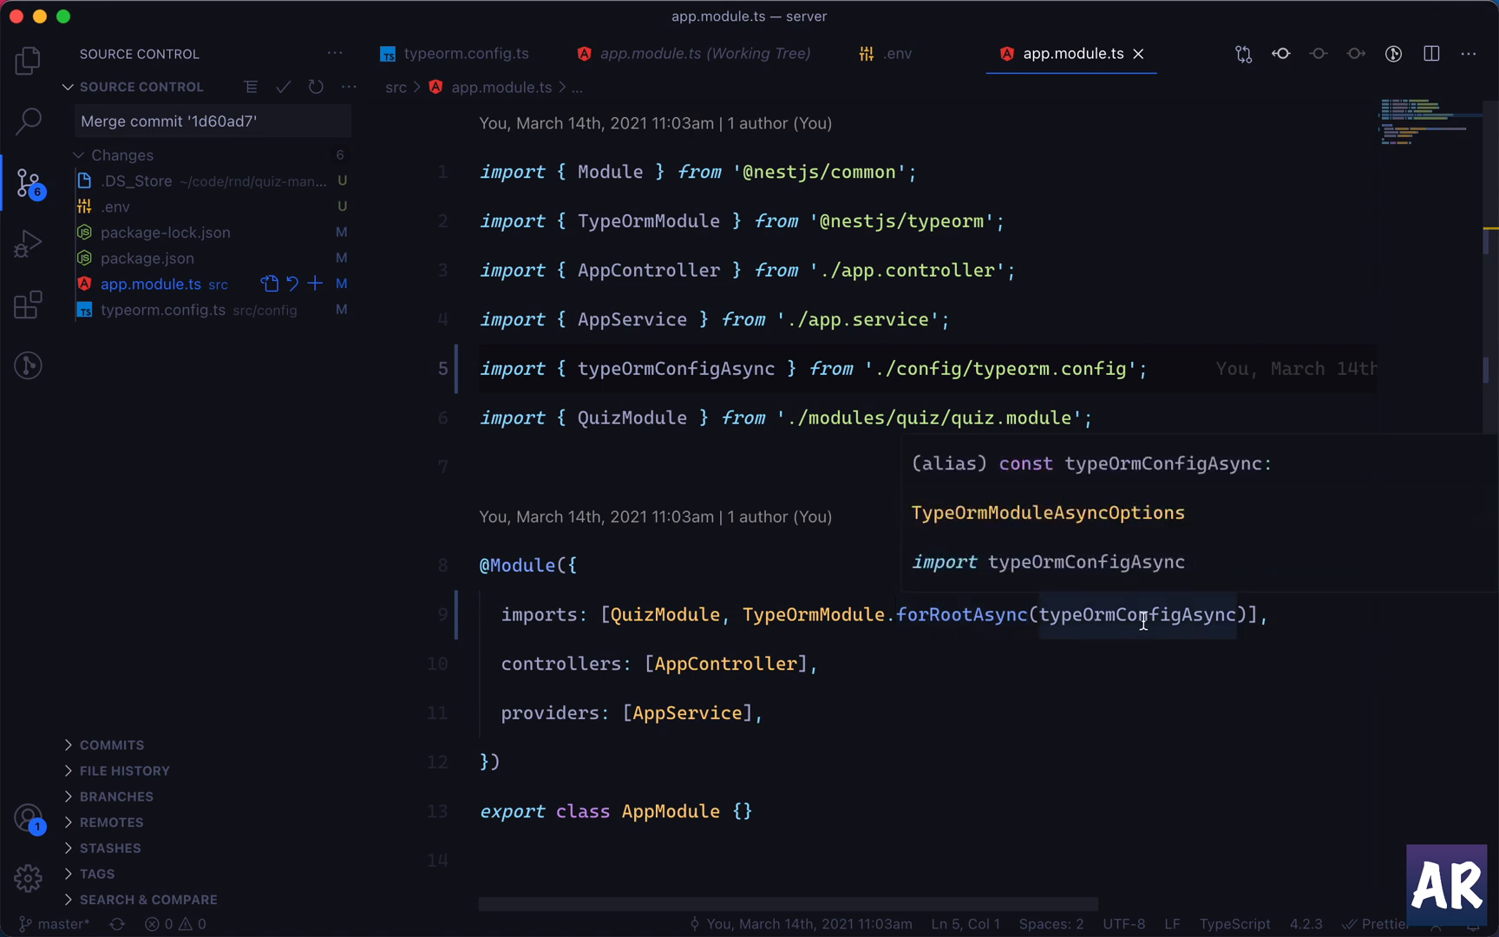
mouse_move(774, 384)
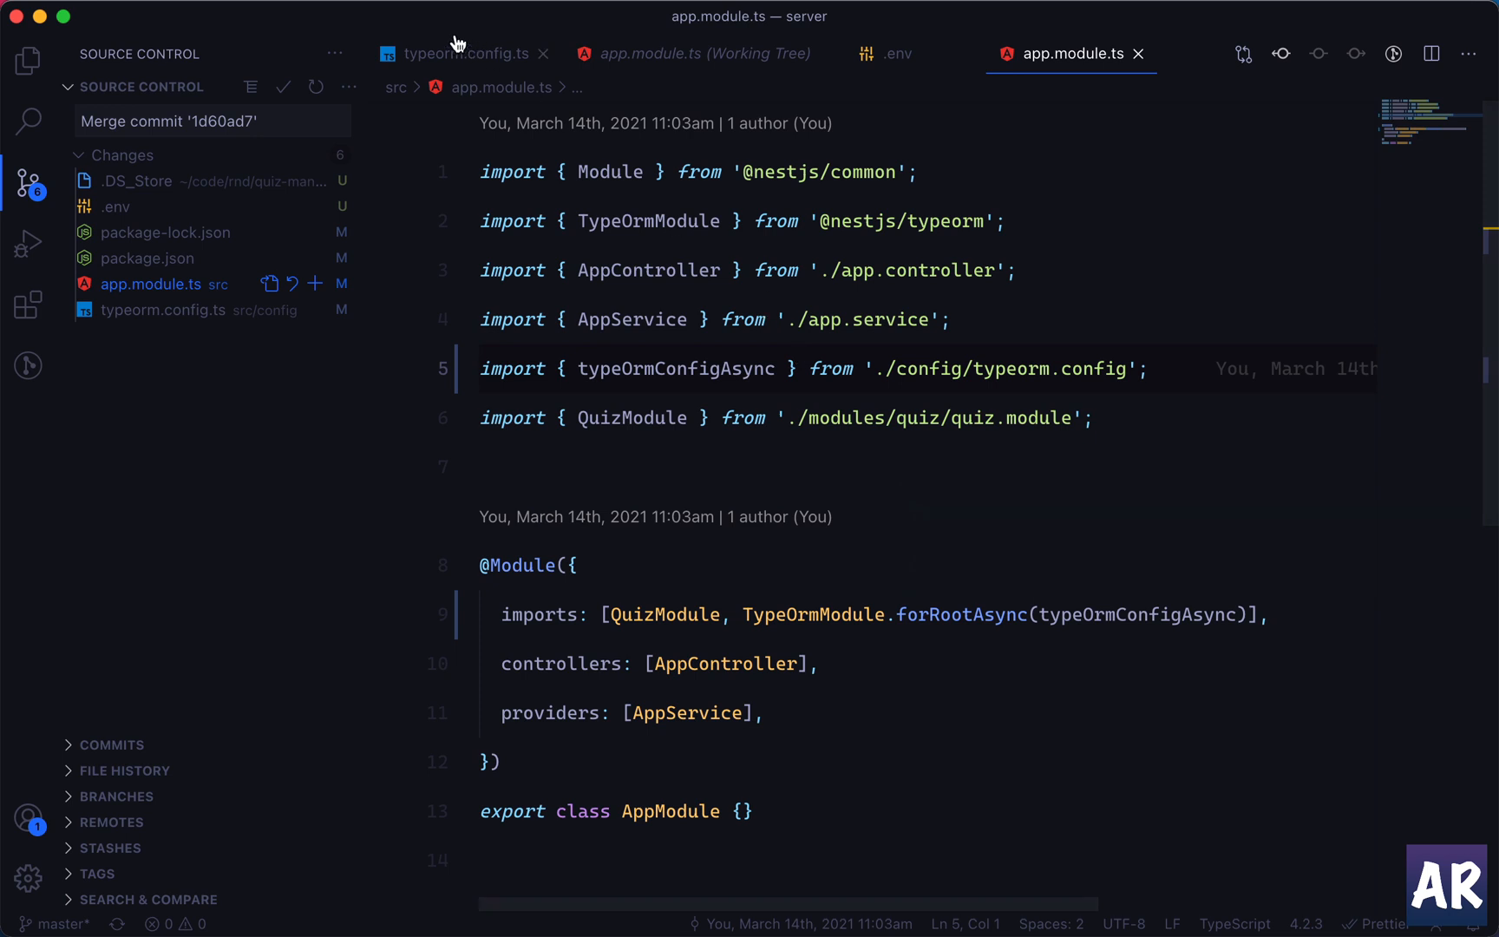
mouse_move(463, 62)
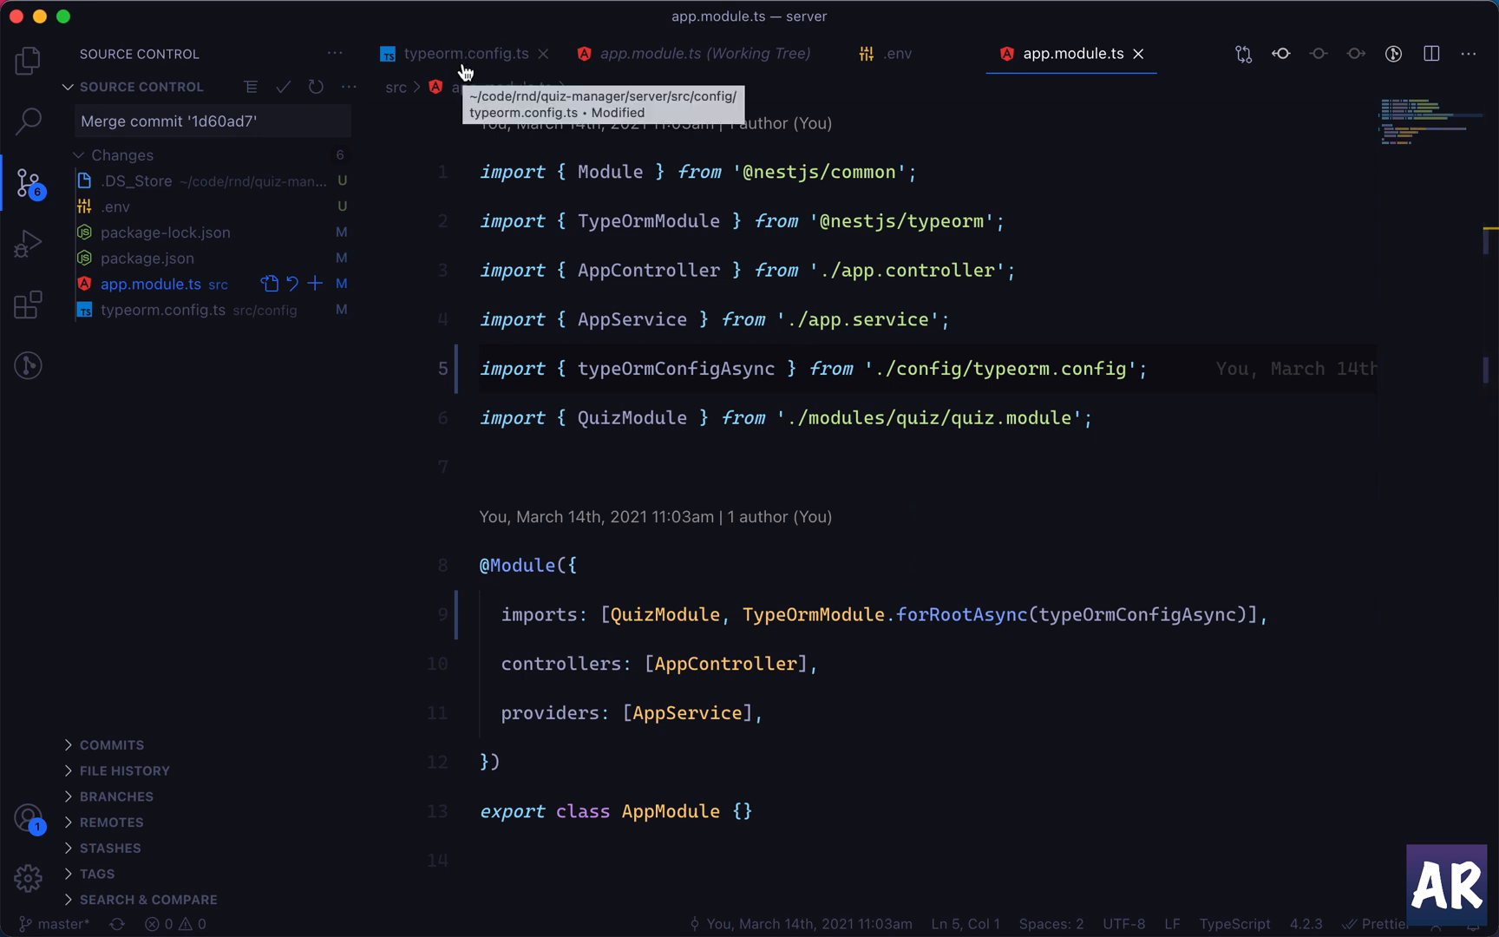
left_click(458, 54)
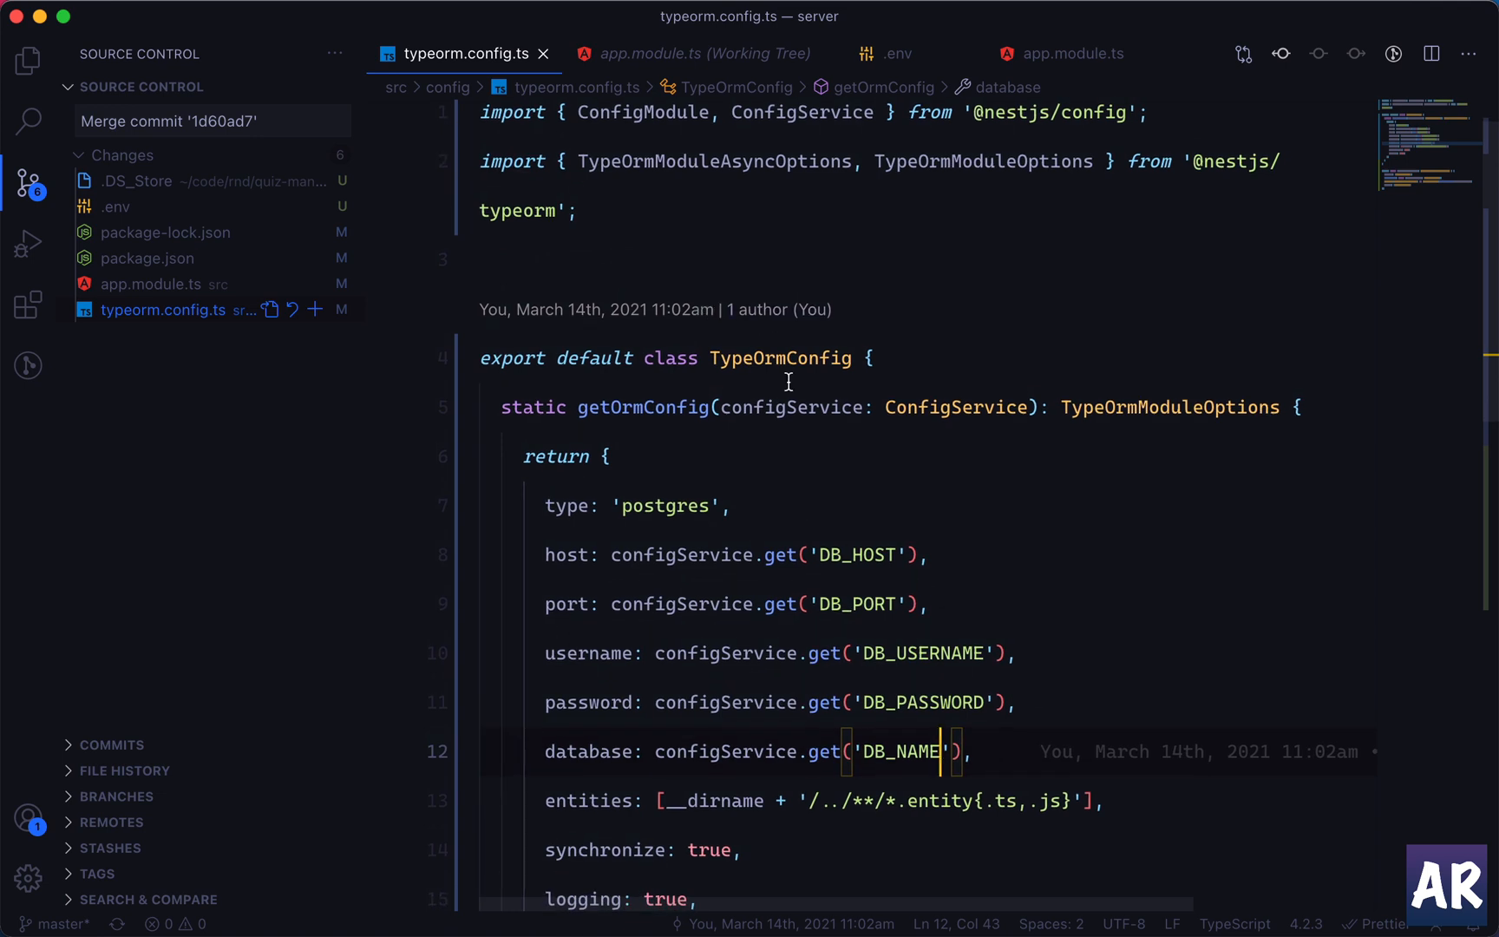
mouse_move(781, 358)
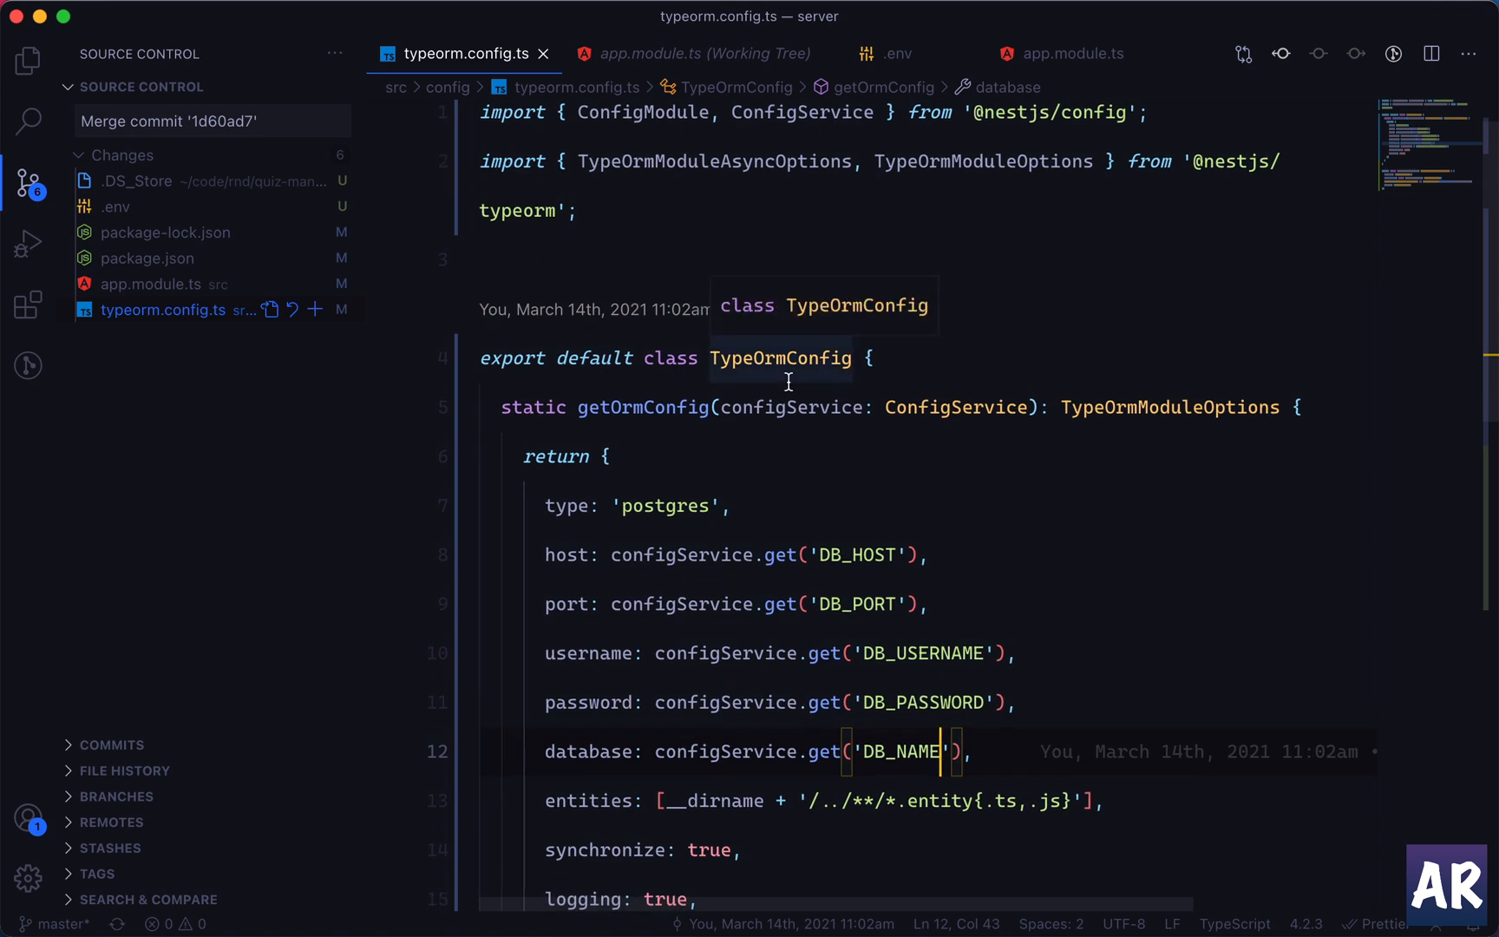
double_click(642, 407)
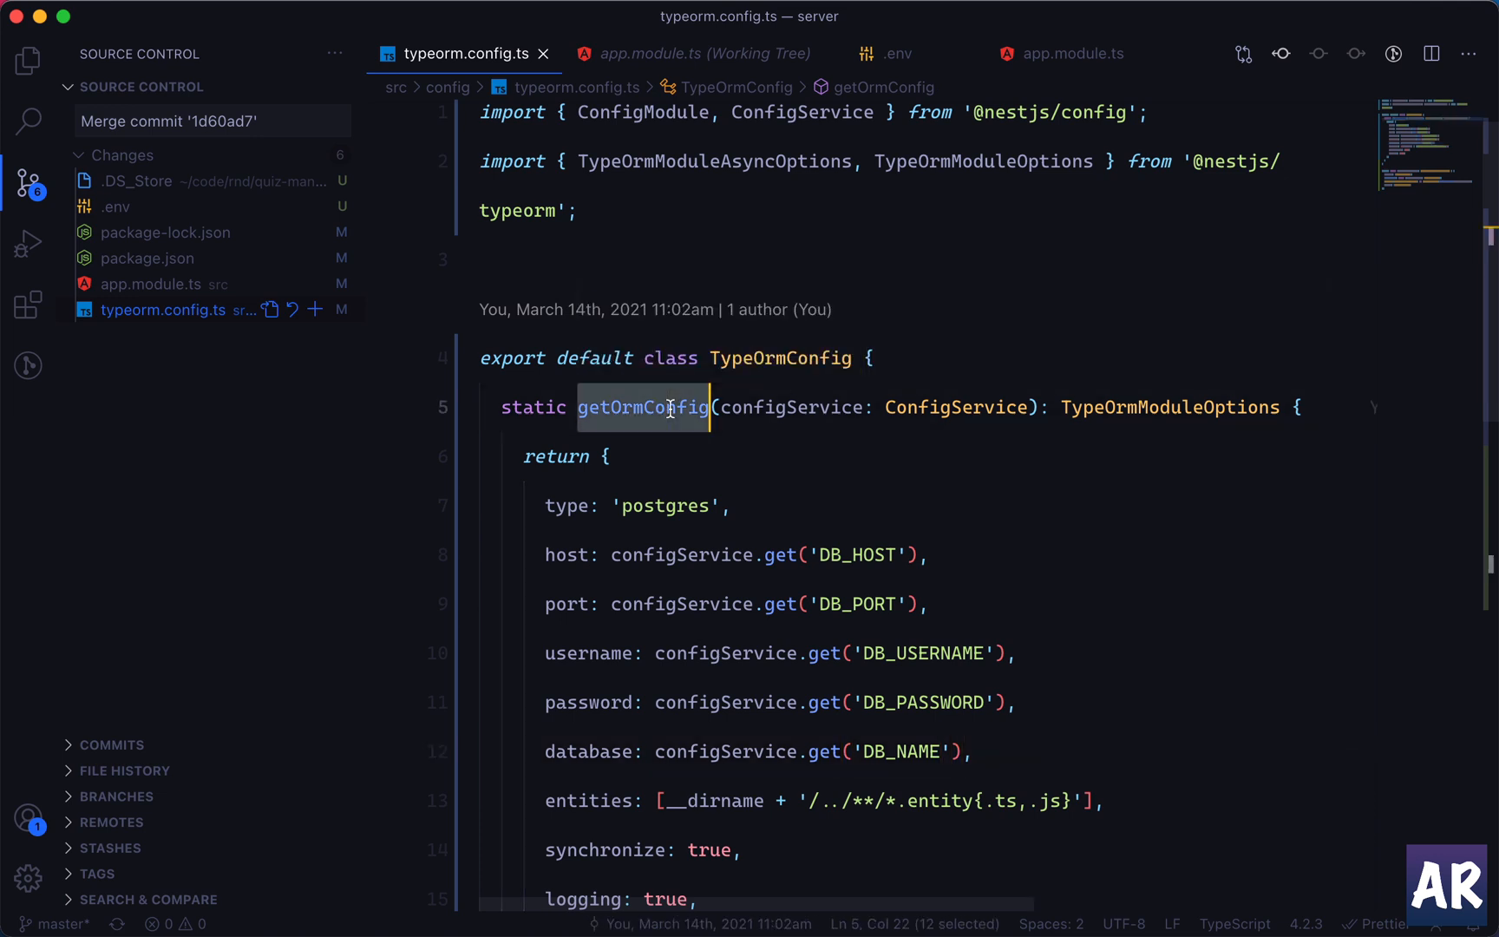
mouse_move(1117, 418)
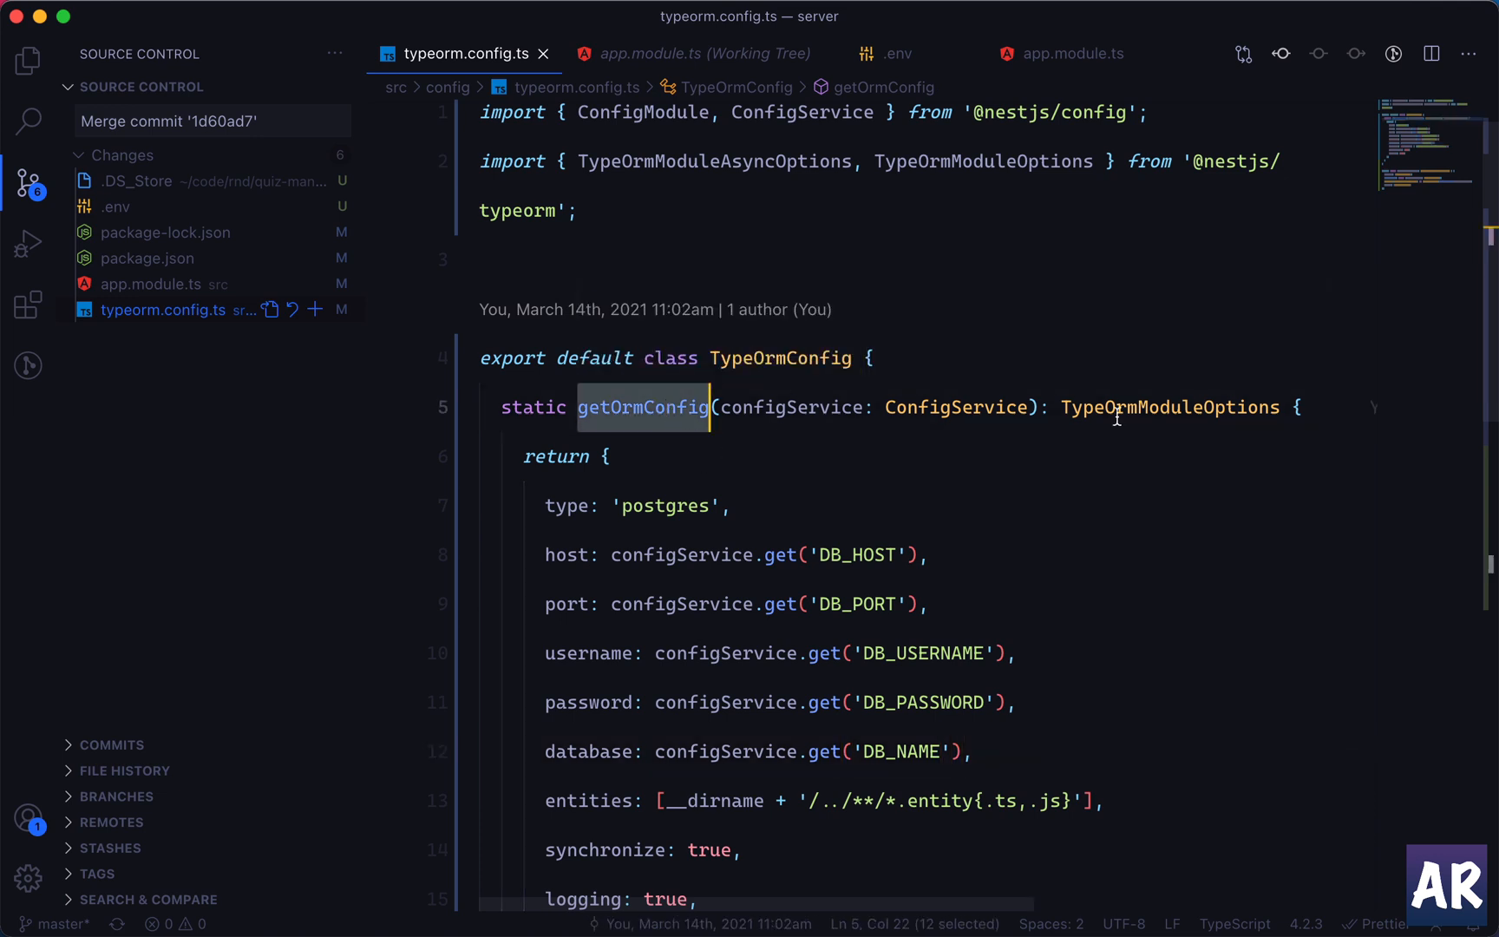
mouse_move(1170, 408)
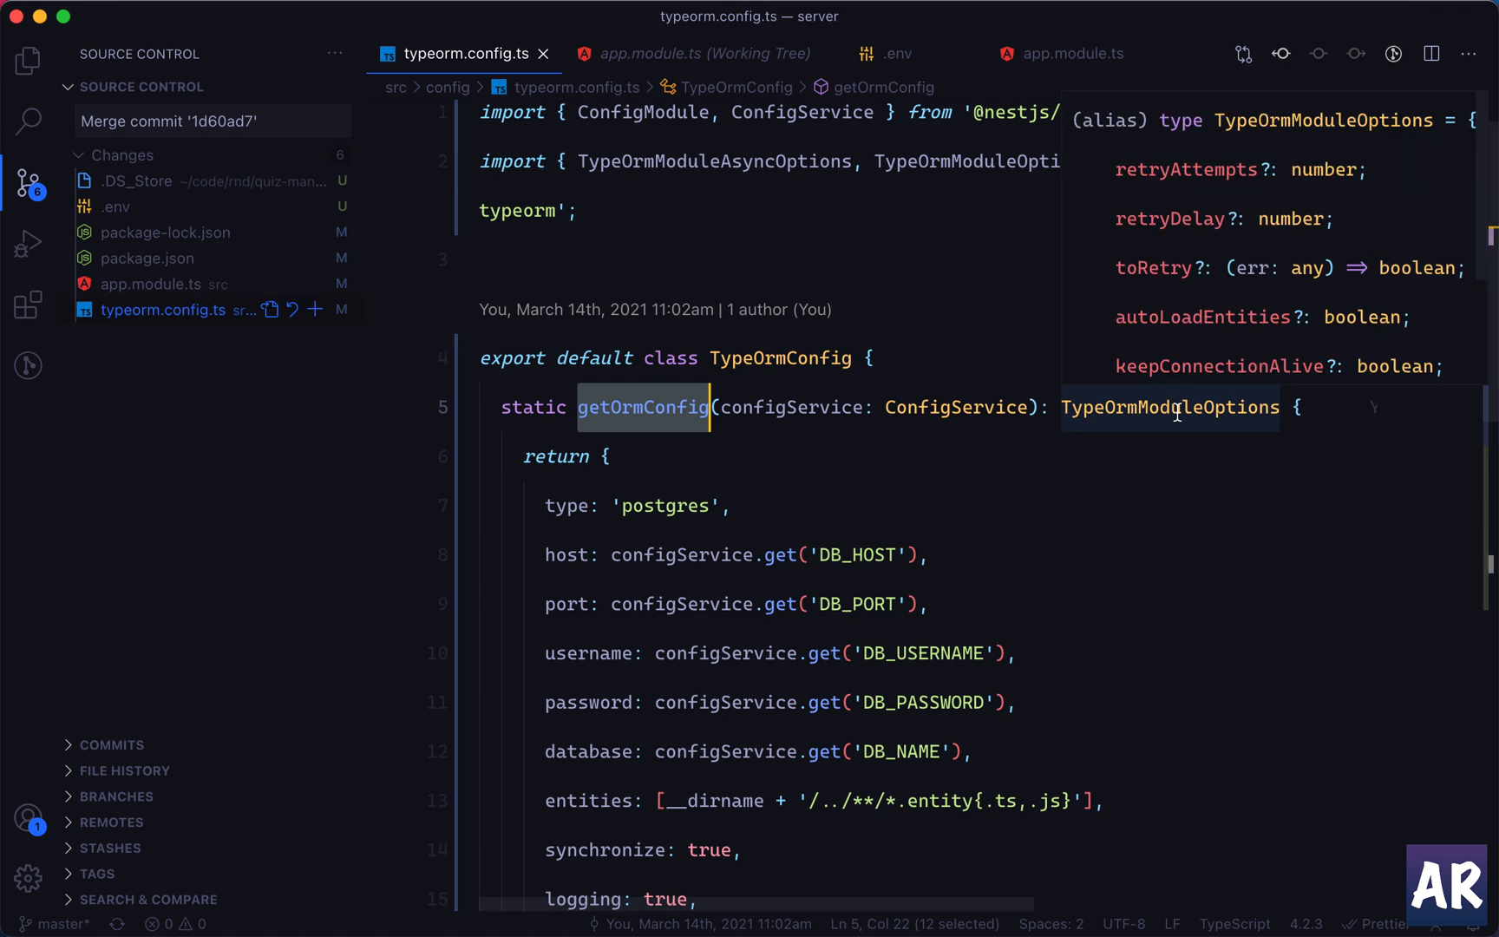
mouse_move(1150, 423)
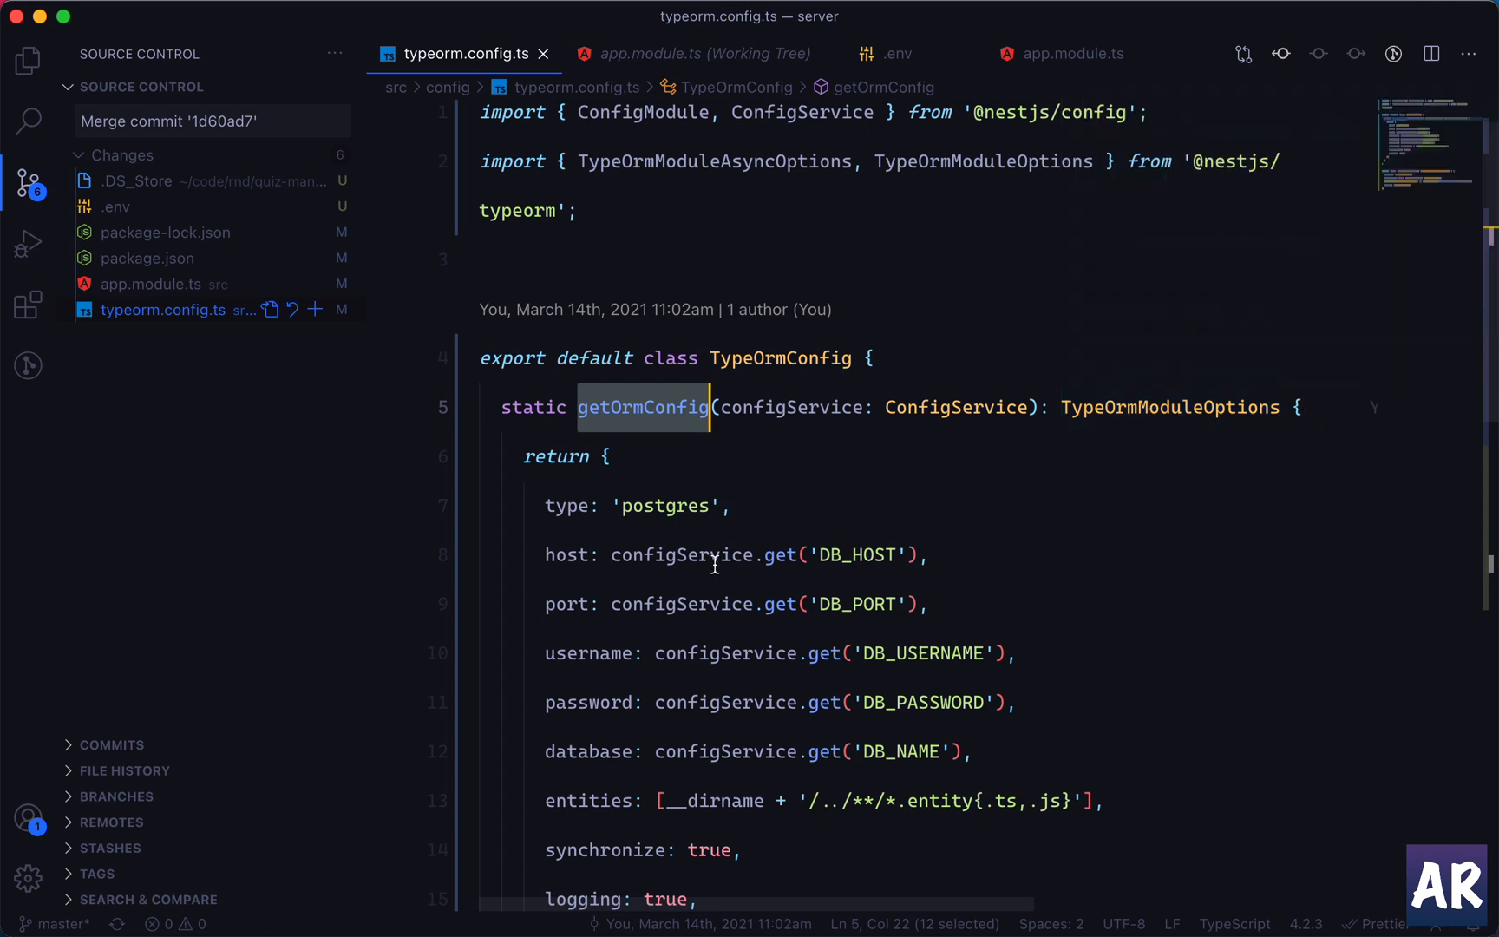
scroll("down", 3)
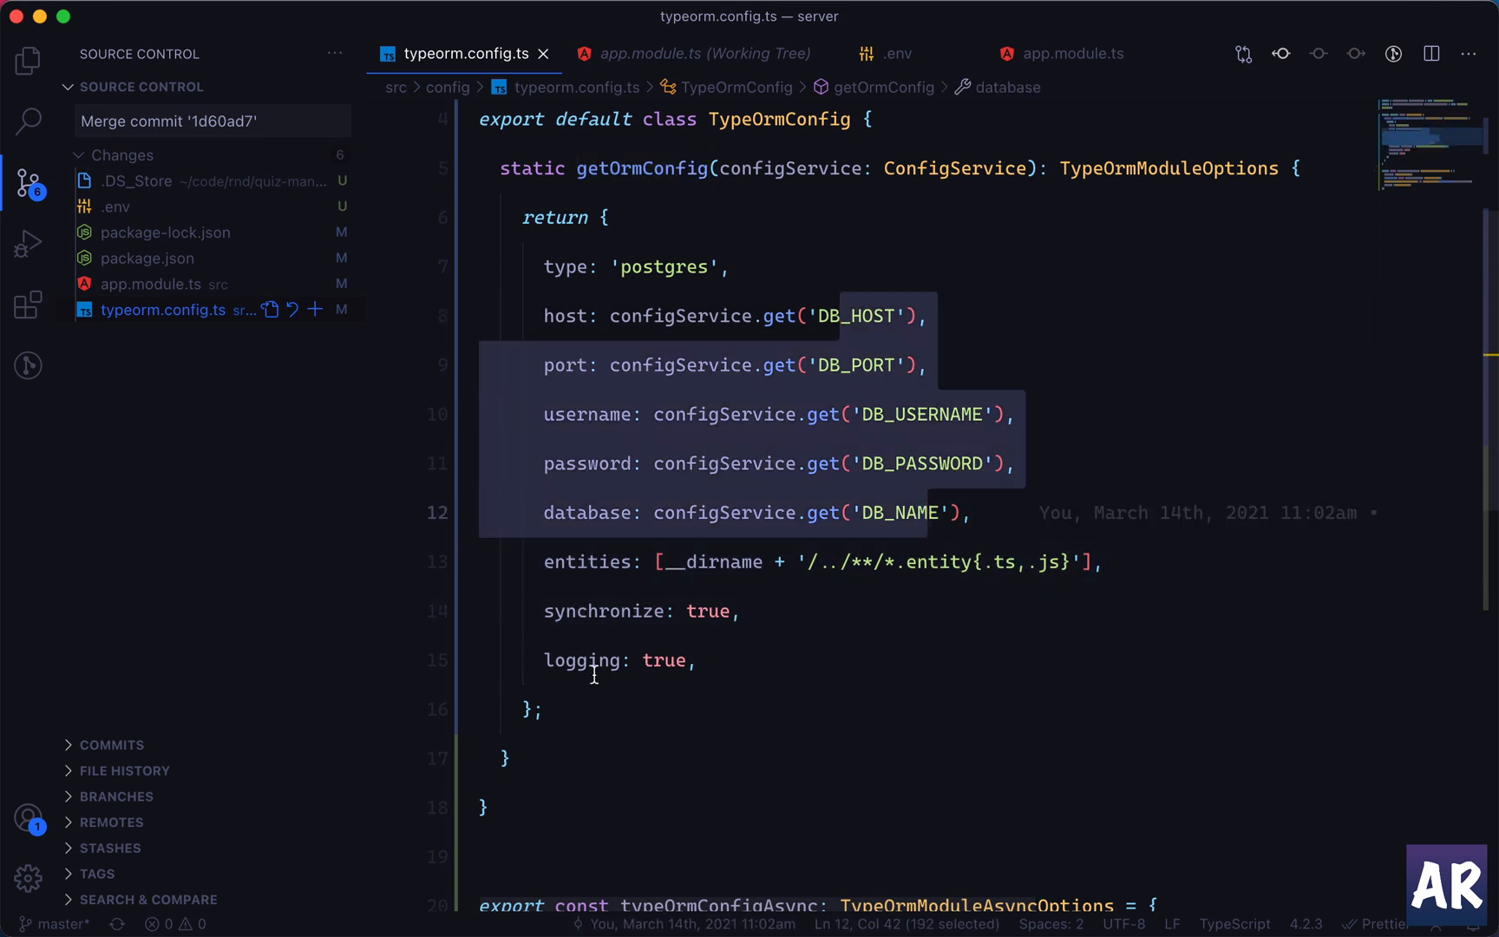
left_click(706, 611)
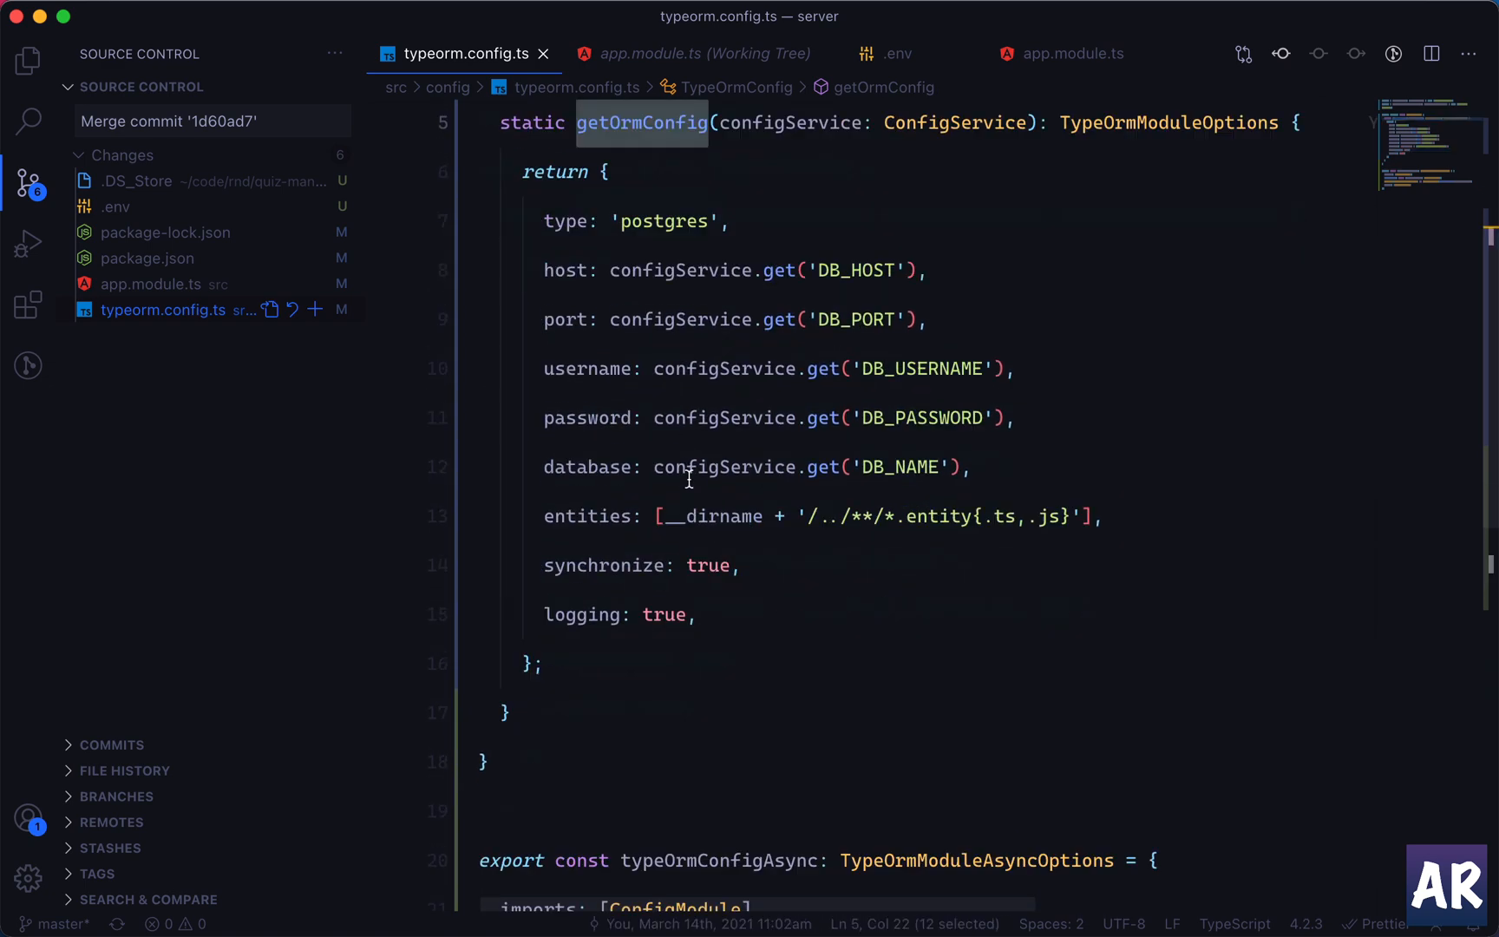
Inspect typeOrmConfigAsync's export name, configService parameter, ConfigService type and TypeOrmModuleOptions return type.
scroll("down", 3)
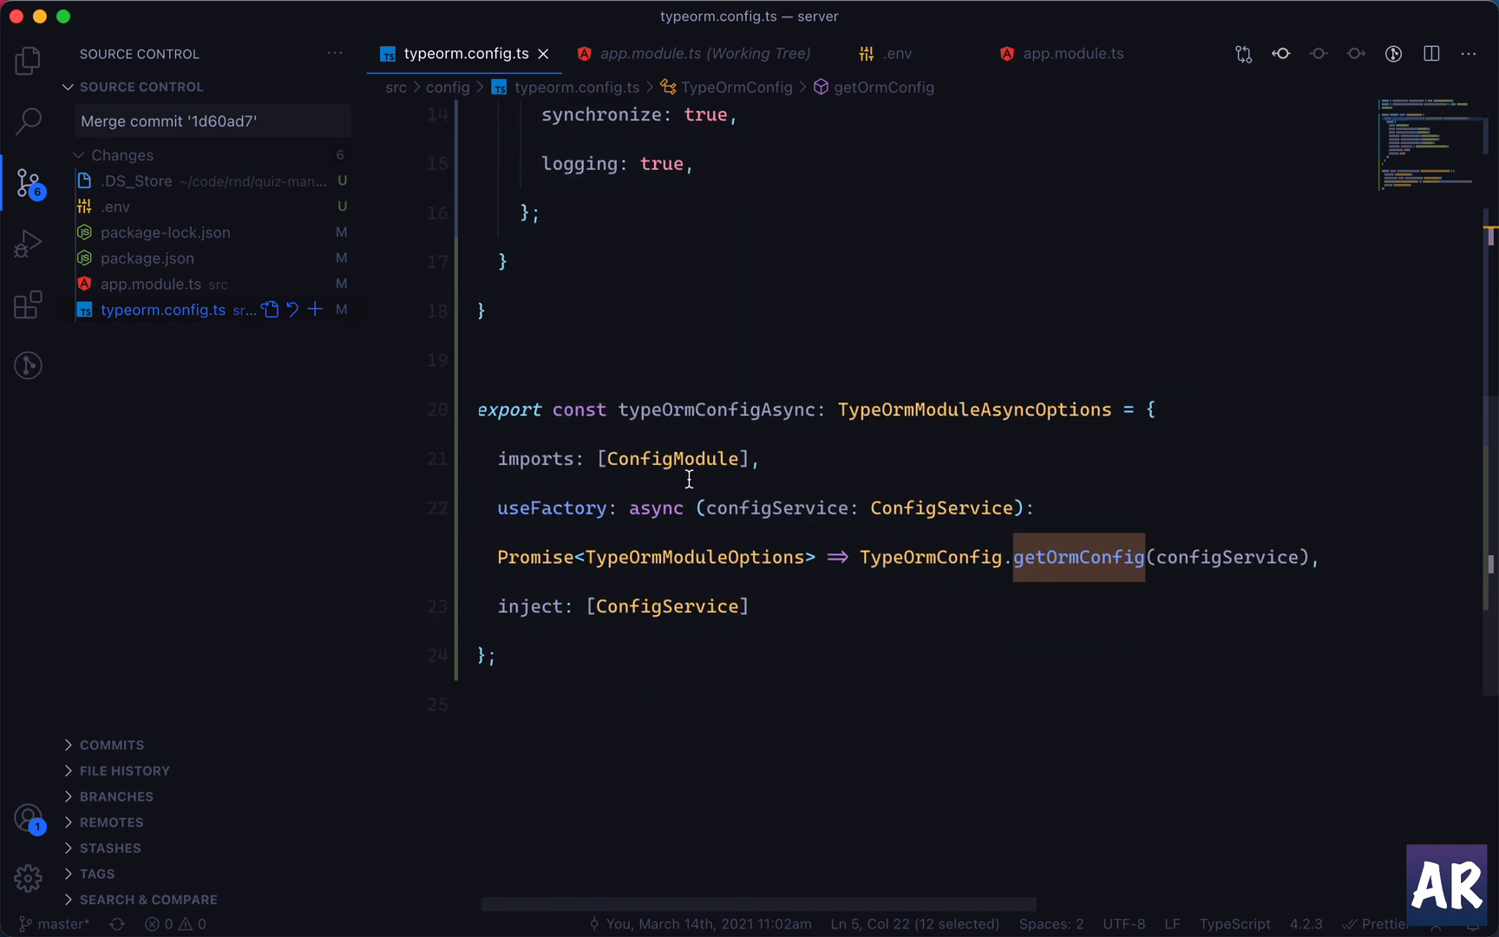
double_click(717, 409)
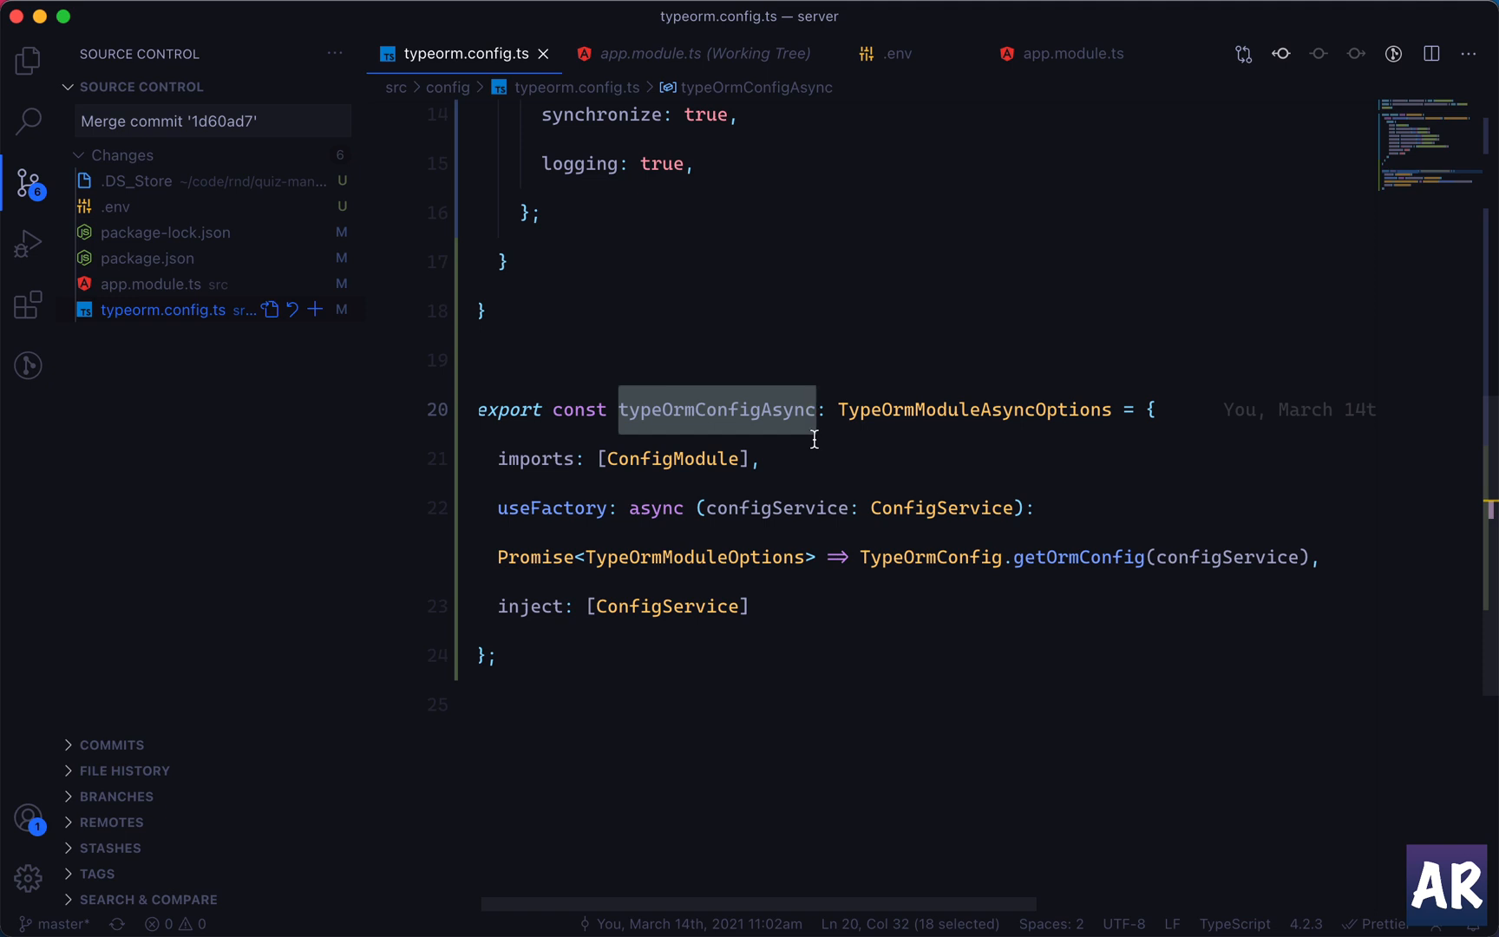
mouse_move(1008, 432)
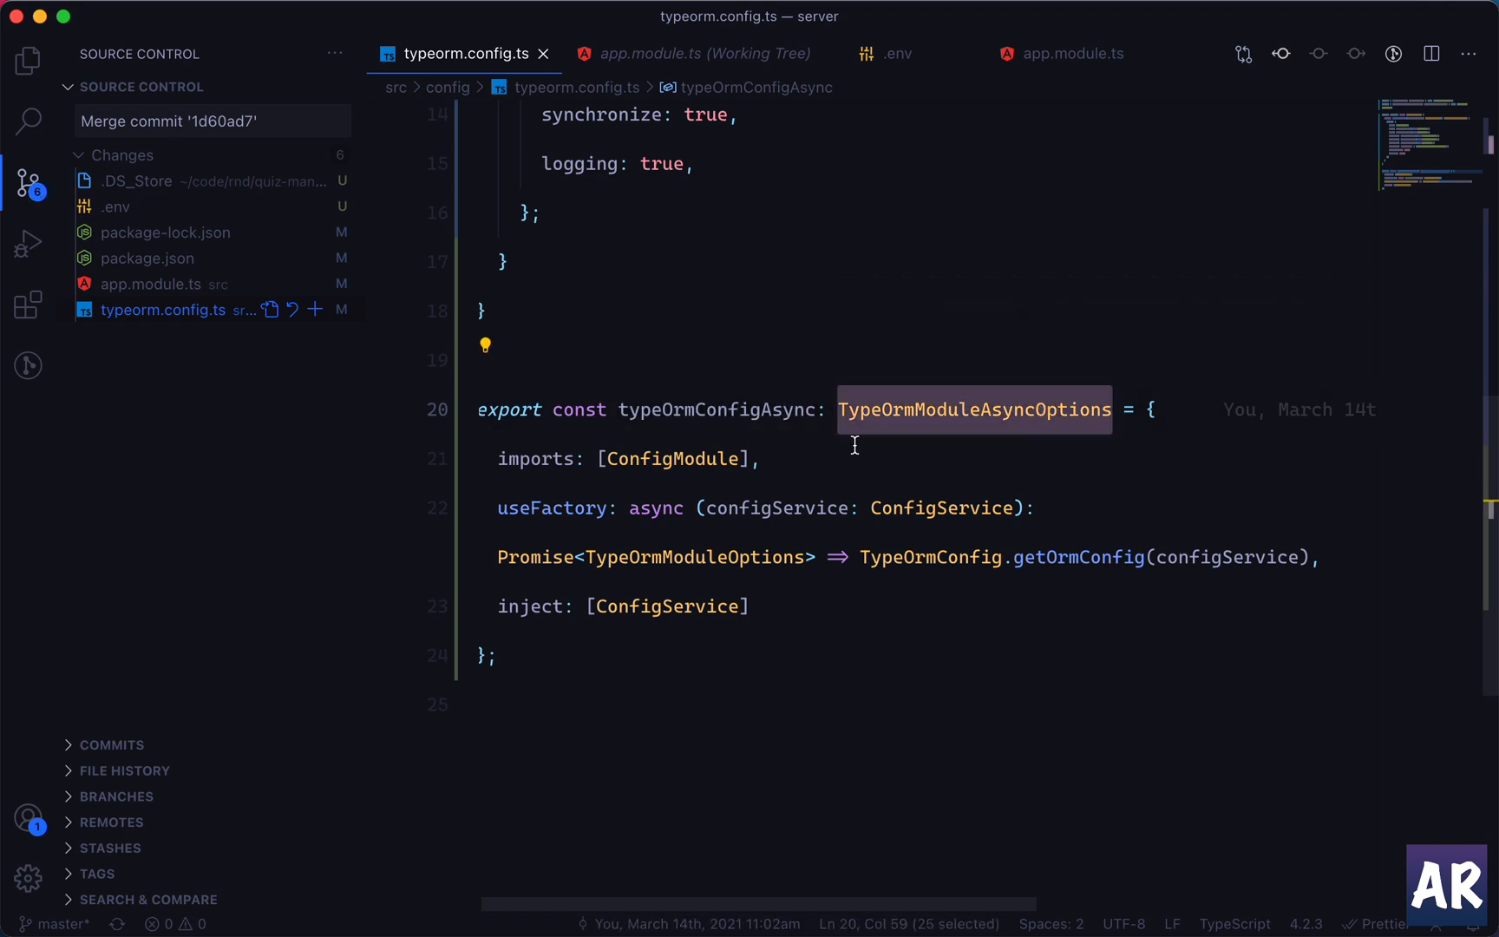
double_click(777, 508)
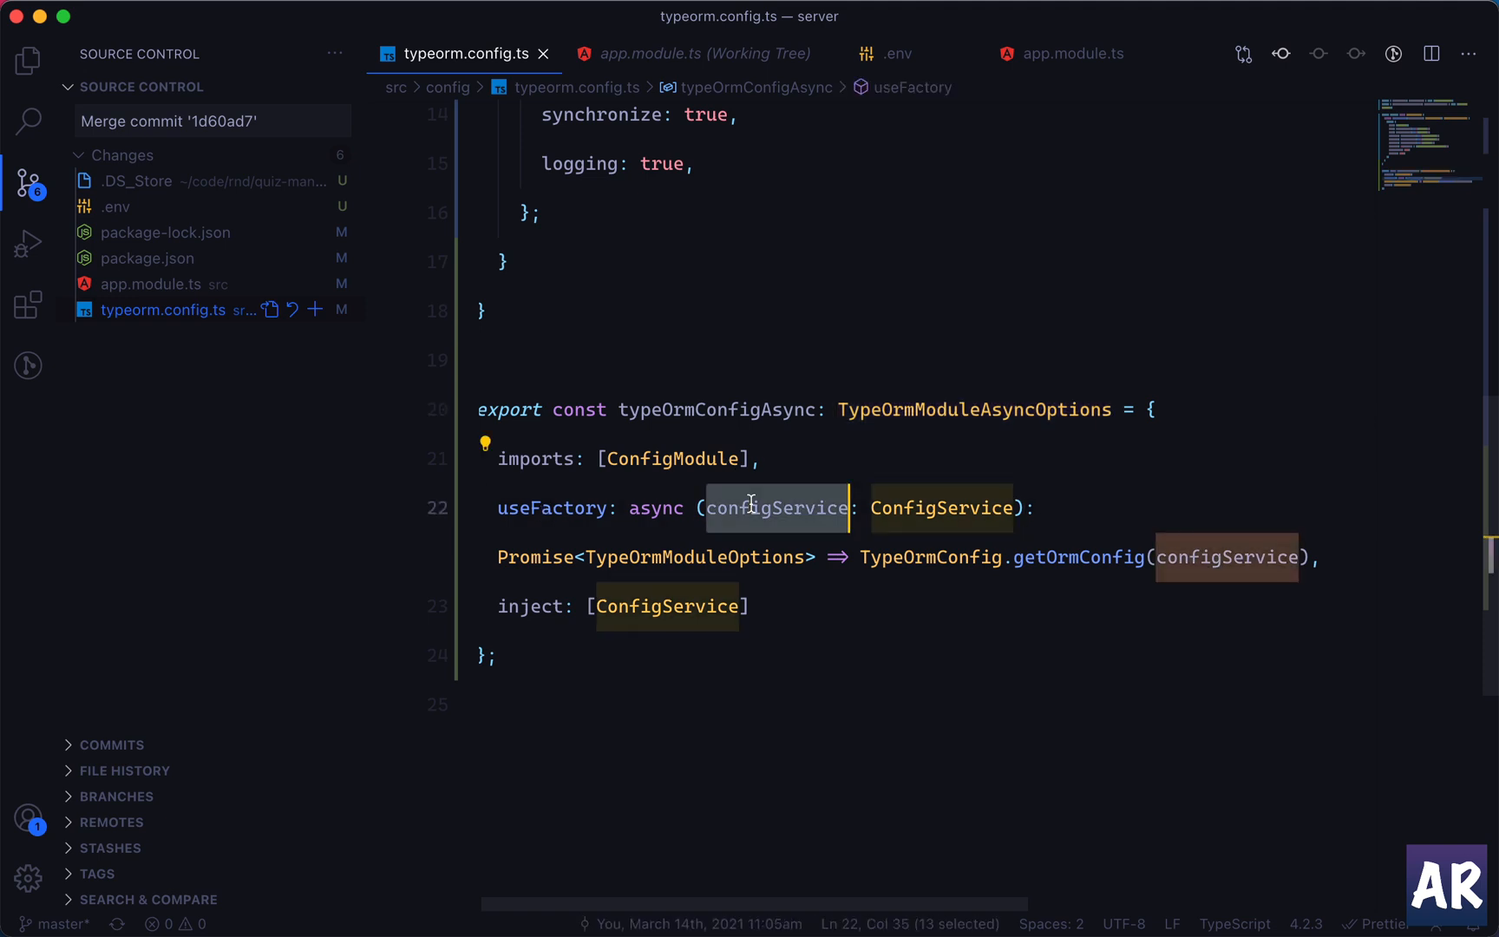
mouse_move(925, 508)
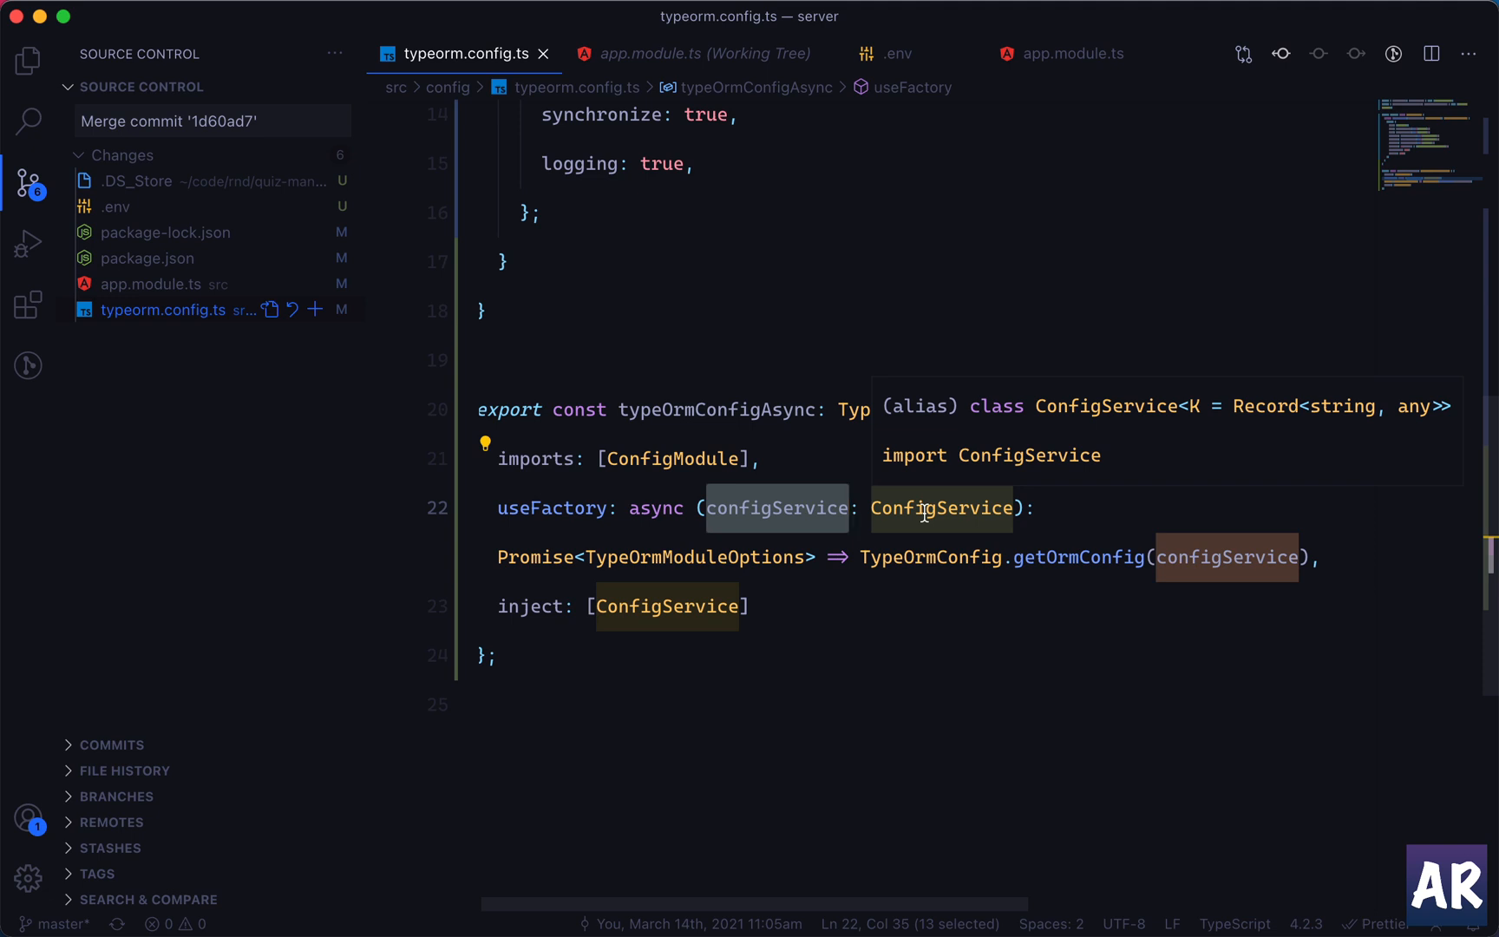
mouse_move(554, 509)
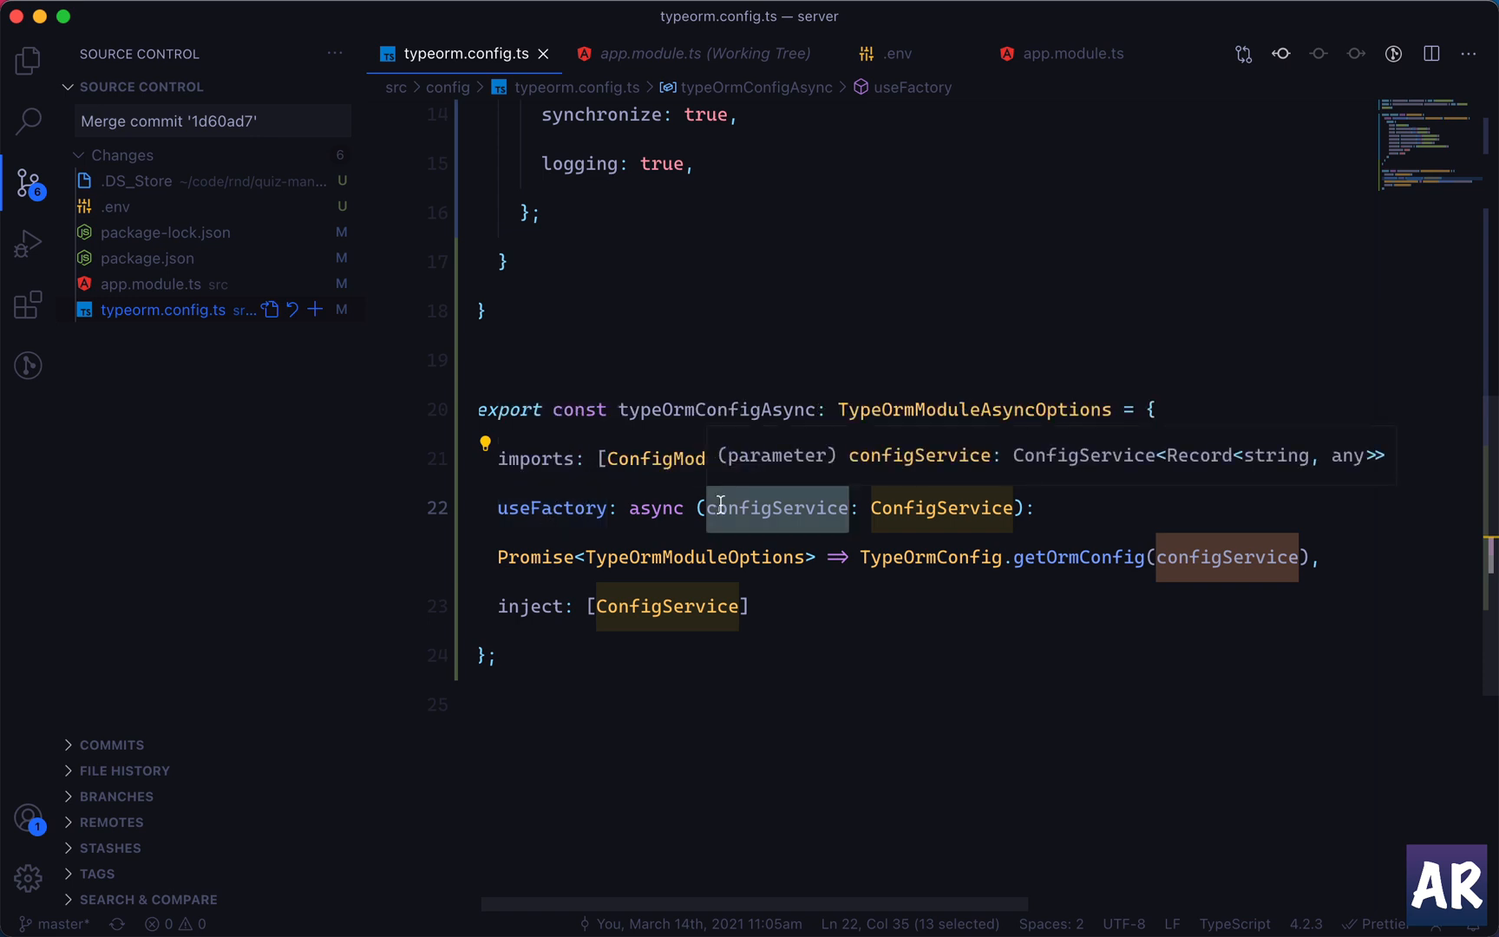
mouse_move(798, 546)
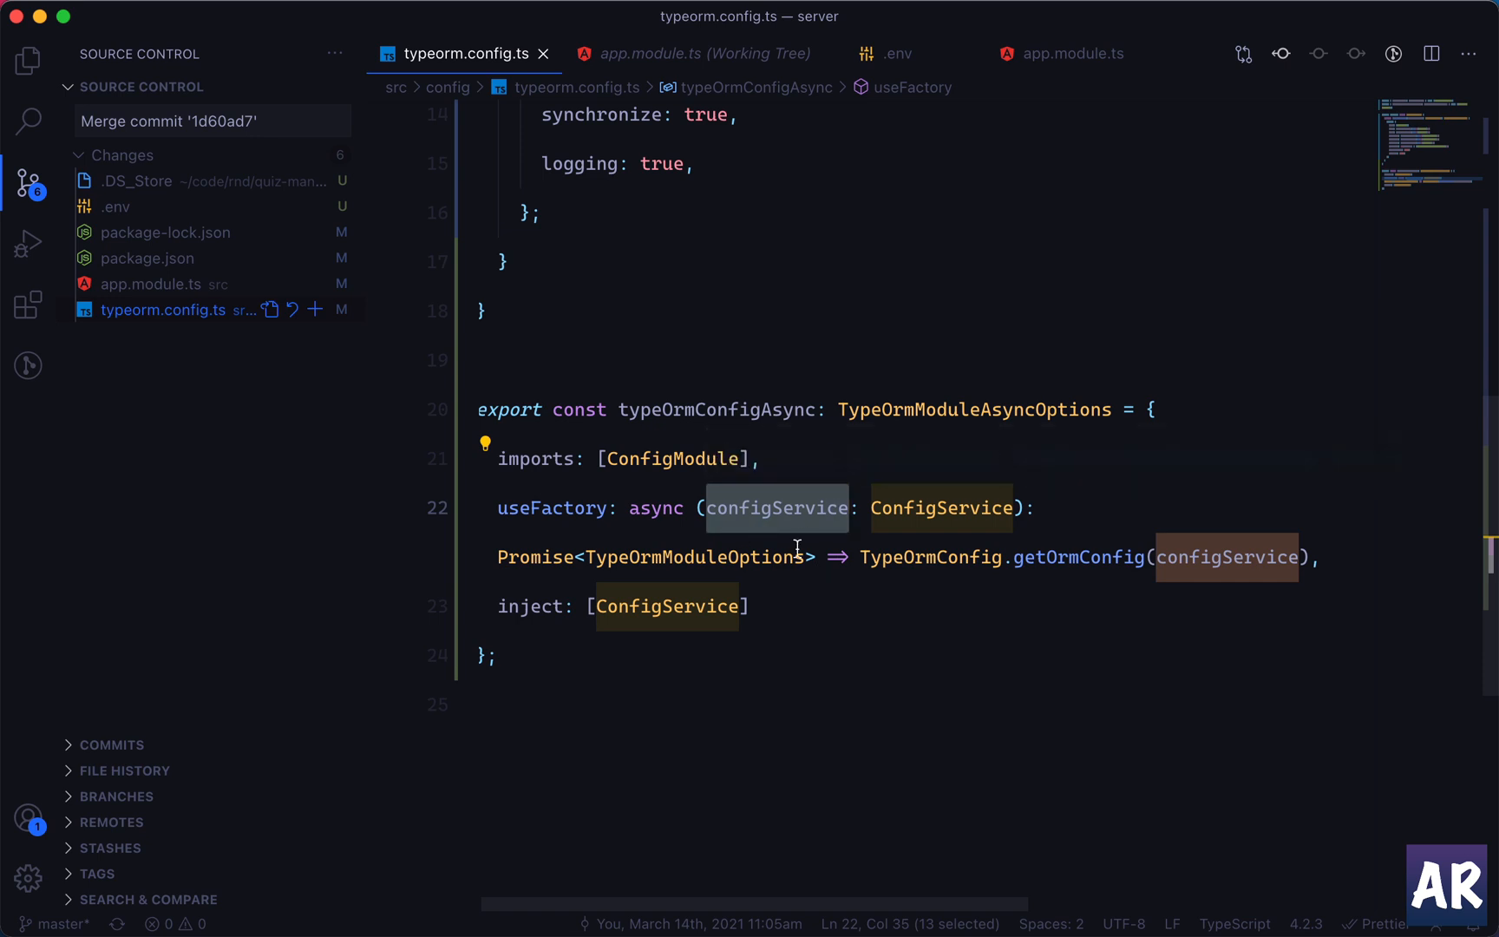
double_click(717, 409)
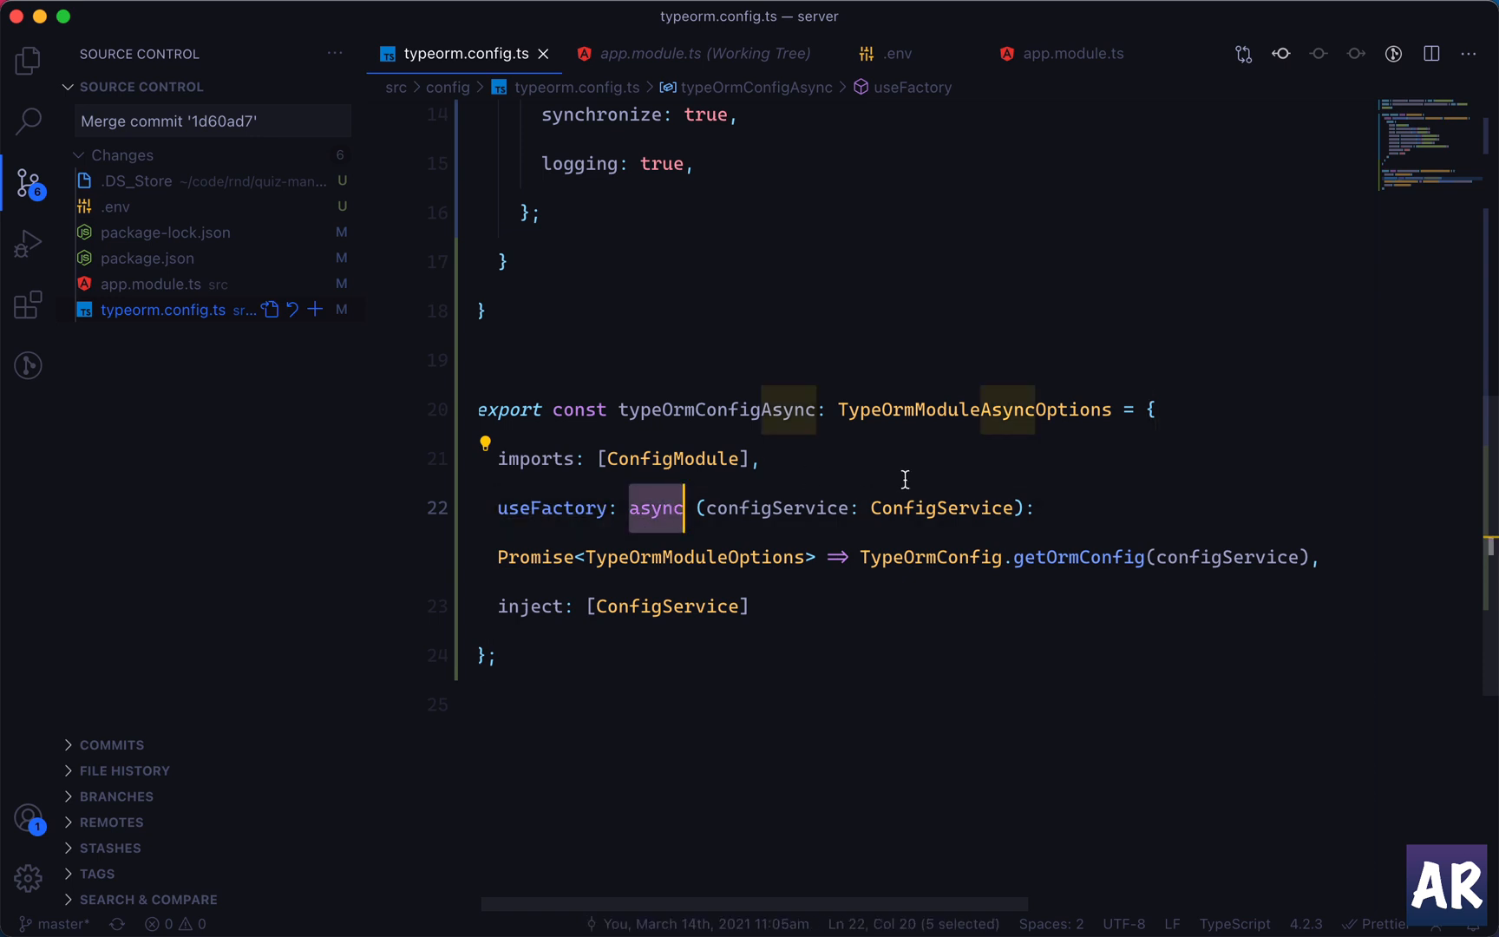
double_click(942, 508)
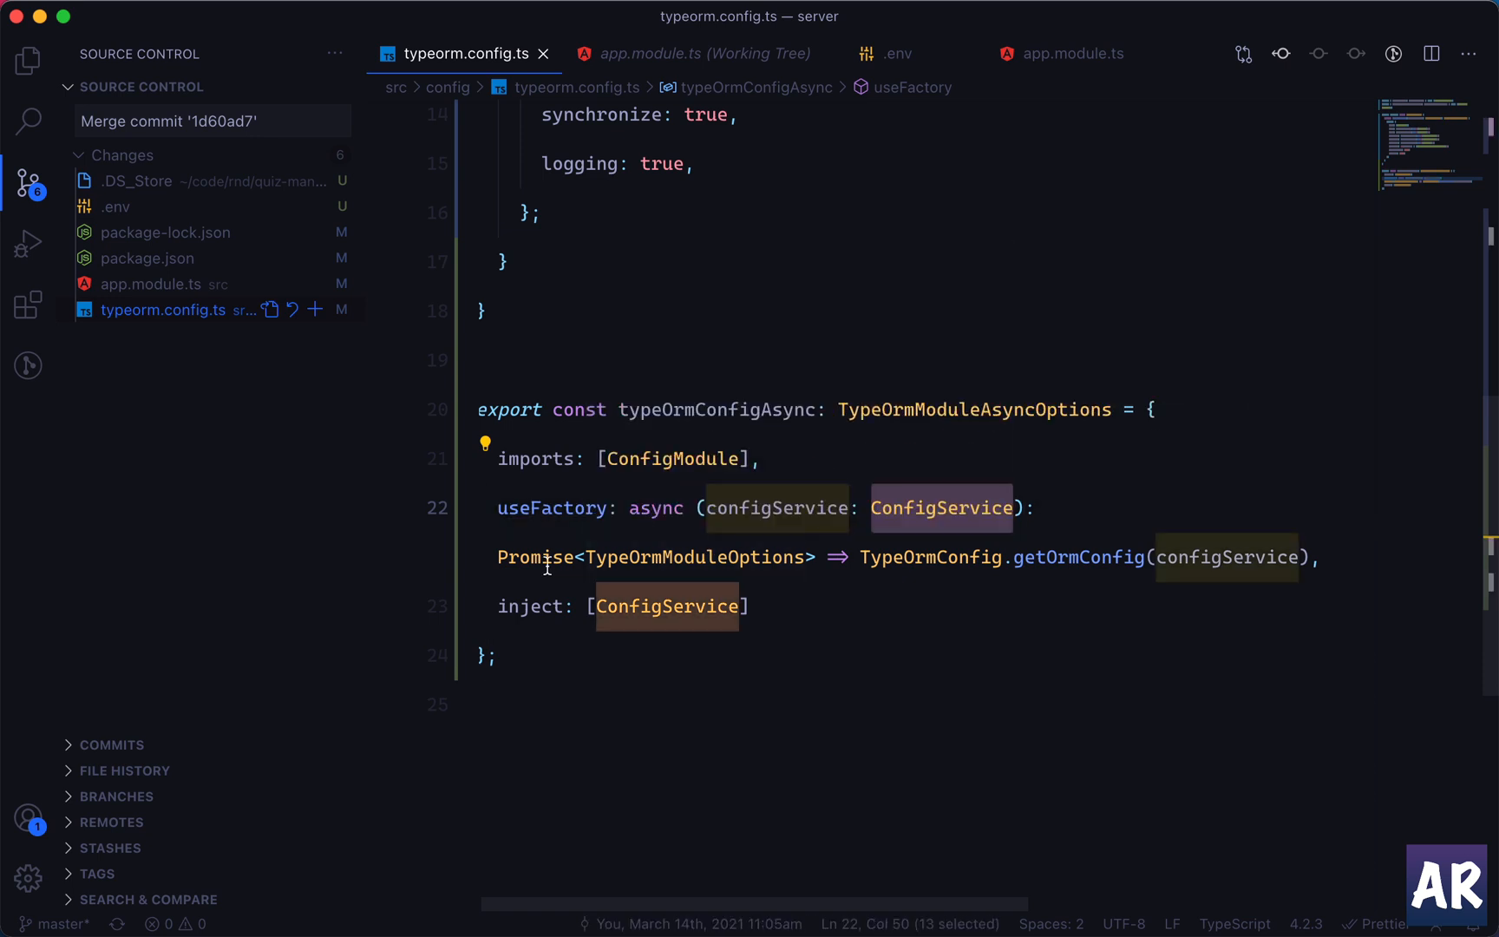
double_click(692, 557)
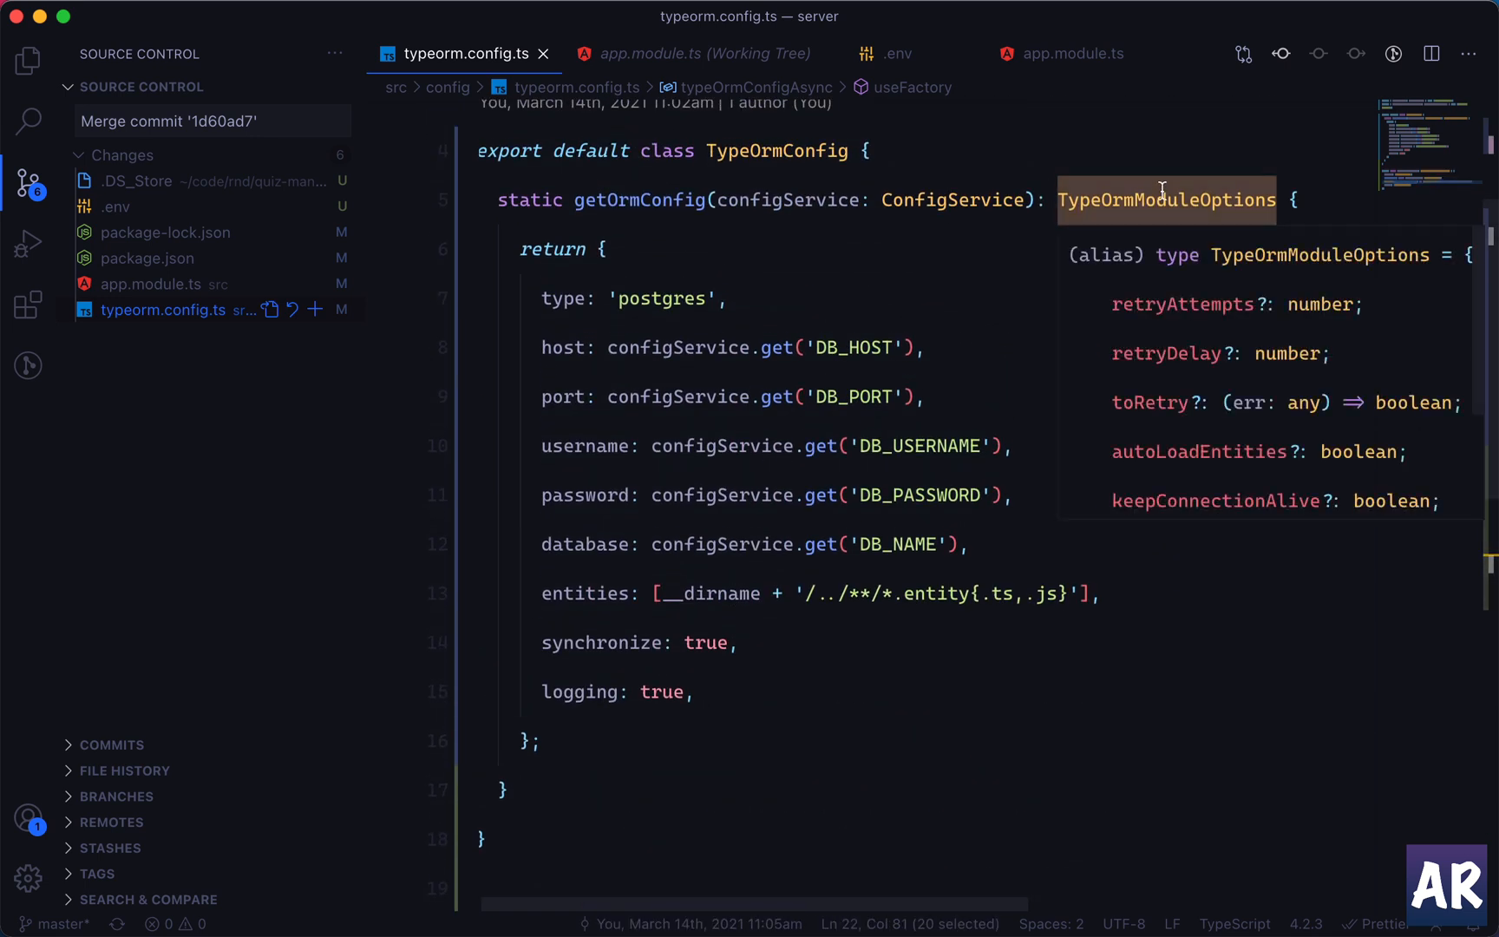
Inspect the TypeOrmConfig.getOrmConfig call and inject property, then show actions for the changed .DS_Store file.
scroll("down", 3)
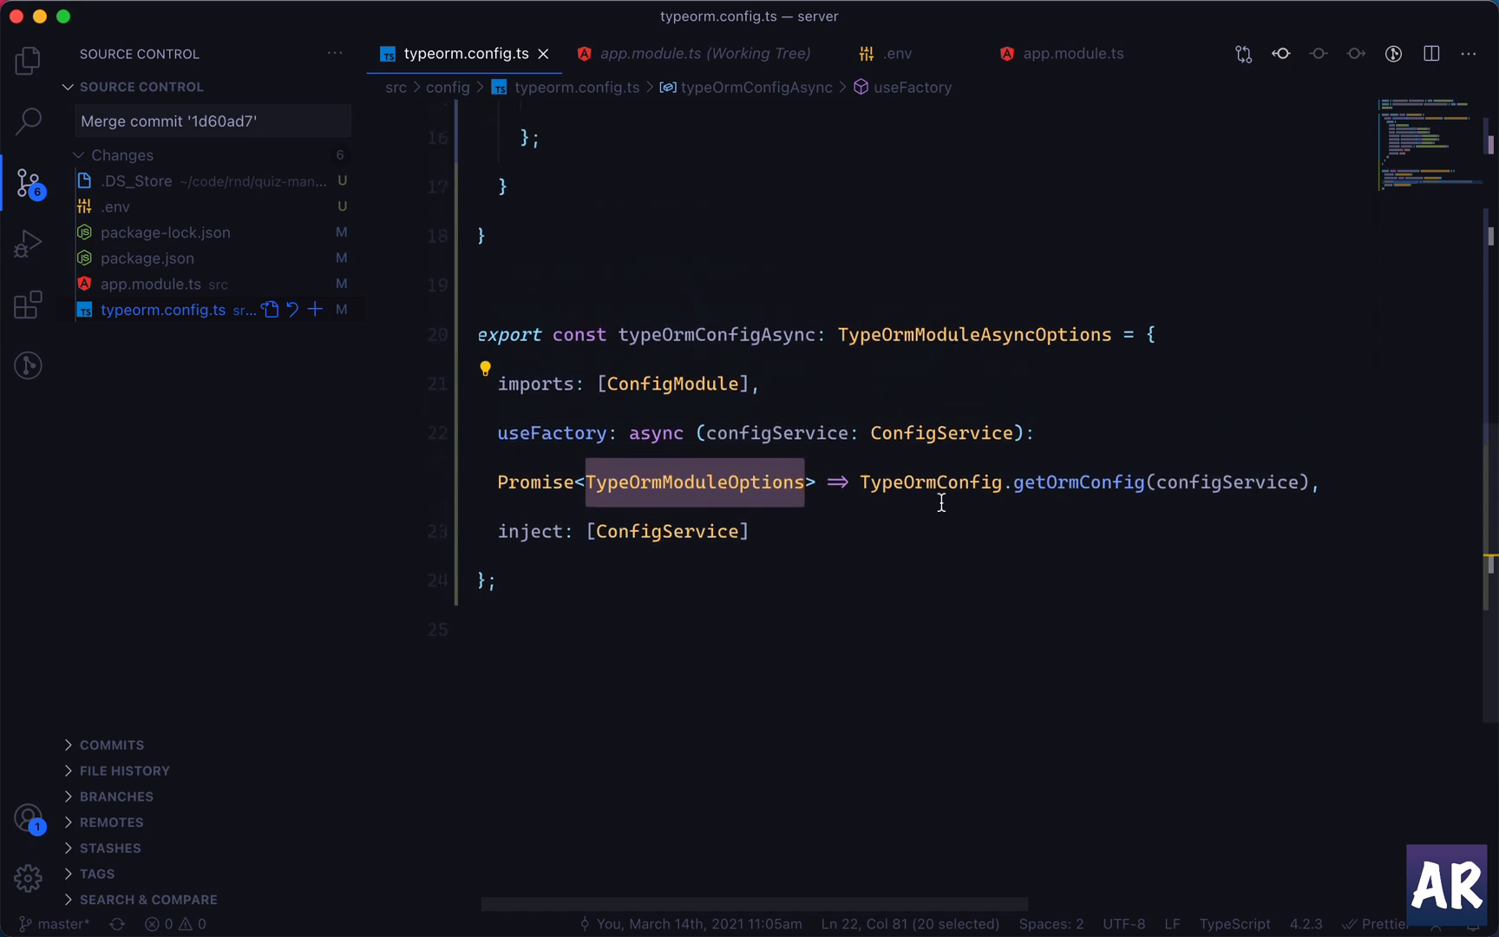
double_click(931, 482)
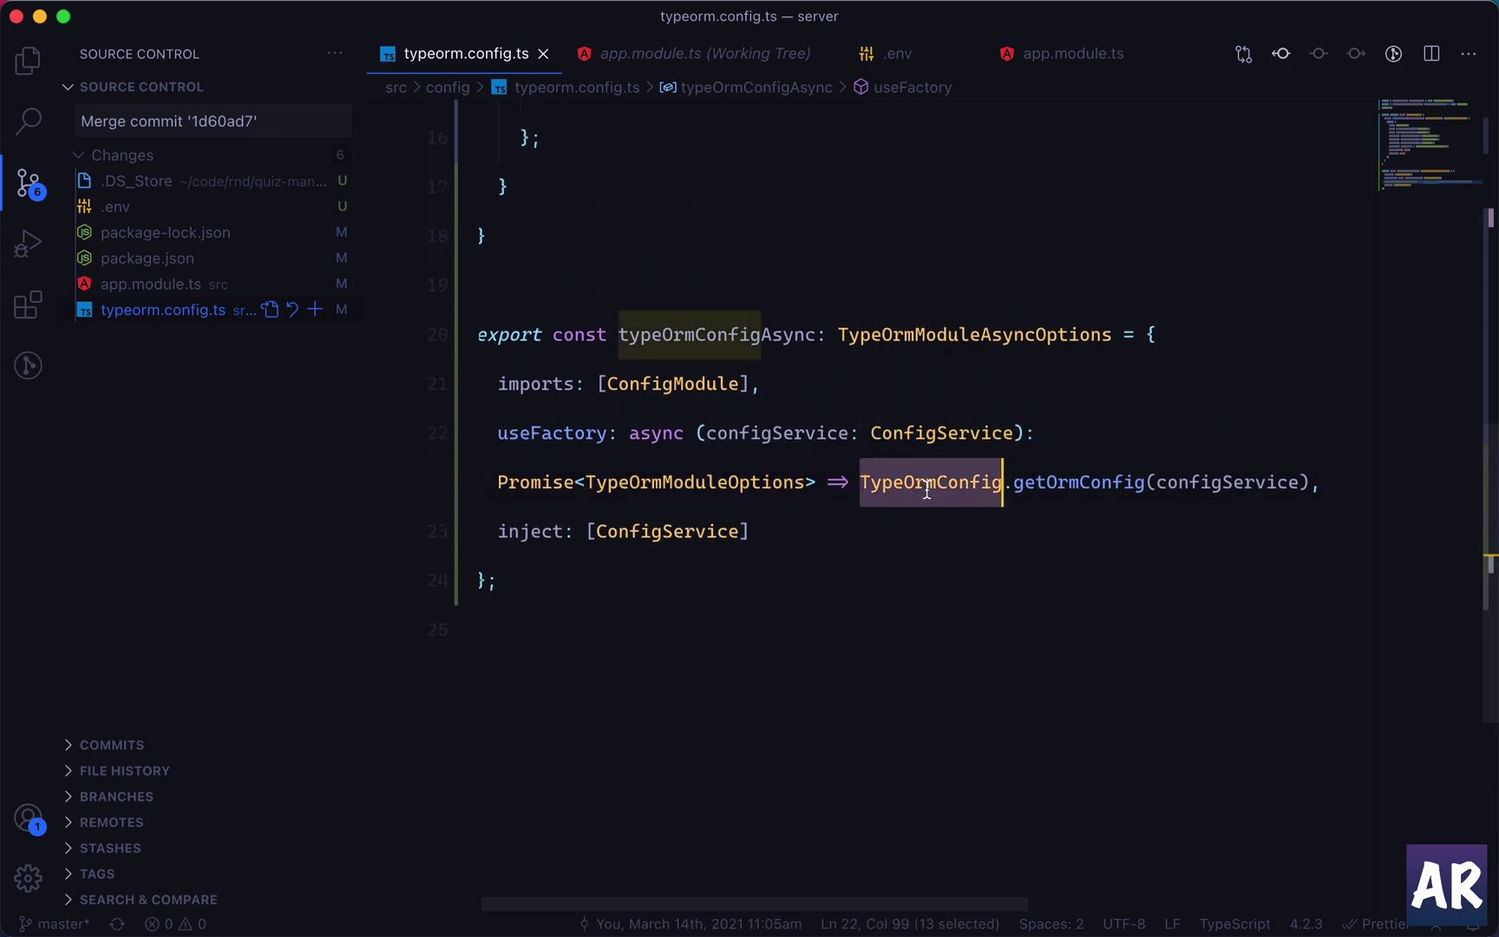
double_click(1079, 482)
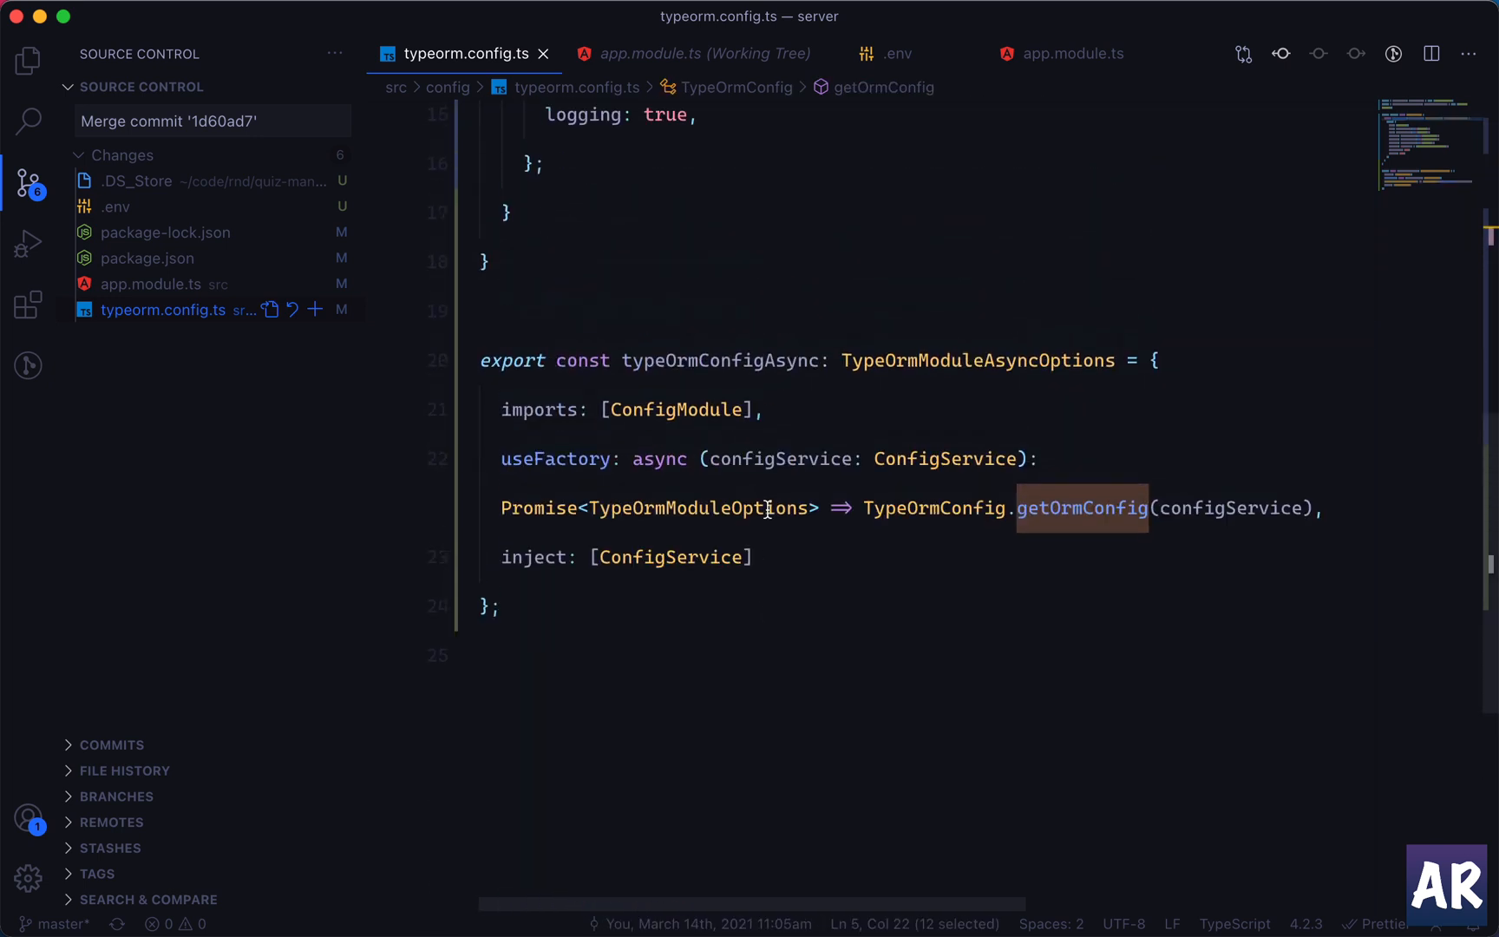
mouse_move(1081, 508)
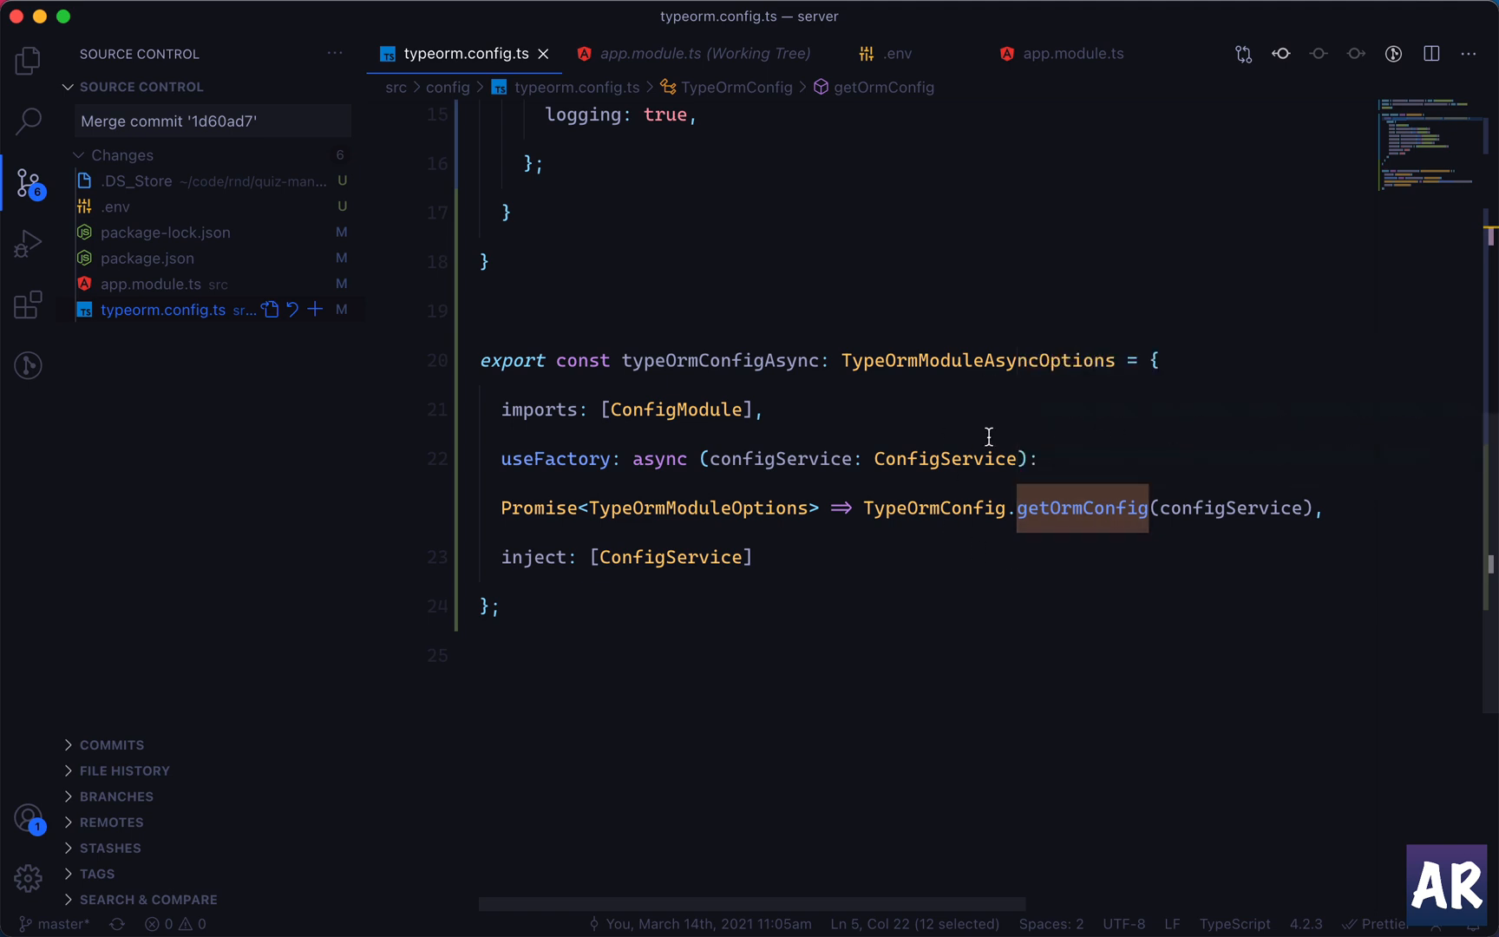
mouse_move(944, 460)
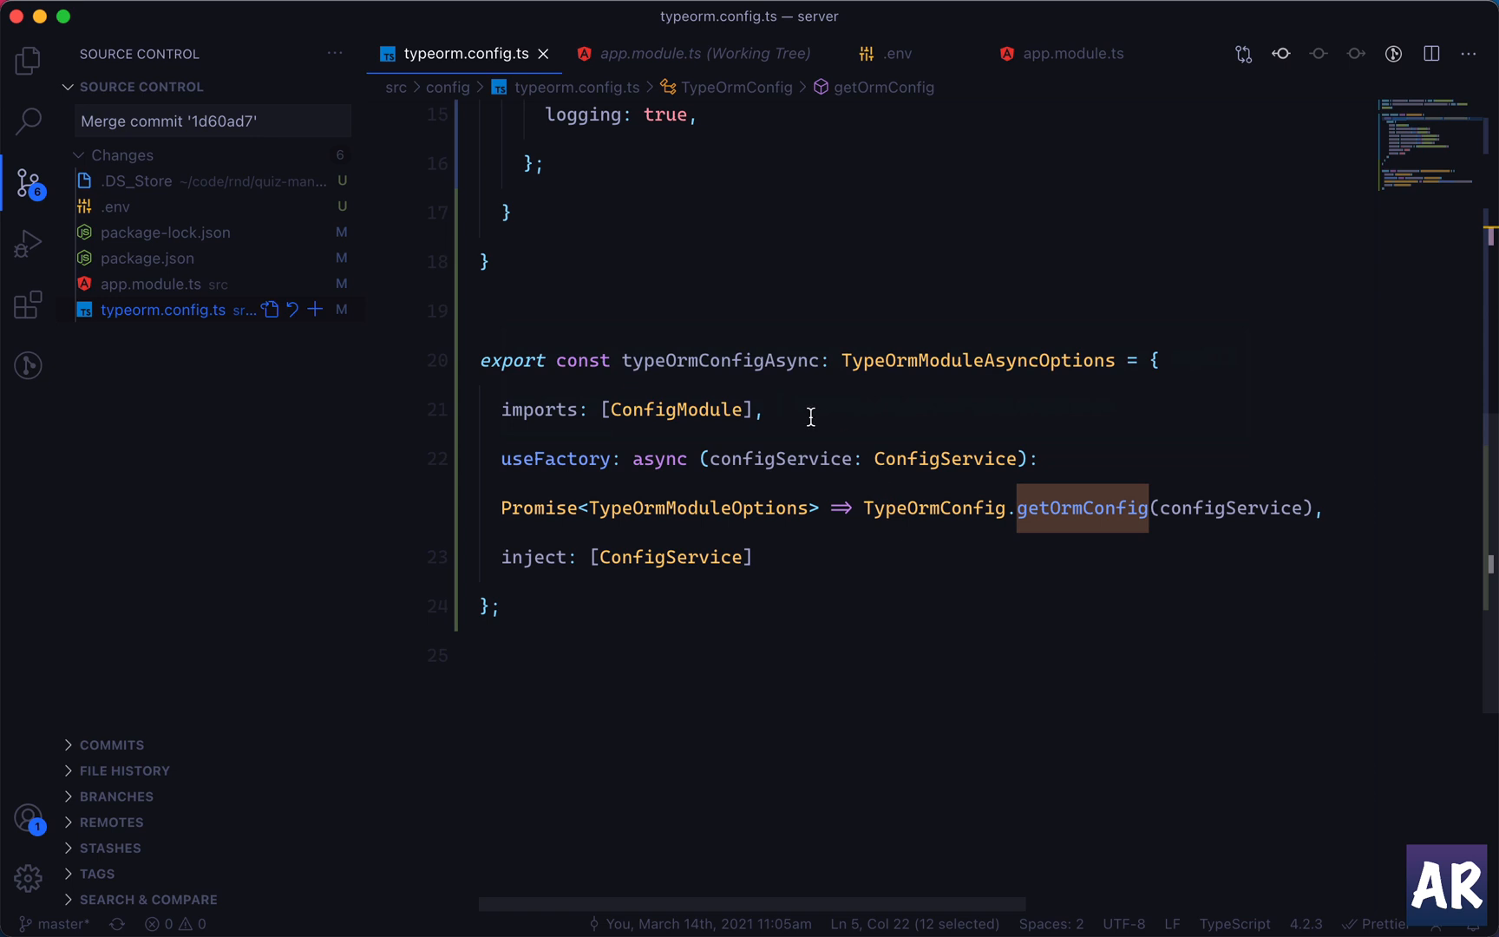
left_click(810, 409)
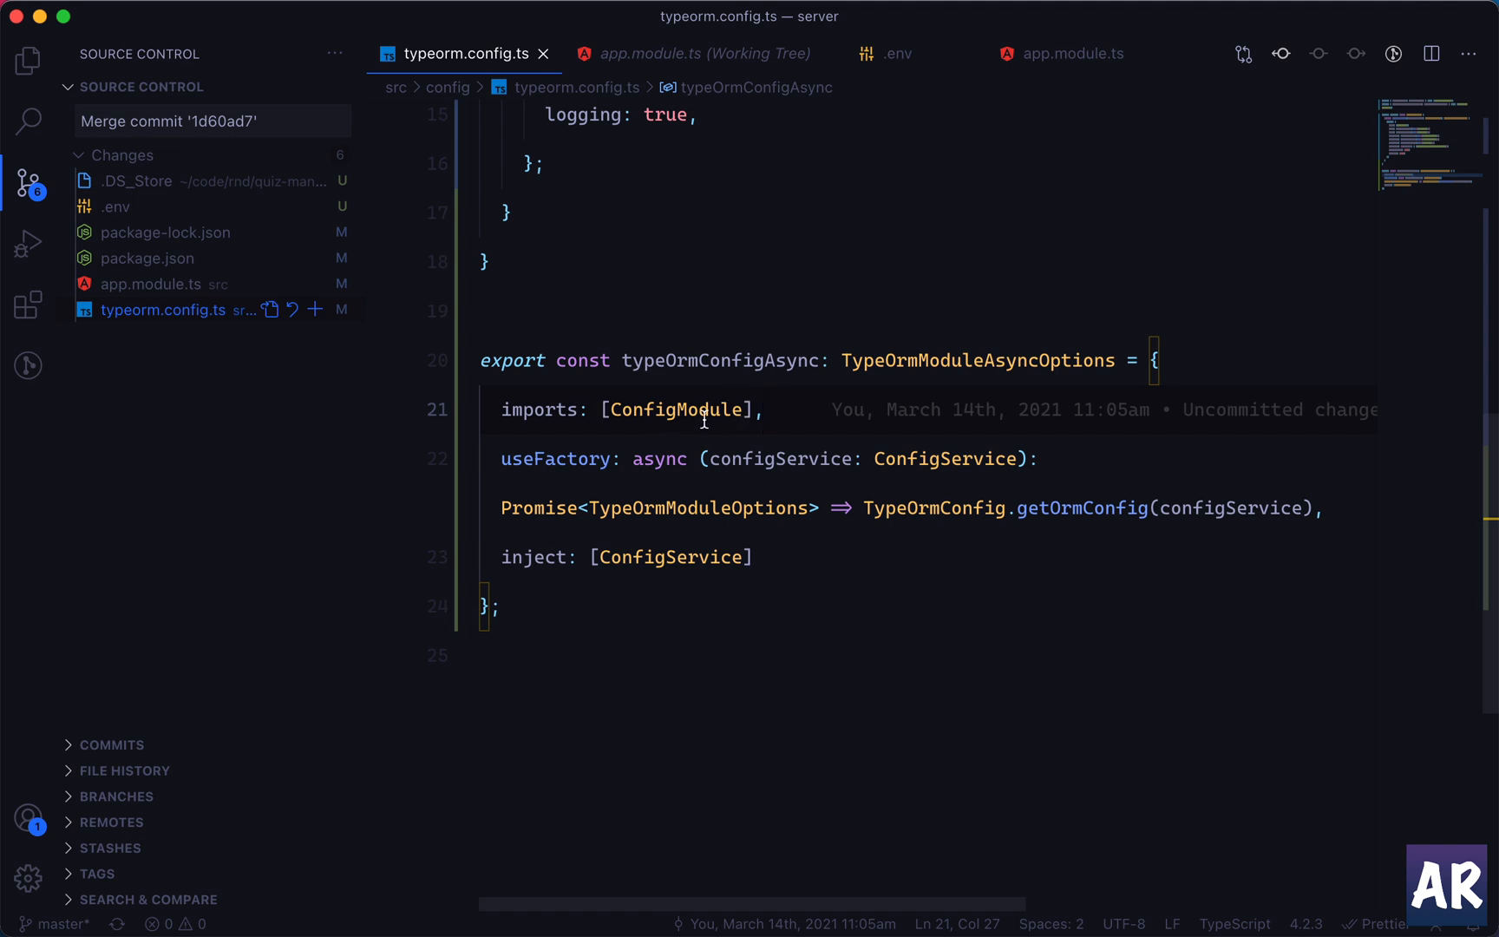
mouse_move(767, 525)
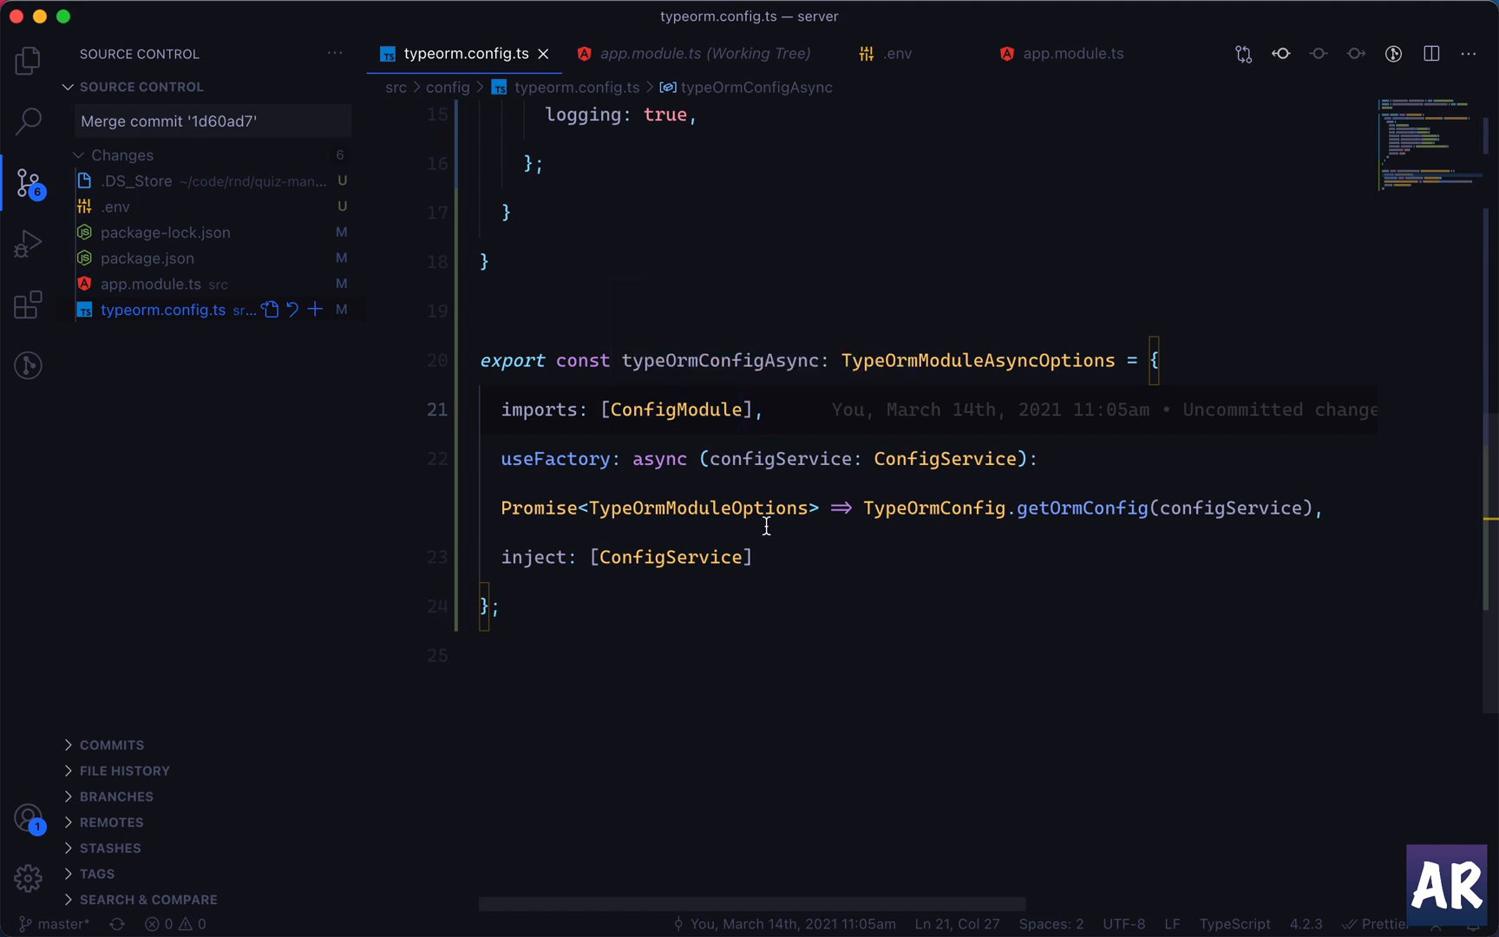
double_click(535, 557)
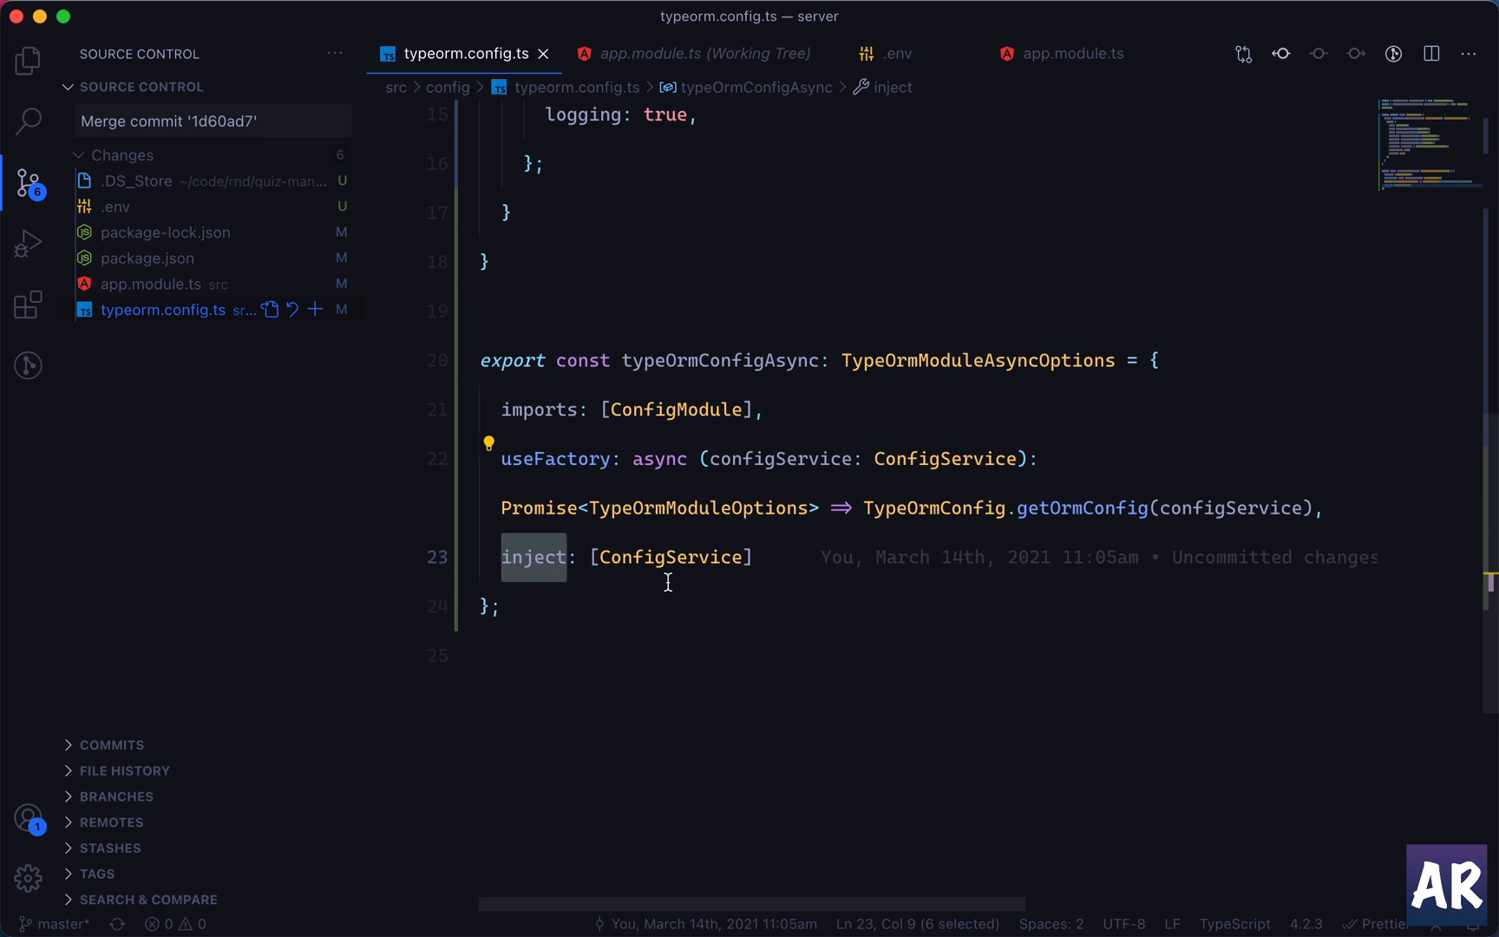
mouse_move(174, 215)
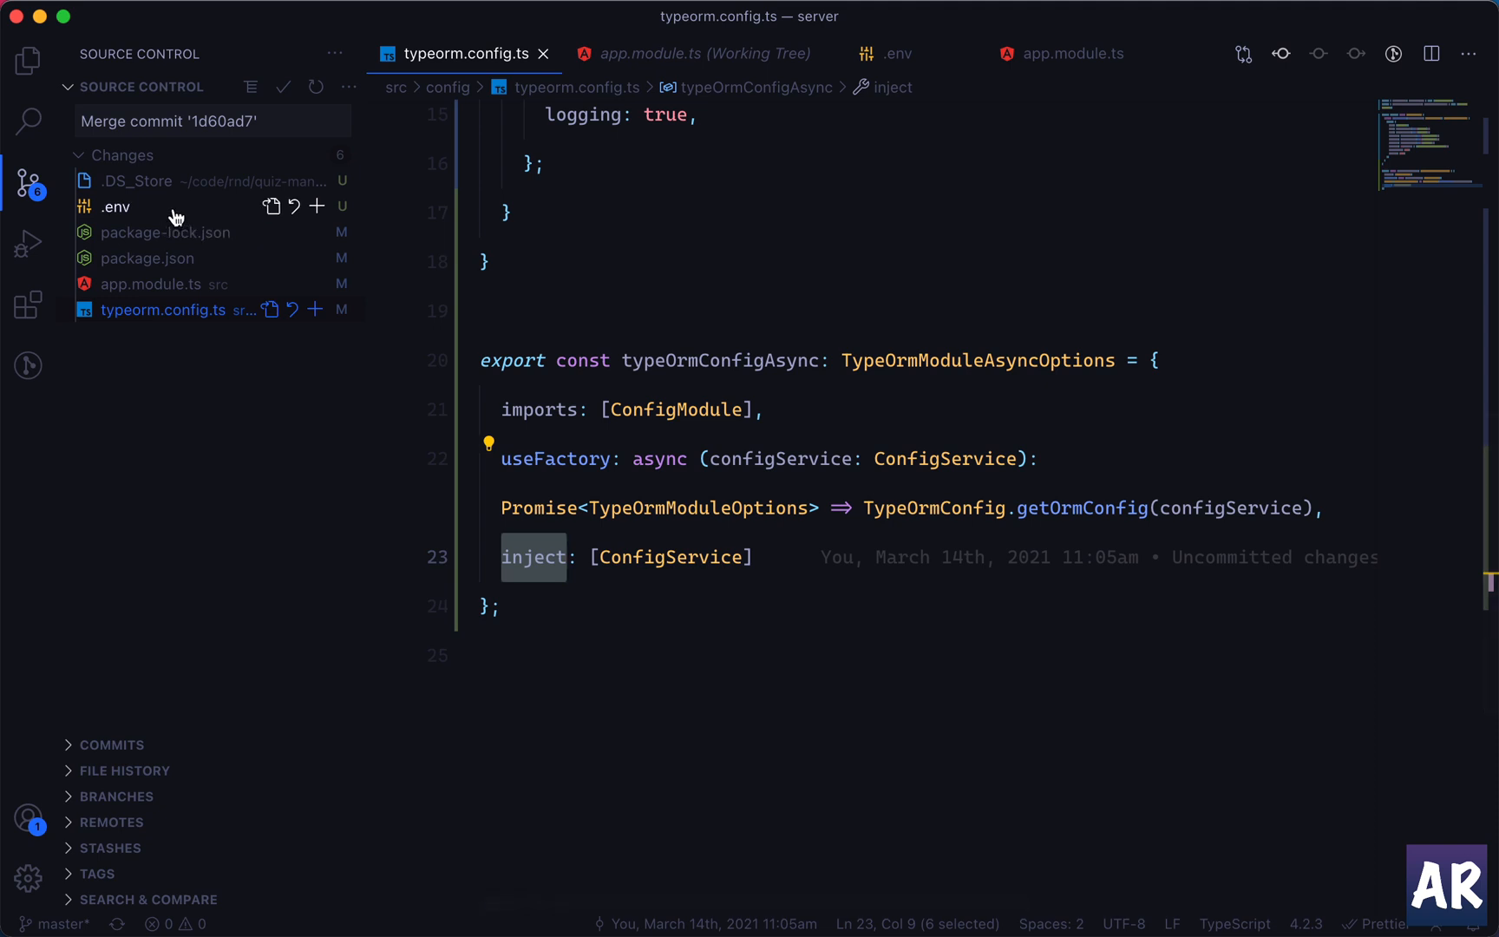
right_click(138, 180)
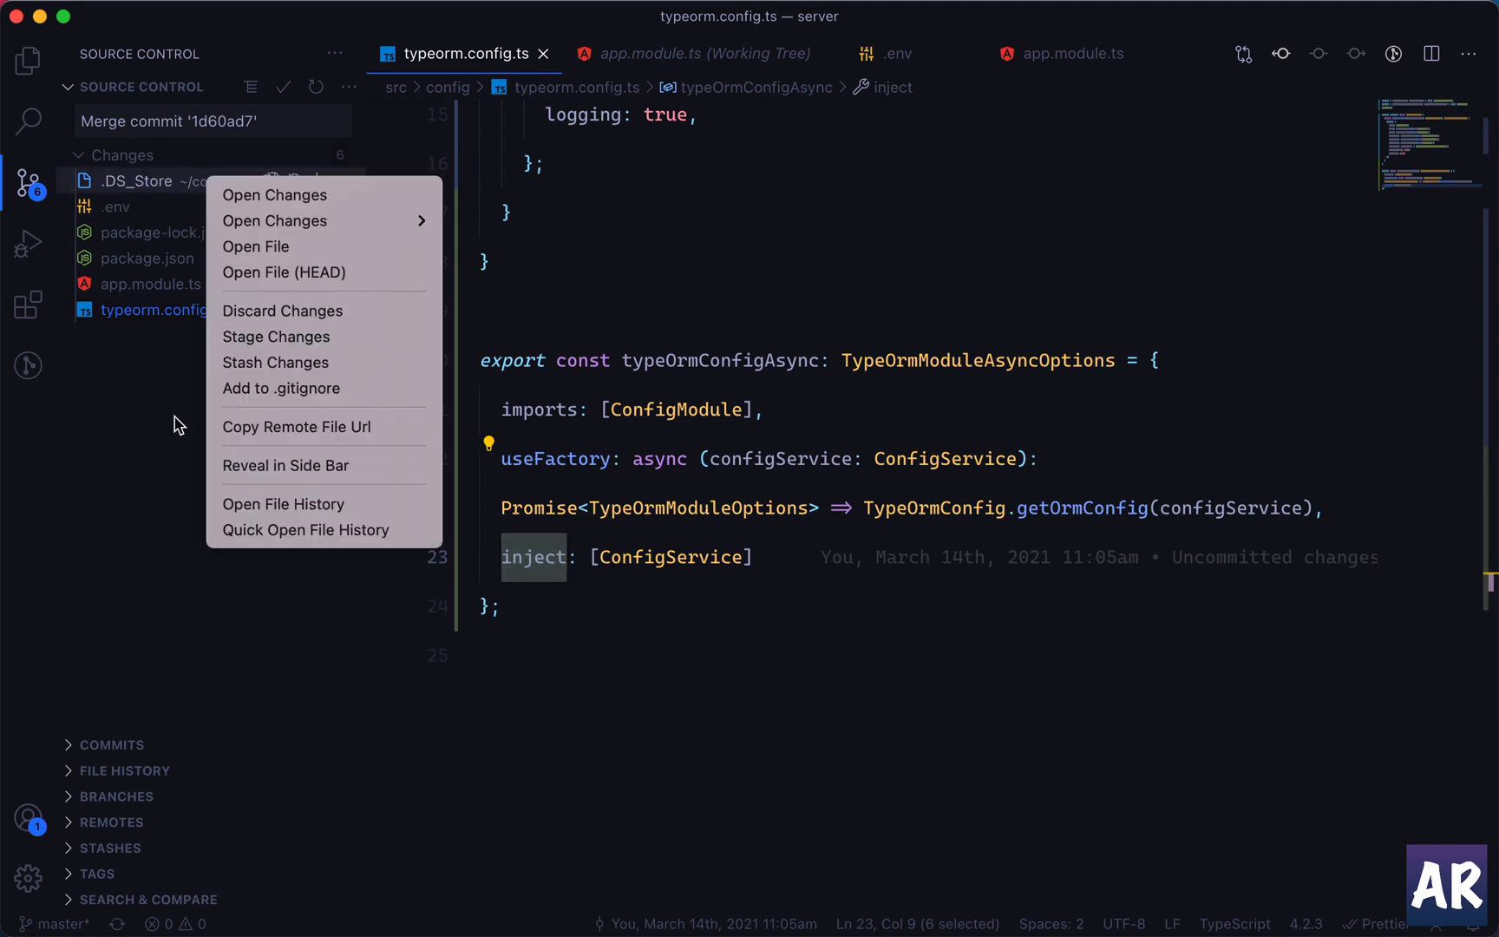